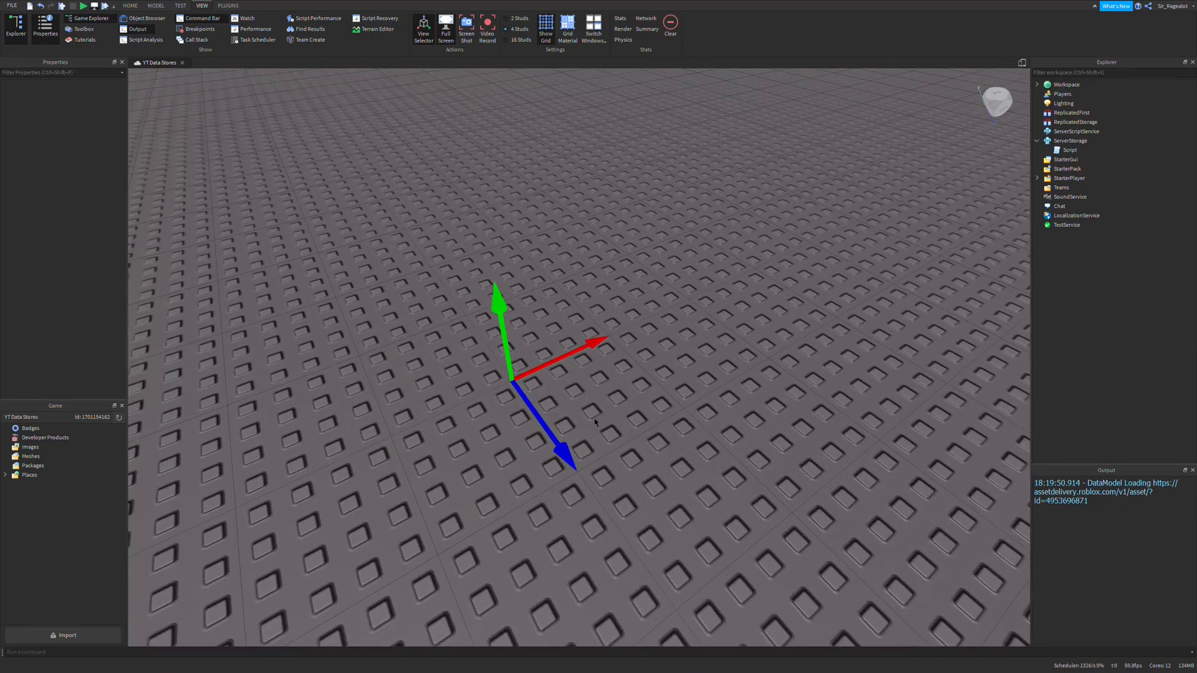
{"action": "mouse_move", "coordinate": [468, 374]}
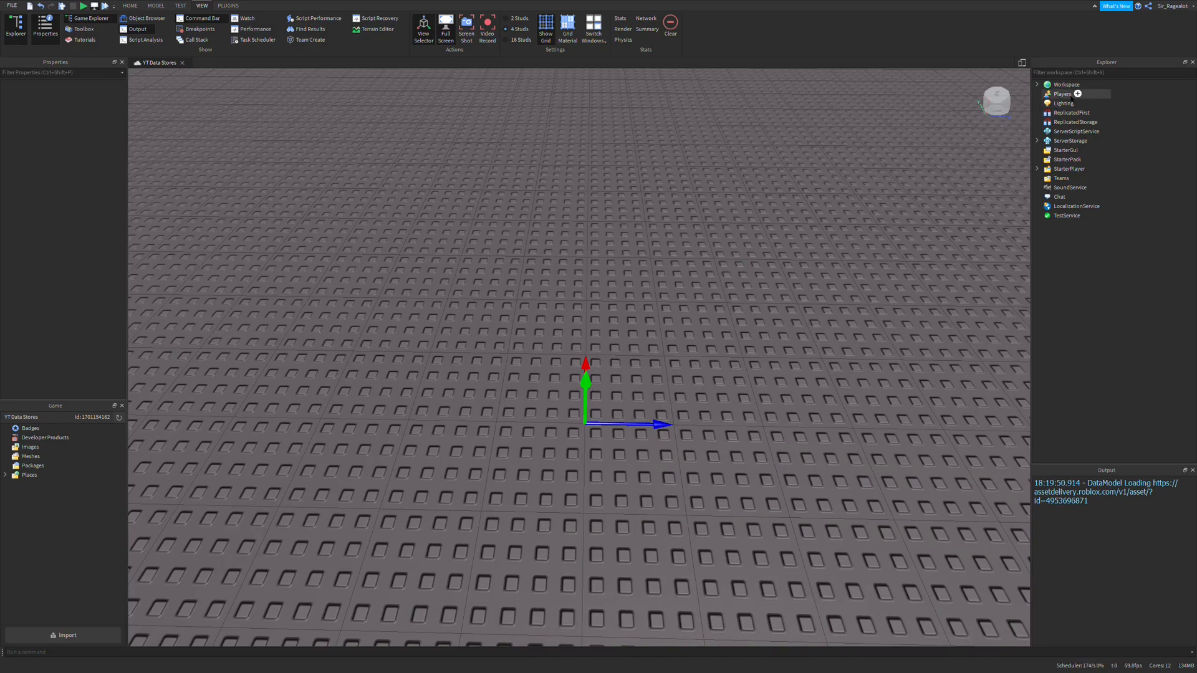
In the server script, replace print("Hello world!") with local playerService = game:GetService("Players").
{"action": "left_click", "coordinate": [1075, 131]}
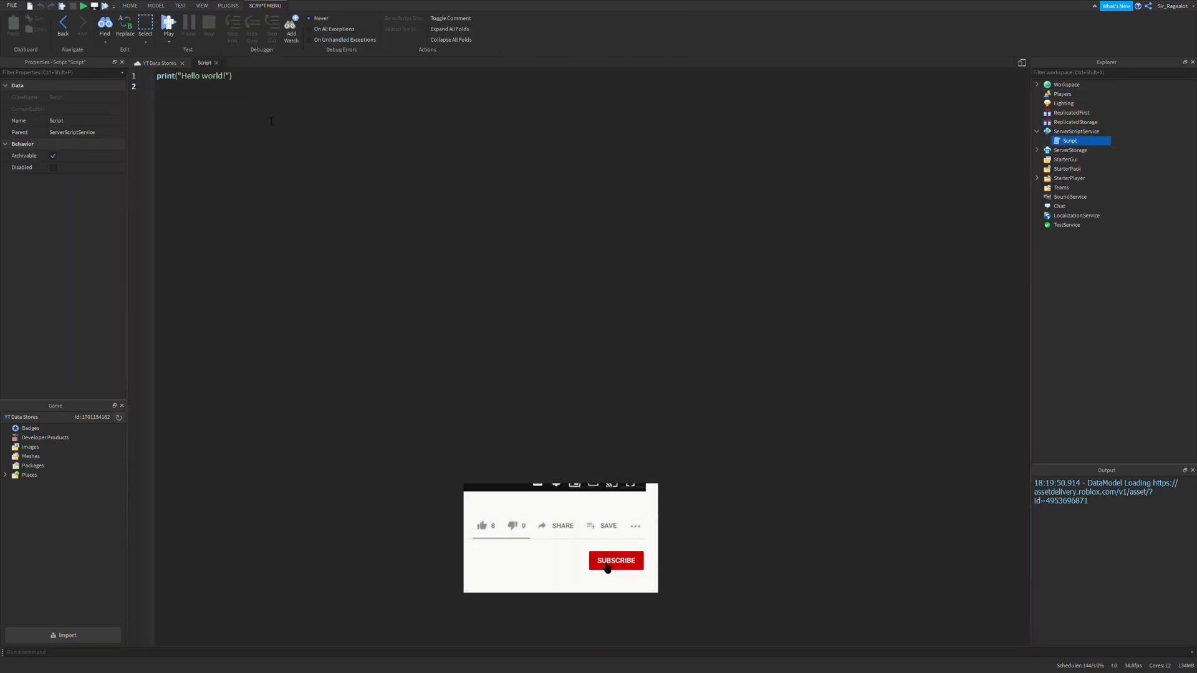
{"action": "left_click", "coordinate": [615, 560]}
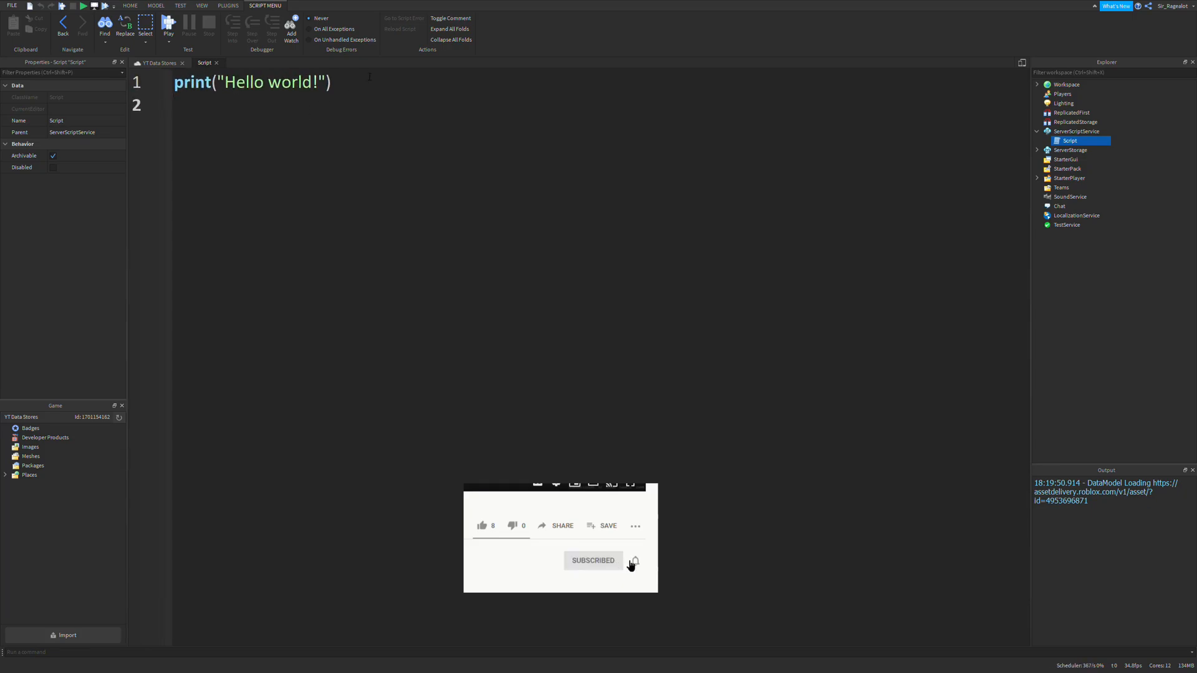
{"action": "triple_click", "coordinate": [252, 82]}
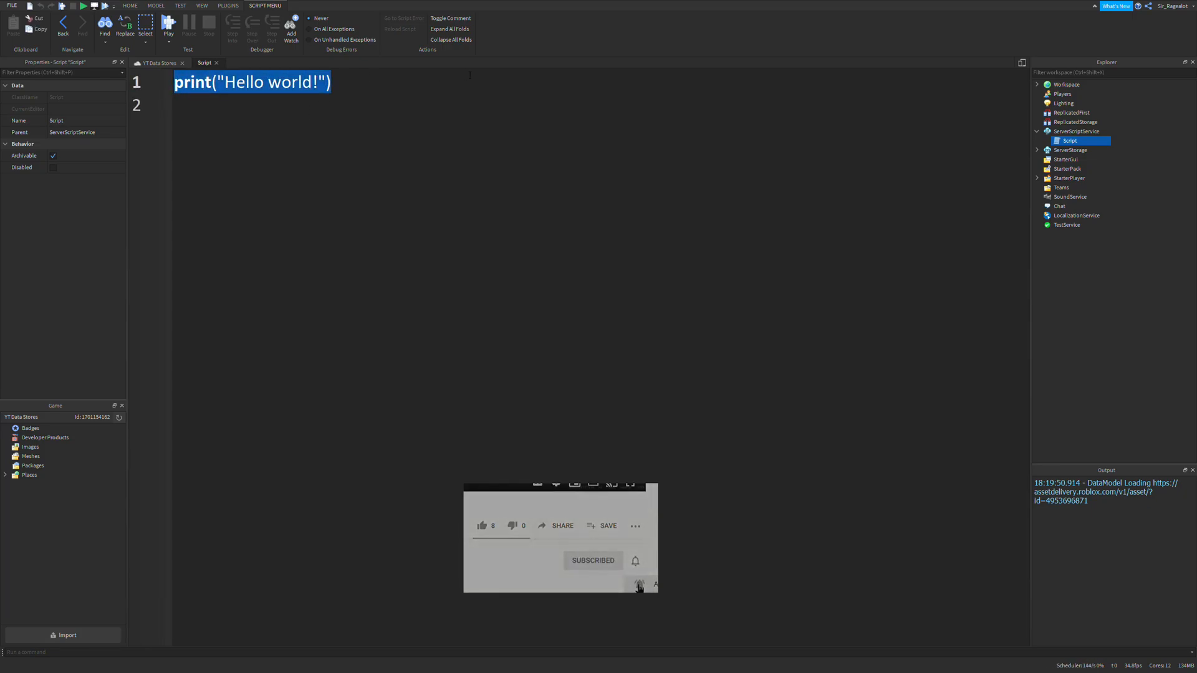
{"action": "type", "text": "local"}
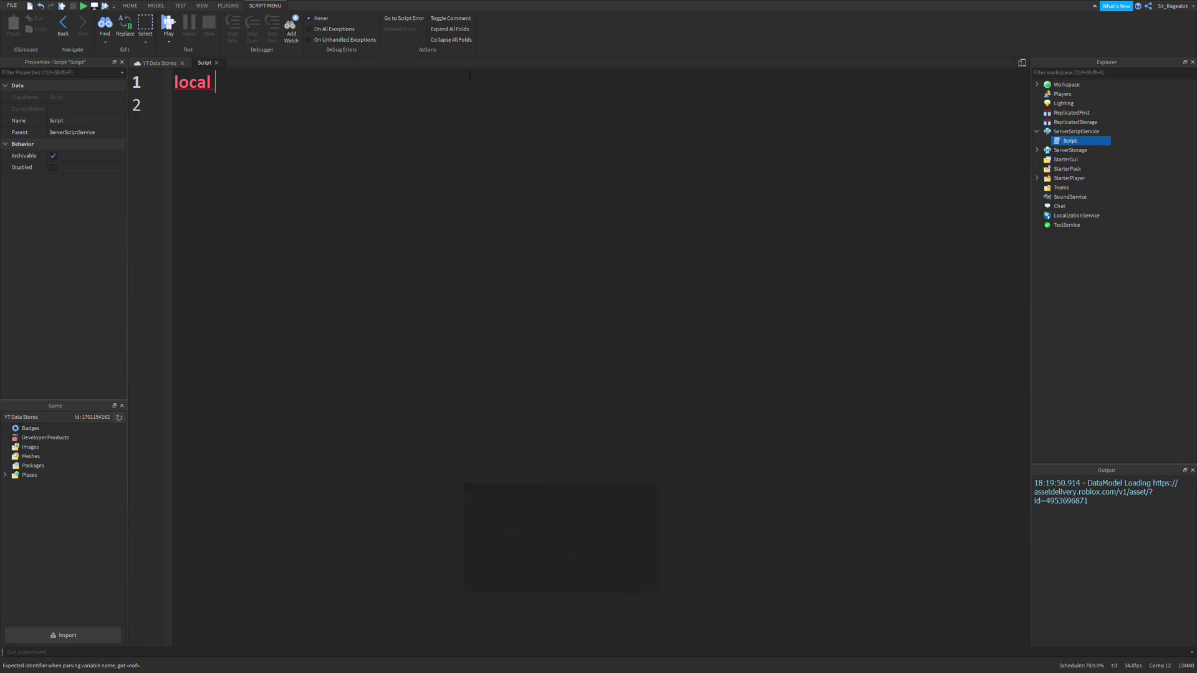
{"action": "type", "text": "p"}
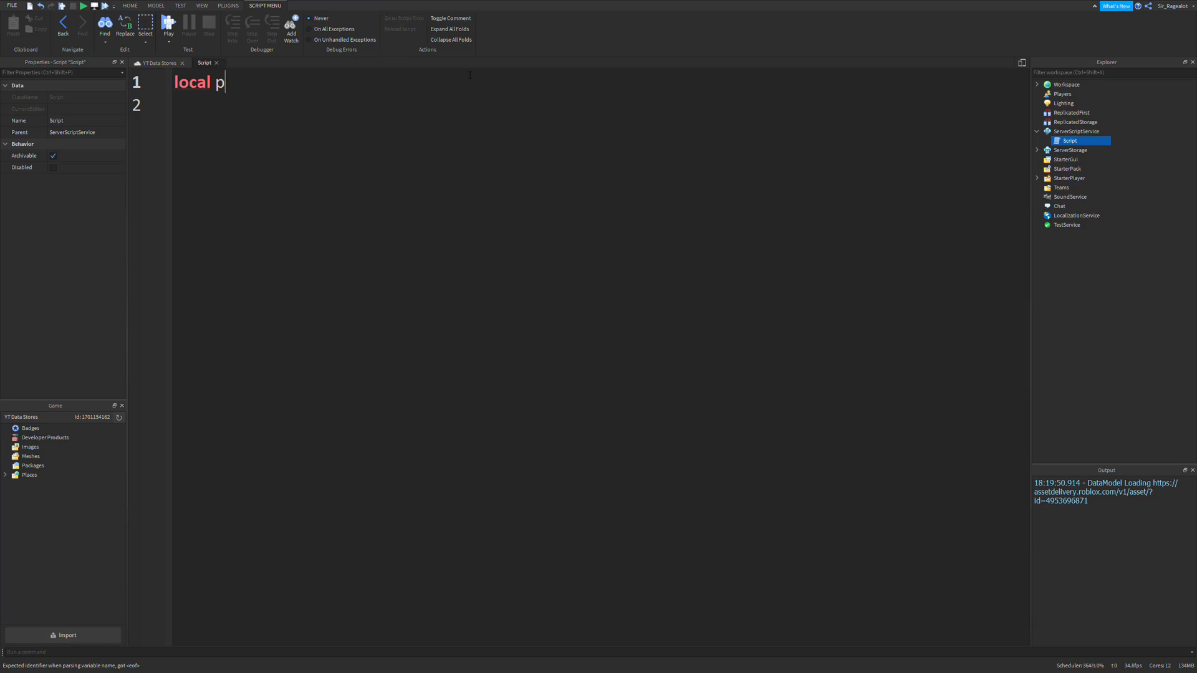
{"action": "type", "text": "layerService"}
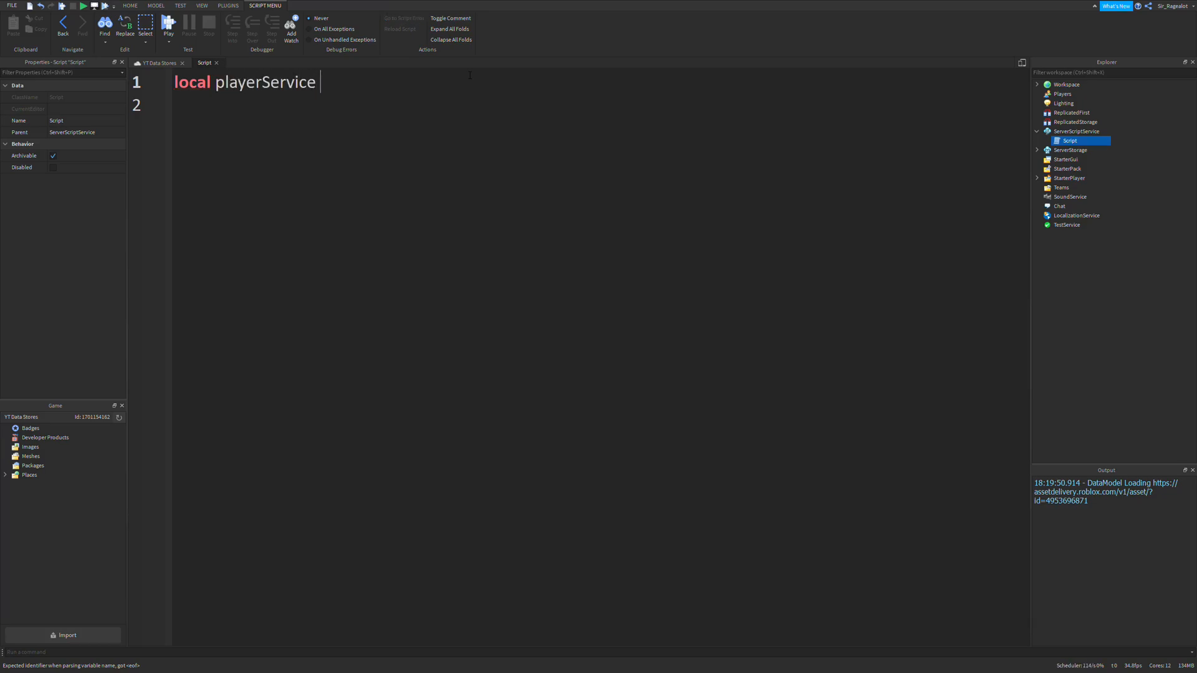
{"action": "type", "text": "= game:GetService(\"Pl"}
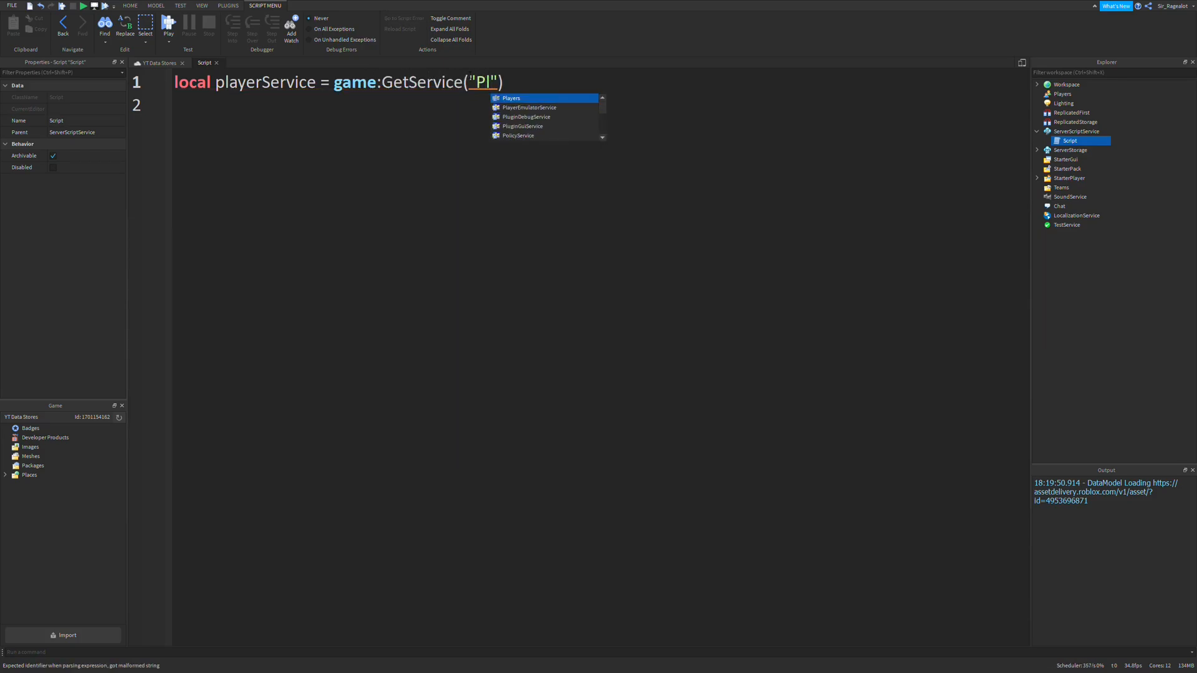
{"action": "left_click", "coordinate": [509, 97]}
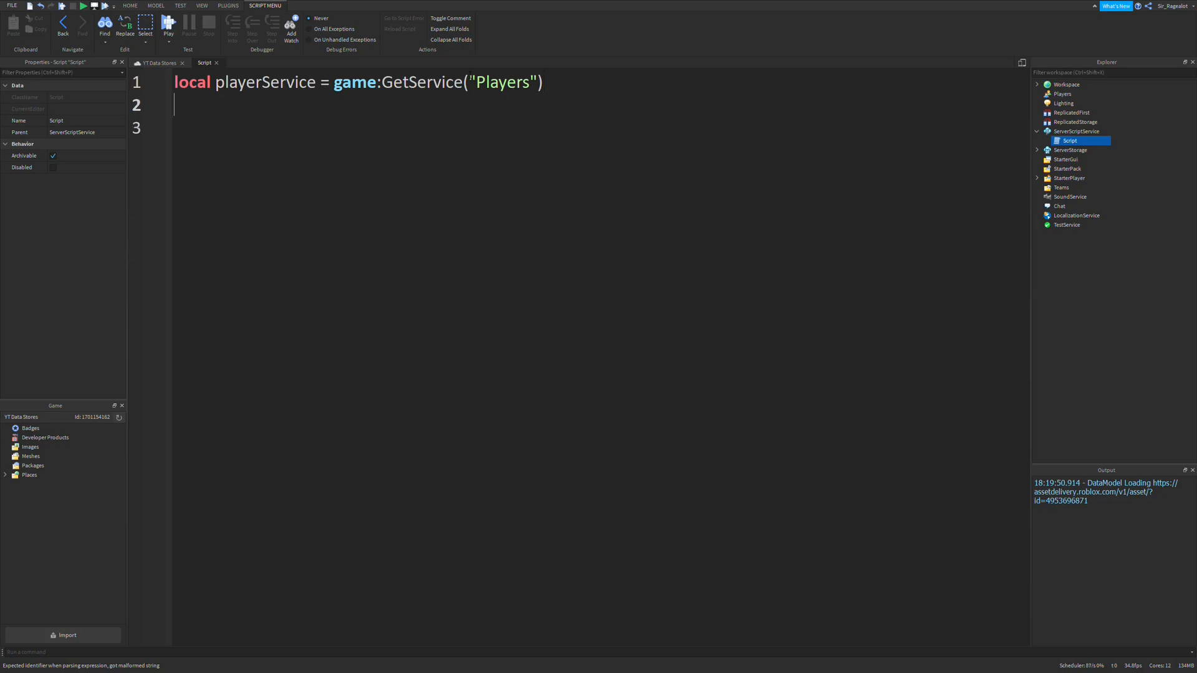
Add local dataStoreService = game:GetService("DataStoreService") below it.
{"action": "type", "text": "local dataStoreS"}
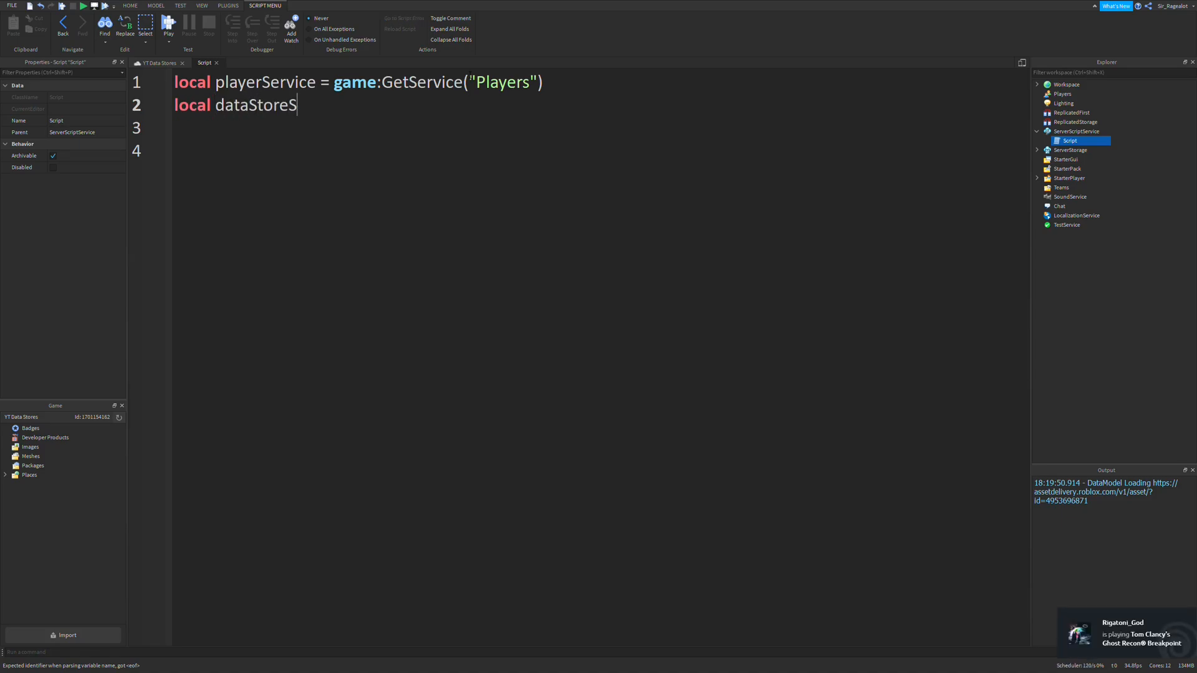
{"action": "type", "text": "ervice ="}
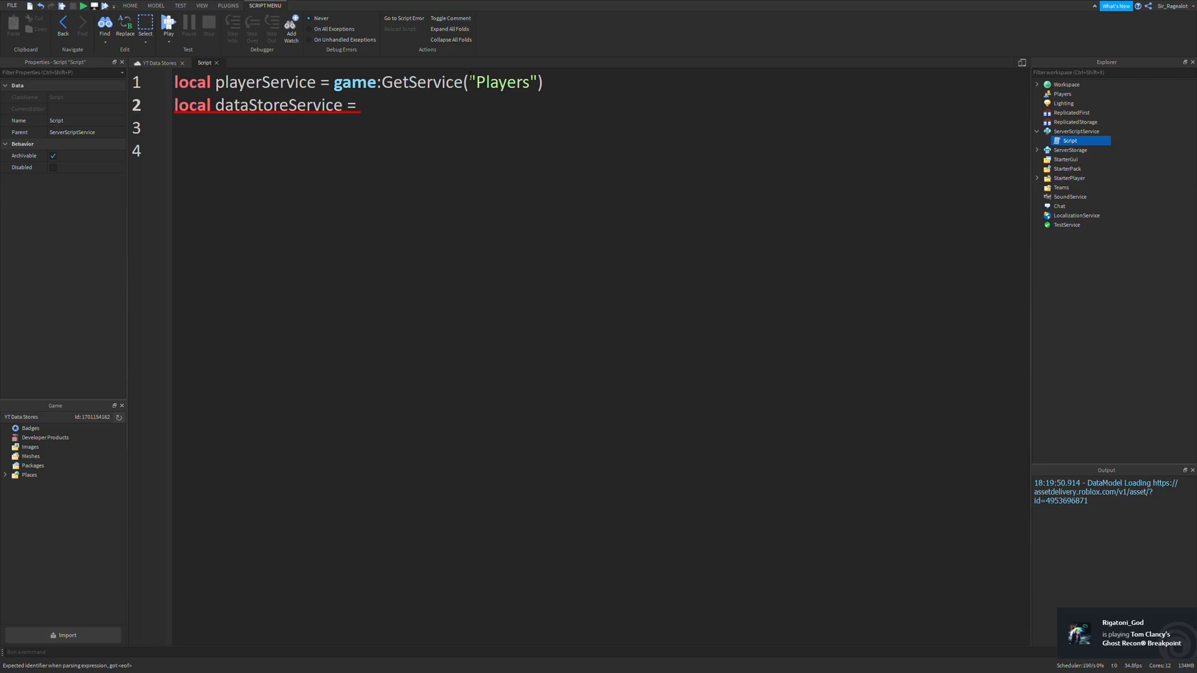
{"action": "type", "text": "game:GetService(\""}
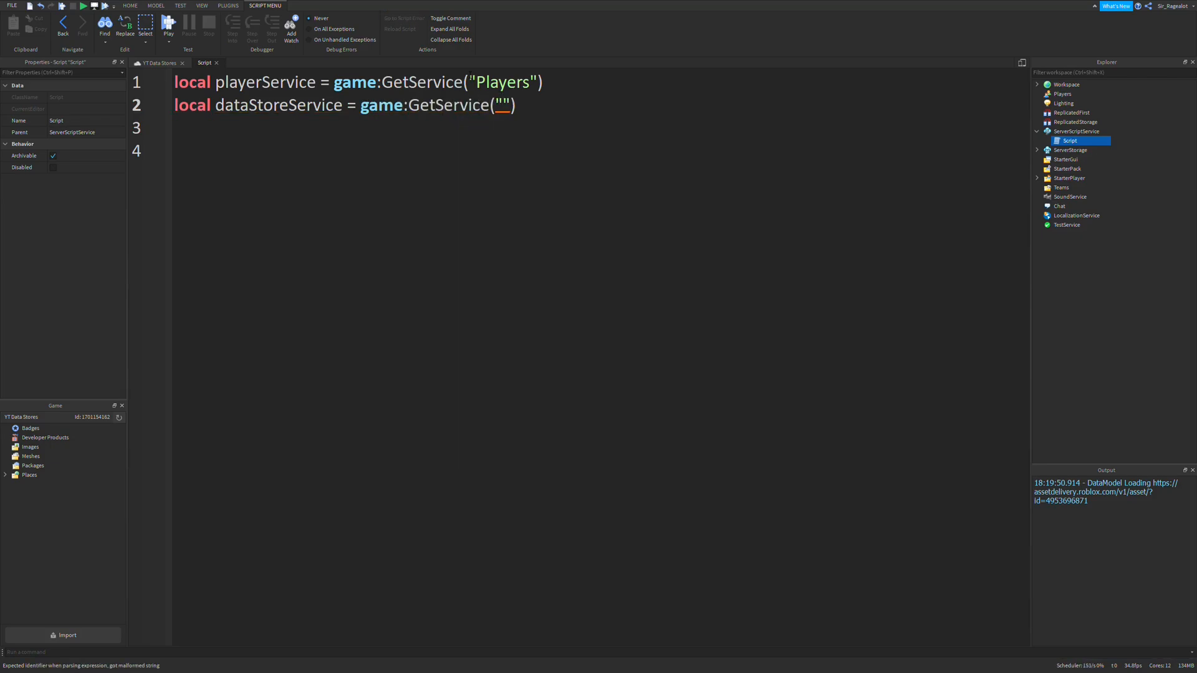
{"action": "type", "text": "DataStoreService"}
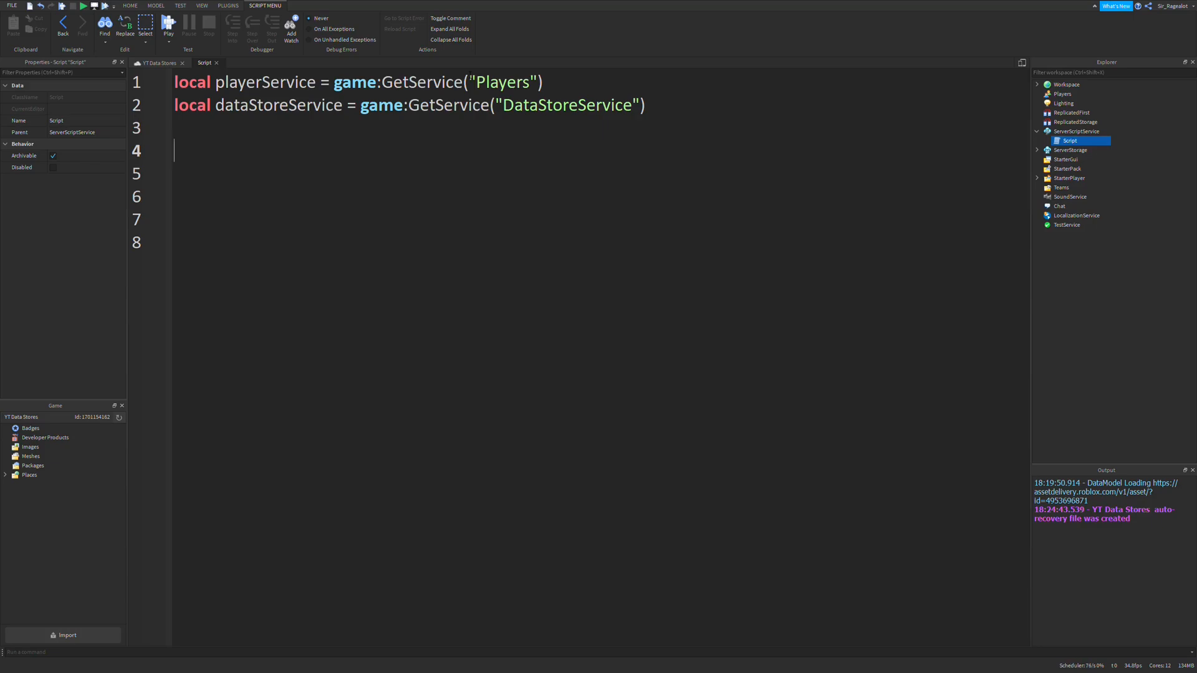
Connect a playerService.PlayerAdded function taking player, and begin a local leaderstats line inside.
{"action": "type", "text": "playerService"}
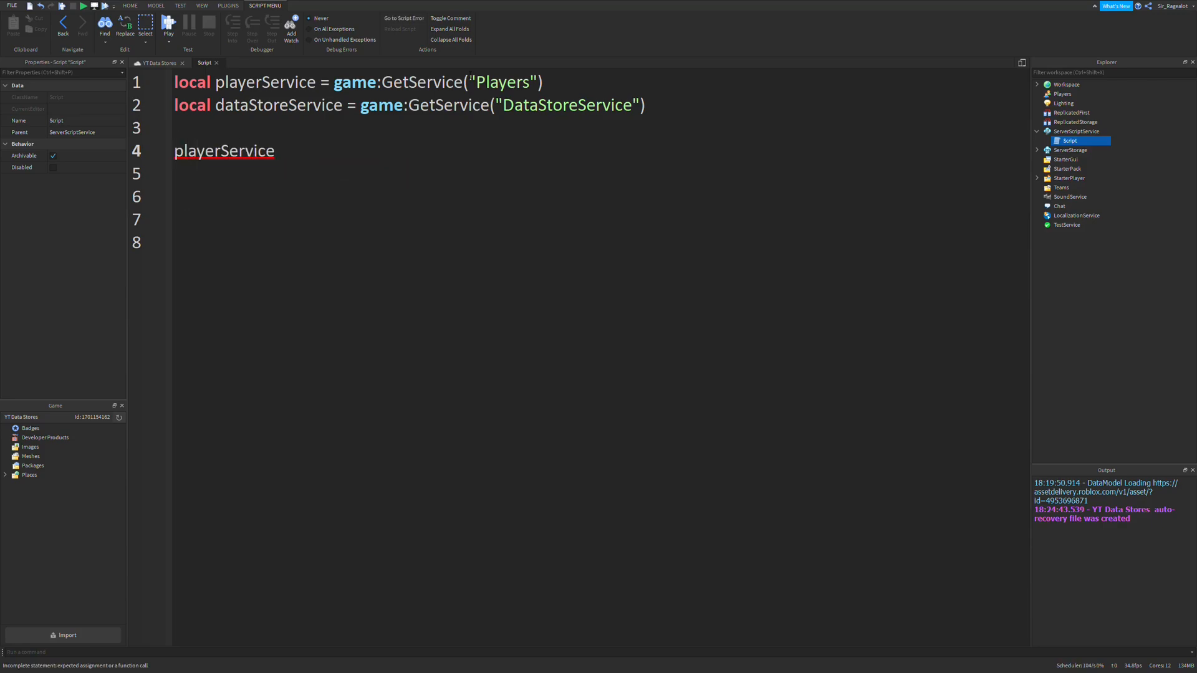
{"action": "type", "text": ".PlayerAdded:Connect(function("}
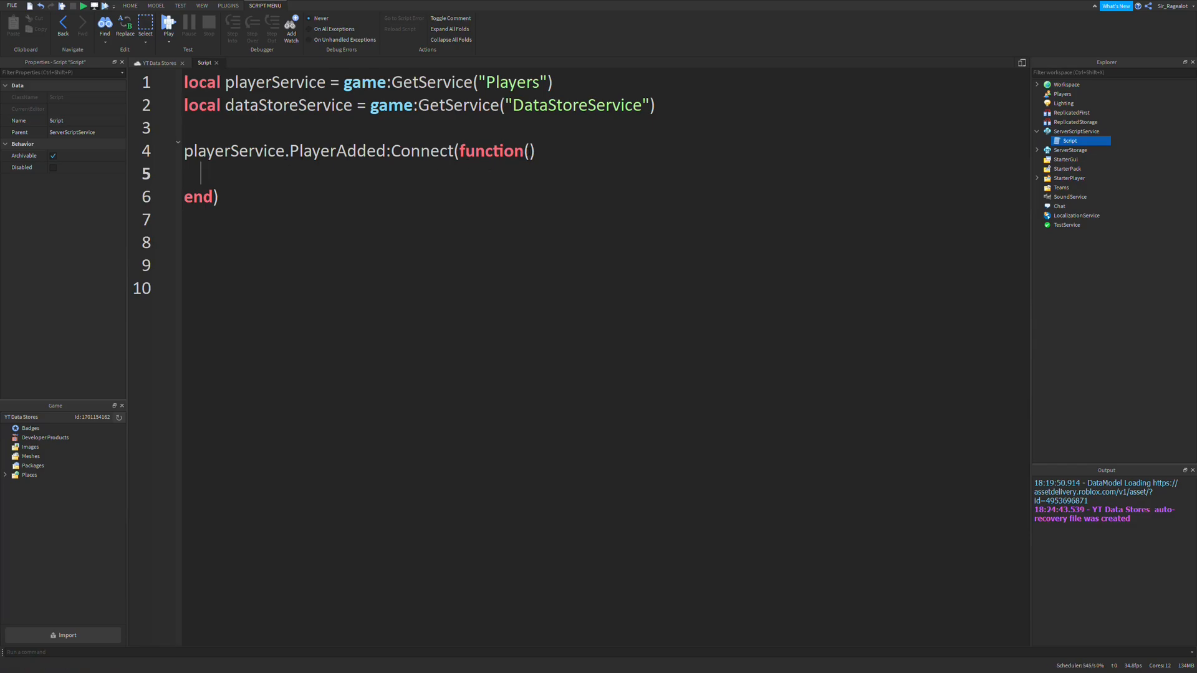
{"action": "type", "text": "player"}
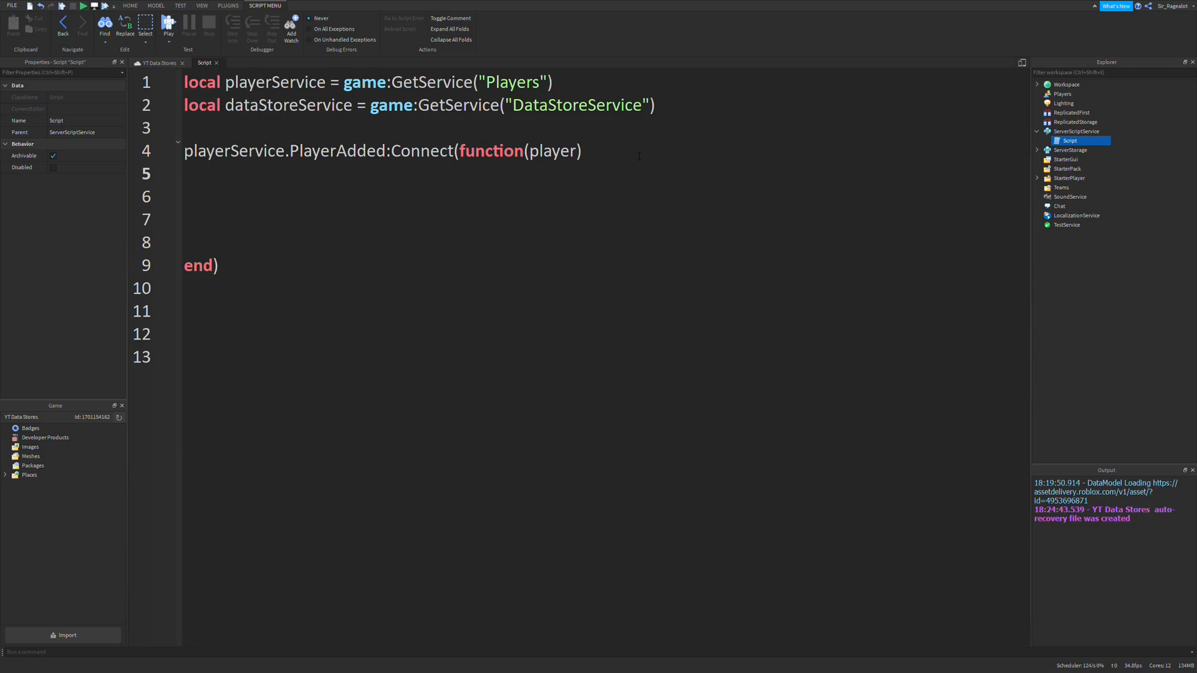
{"action": "type", "text": "local l"}
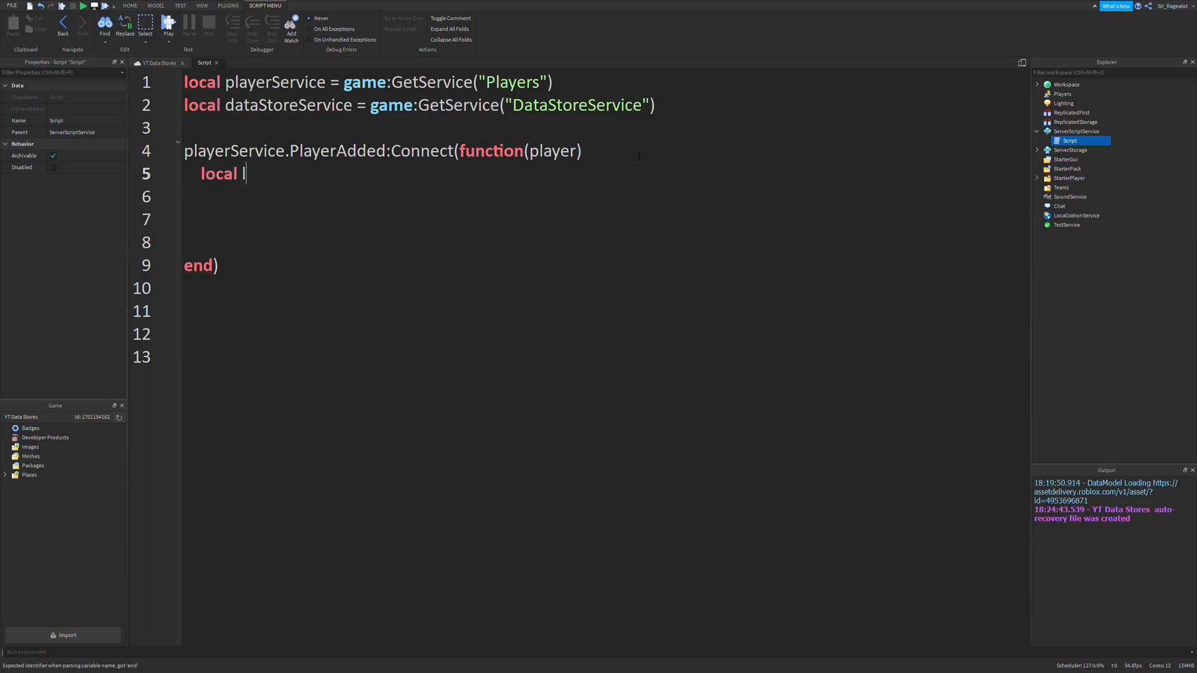
{"action": "type", "text": "eaderstats"}
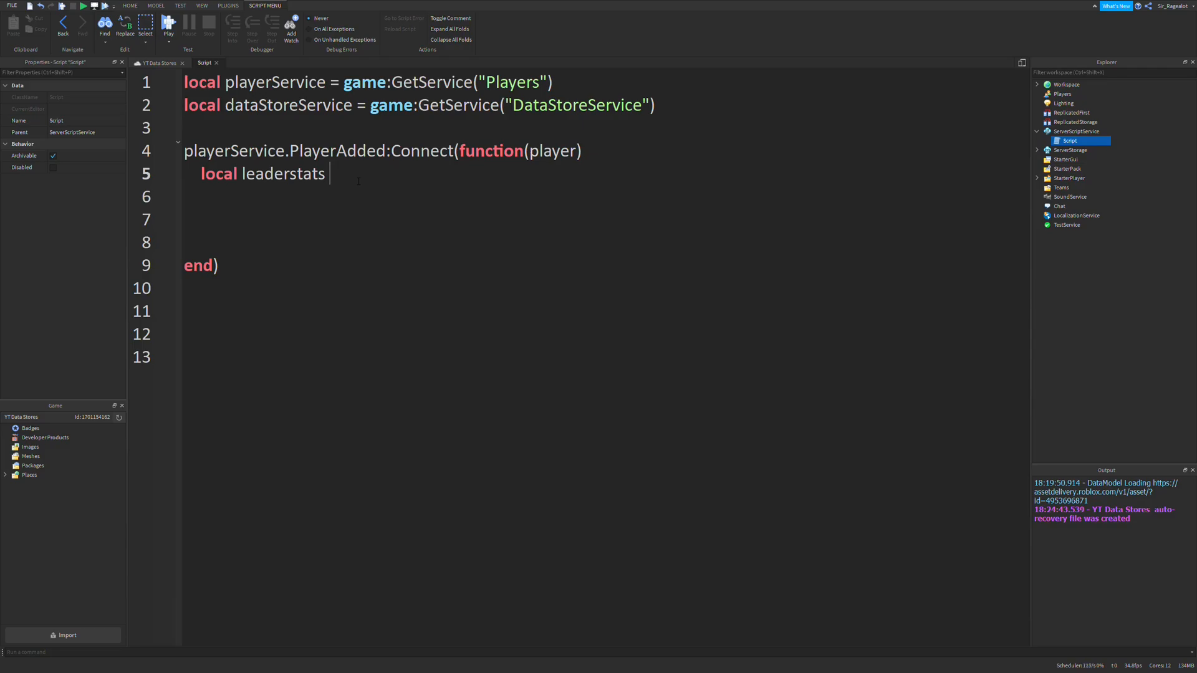
Create leaderstats as a new Folder named "leaderstats" parented to the player.
{"action": "type", "text": "="}
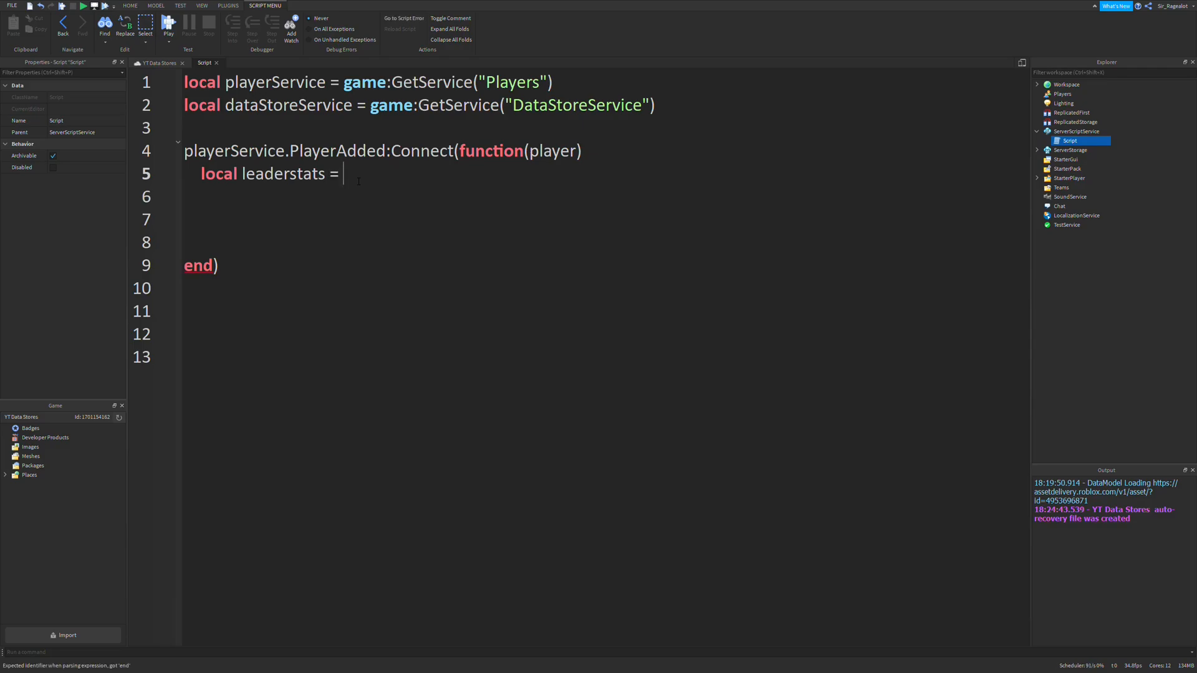
{"action": "type", "text": "Instance.new(f"}
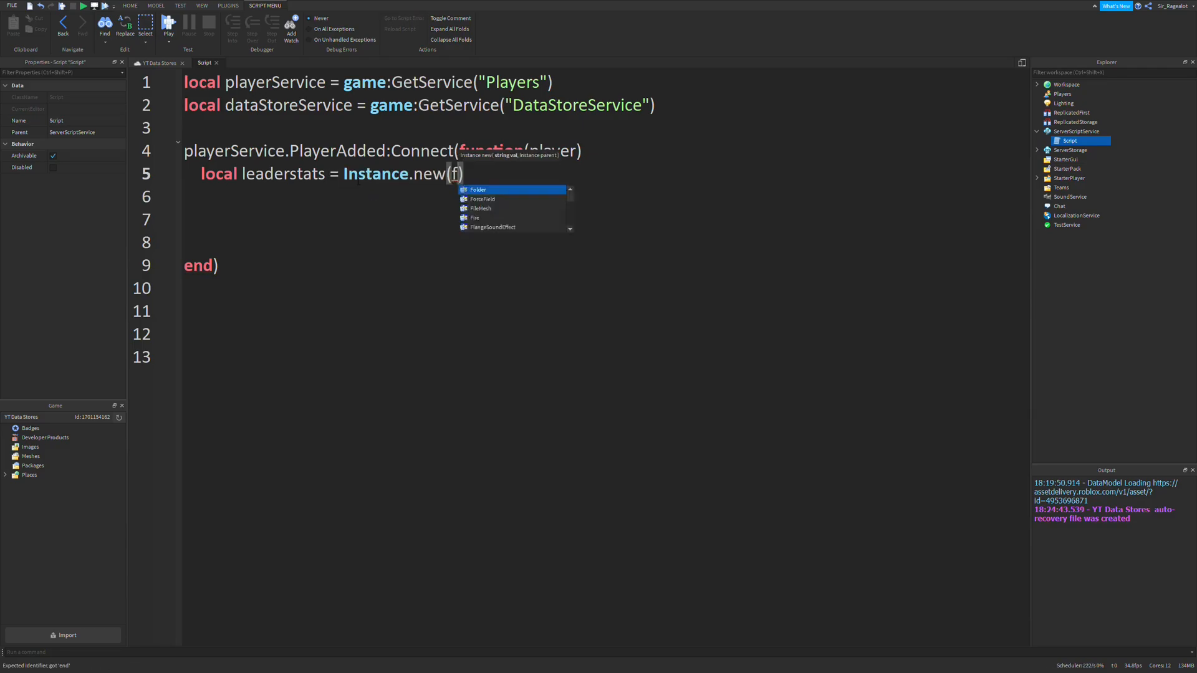
{"action": "left_click", "coordinate": [477, 190]}
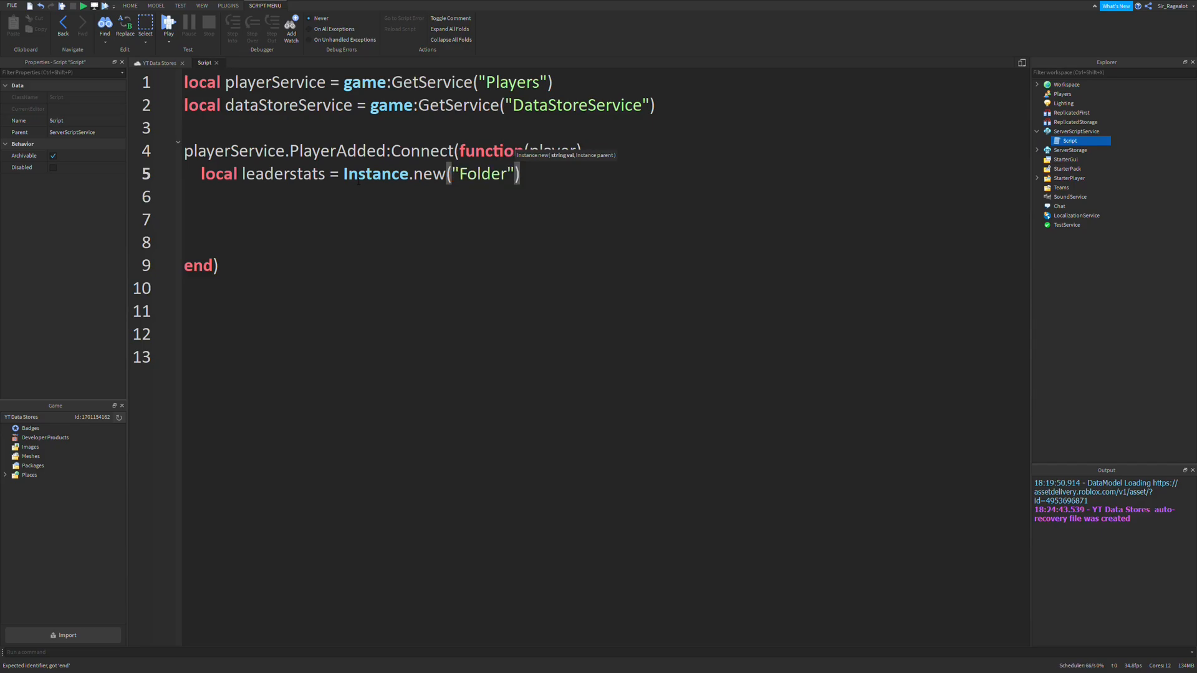
{"action": "type", "text": "leaderstats"}
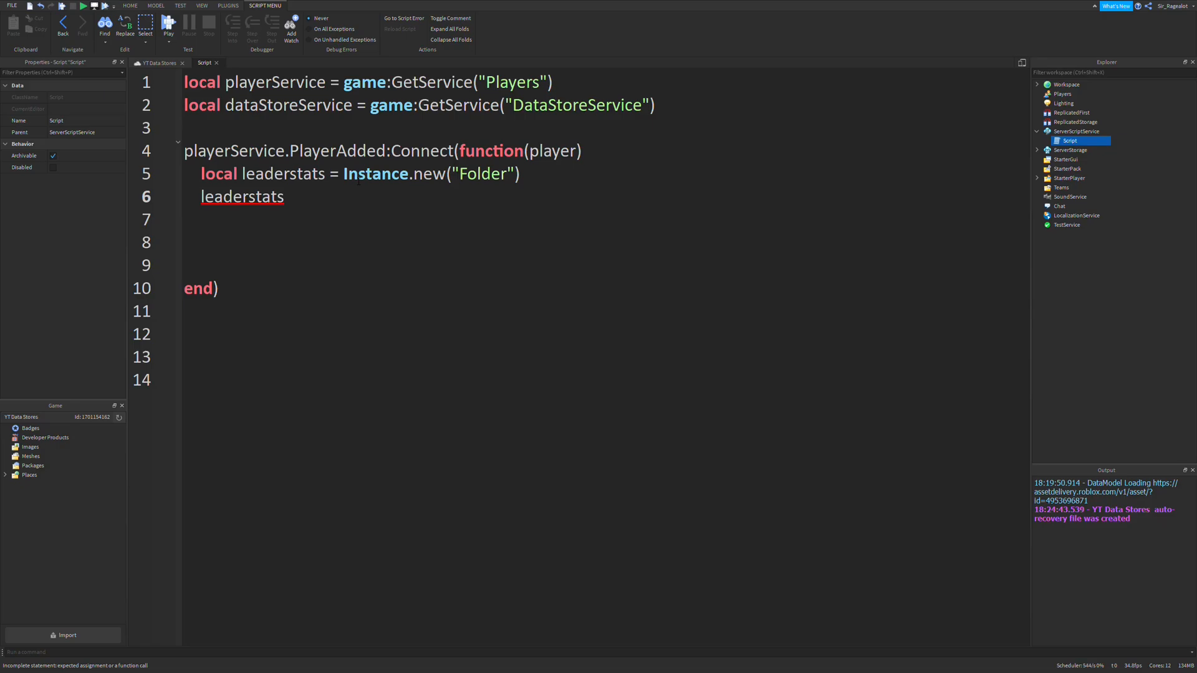
{"action": "type", "text": ".Name = \"\""}
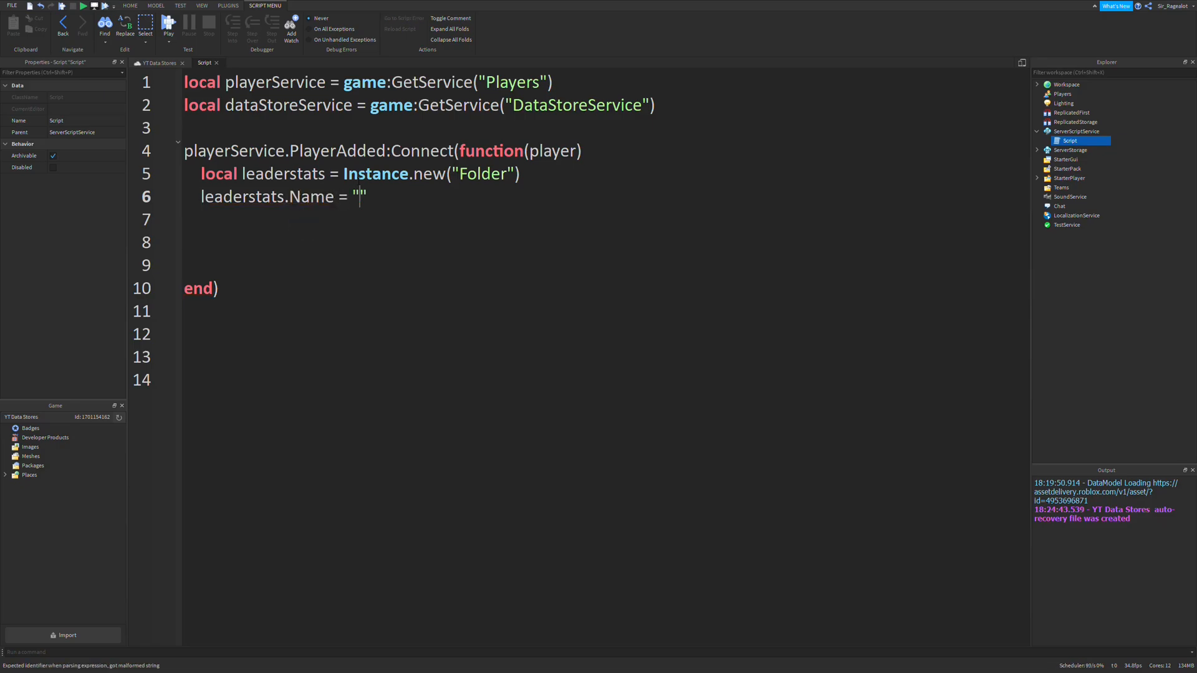
{"action": "type", "text": "leaderst"}
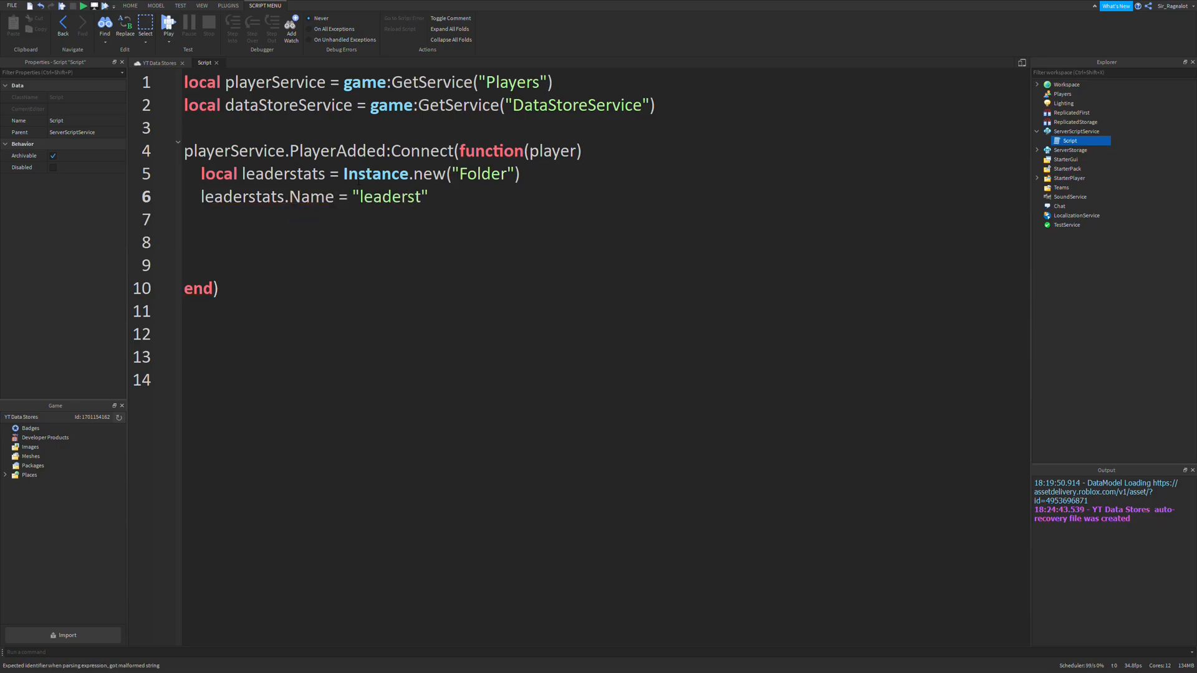
{"action": "type", "text": "ats"}
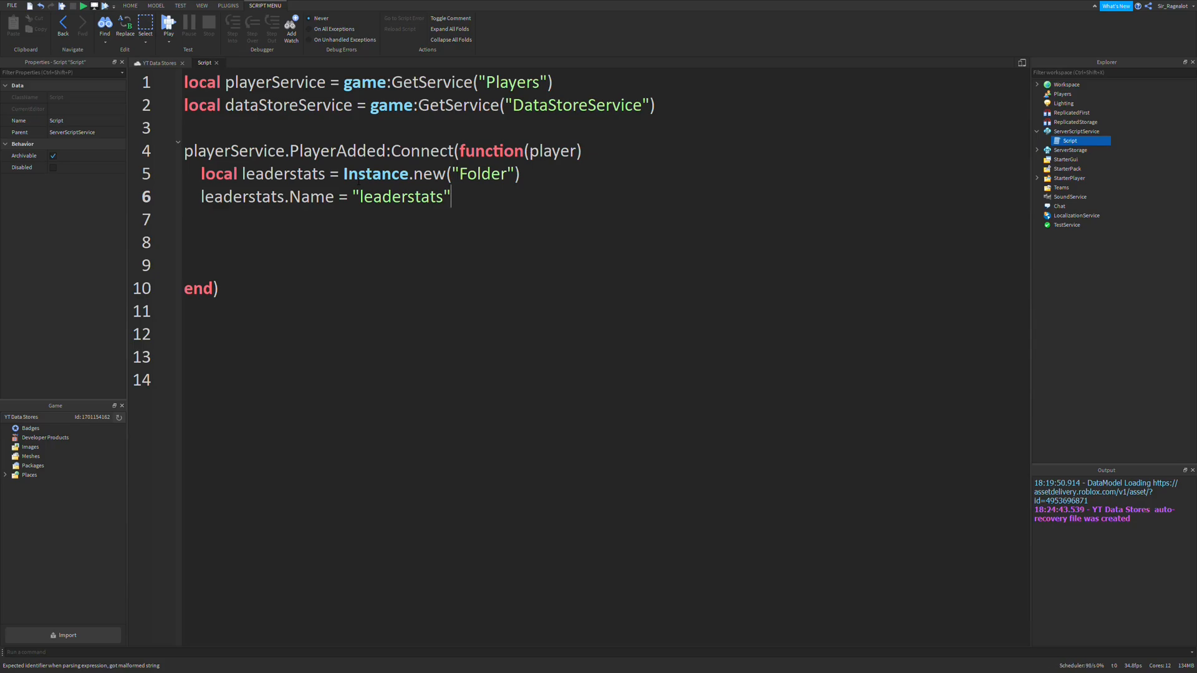
{"action": "type", "text": "leaderstats"}
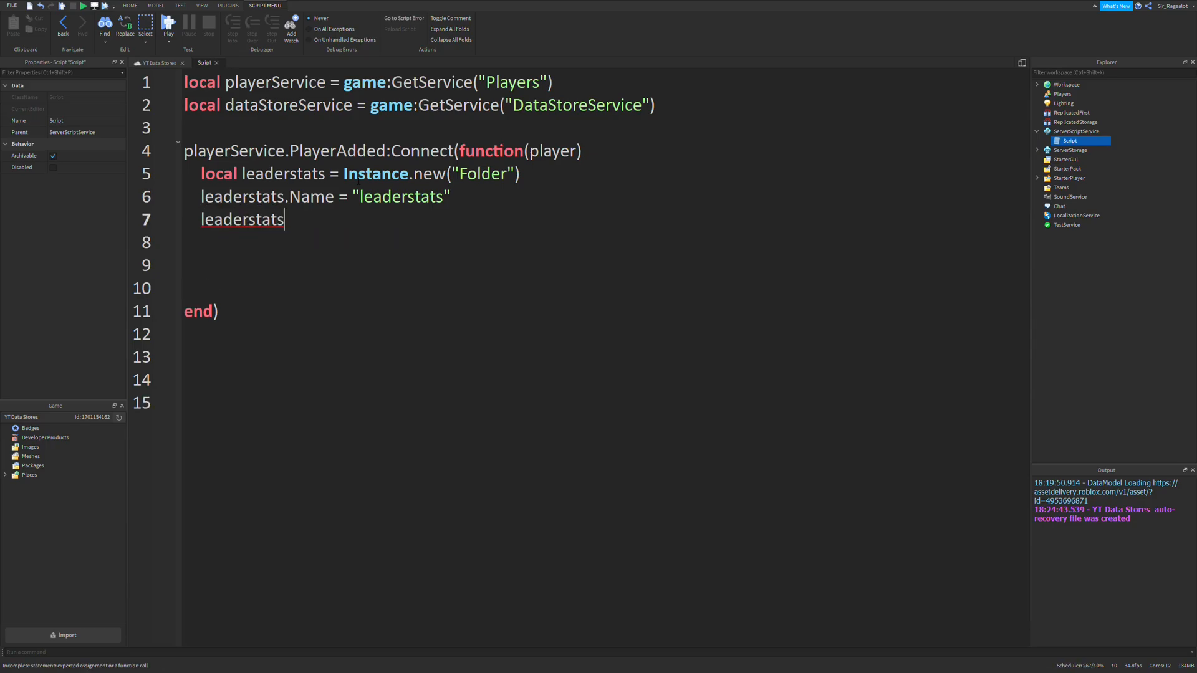
{"action": "type", "text": ".Parent = pa"}
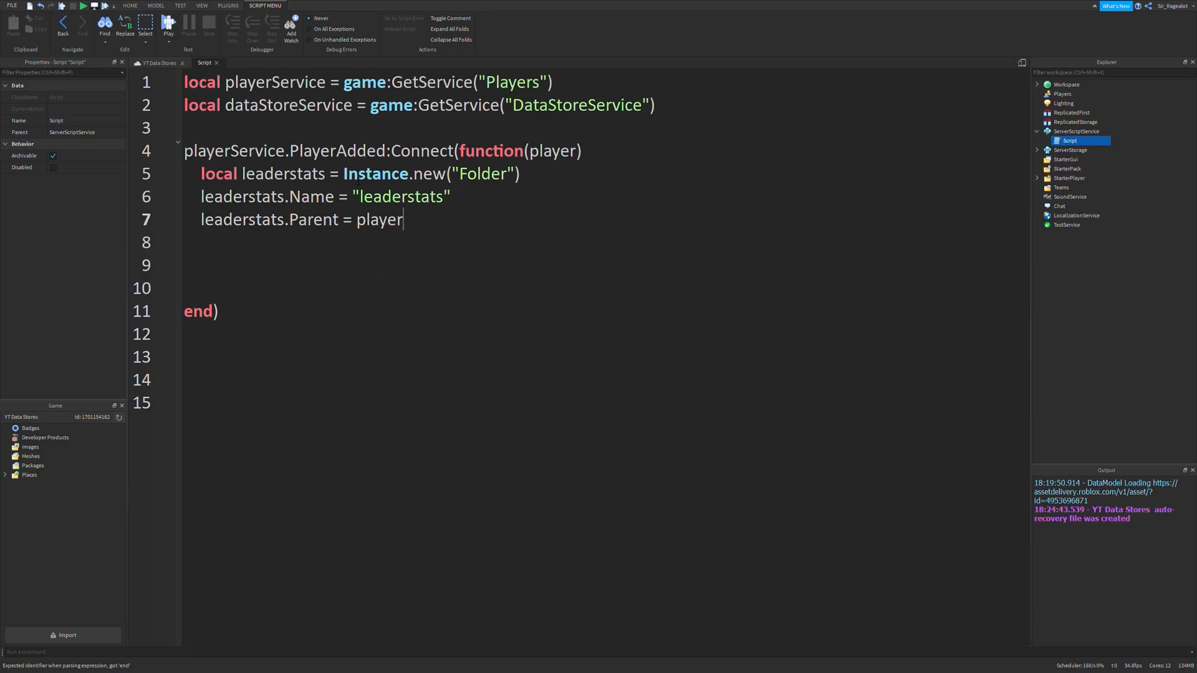
Create local money as an IntValue named "Money" parented to leaderstats.
{"action": "type", "text": "local m"}
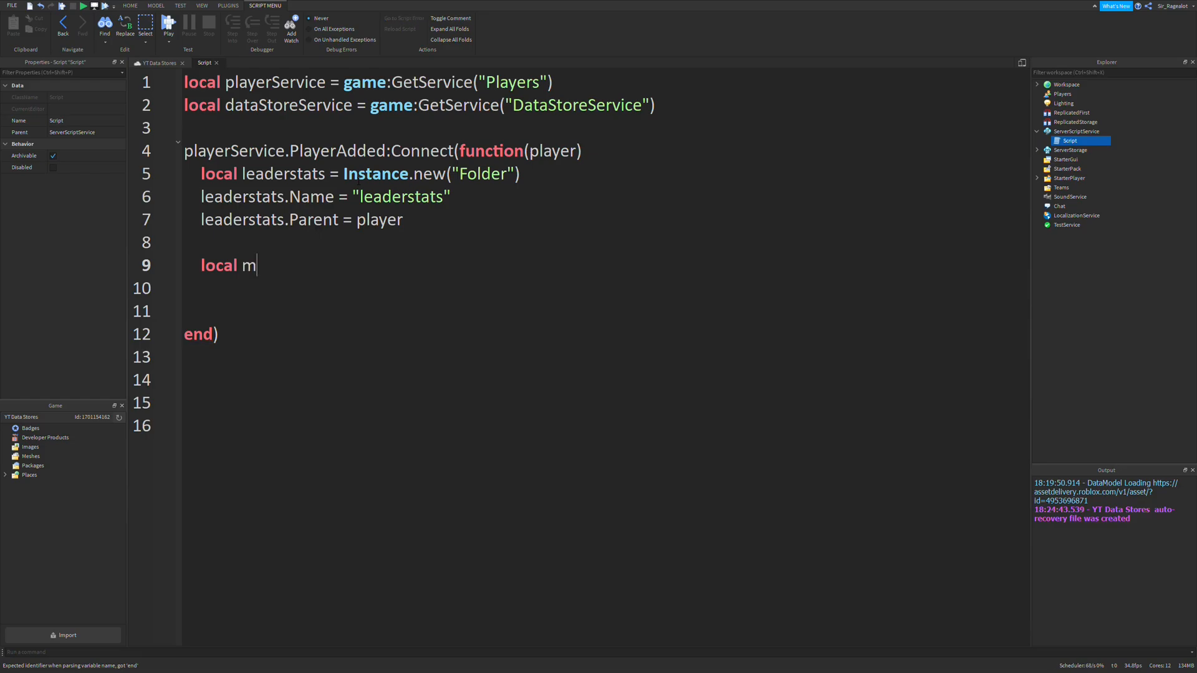
{"action": "type", "text": "oney = instance.new(M"}
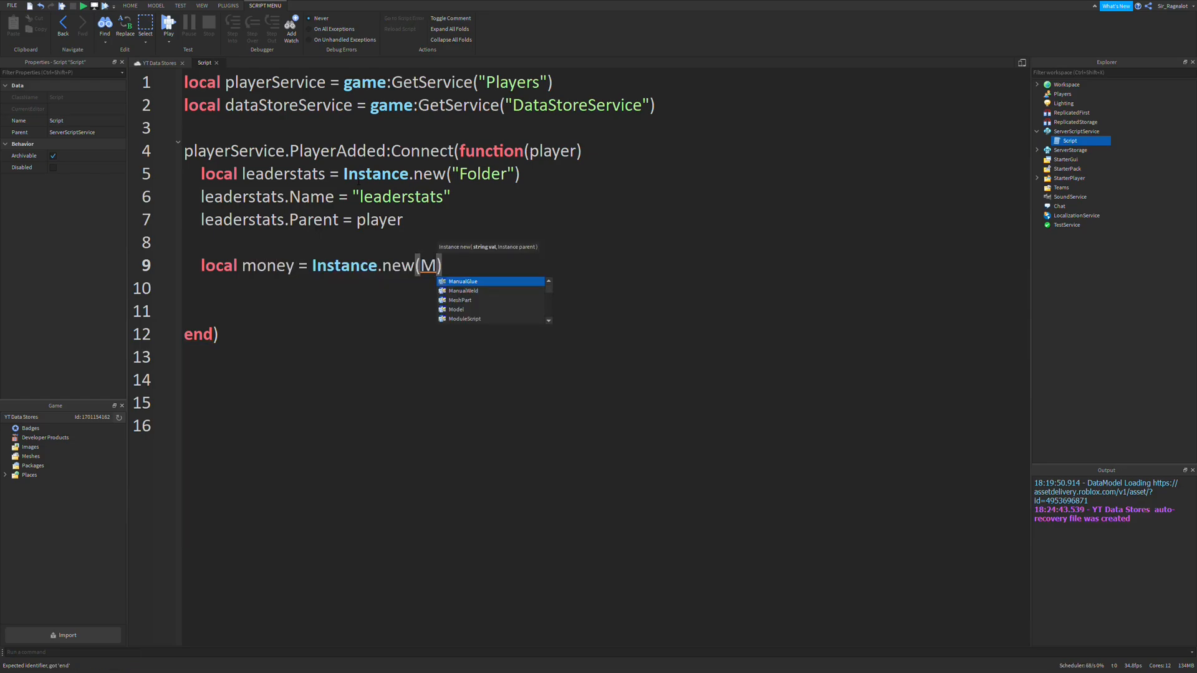
{"action": "type", "text": "IntValue\")"}
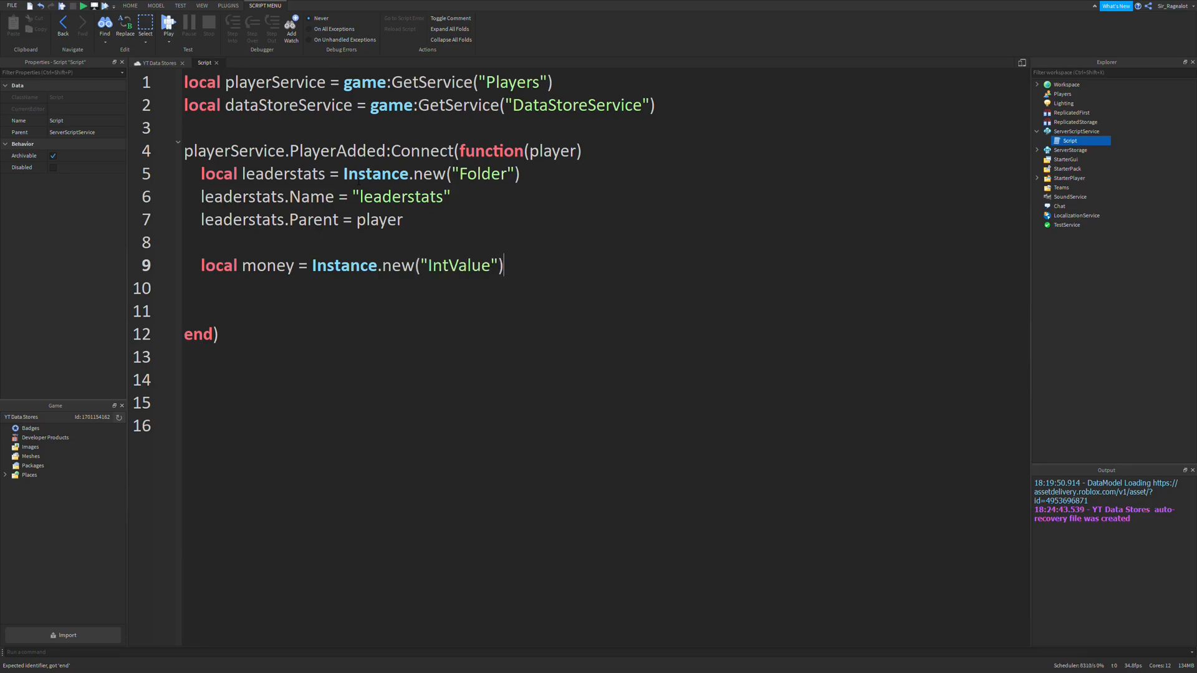
{"action": "type", "text": "money"}
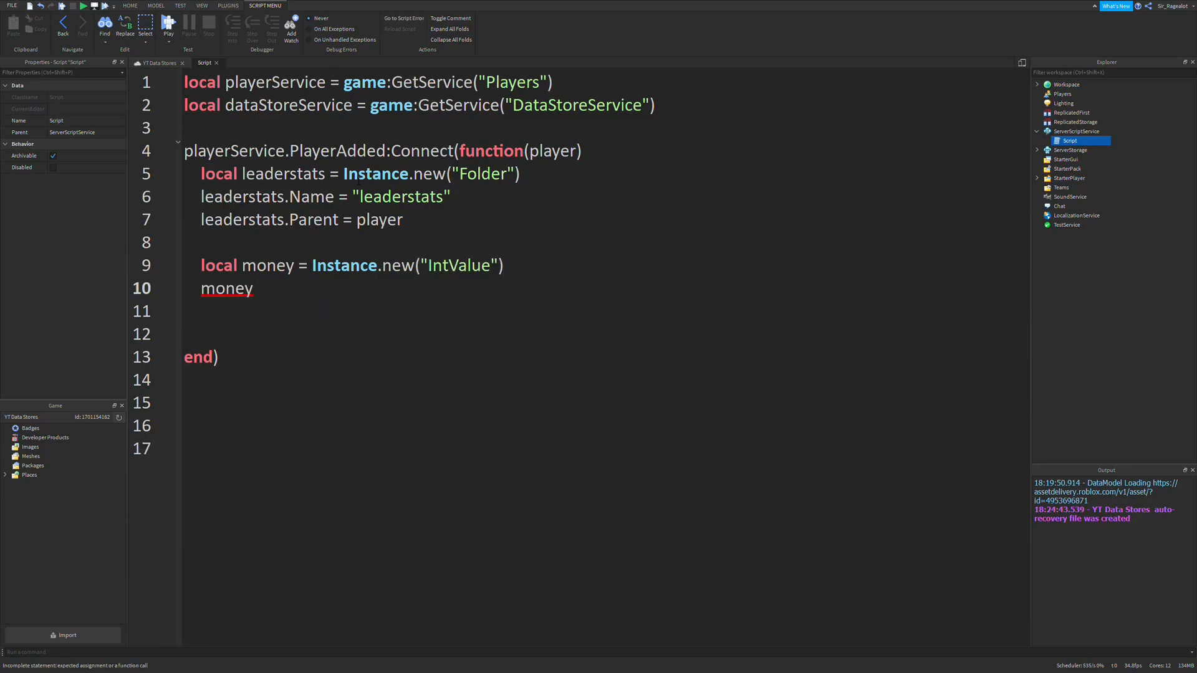
{"action": "type", "text": ".Name"}
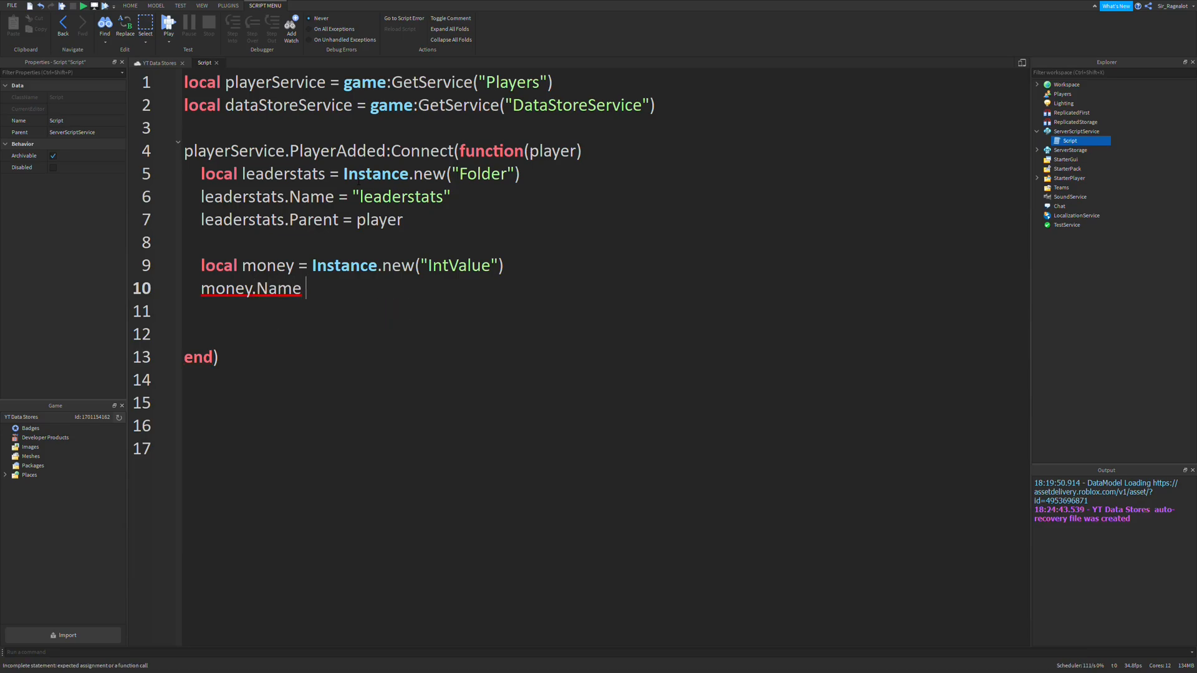
{"action": "type", "text": "= \"Money\""}
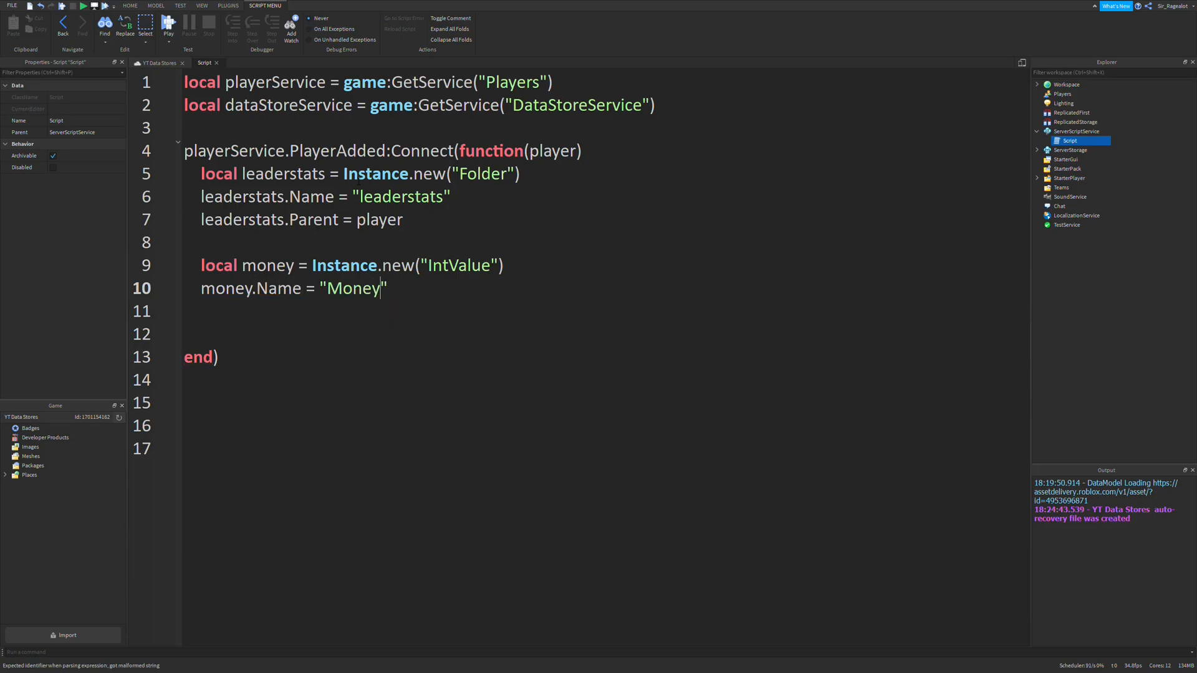
{"action": "type", "text": "money.P"}
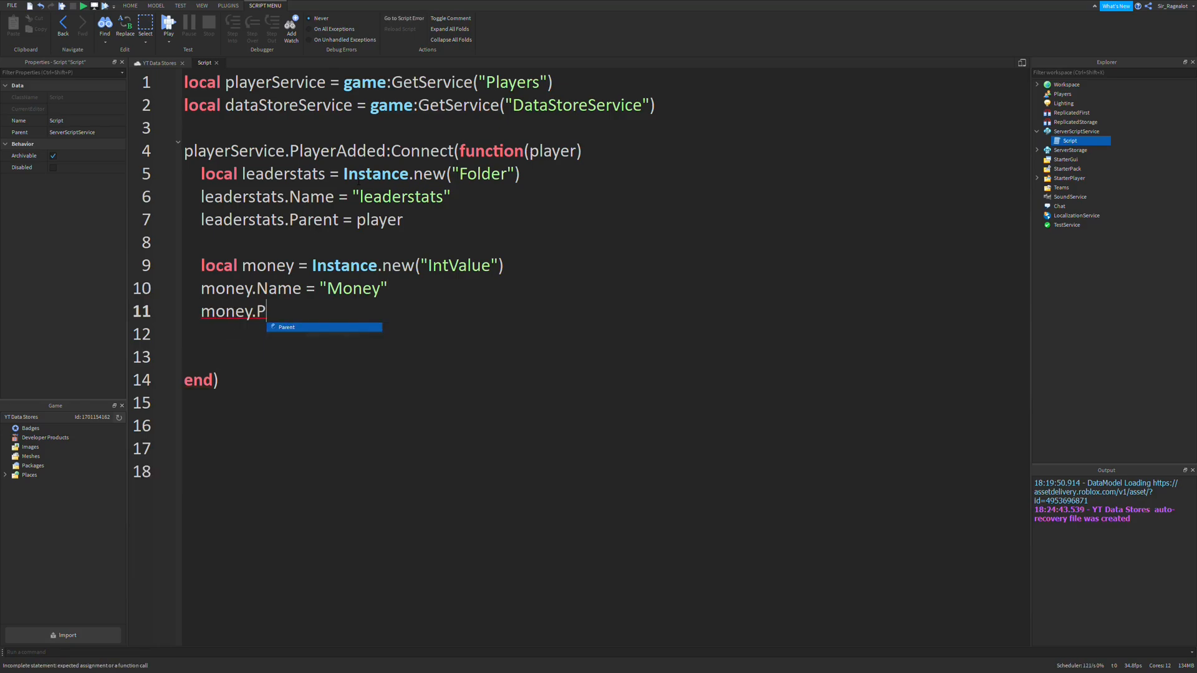
{"action": "type", "text": "arent ="}
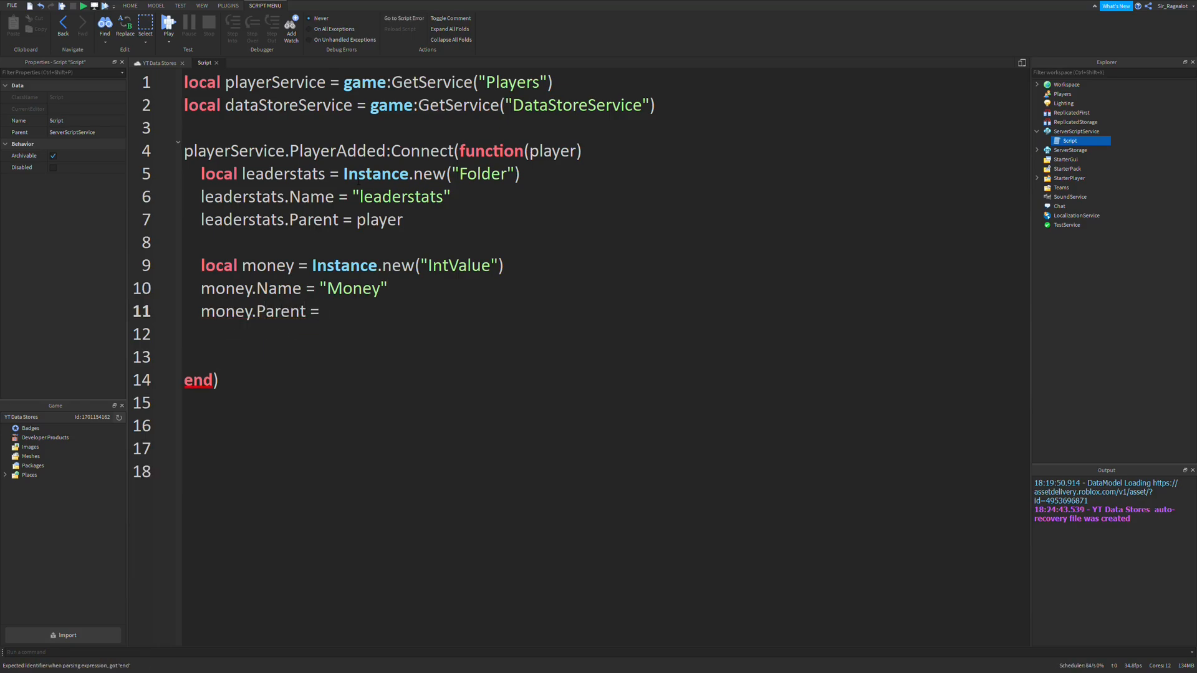
{"action": "type", "text": "leaderstats"}
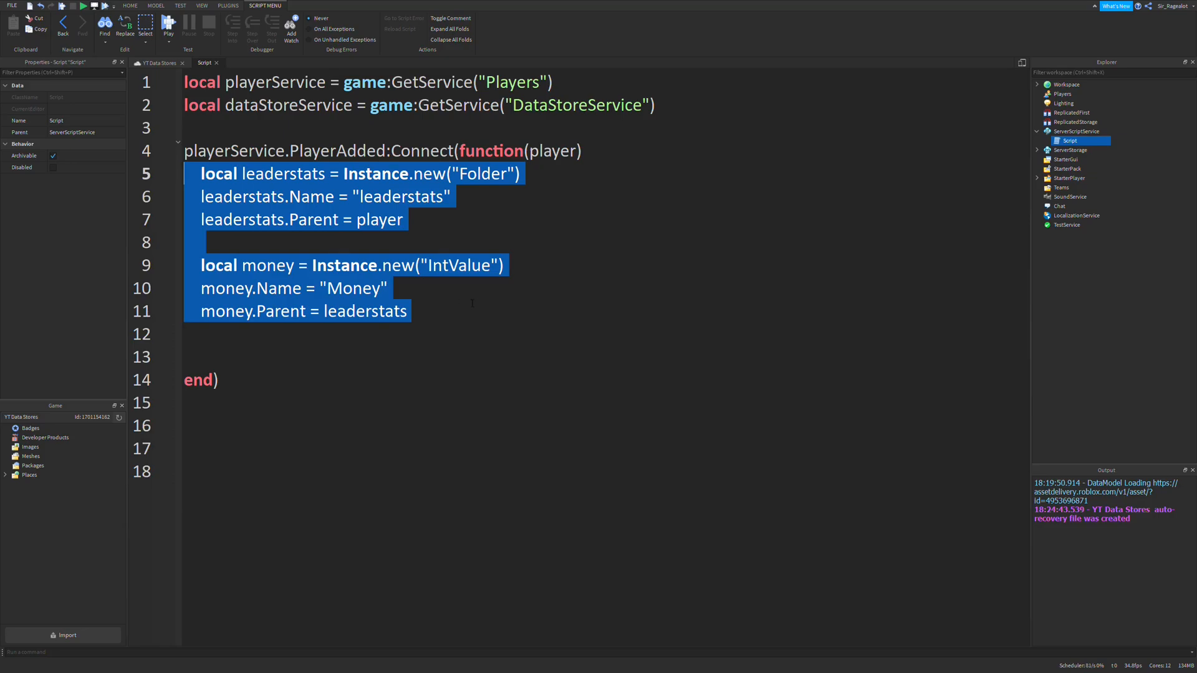
{"action": "left_click", "coordinate": [412, 312]}
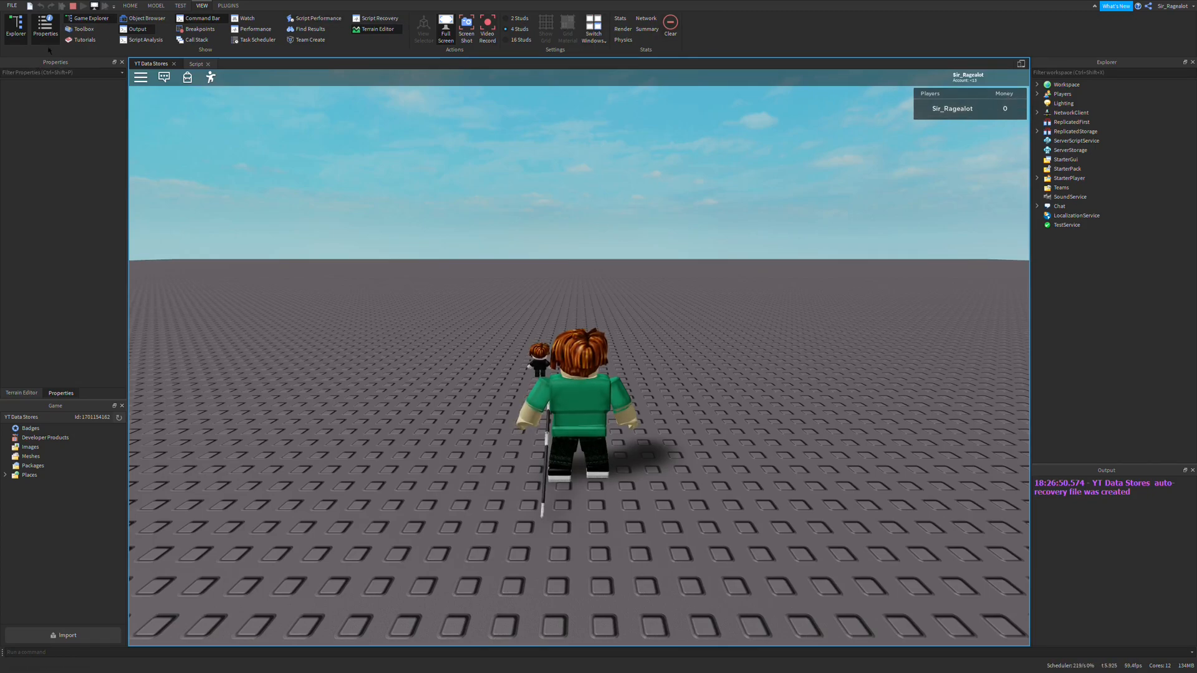
{"action": "left_click", "coordinate": [202, 62]}
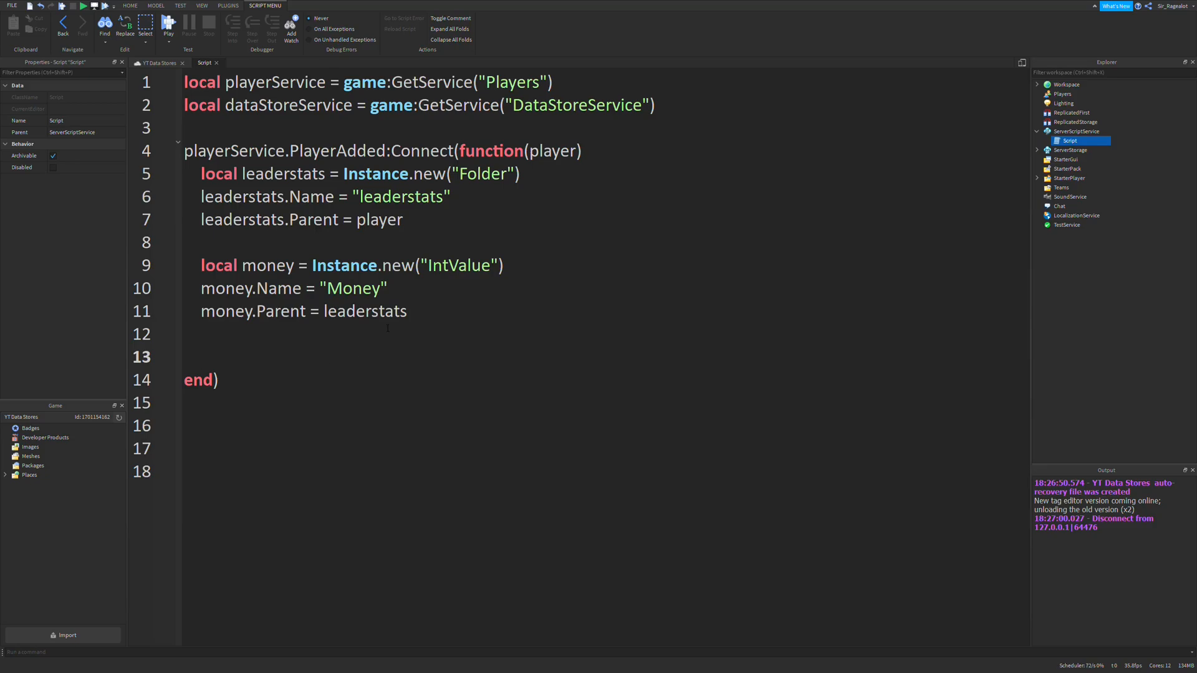
Define local moneyStore = dataStoreService:GetDataStore("Money") and add blank lines inside the handler.
{"action": "left_click", "coordinate": [201, 357]}
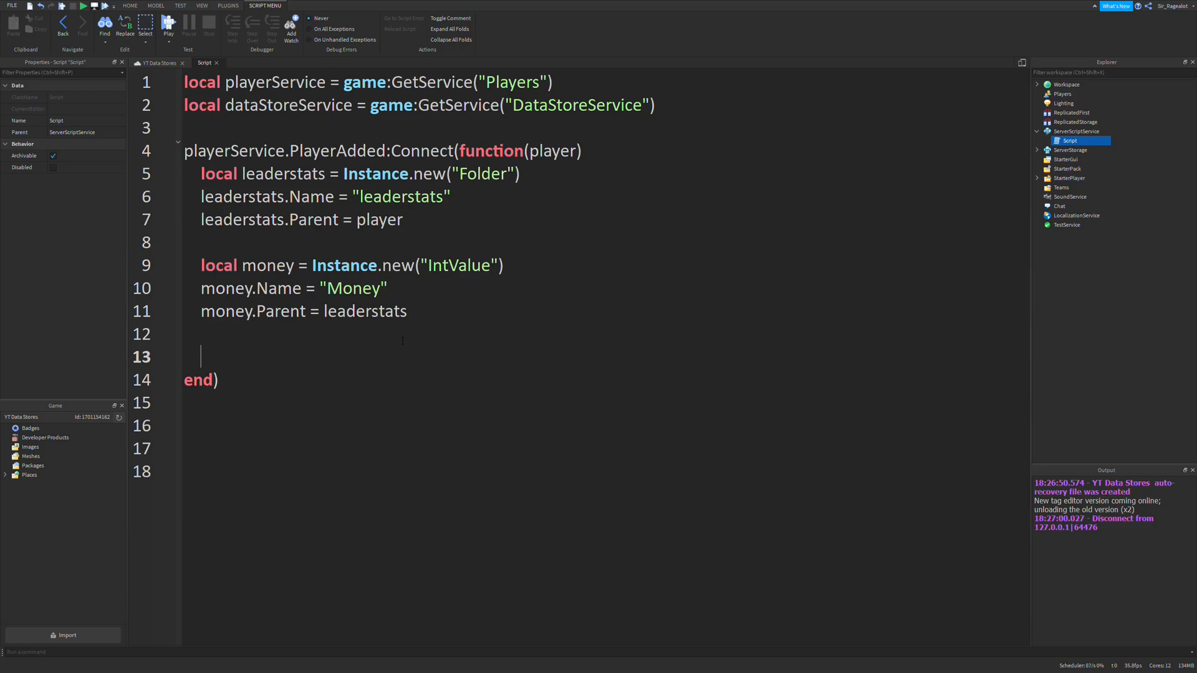
{"action": "mouse_move", "coordinate": [511, 360]}
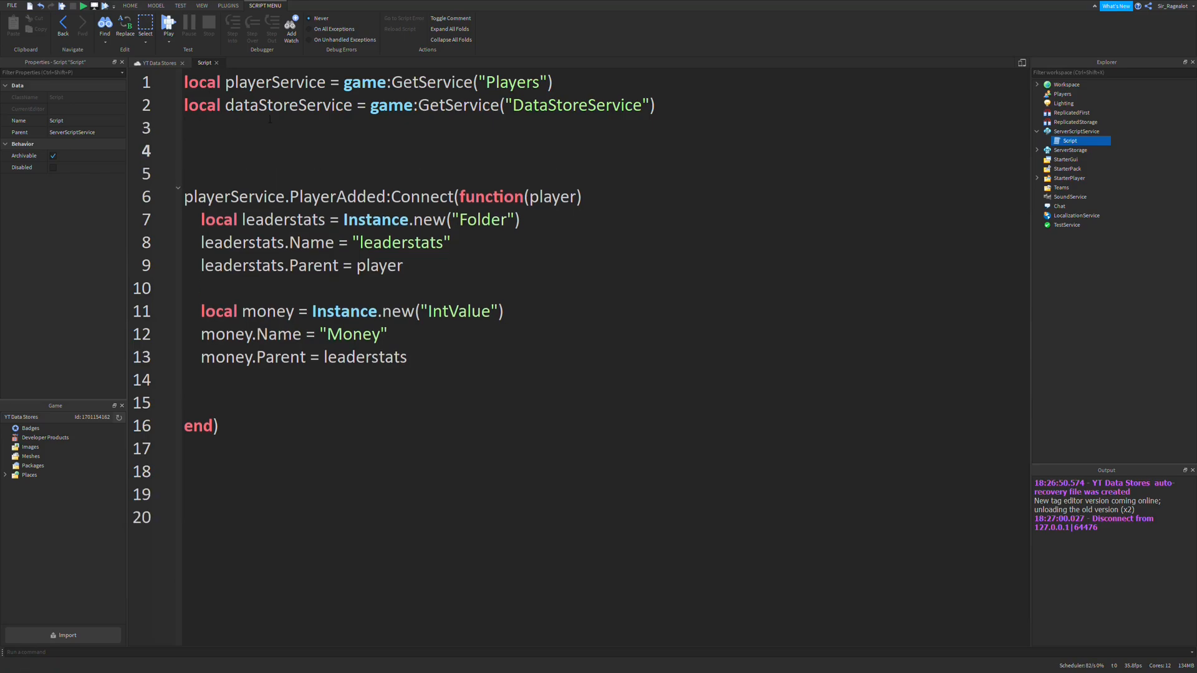
{"action": "type", "text": "local data"}
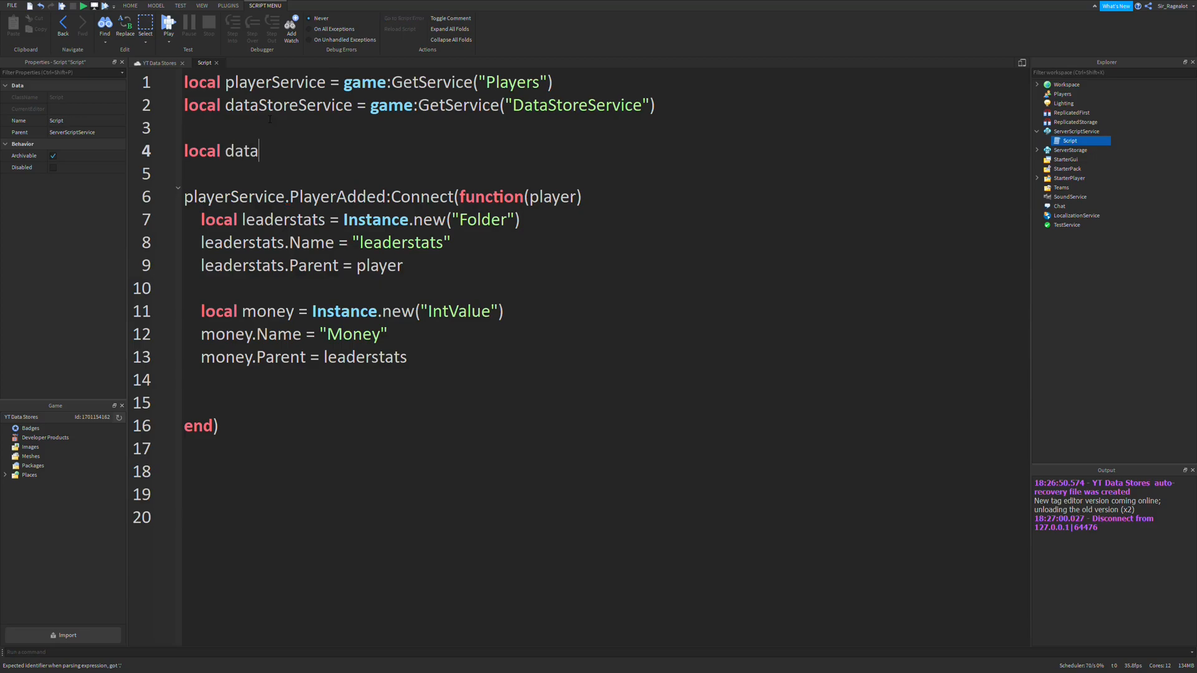
{"action": "type", "text": "moneySt"}
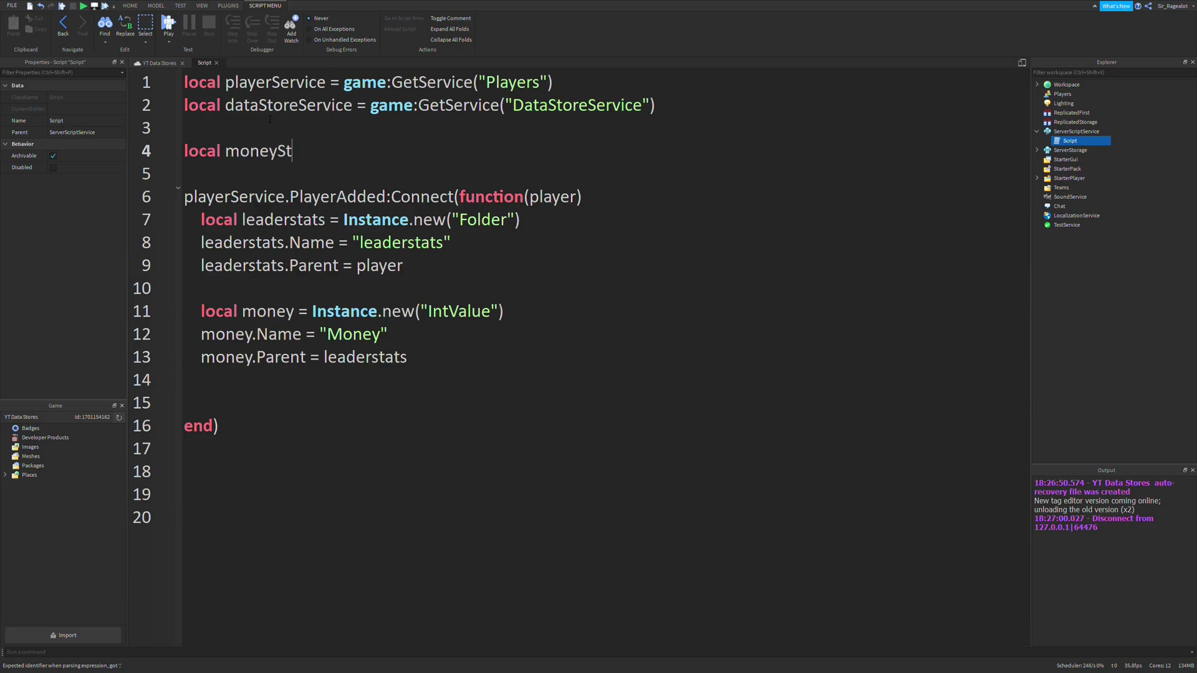
{"action": "type", "text": "ore = dataStoreService:GetDataStore"}
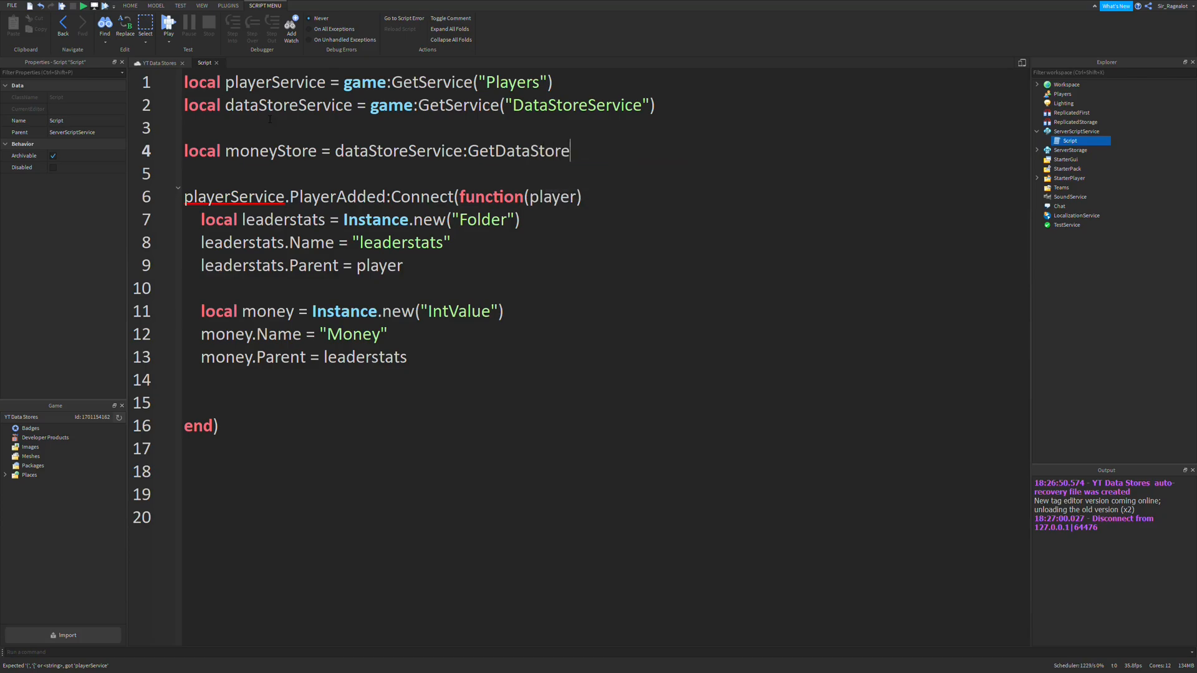
{"action": "type", "text": "(\"Money\""}
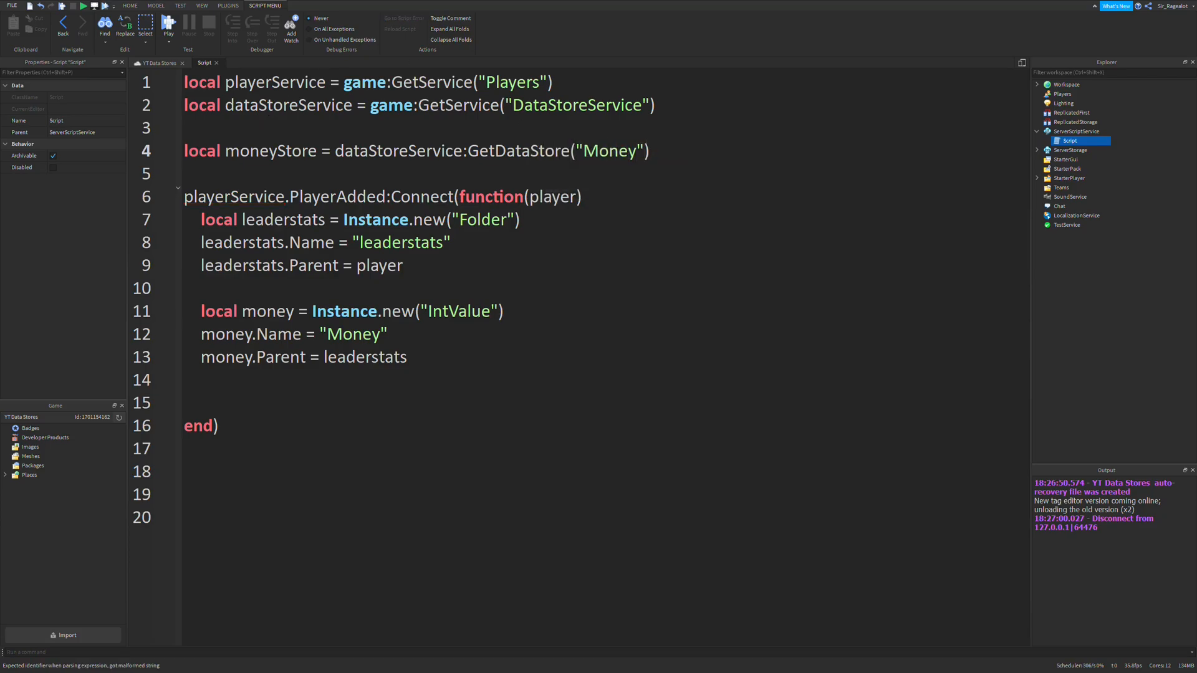
{"action": "left_click", "coordinate": [649, 150]}
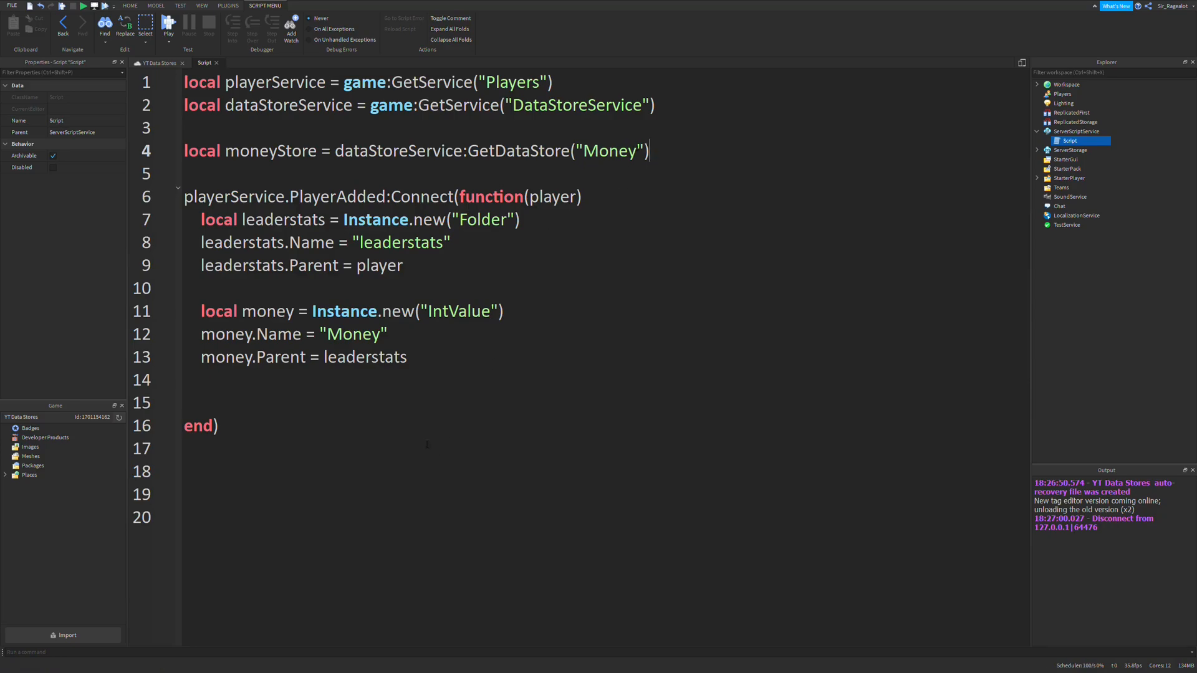
{"action": "left_click", "coordinate": [202, 399]}
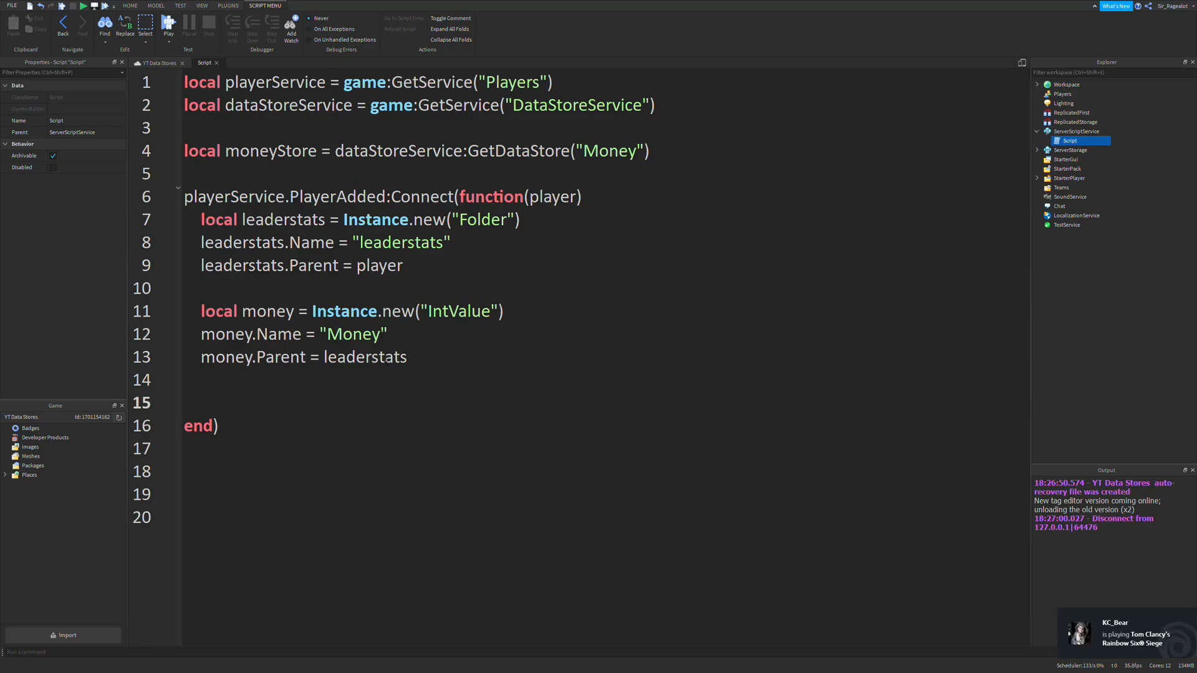
{"action": "key", "text": "enter"}
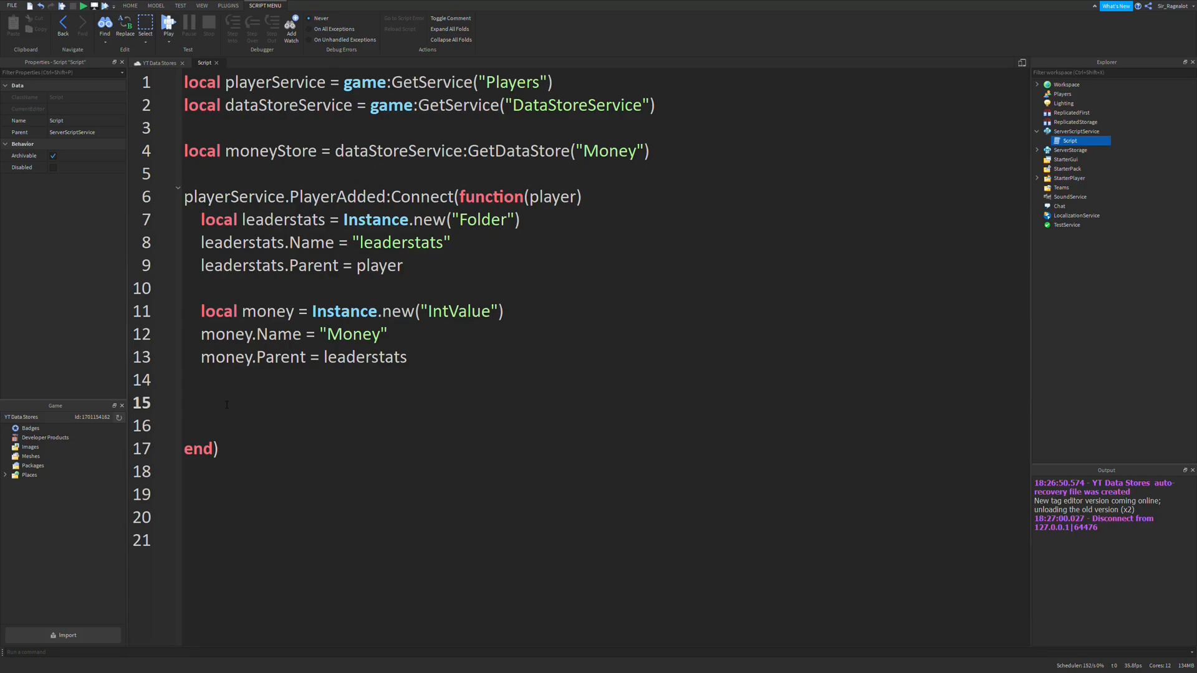
Declare local savedData and local success = pcall(function() ... end) with an empty body.
{"action": "left_click", "coordinate": [201, 402]}
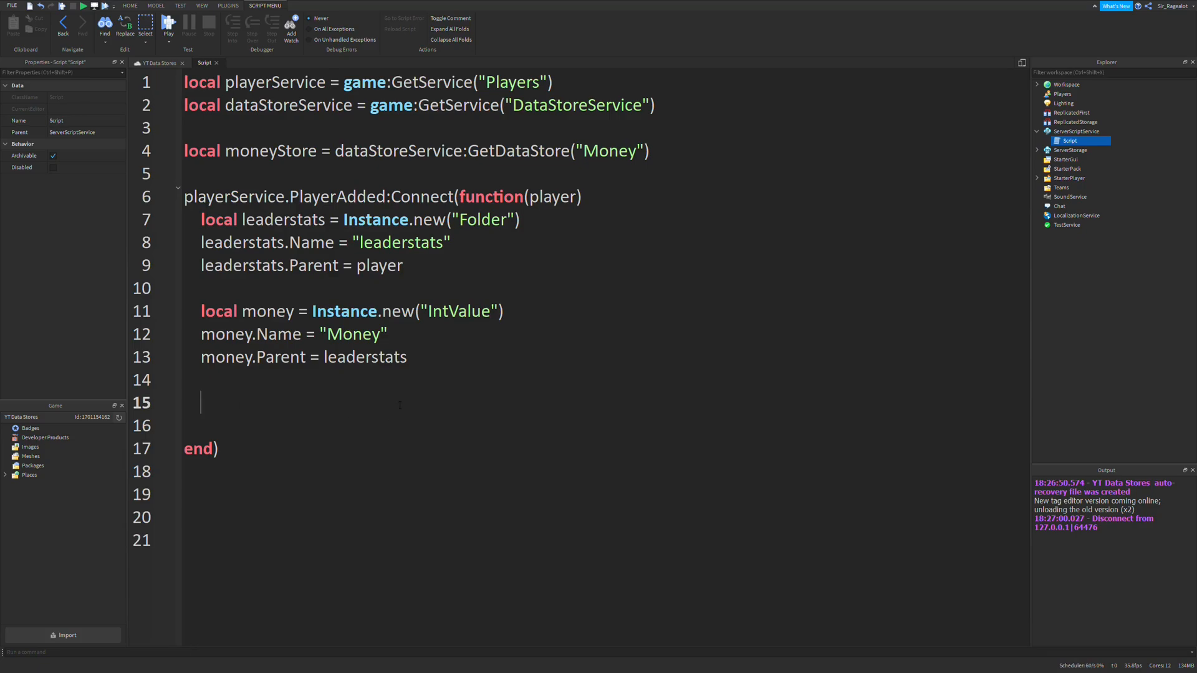
{"action": "type", "text": "local"}
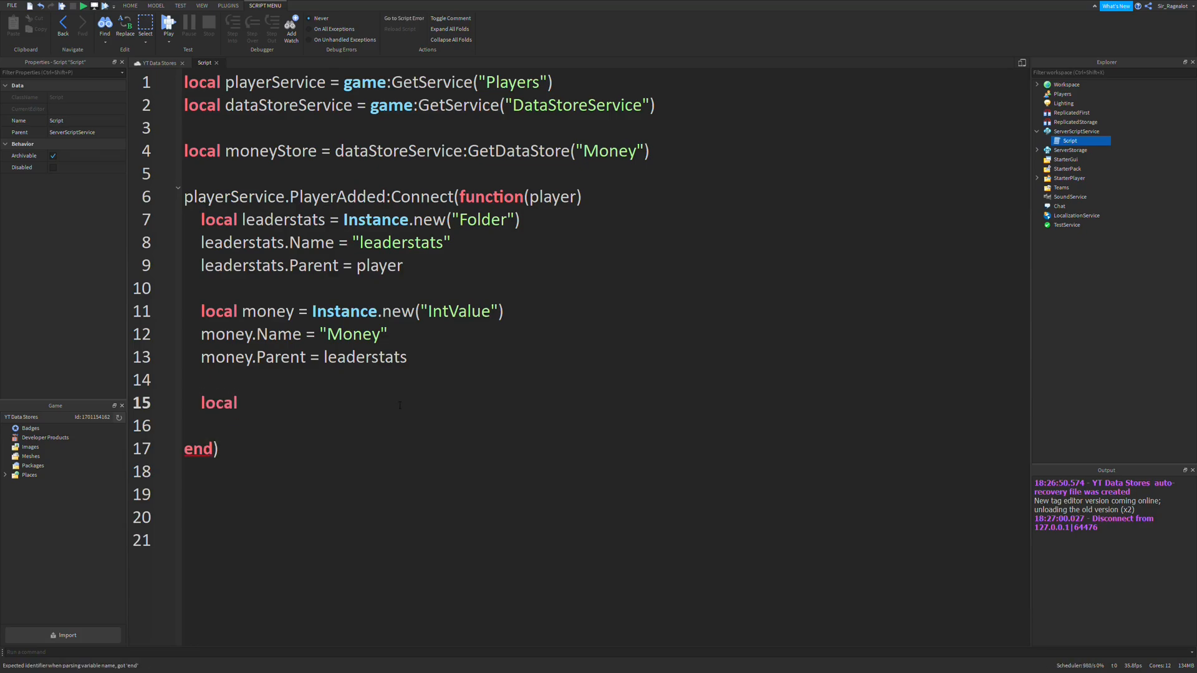
{"action": "type", "text": "savedData"}
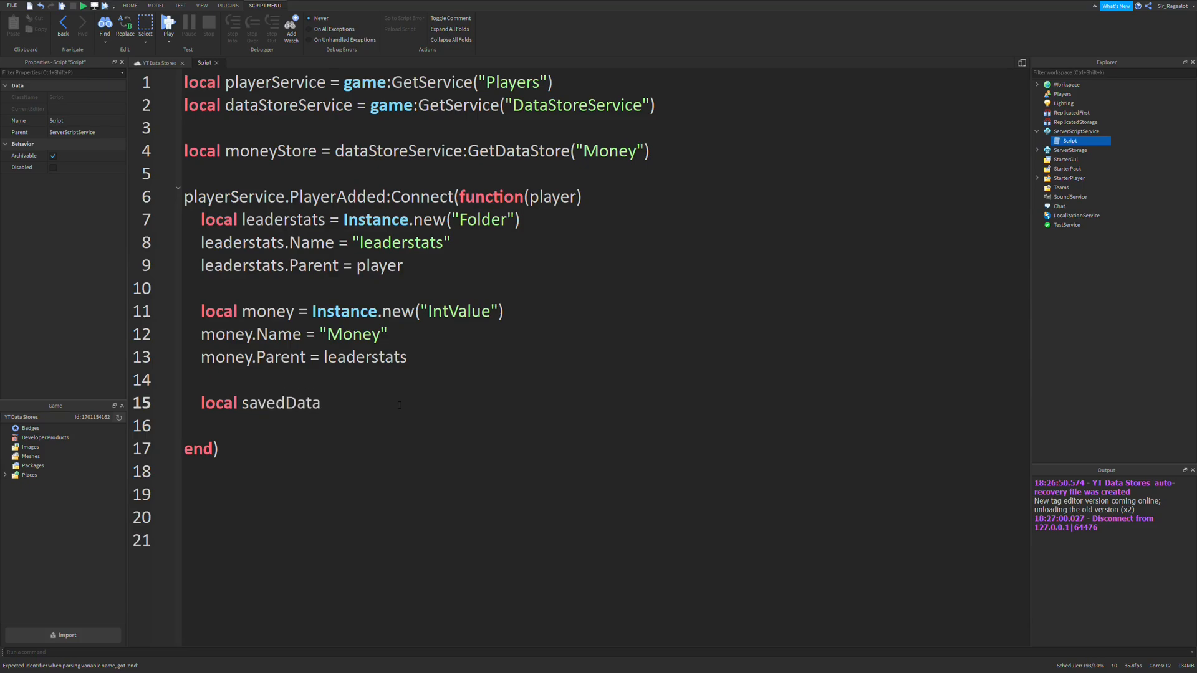
{"action": "type", "text": "p"}
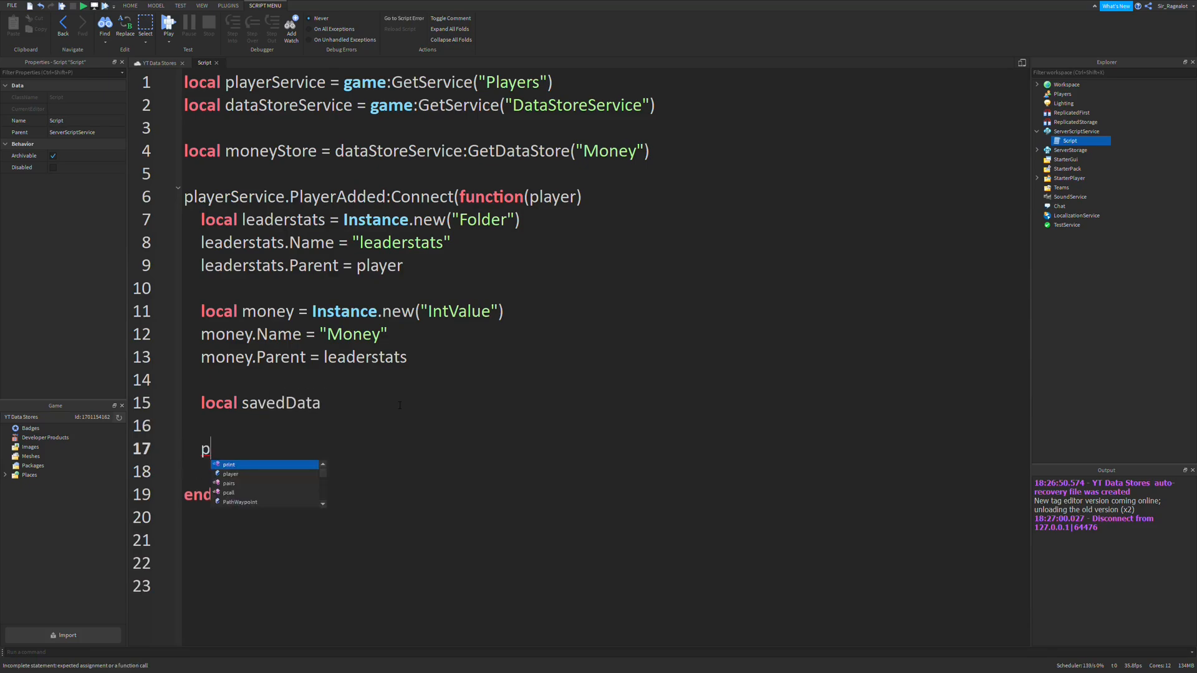
{"action": "type", "text": "local"}
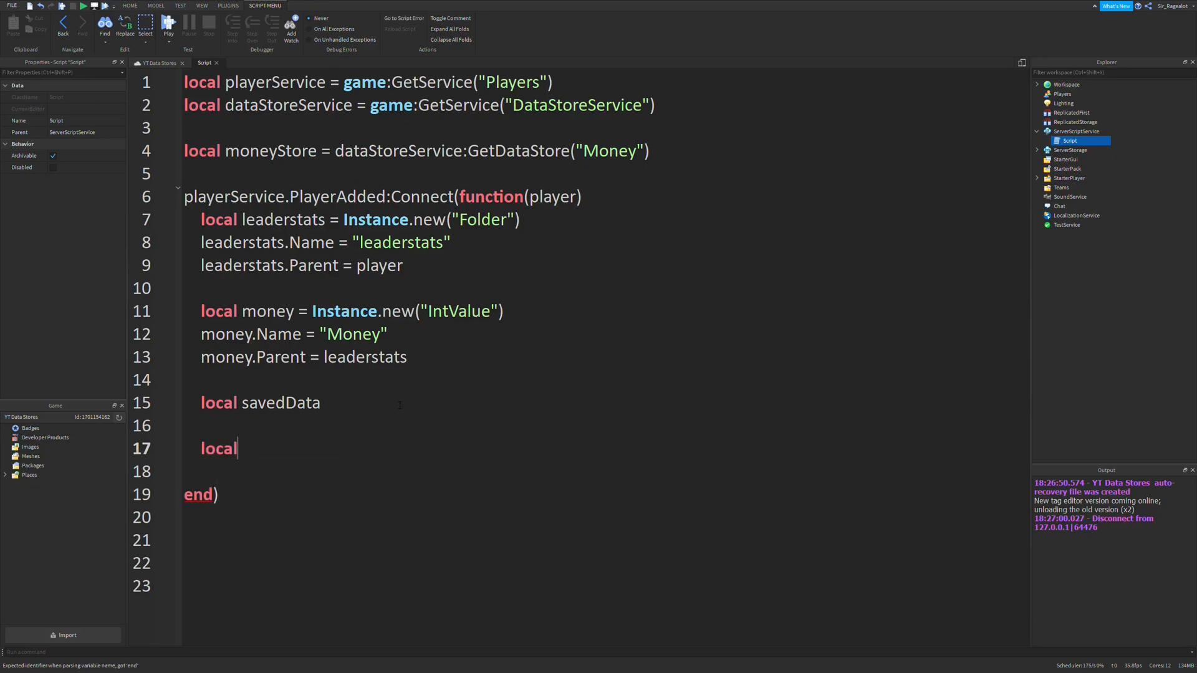
{"action": "type", "text": "success ="}
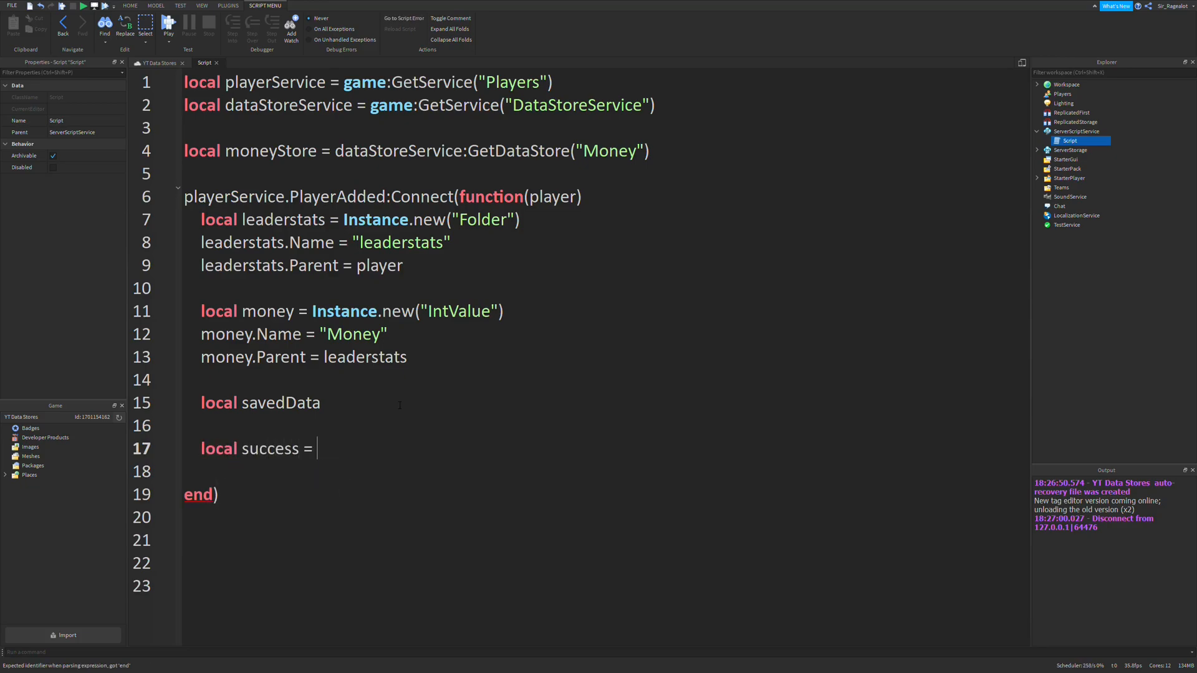
{"action": "type", "text": "pcall(function"}
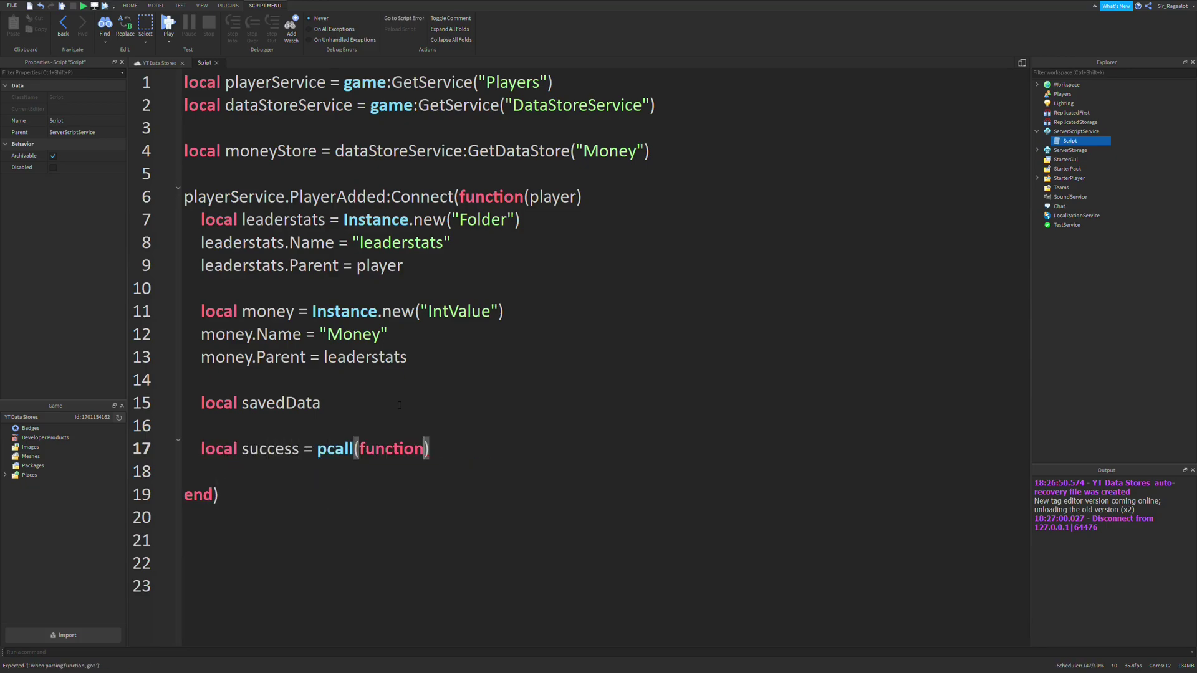
{"action": "type", "text": "()"}
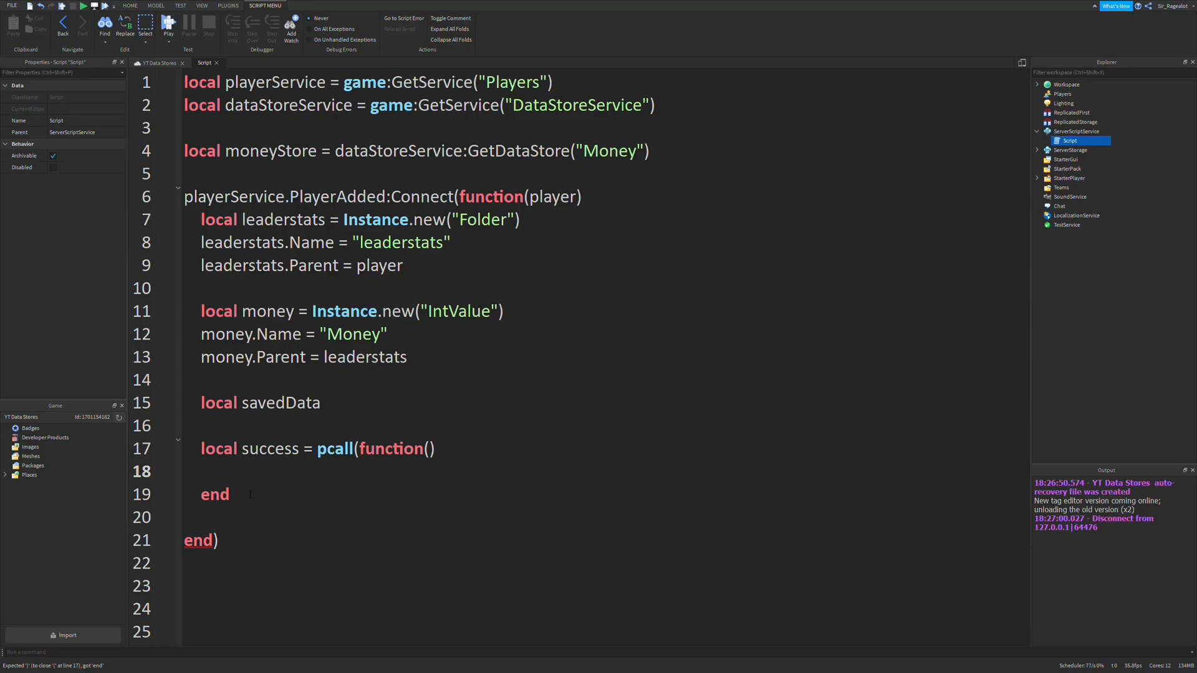
{"action": "type", "text": ")"}
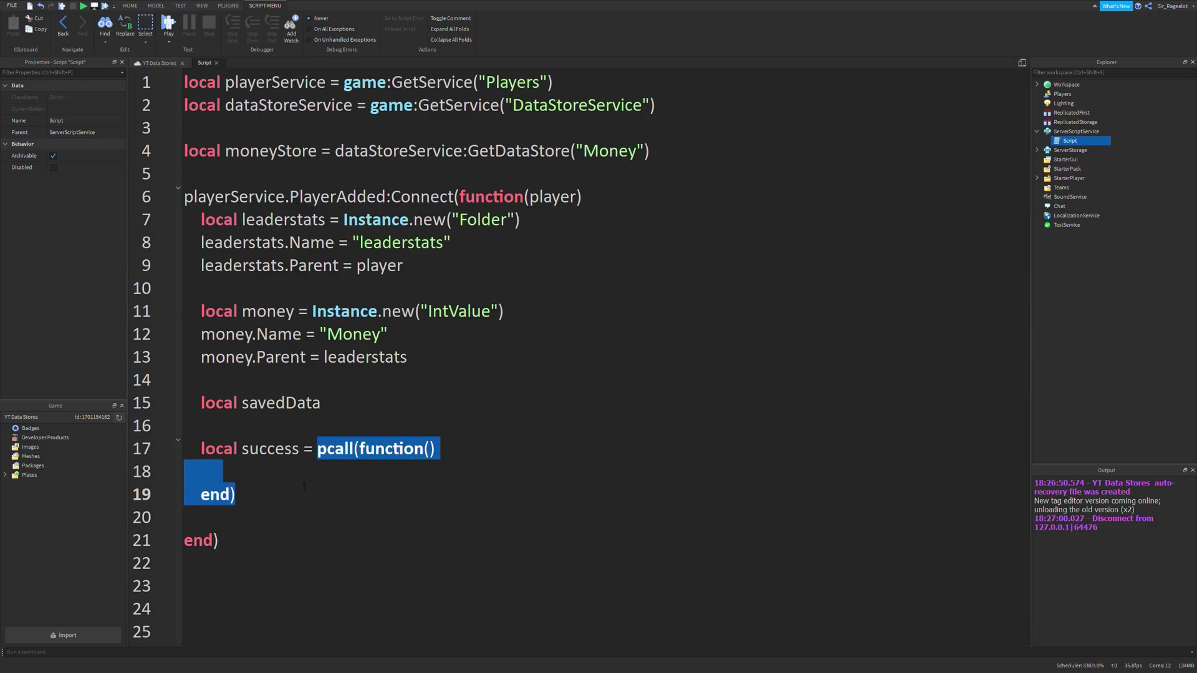
{"action": "left_click", "coordinate": [261, 473]}
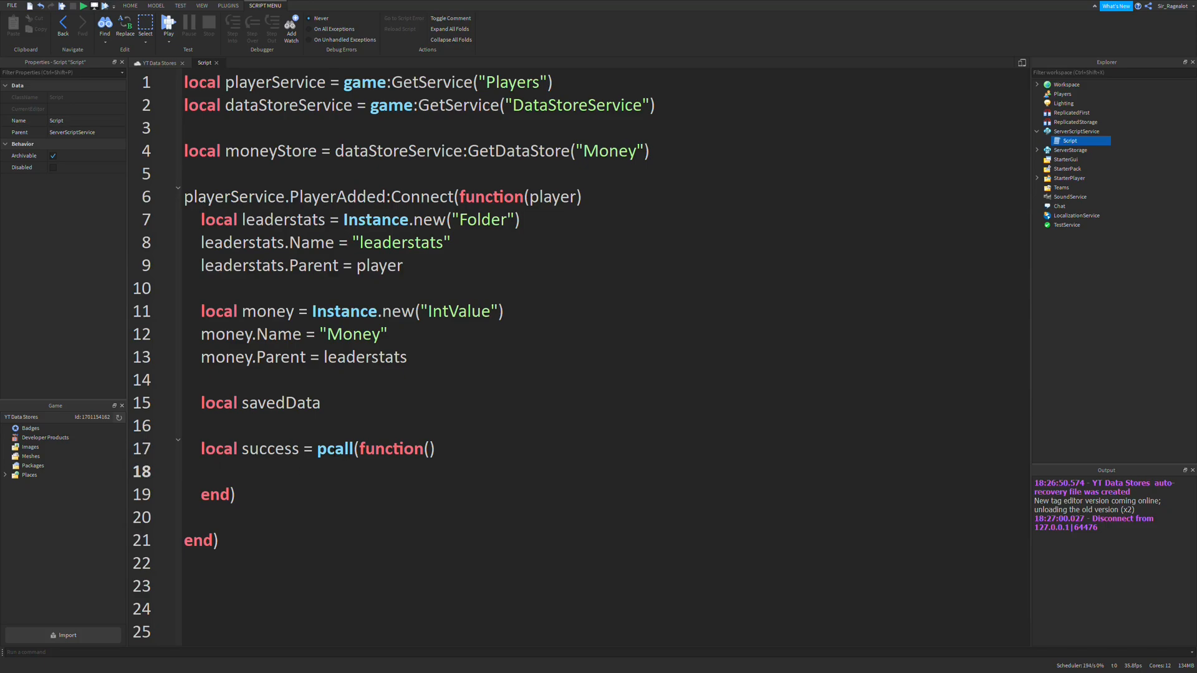
{"action": "double_click", "coordinate": [270, 448]}
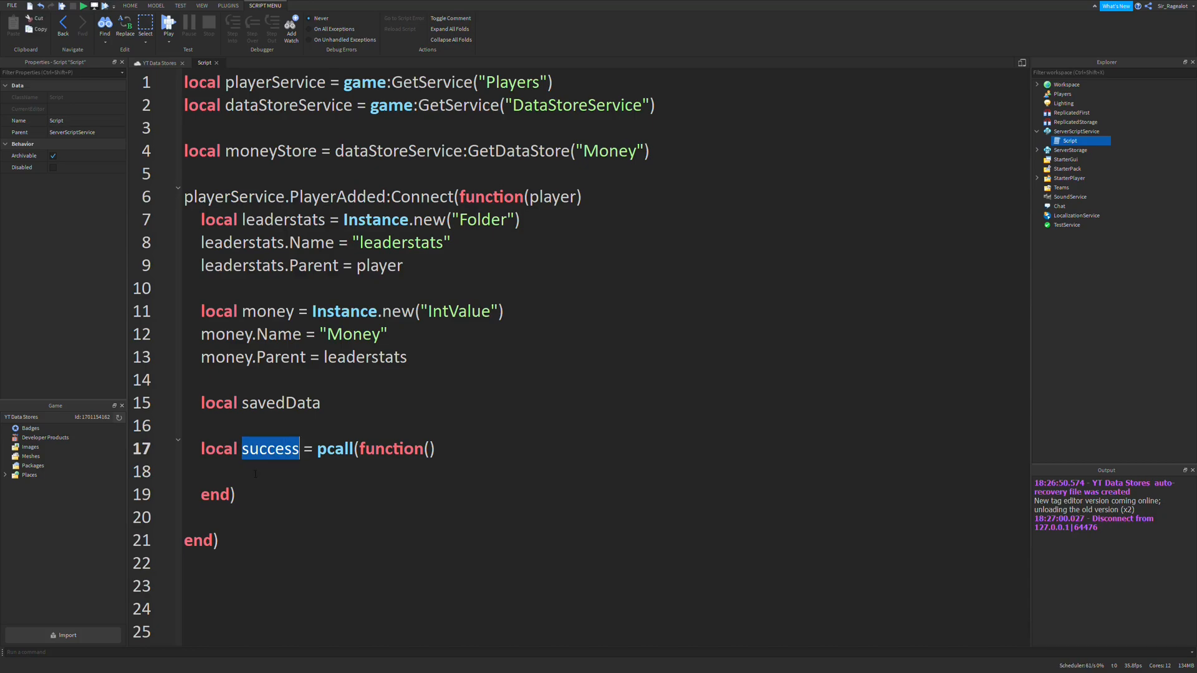
{"action": "left_click", "coordinate": [437, 489]}
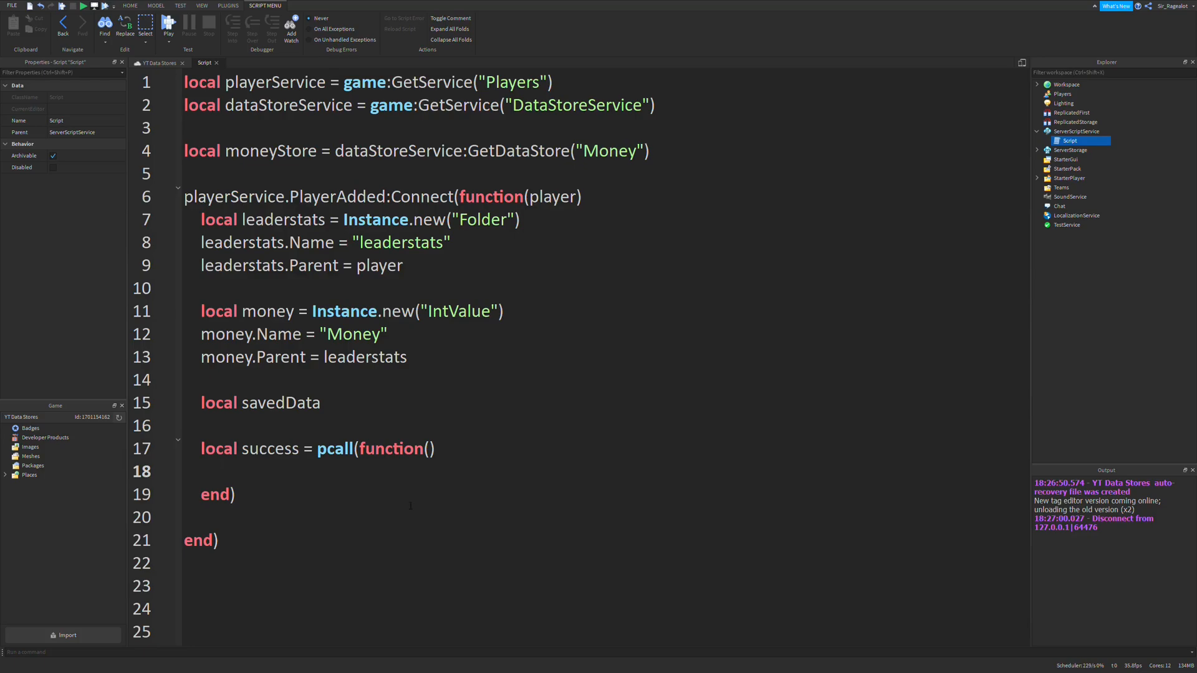
Inside the pcall, assign savedData = moneyStore:GetAsync(player.UserId).
{"action": "type", "text": "savedData"}
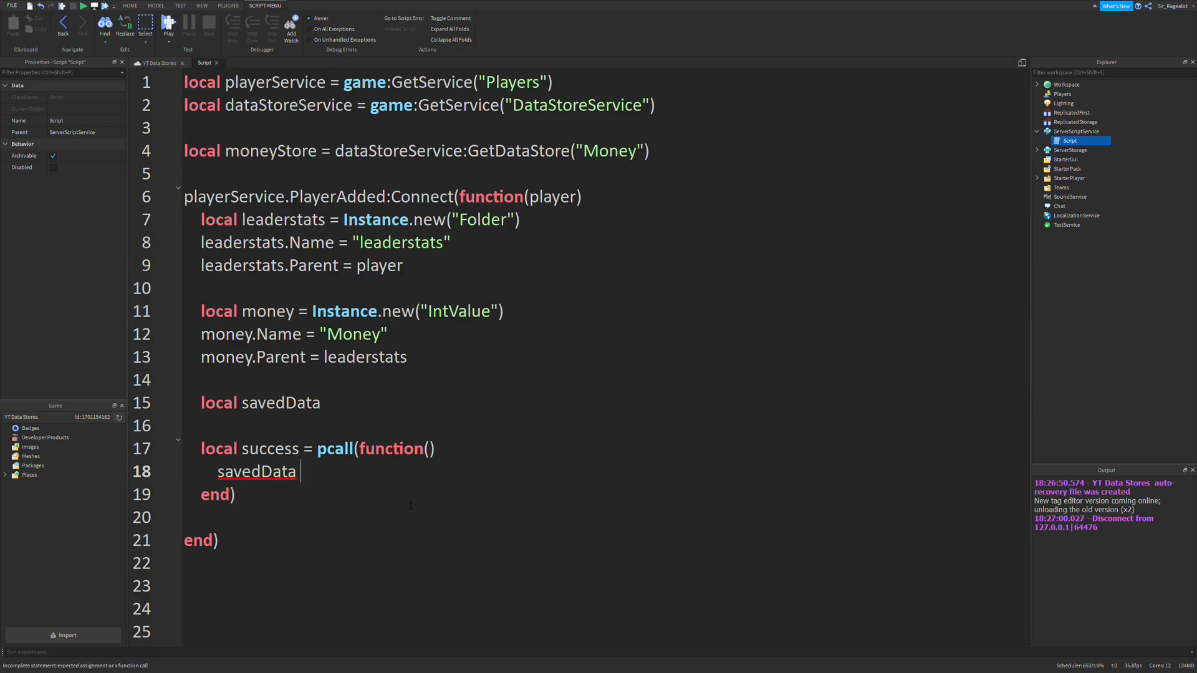
{"action": "type", "text": "= moneyStoer"}
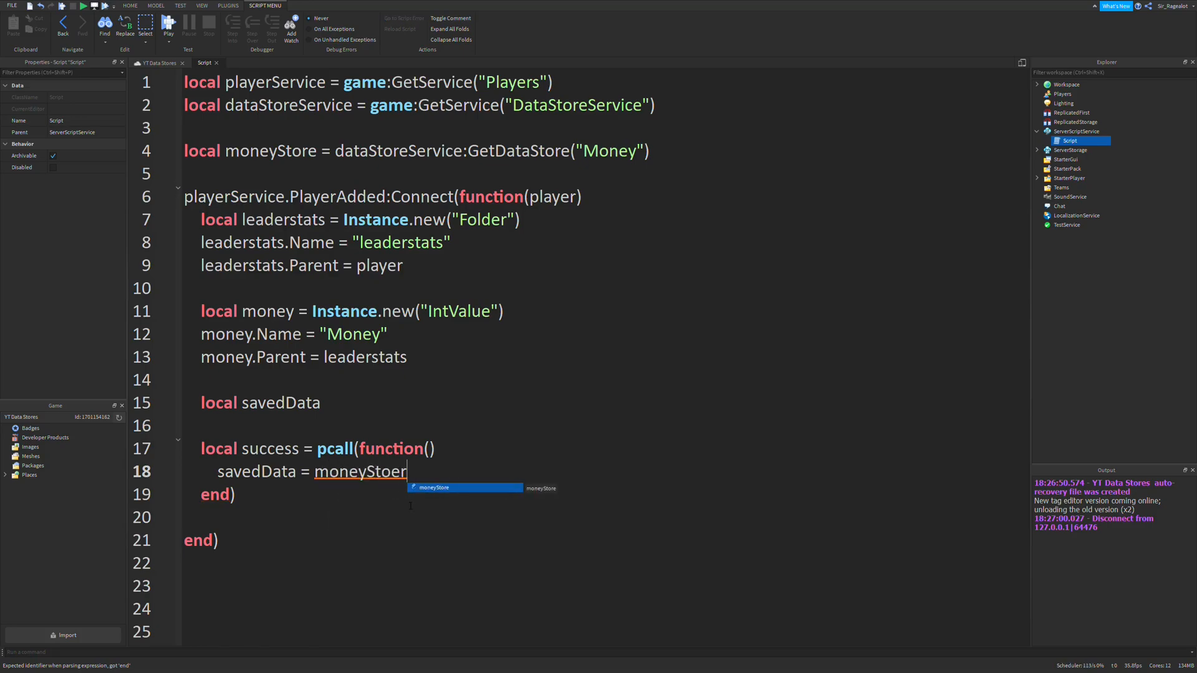
{"action": "type", "text": ":"}
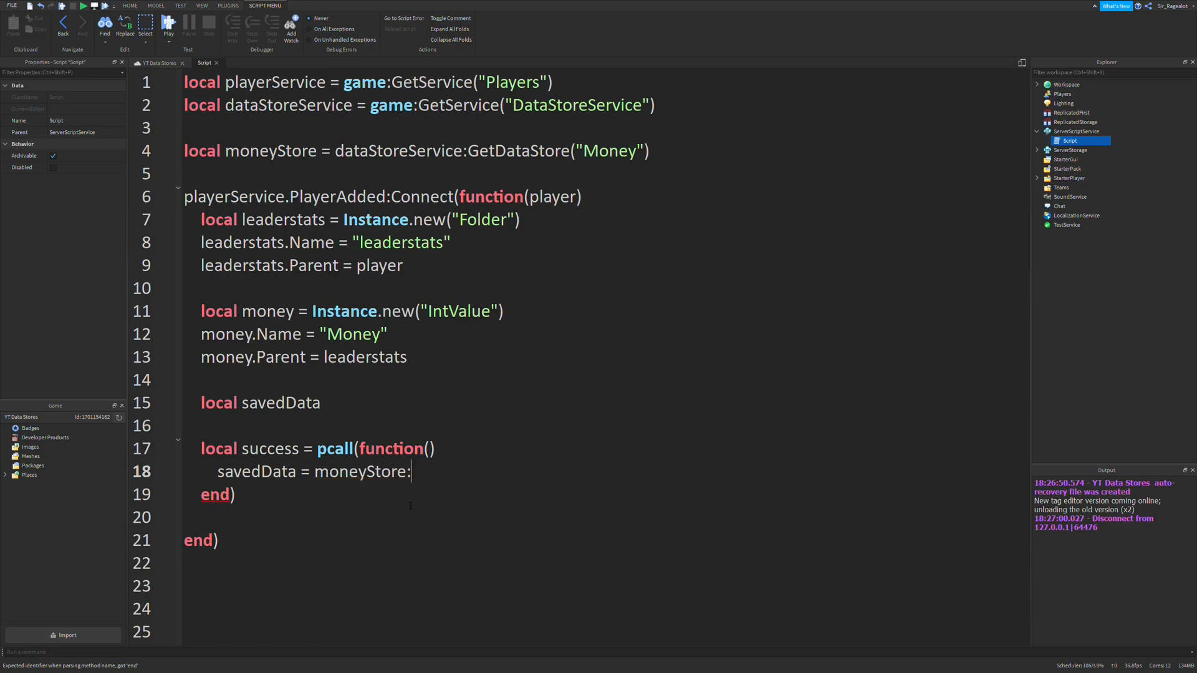
{"action": "type", "text": "GetAsync(player.Us"}
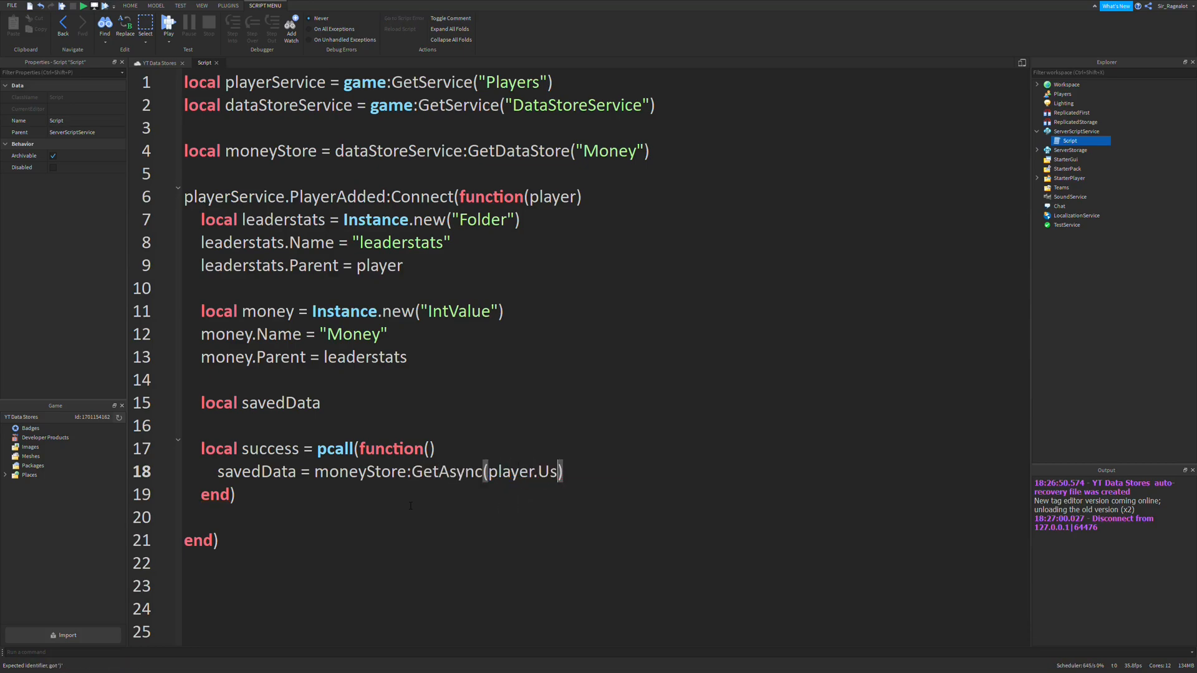
{"action": "type", "text": "erId"}
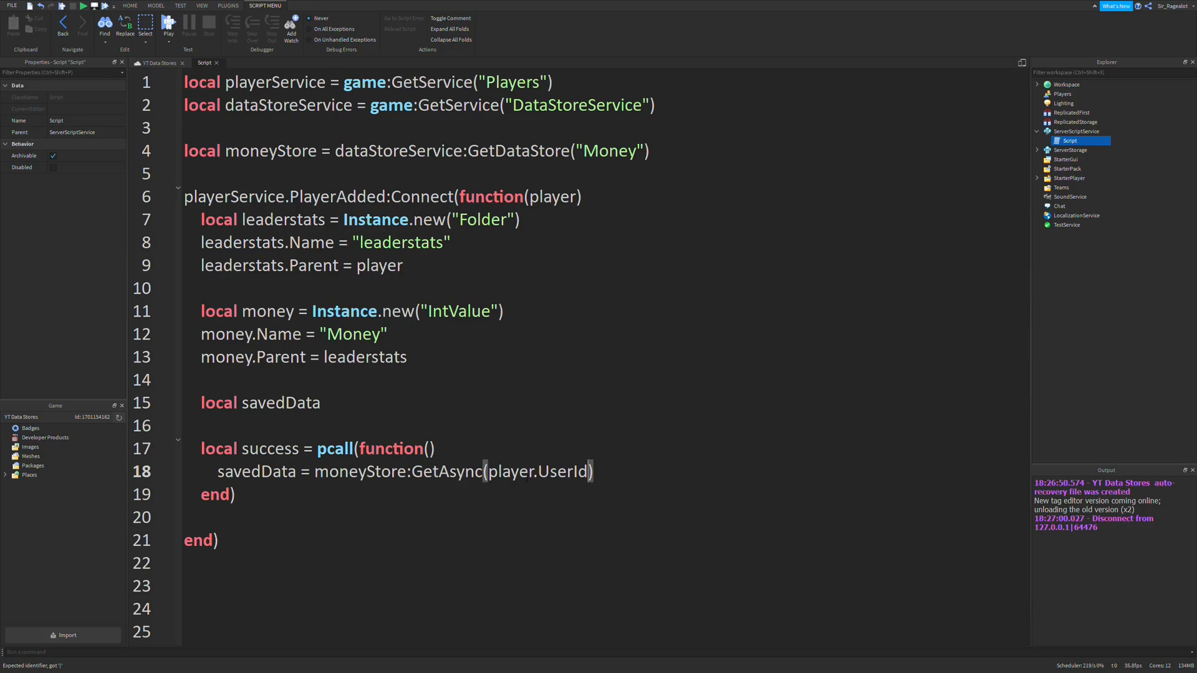
{"action": "double_click", "coordinate": [563, 471]}
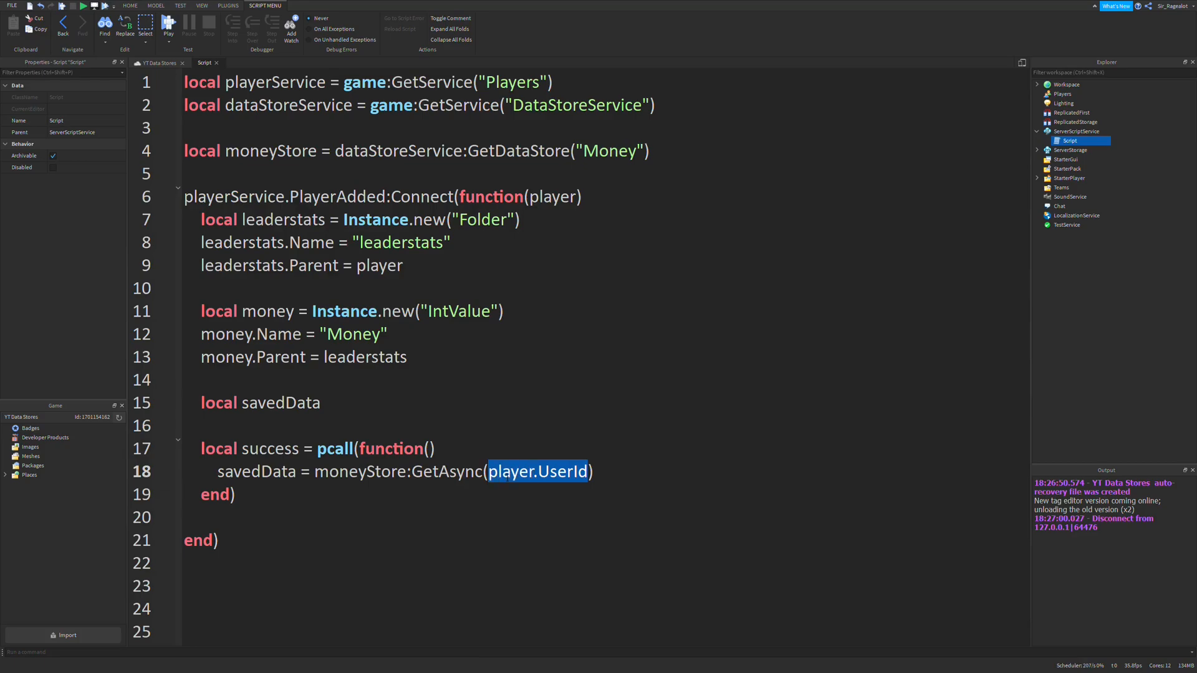
{"action": "left_click", "coordinate": [599, 471]}
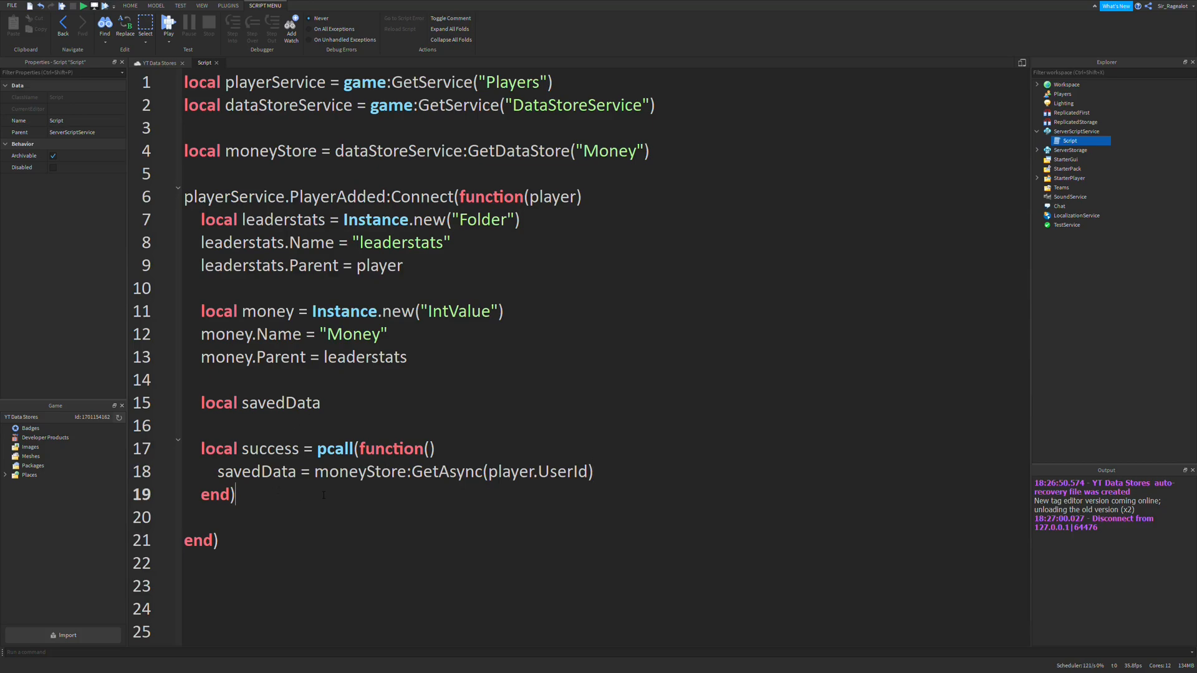
Add an 'if success then' block containing a nested, empty 'if savedData then' block.
{"action": "type", "text": "if"}
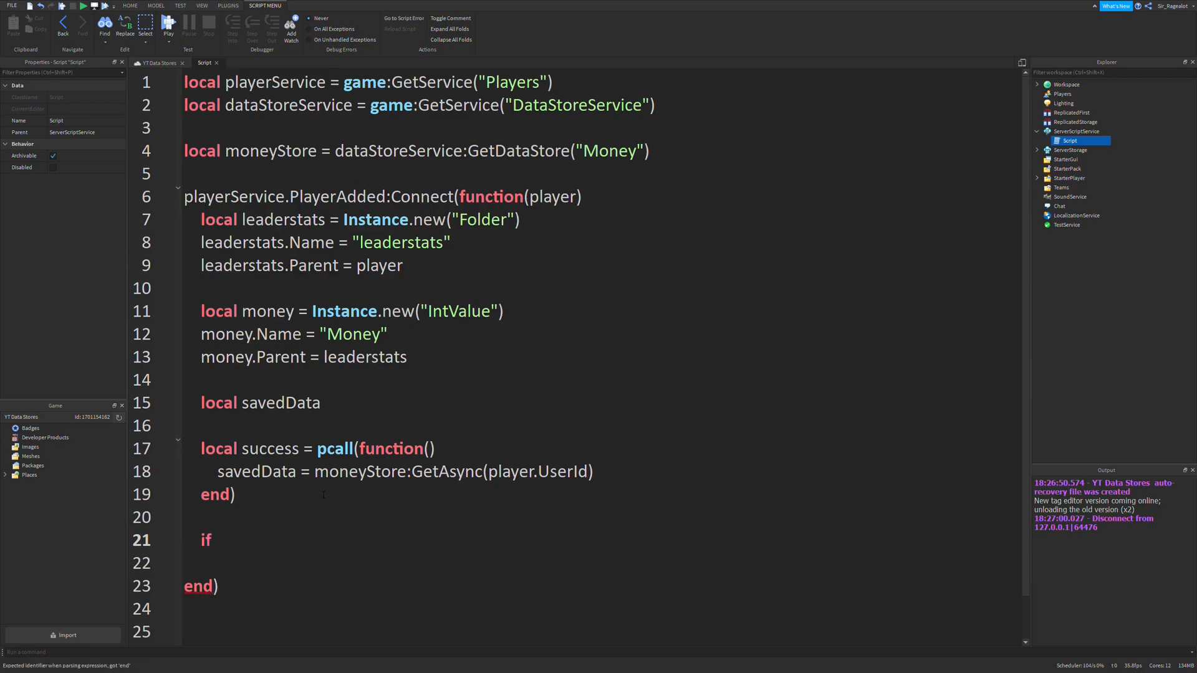
{"action": "type", "text": "s"}
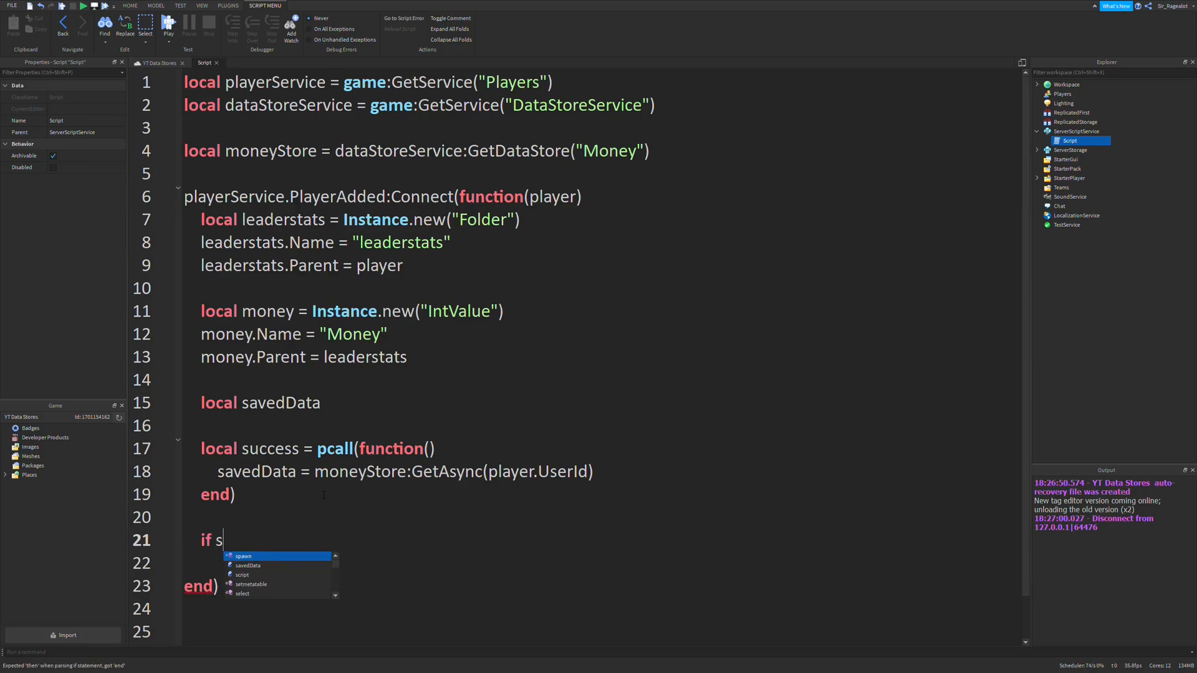
{"action": "type", "text": "uccess then"}
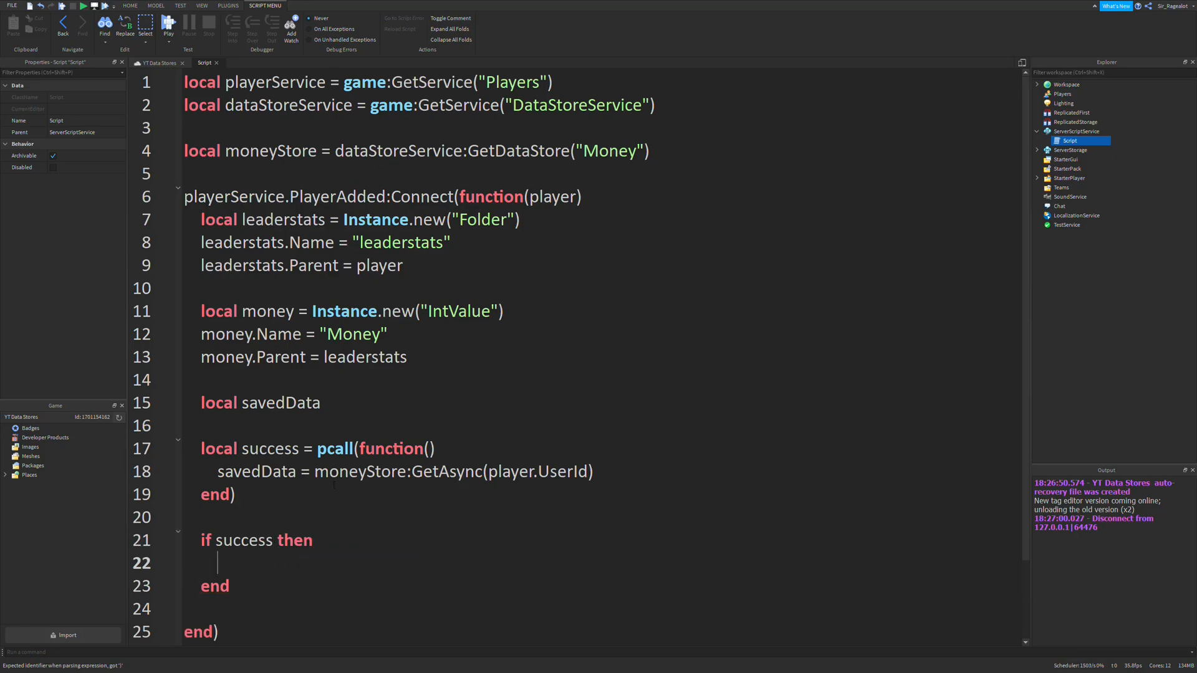
{"action": "scroll", "scroll_direction": "down", "scroll_amount": 3}
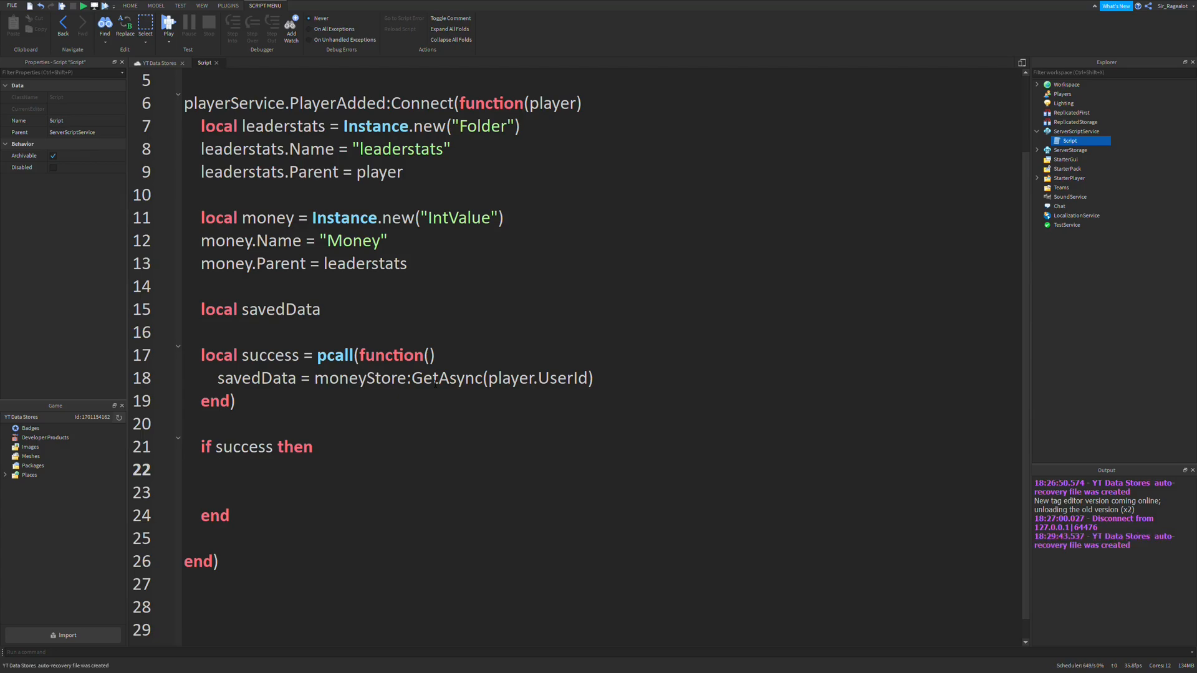
{"action": "type", "text": "if savedData then"}
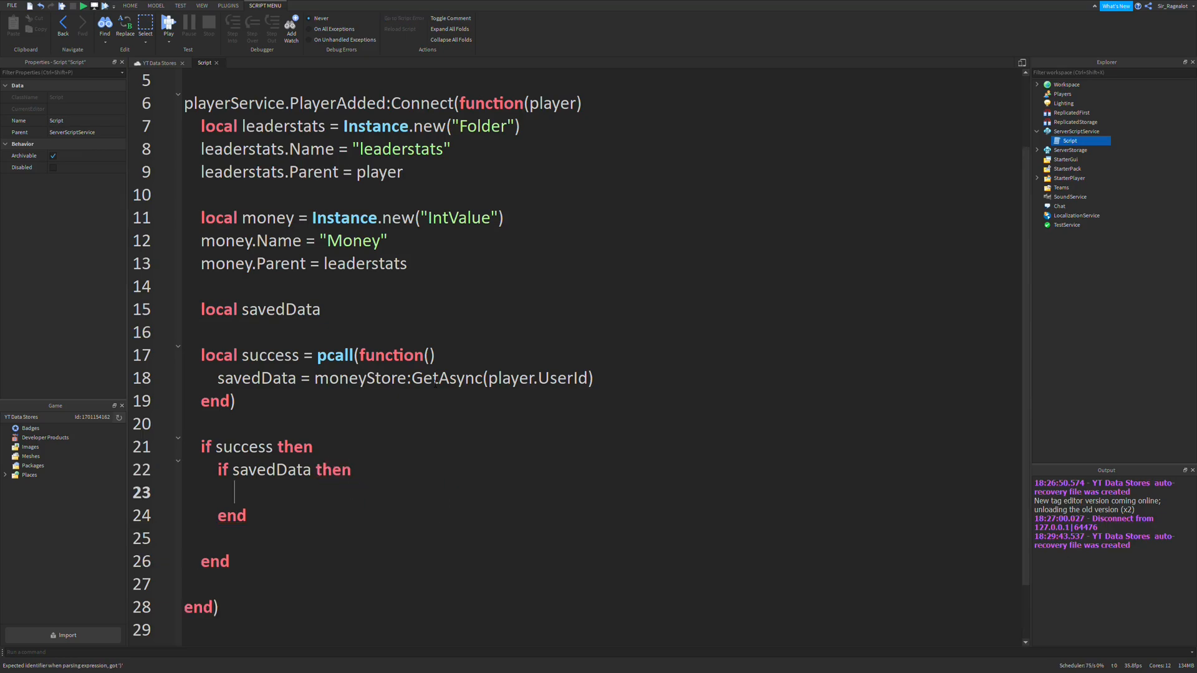
{"action": "double_click", "coordinate": [271, 469]}
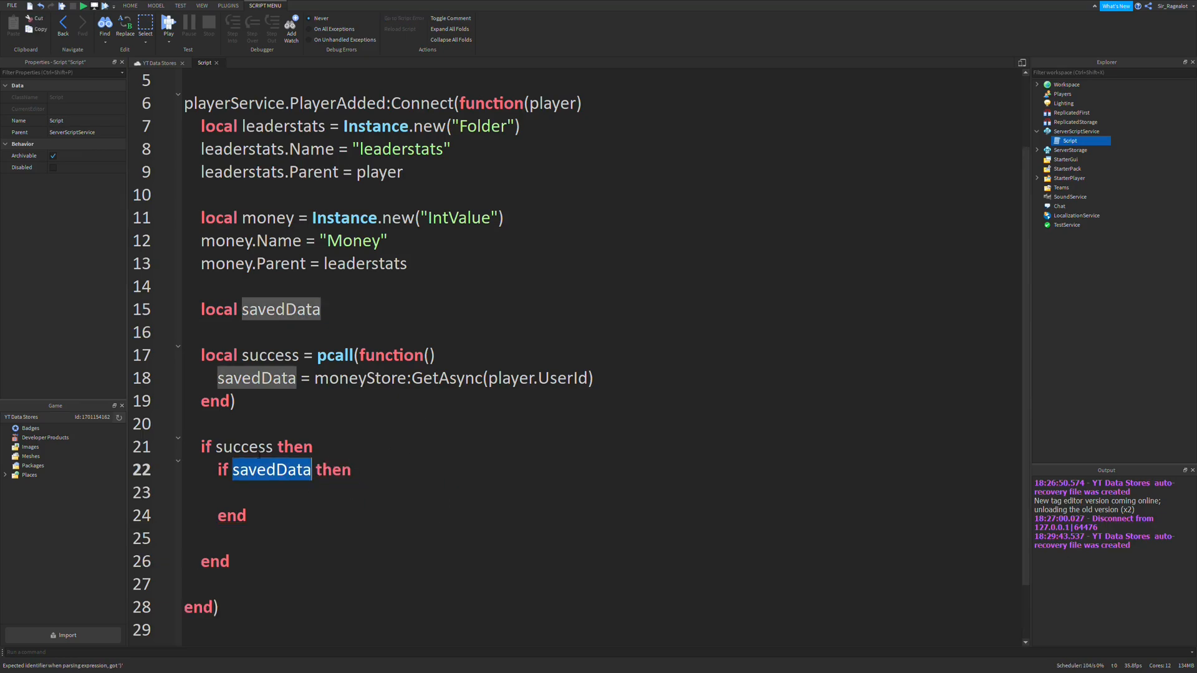
{"action": "double_click", "coordinate": [244, 446]}
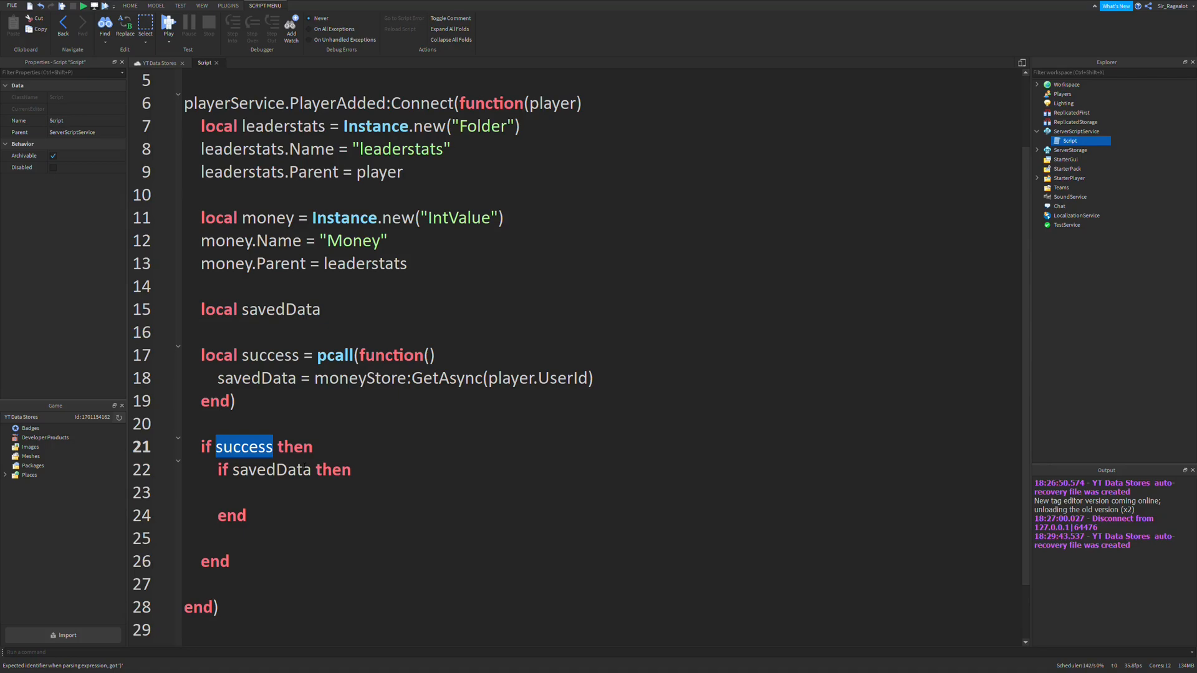
{"action": "double_click", "coordinate": [269, 469]}
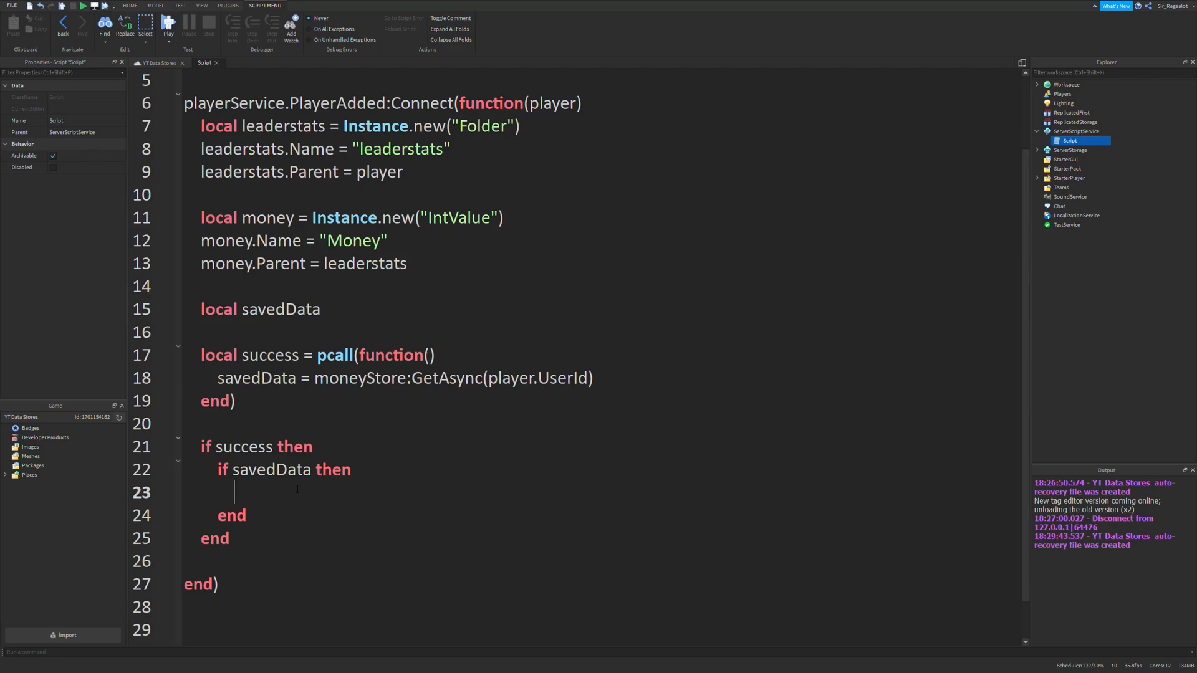
Inside the savedData check, set money.Value = savedData.
{"action": "type", "text": "money.Value = savedData"}
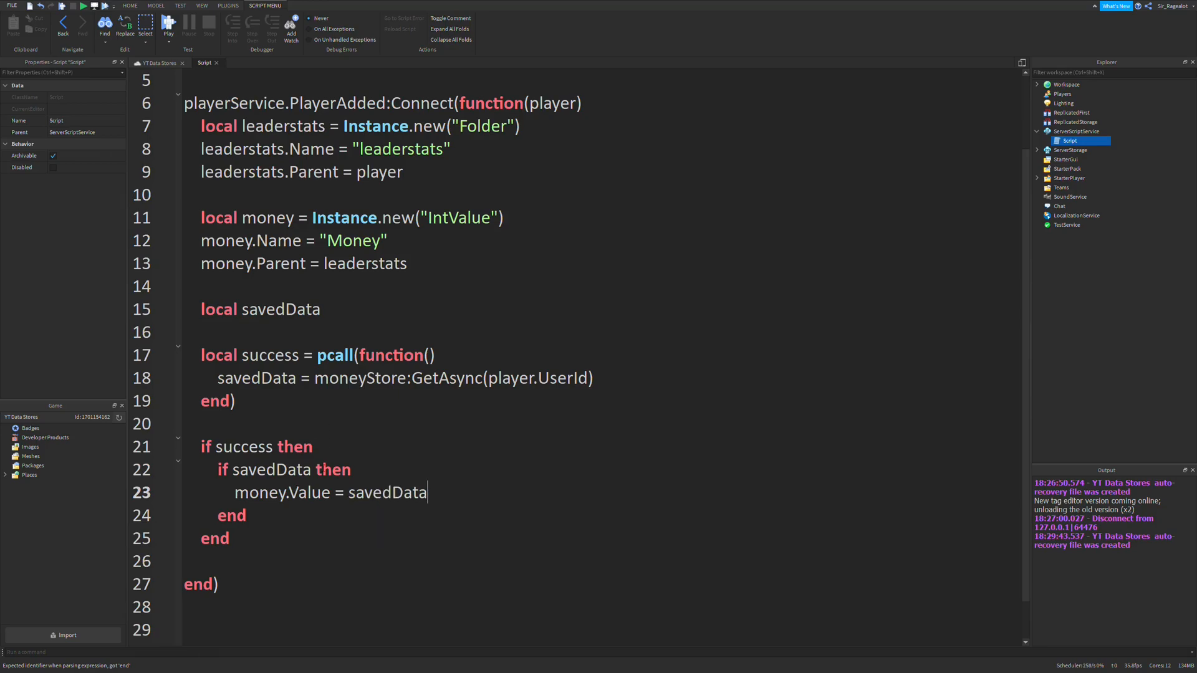
{"action": "double_click", "coordinate": [458, 217]}
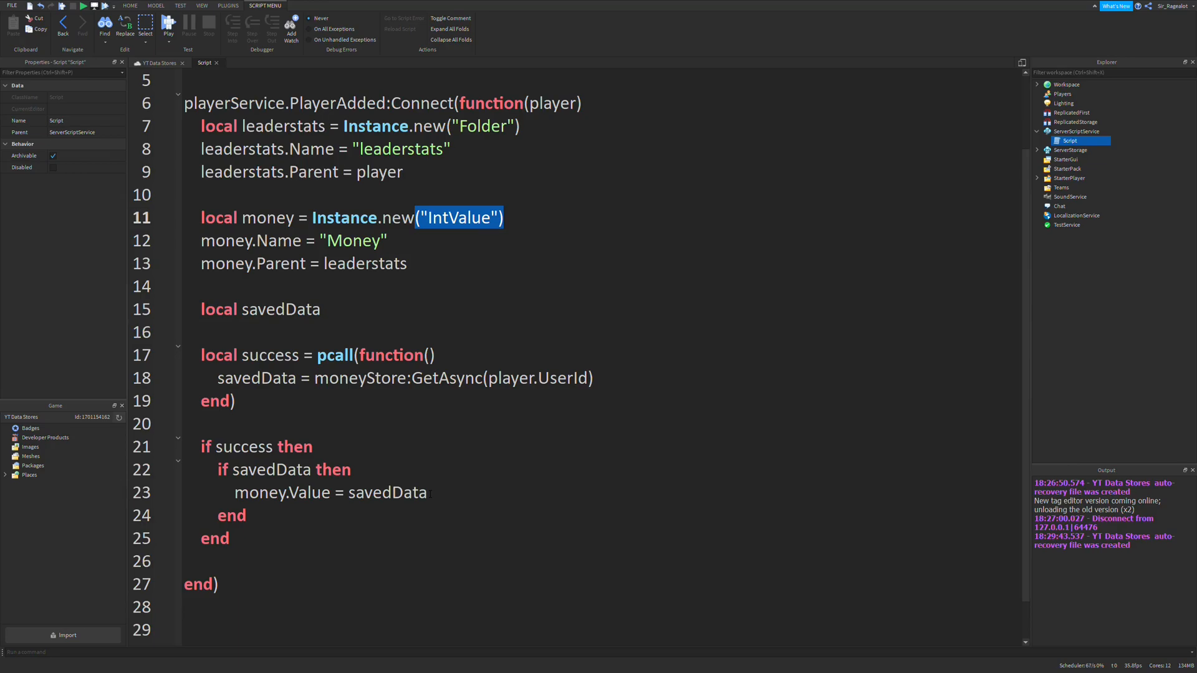
{"action": "scroll", "scroll_direction": "down", "scroll_amount": 3}
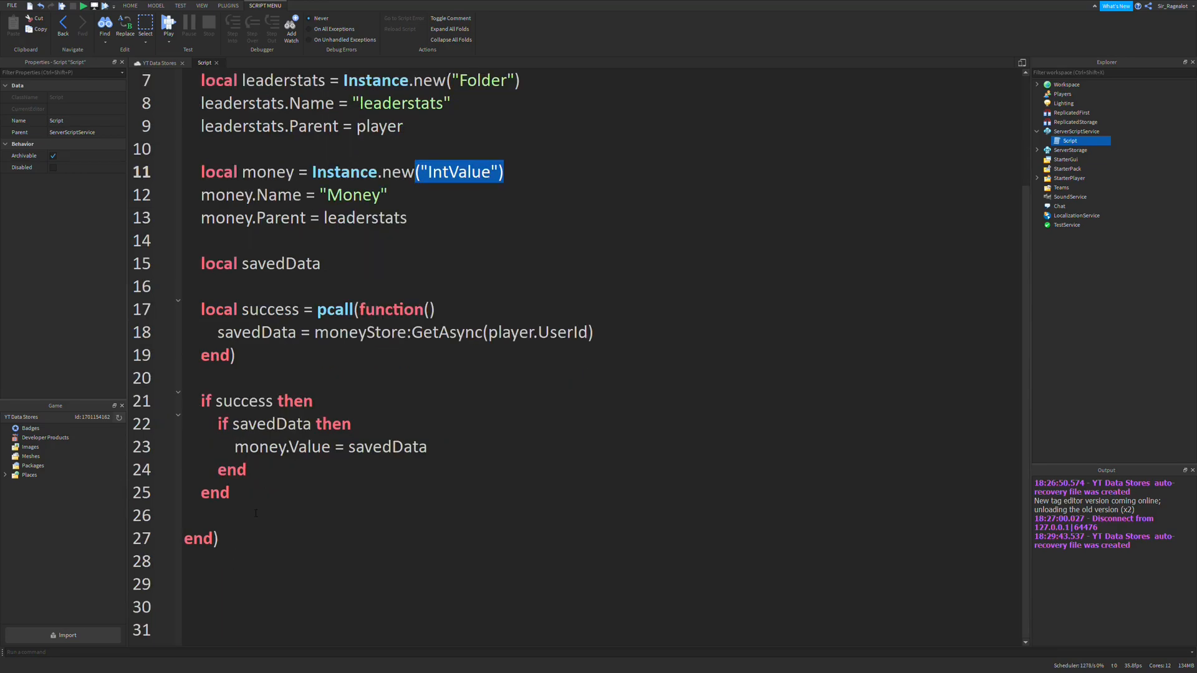
{"action": "scroll", "scroll_direction": "up", "scroll_amount": 3}
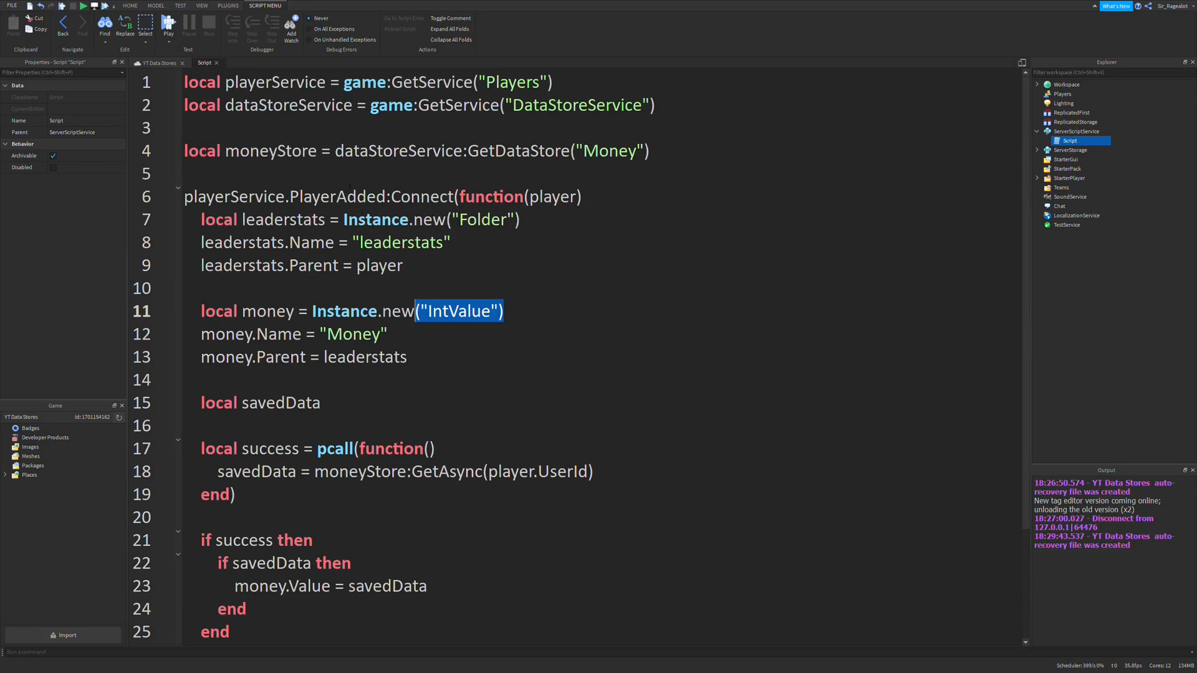
{"action": "scroll", "scroll_direction": "down", "scroll_amount": 3}
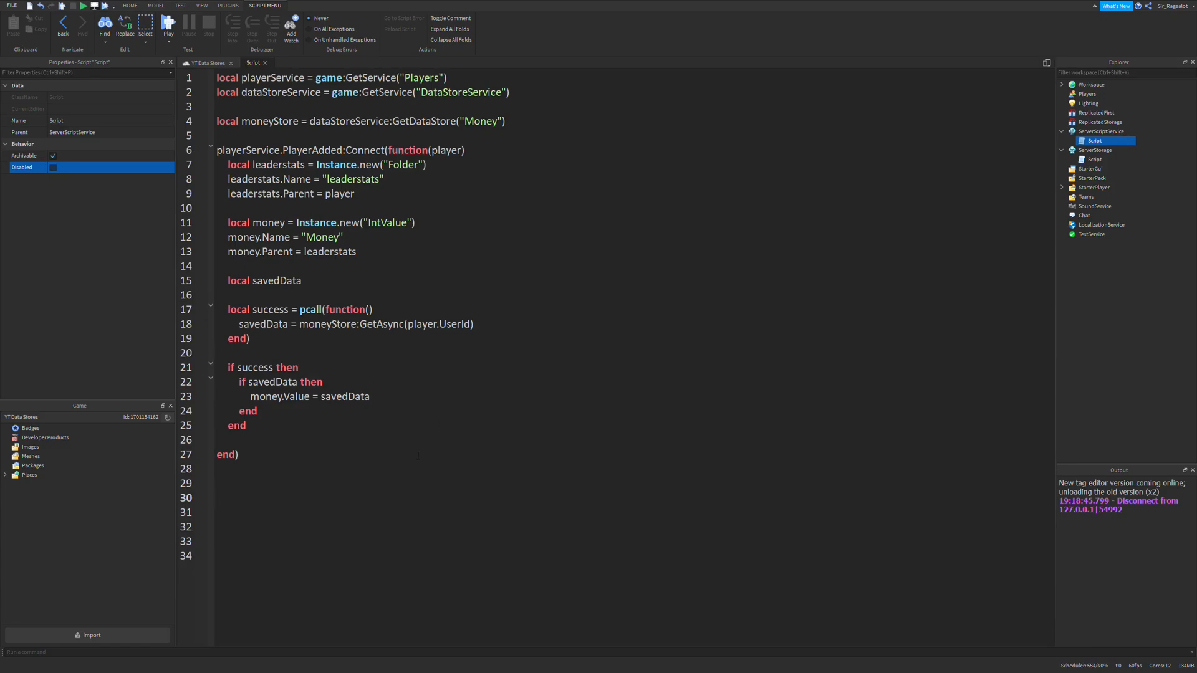
{"action": "mouse_move", "coordinate": [516, 445]}
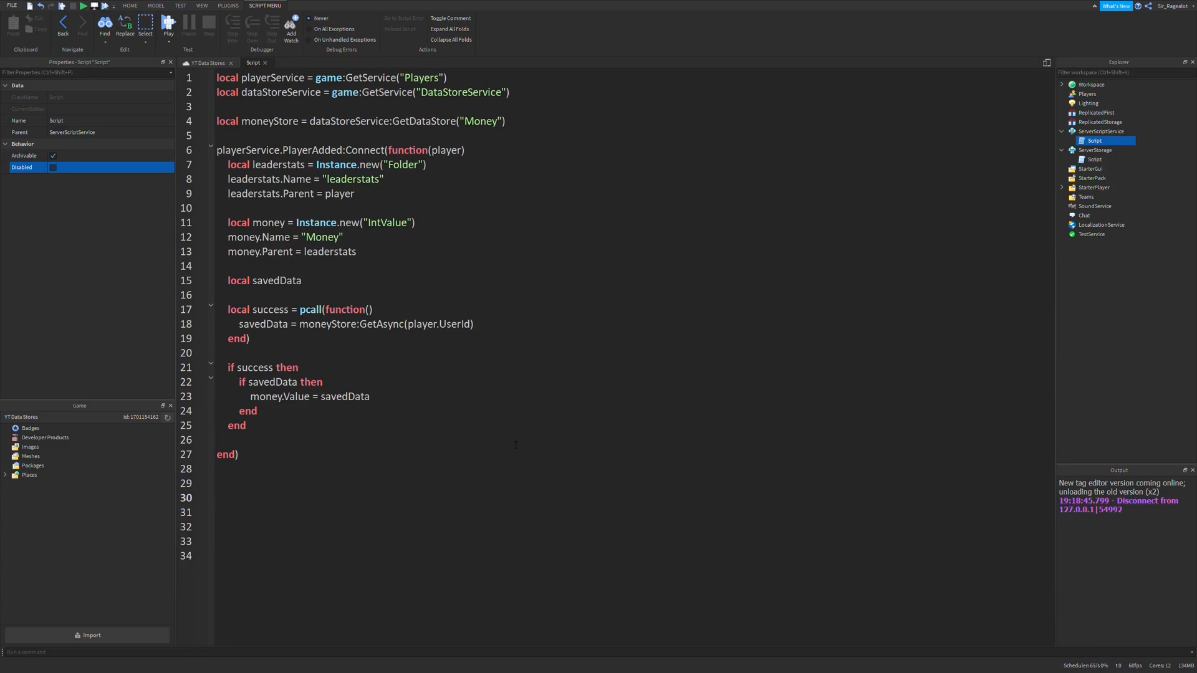
Connect a playerService.PlayerRemoving function taking player, and get local money = player.leaderstats.Money.
{"action": "type", "text": "playerService."}
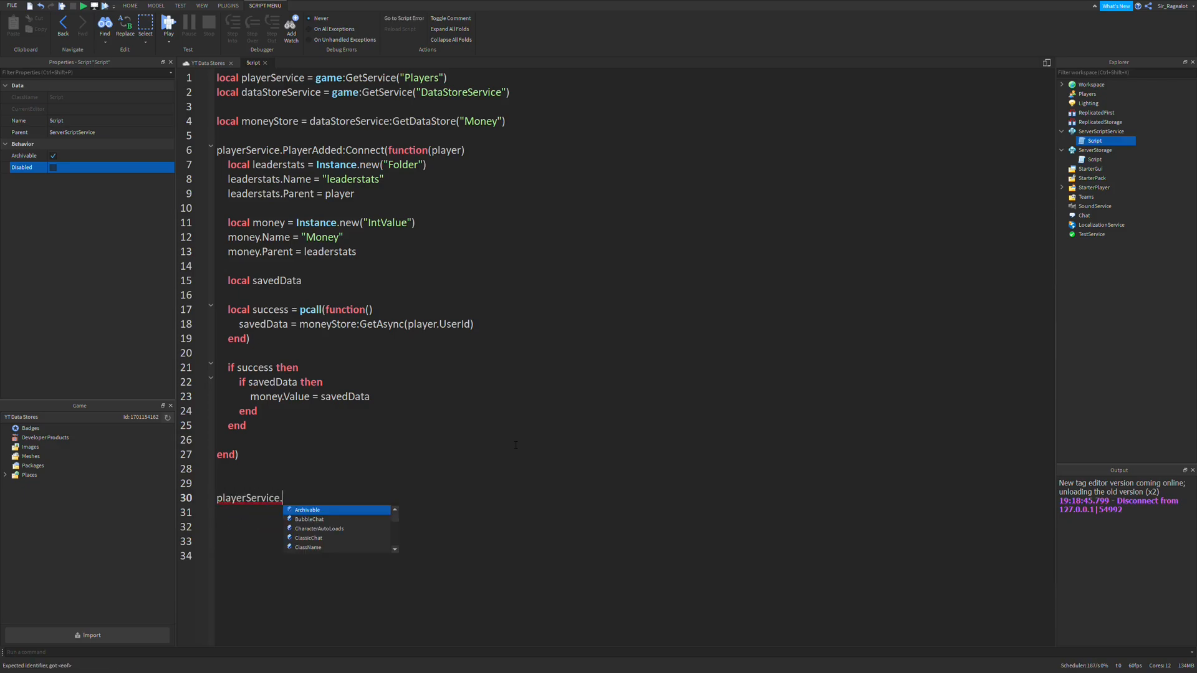
{"action": "type", "text": "PlayerRemoving"}
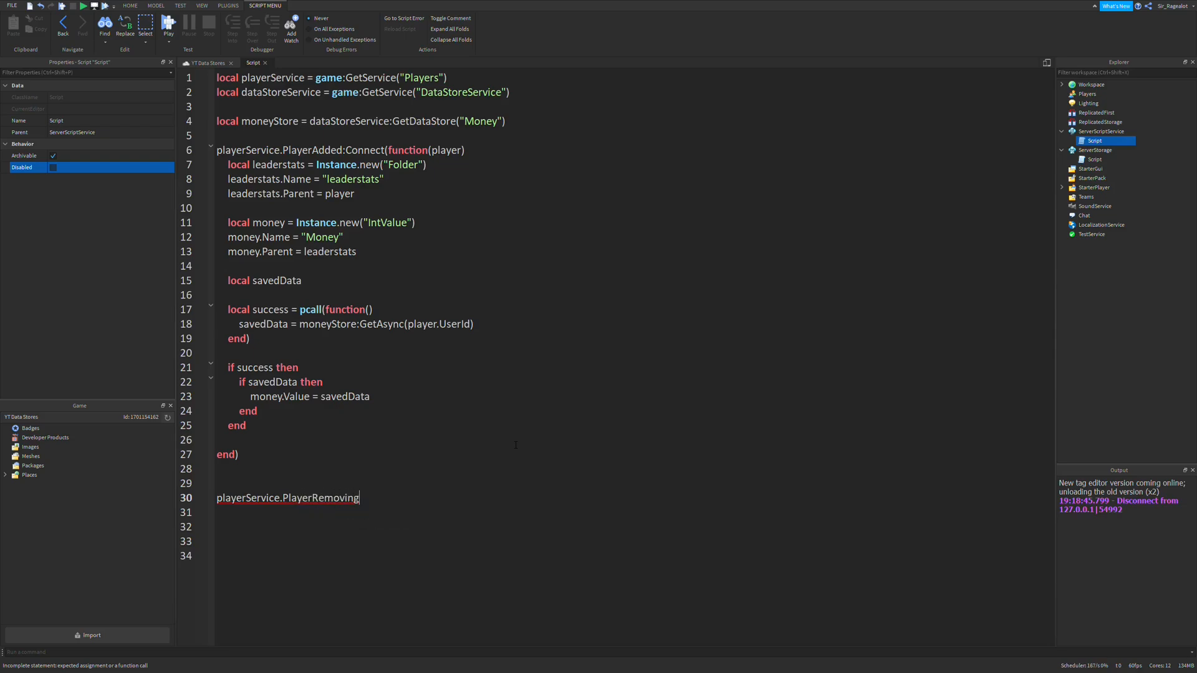
{"action": "type", "text": ":Connect(function("}
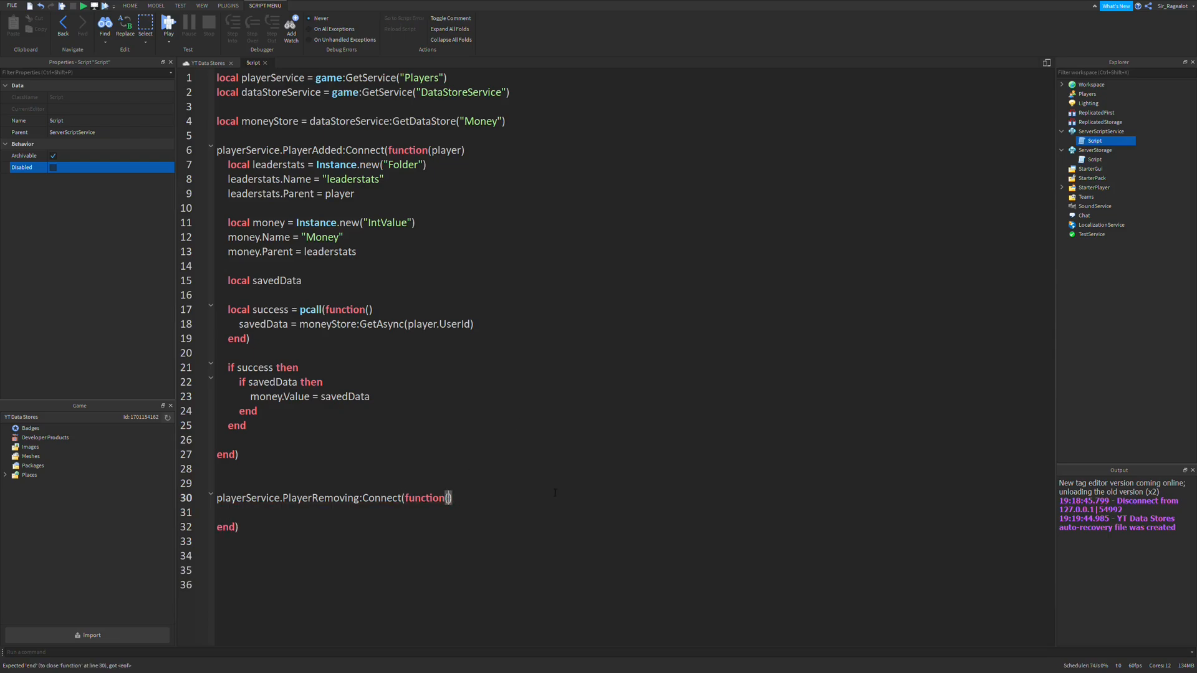
{"action": "type", "text": "player"}
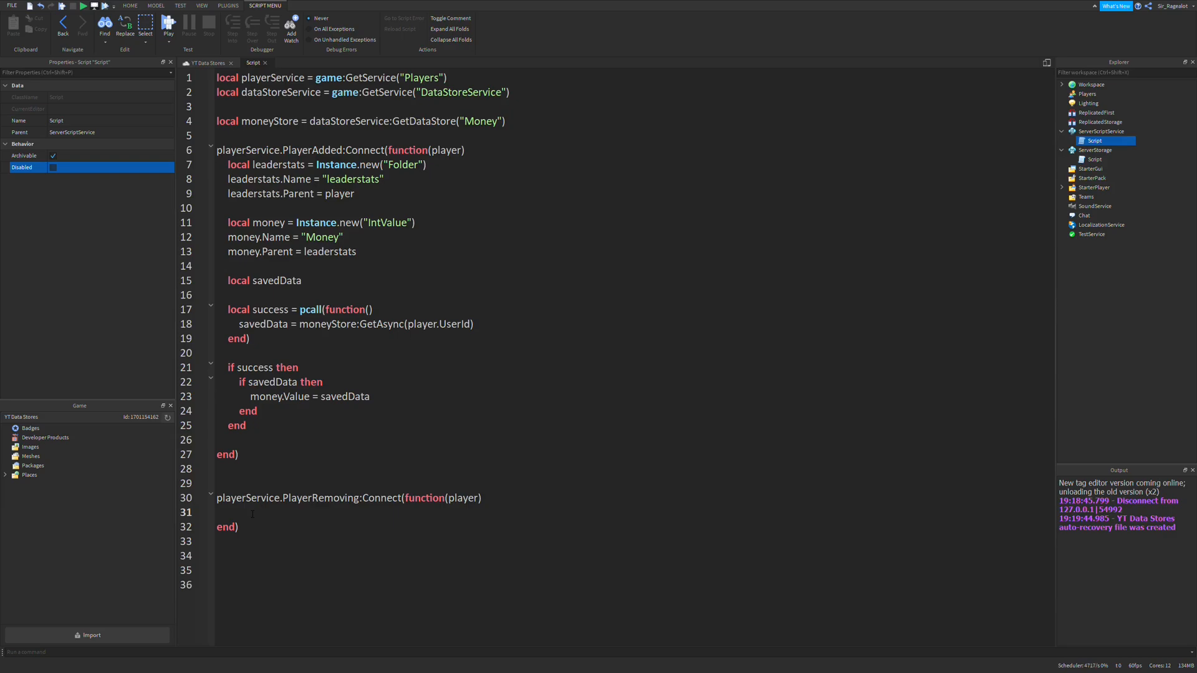
{"action": "scroll", "scroll_direction": "down", "scroll_amount": 3}
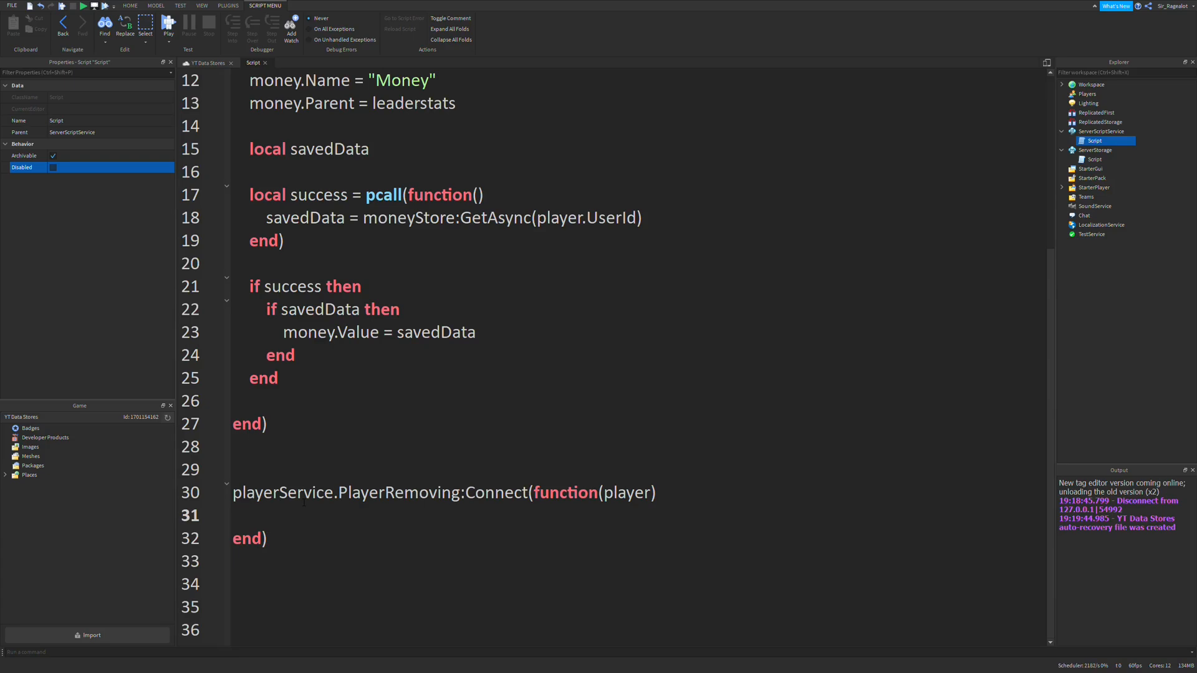
{"action": "type", "text": "local"}
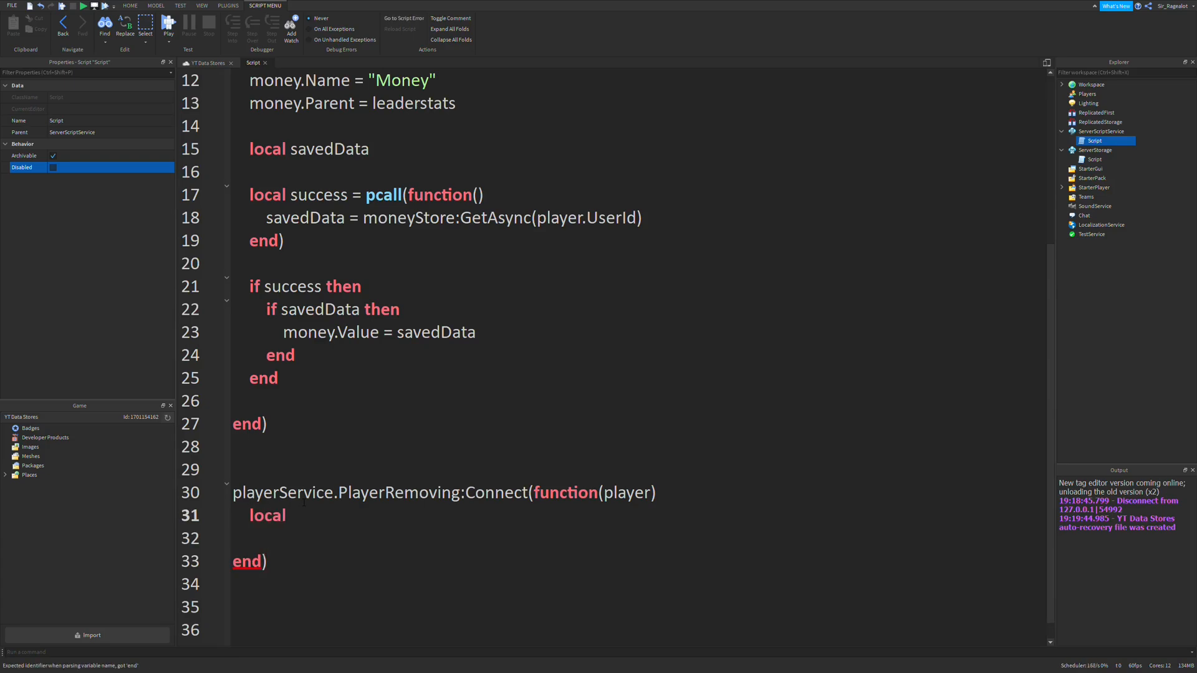
{"action": "type", "text": "money ="}
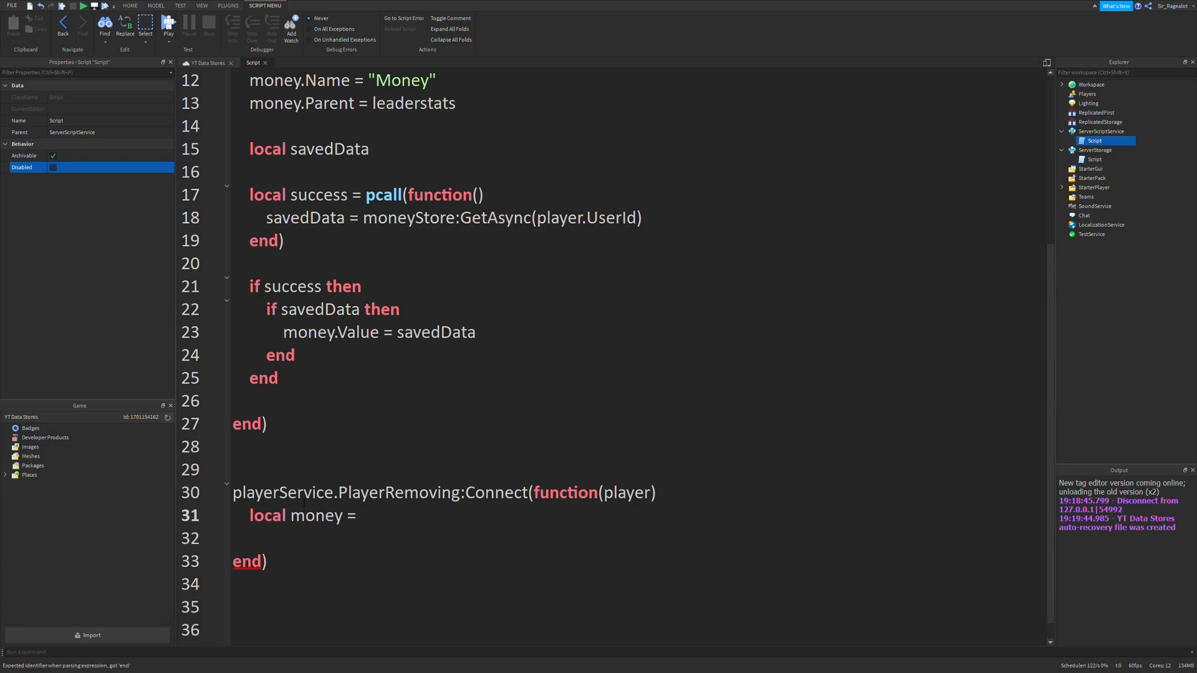
{"action": "type", "text": "player.lead"}
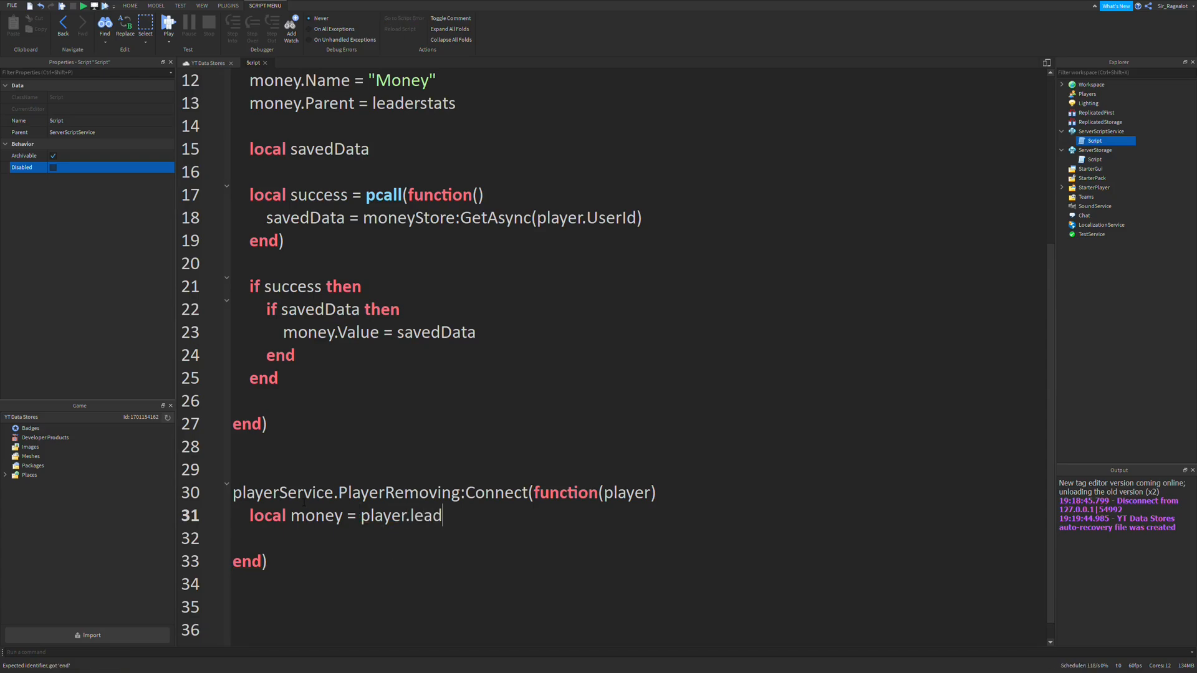
{"action": "type", "text": "erstats.C"}
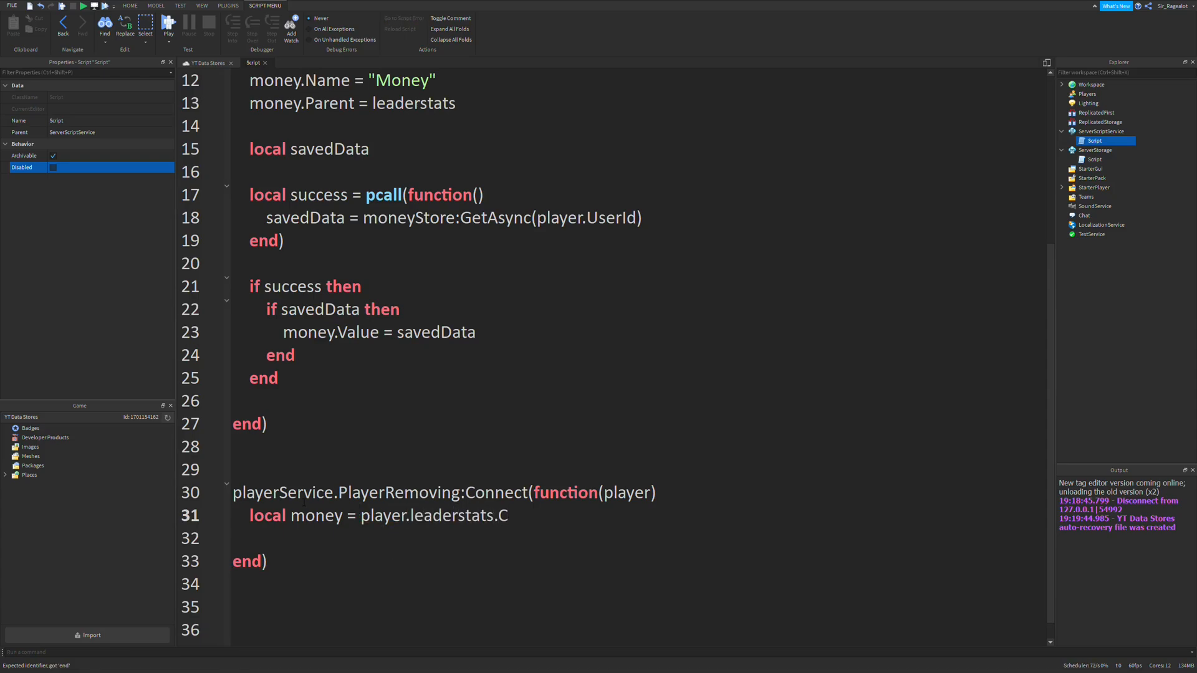
{"action": "type", "text": "oney"}
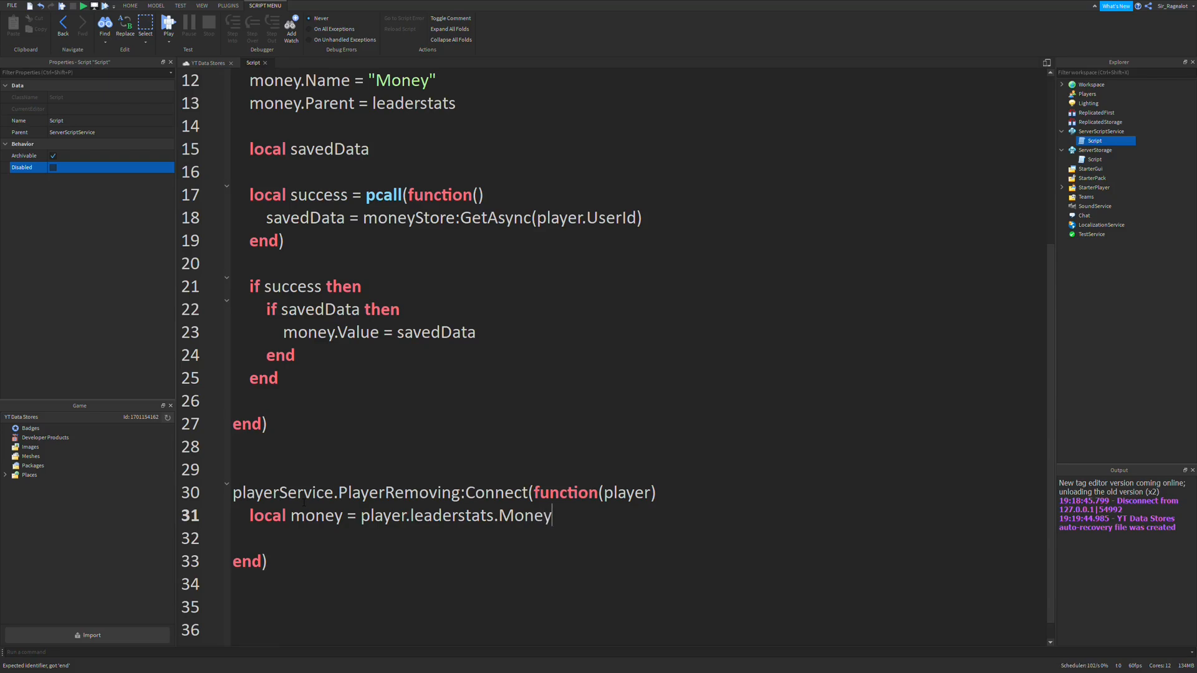
Call moneyStore:SetAsync(player.UserId, money.Value) inside a pcall function.
{"action": "type", "text": "p"}
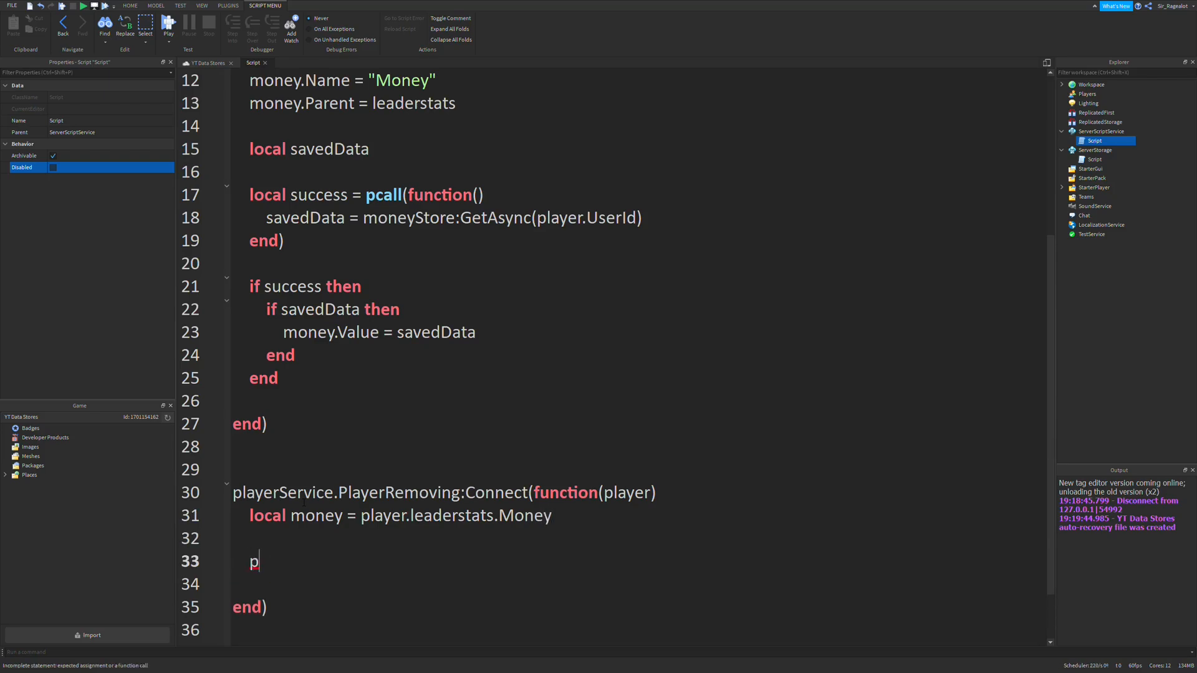
{"action": "type", "text": "call(function("}
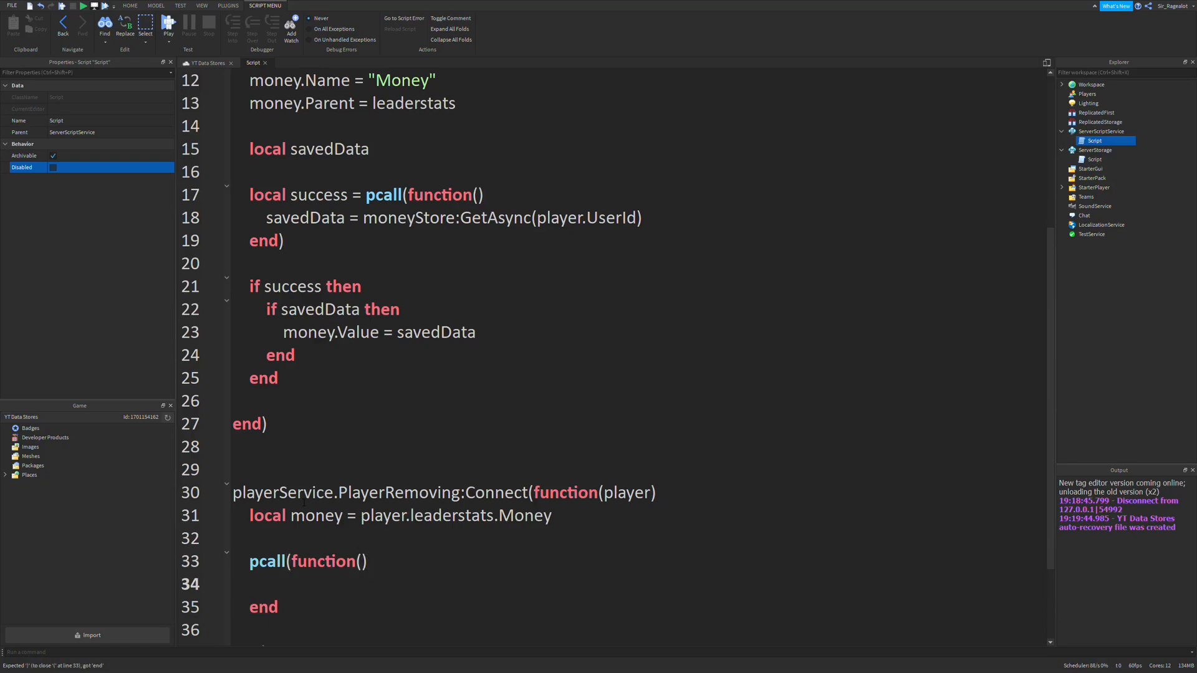
{"action": "scroll", "scroll_direction": "down", "scroll_amount": 3}
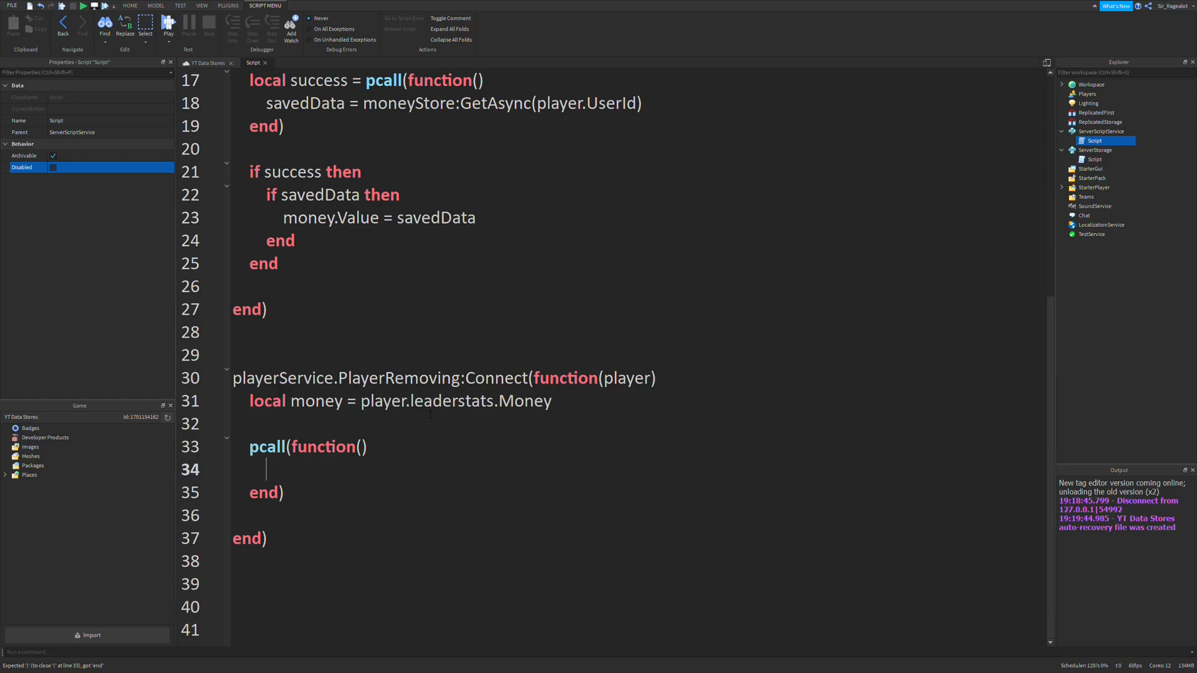
{"action": "type", "text": "moneySt"}
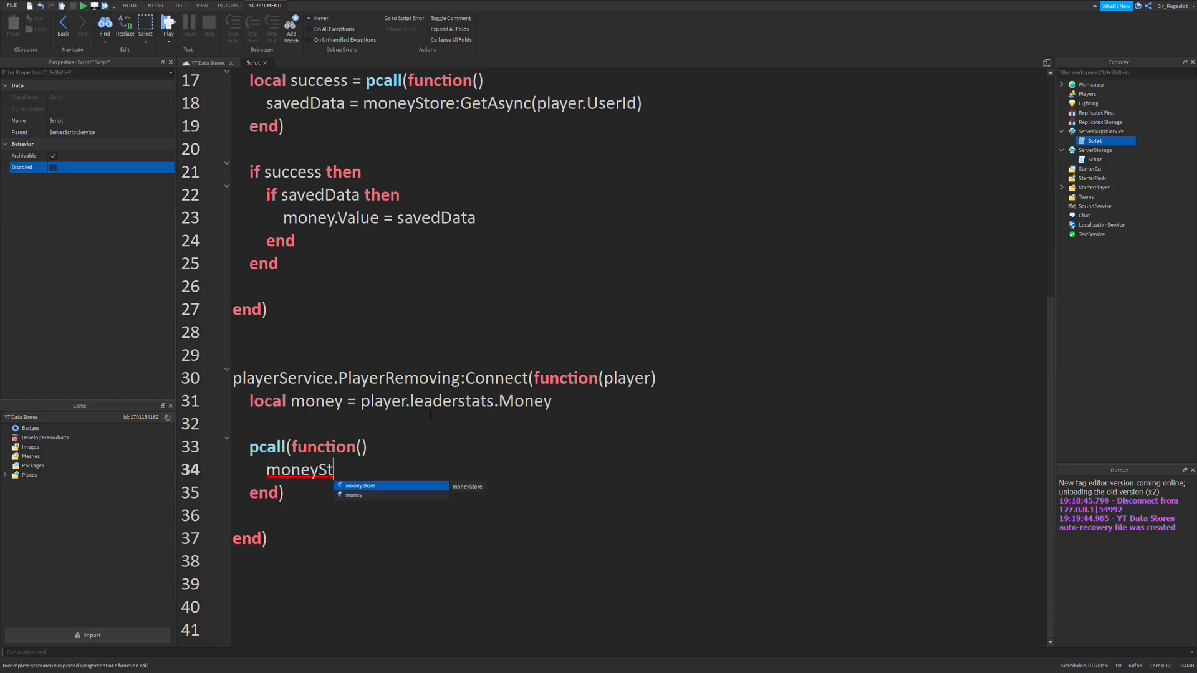
{"action": "type", "text": "ore:S"}
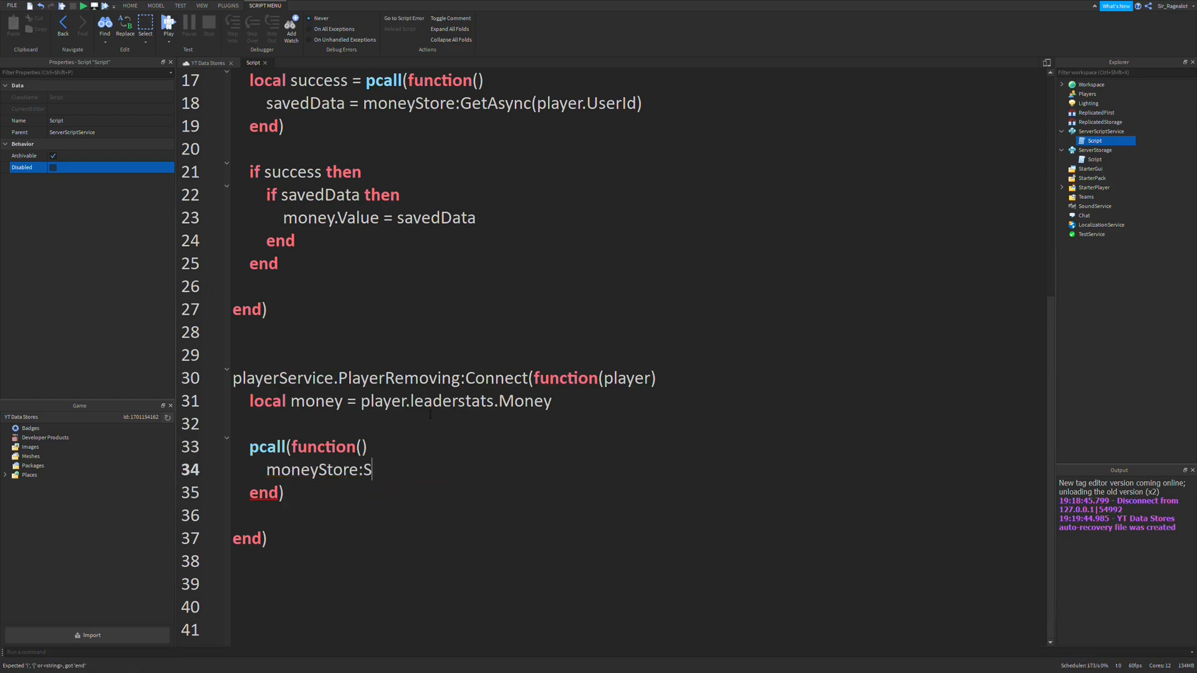
{"action": "type", "text": "etAsync()"}
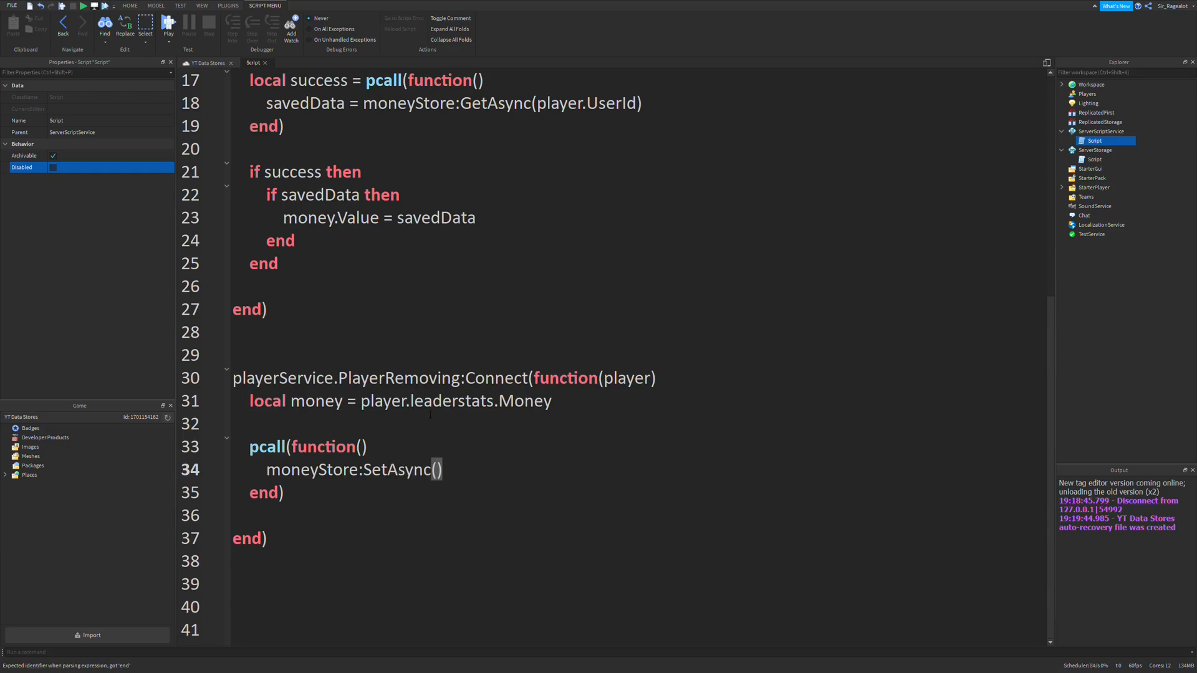
{"action": "type", "text": "player"}
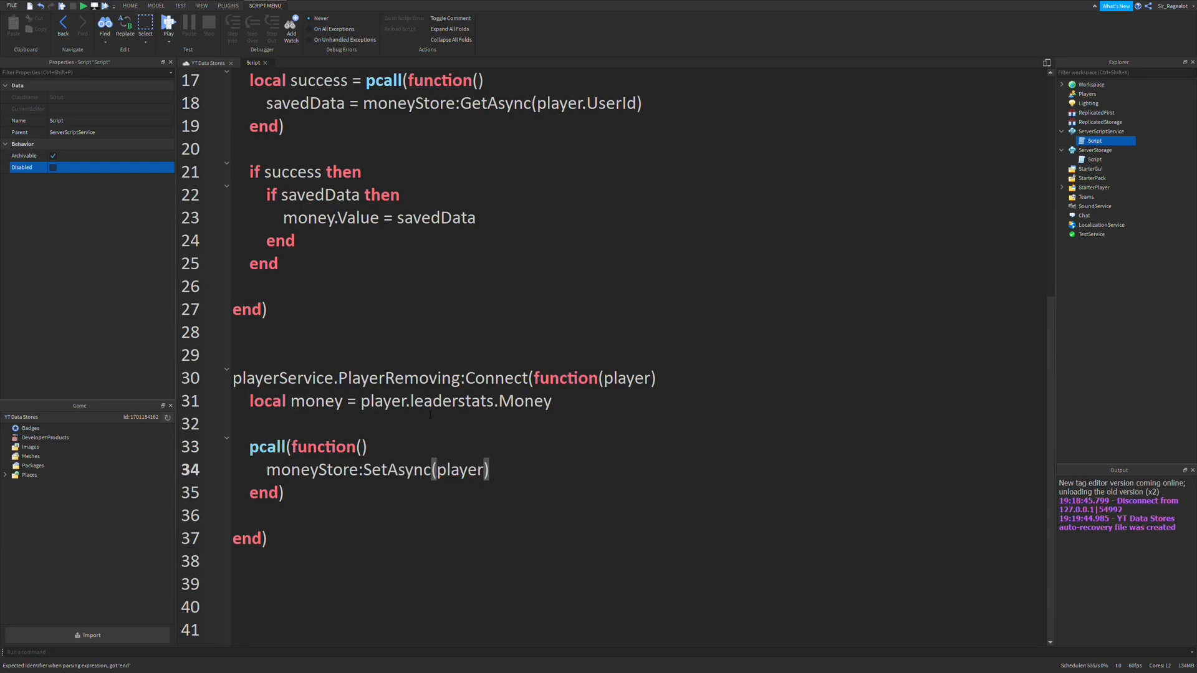
{"action": "type", "text": ".UserId, money.Value"}
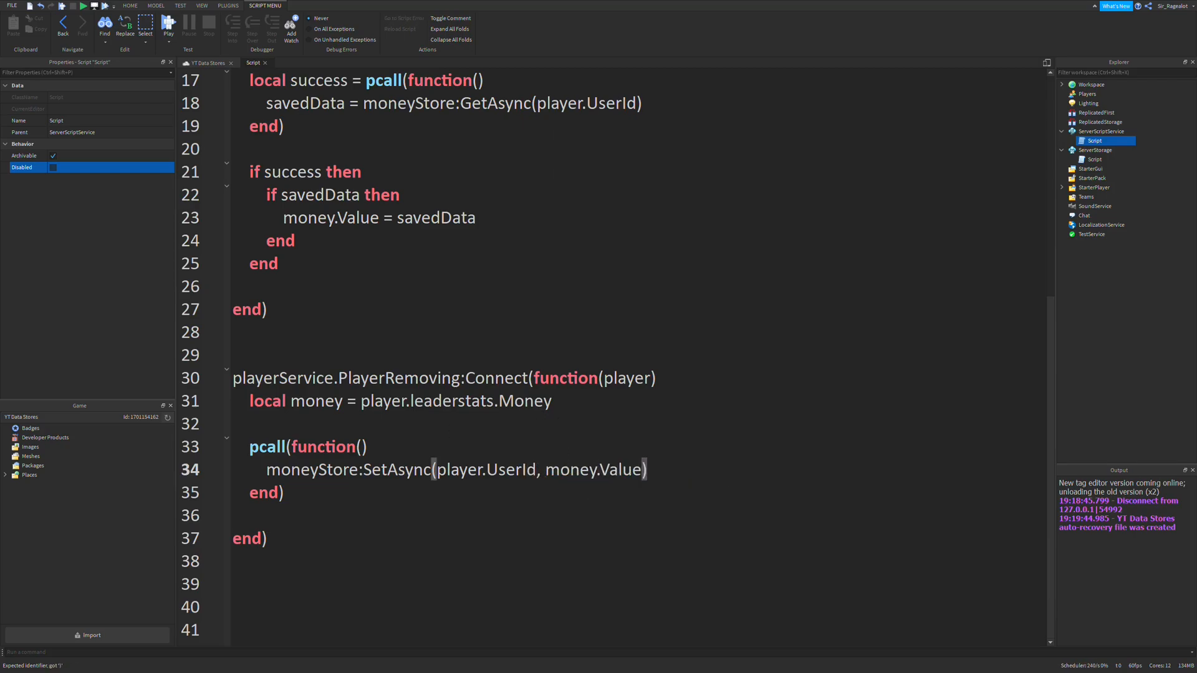
{"action": "double_click", "coordinate": [596, 468]}
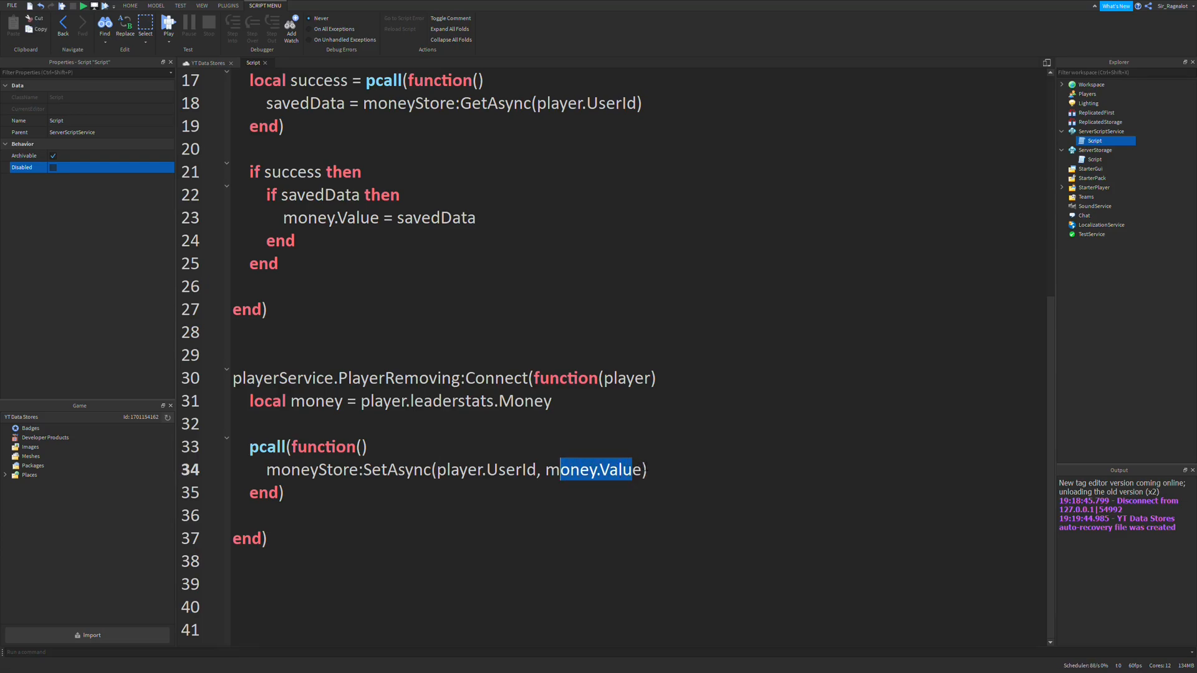
{"action": "double_click", "coordinate": [576, 470]}
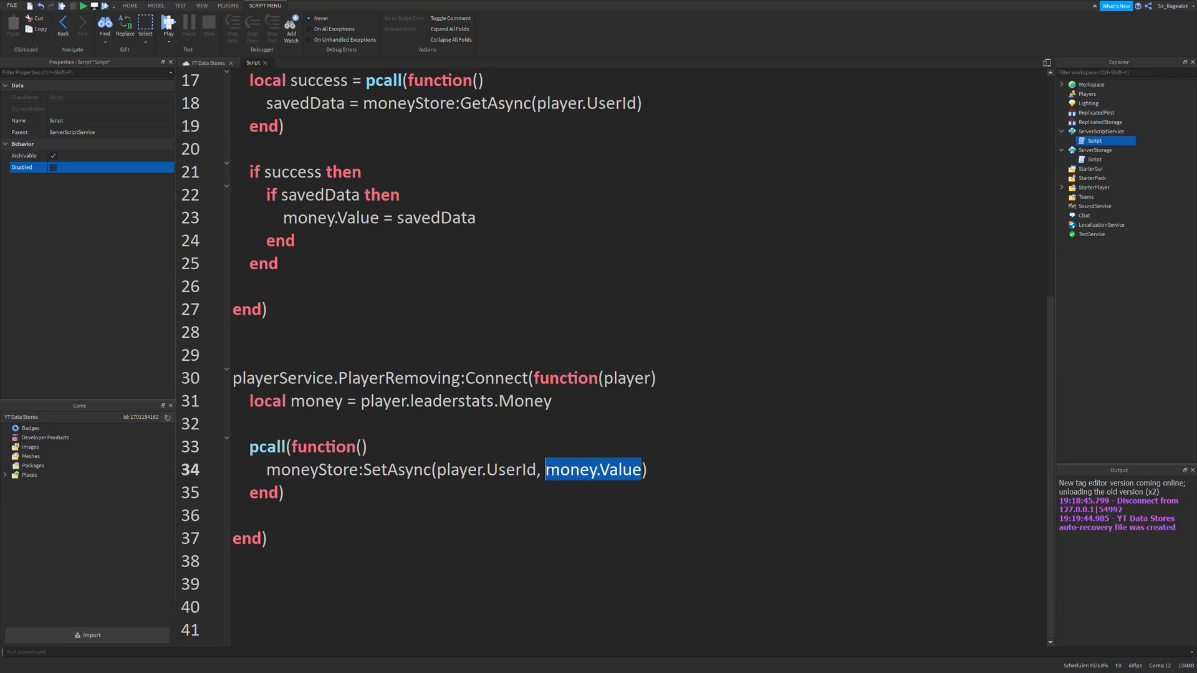
{"action": "left_click", "coordinate": [506, 469]}
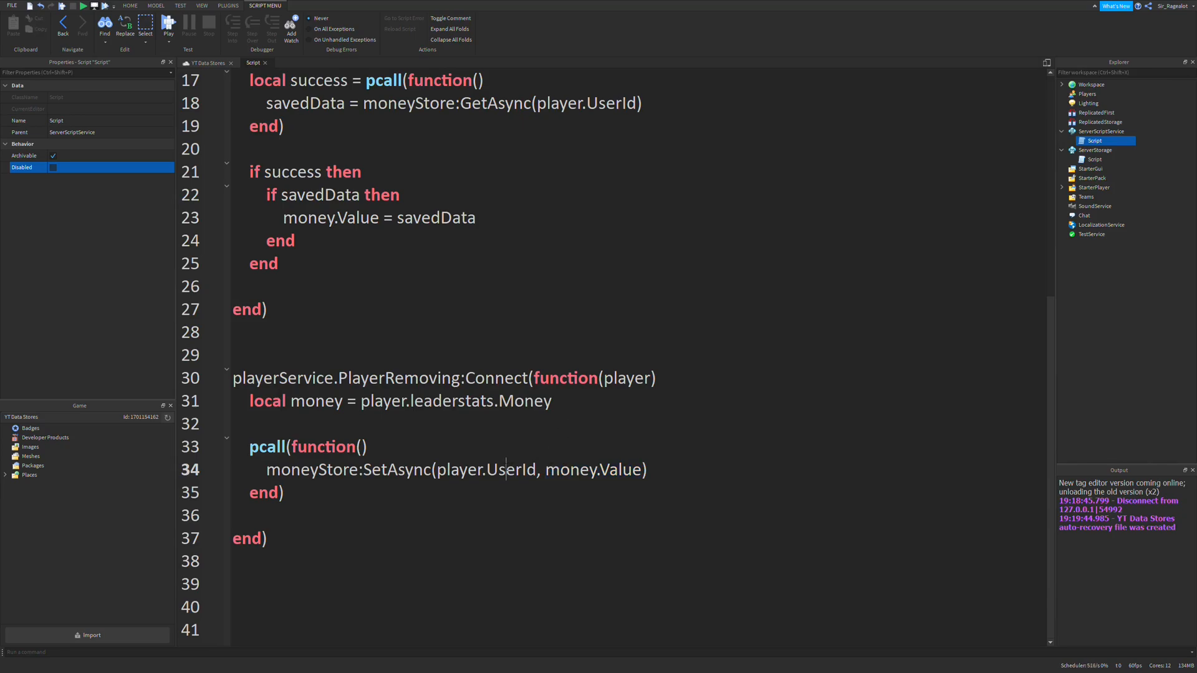
{"action": "double_click", "coordinate": [485, 469]}
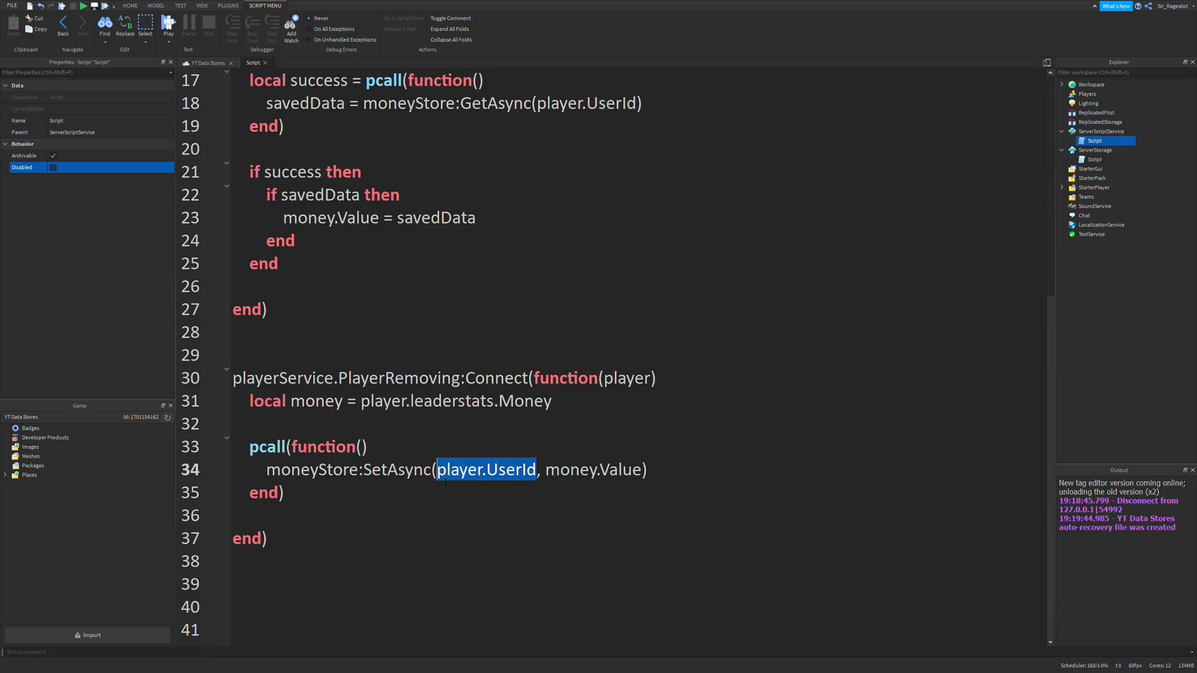
{"action": "double_click", "coordinate": [594, 469]}
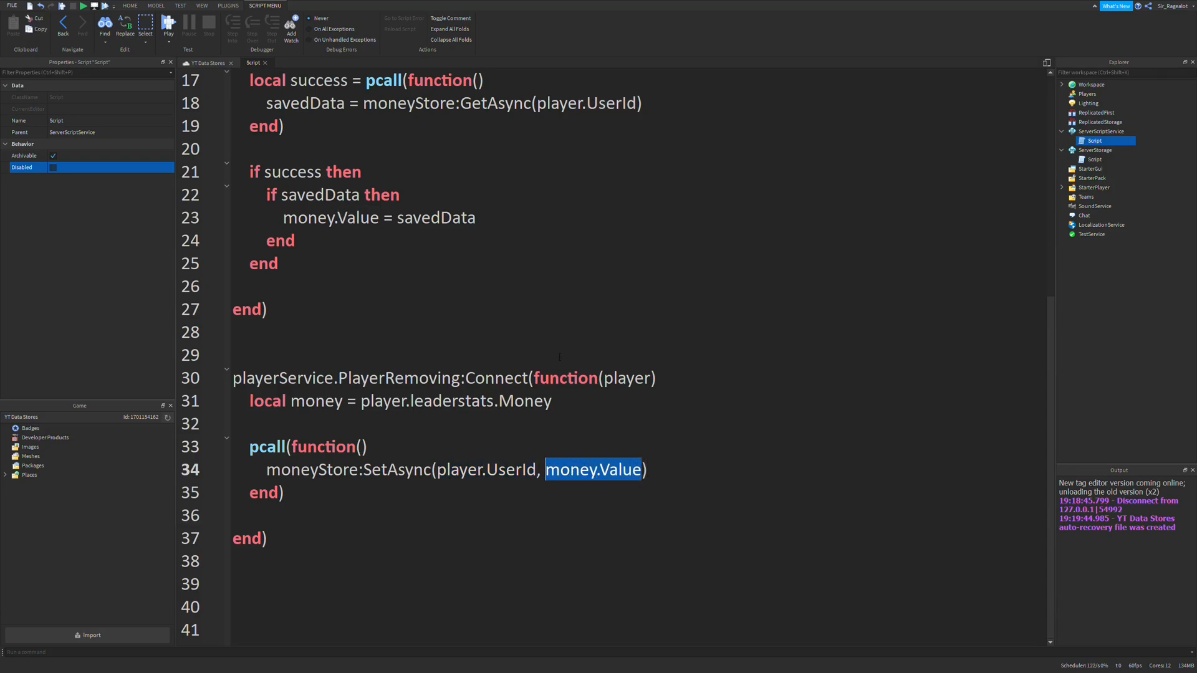
{"action": "double_click", "coordinate": [493, 102]}
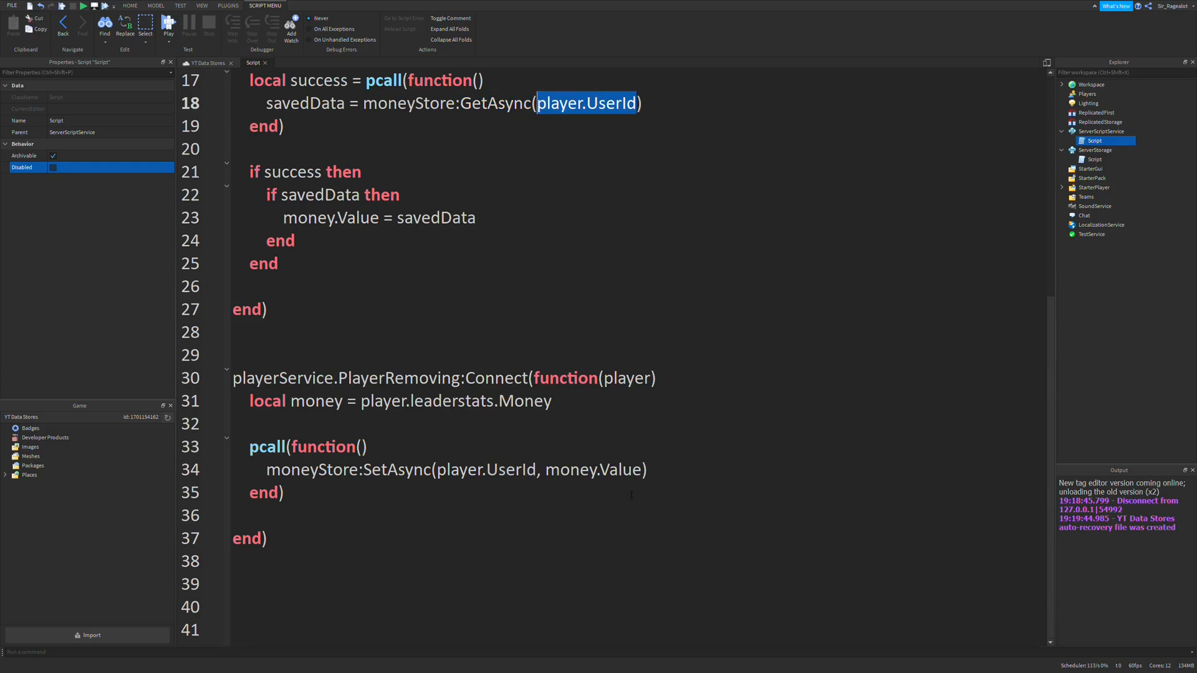
{"action": "double_click", "coordinate": [592, 470]}
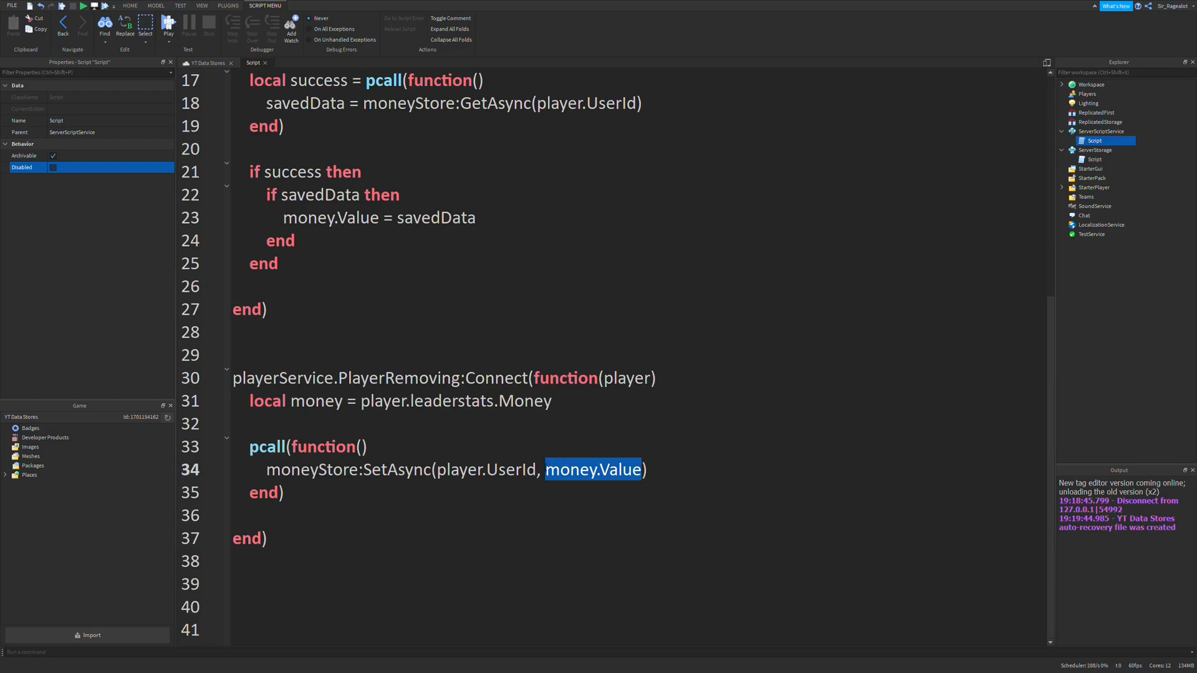
Declare a top-level local playerCount = 0.
{"action": "scroll", "scroll_direction": "up", "scroll_amount": 3}
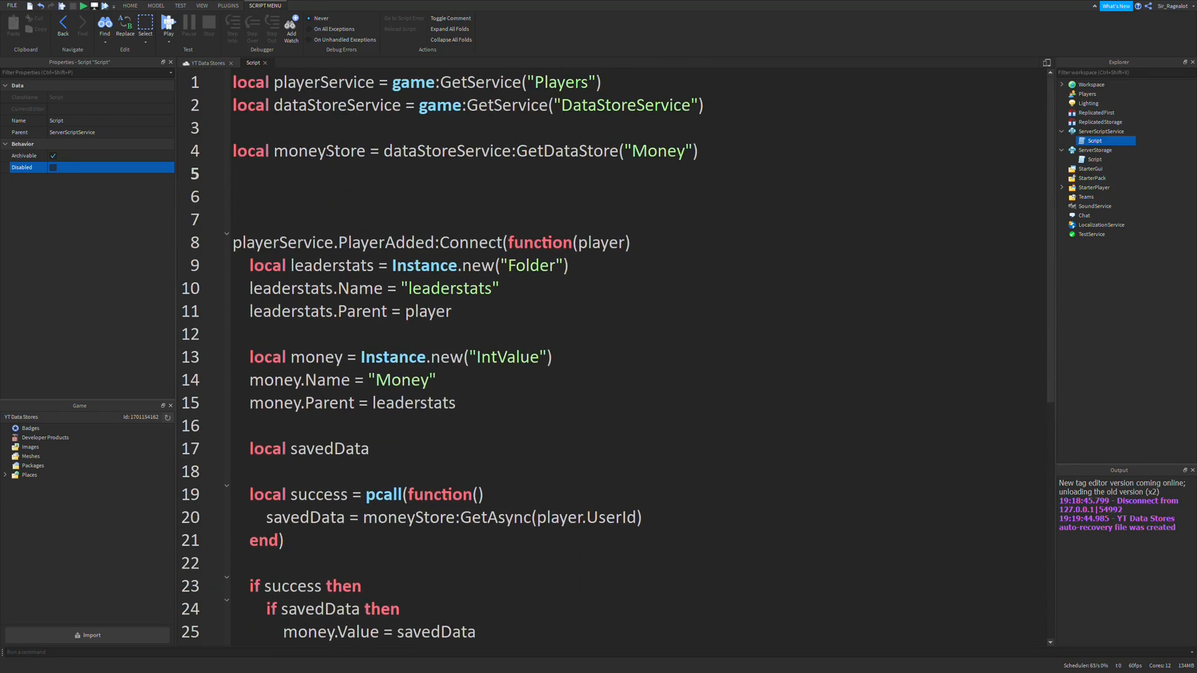
{"action": "type", "text": "local playerCou"}
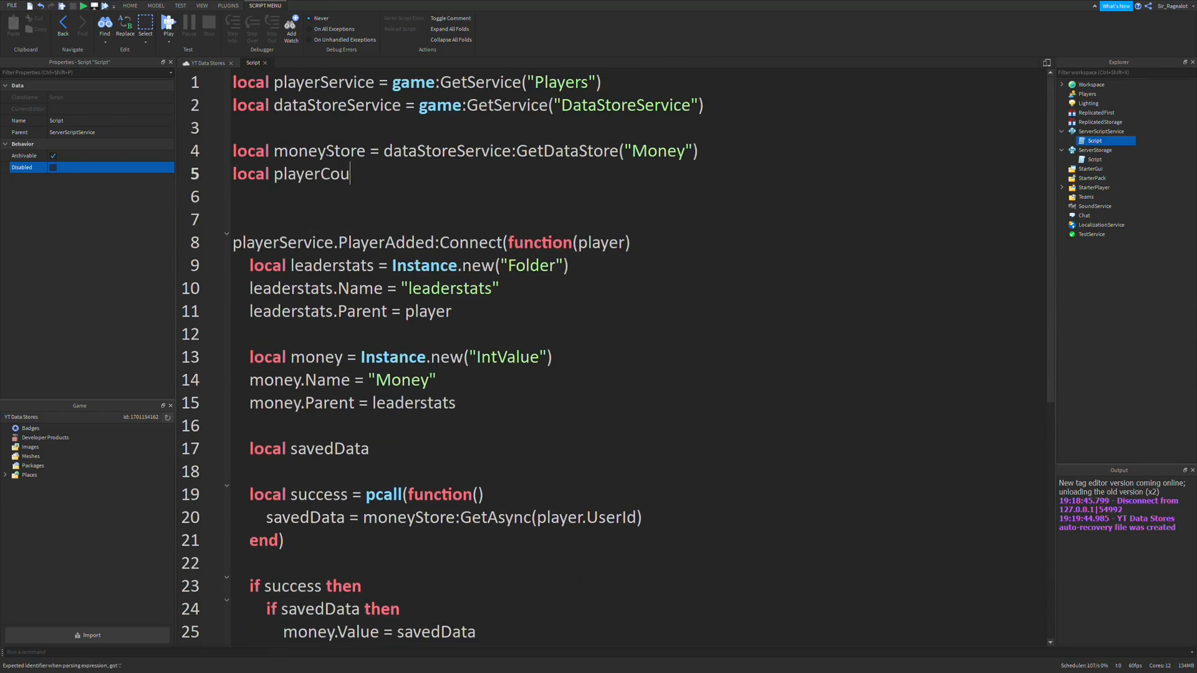
{"action": "type", "text": "nt ="}
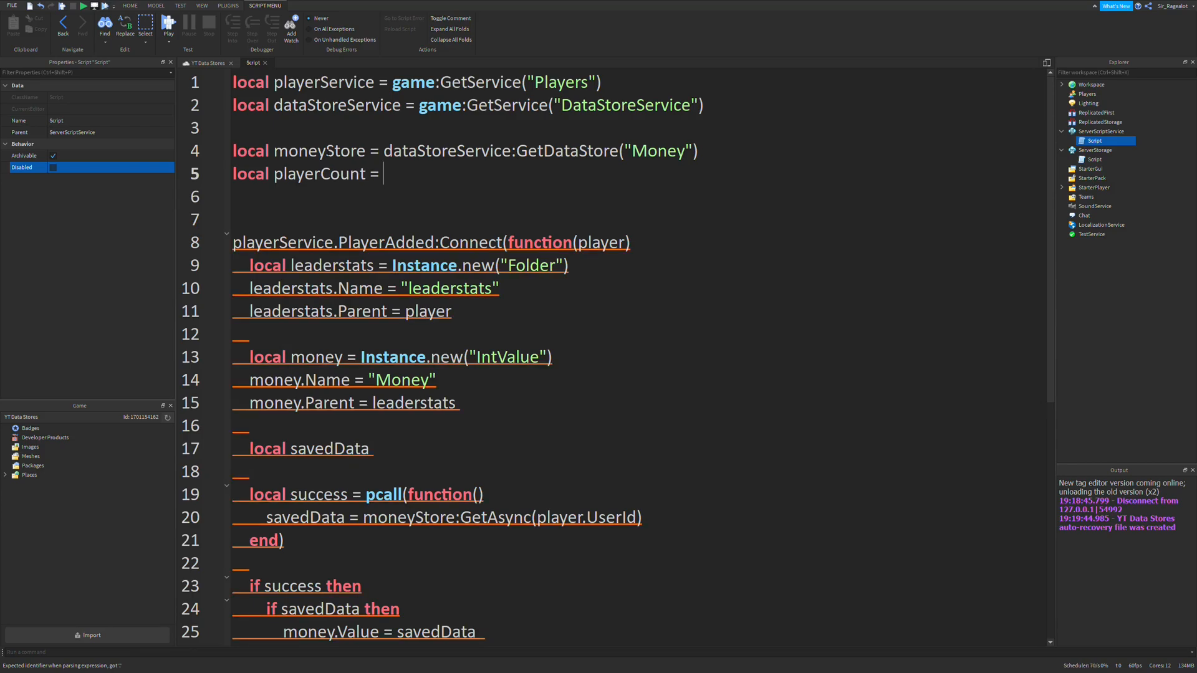
{"action": "type", "text": "0"}
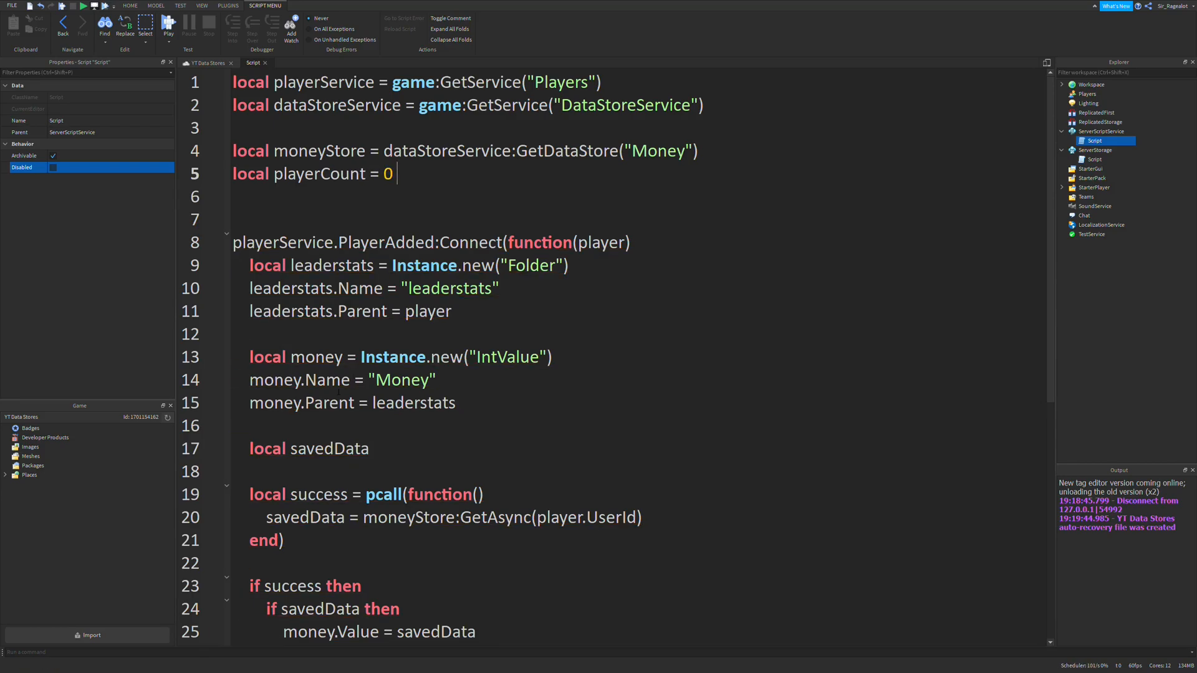
Add playerCount = playerCount + 1 in PlayerAdded and playerCount - 1 in PlayerRemoving.
{"action": "scroll", "scroll_direction": "down", "scroll_amount": 3}
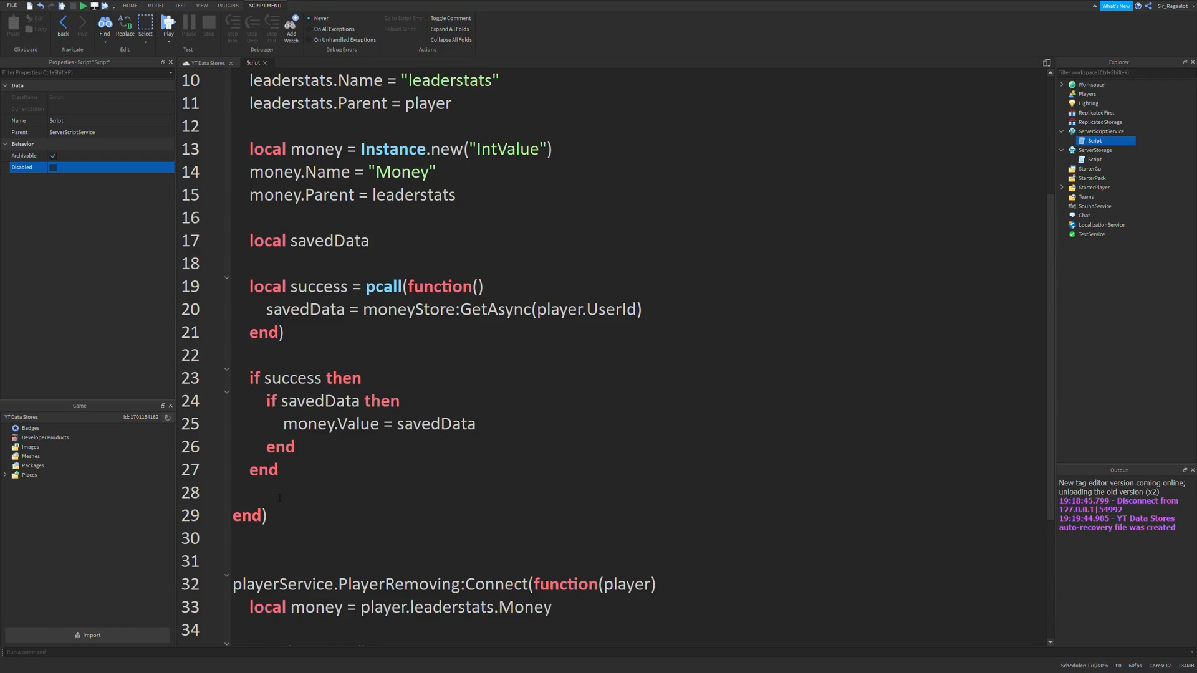
{"action": "scroll", "scroll_direction": "up", "scroll_amount": 3}
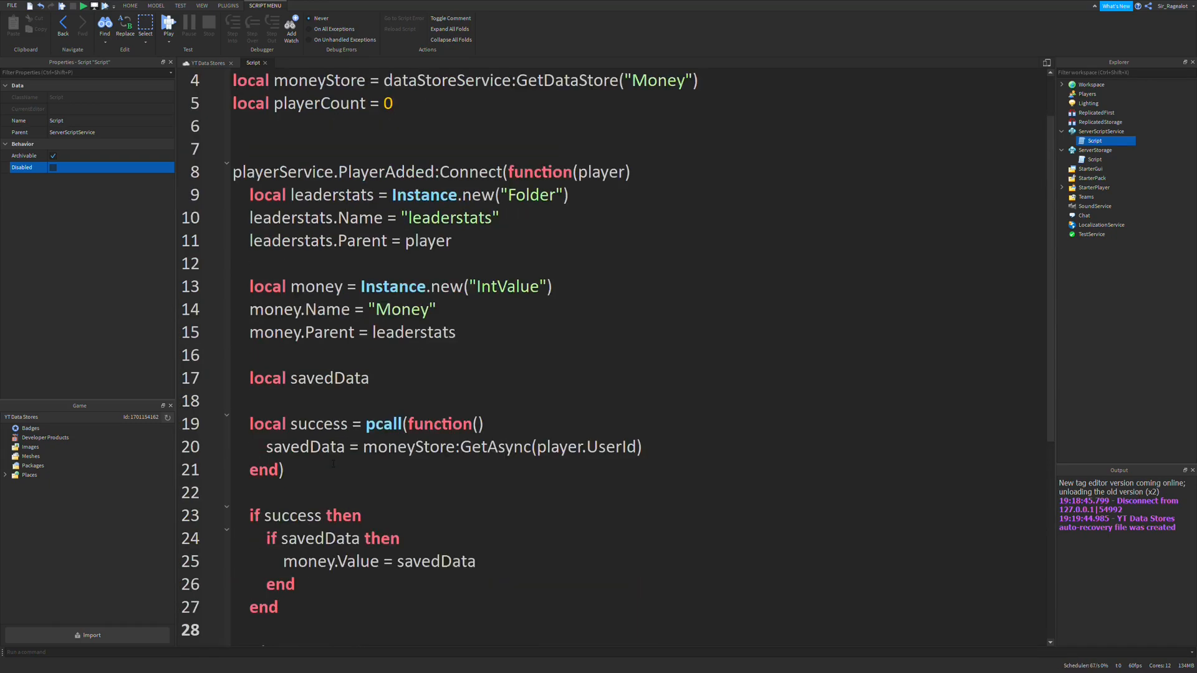
{"action": "scroll", "scroll_direction": "down", "scroll_amount": 3}
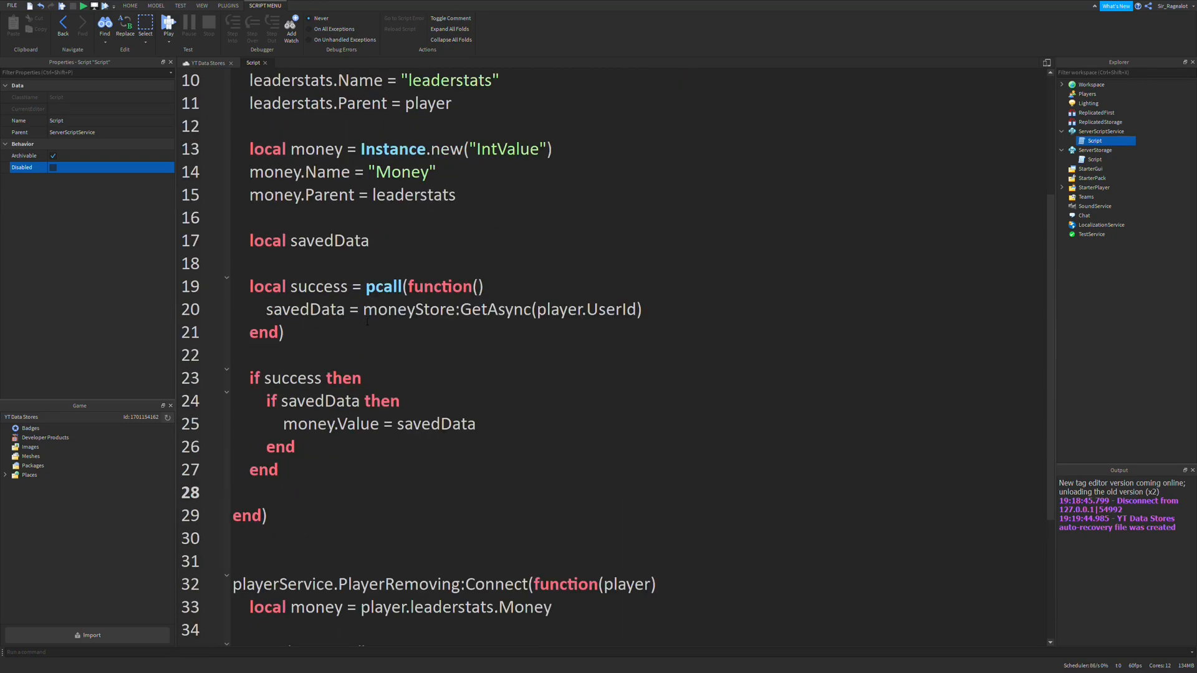
{"action": "type", "text": "playerCount"}
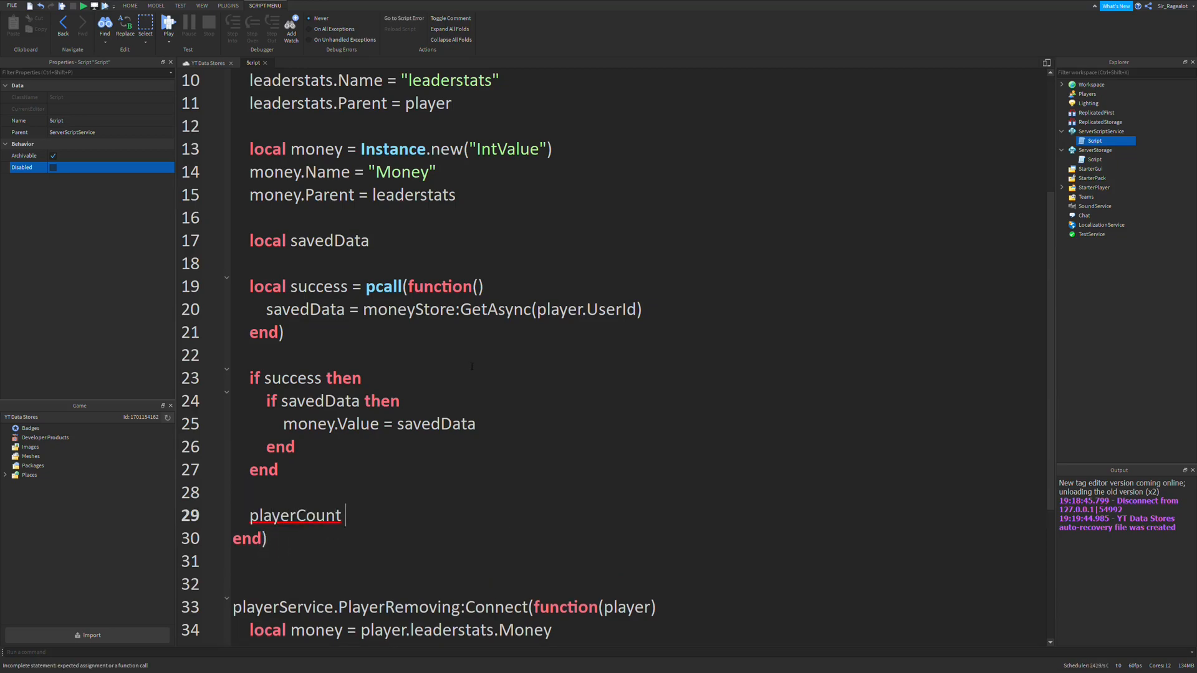
{"action": "type", "text": "= playerCount + 1"}
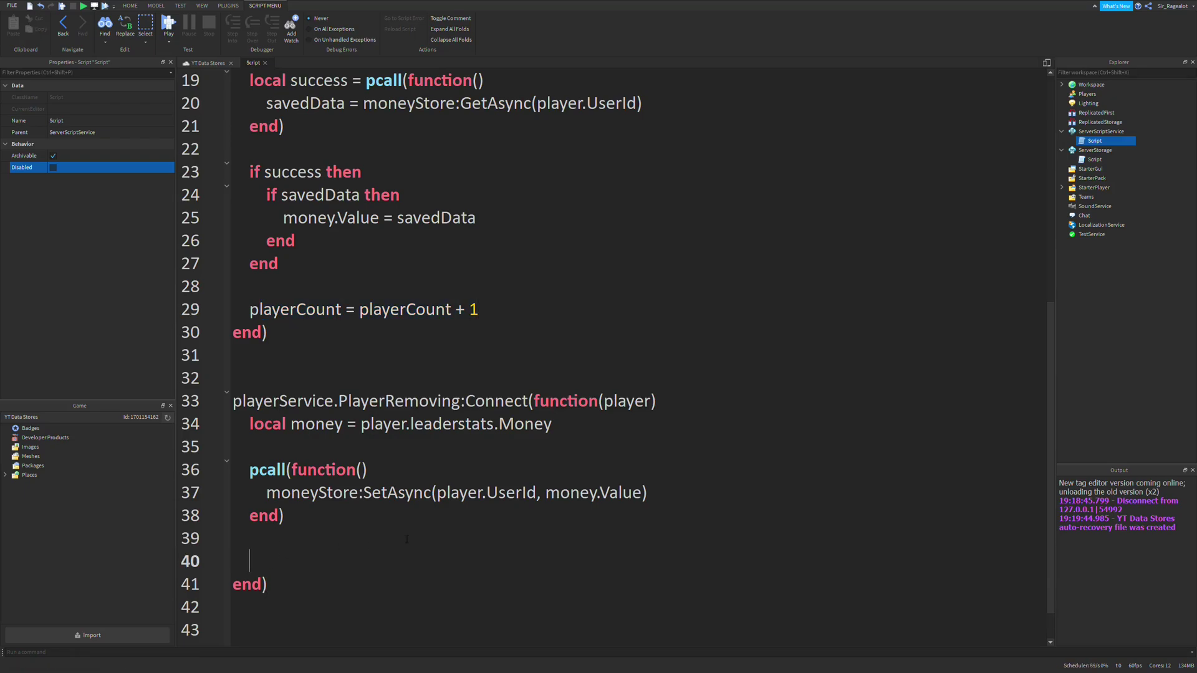
{"action": "type", "text": "playerCount"}
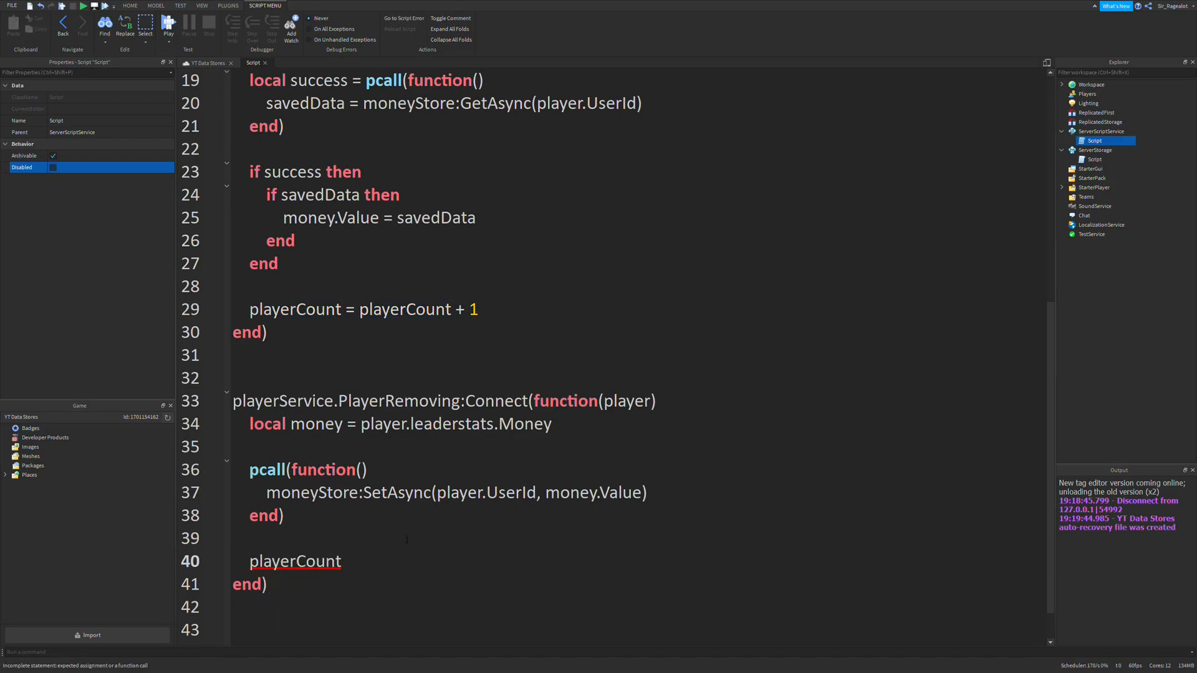
{"action": "type", "text": "= playerCount - 1"}
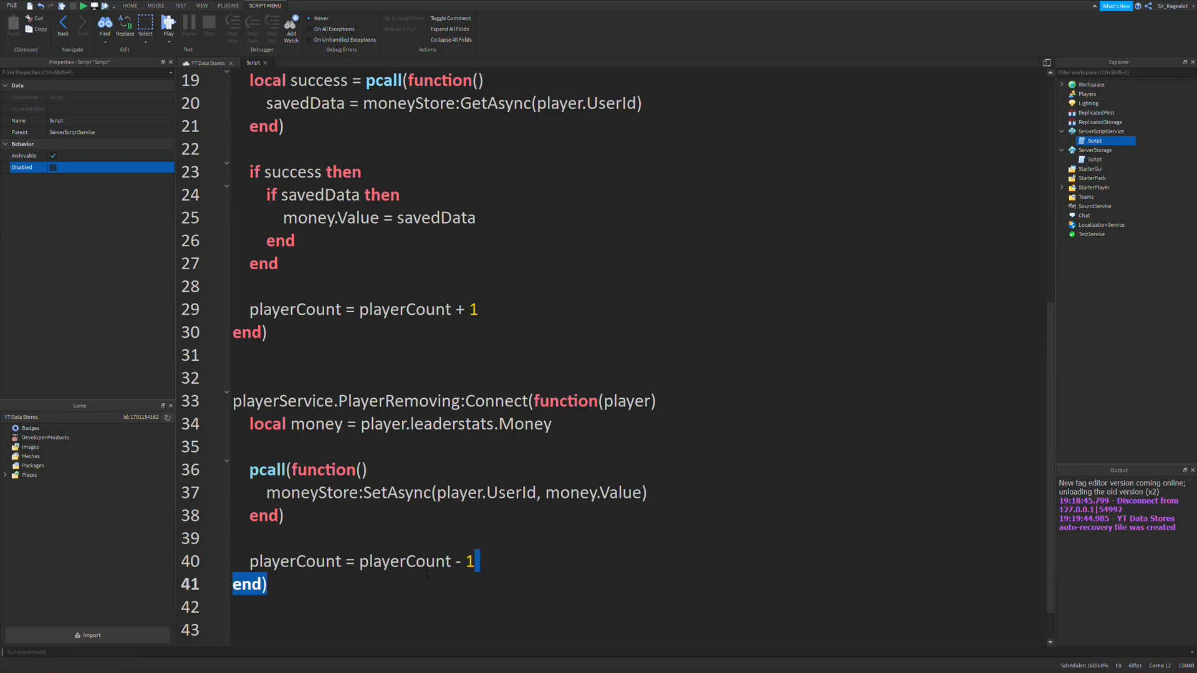
{"action": "triple_click", "coordinate": [359, 561]}
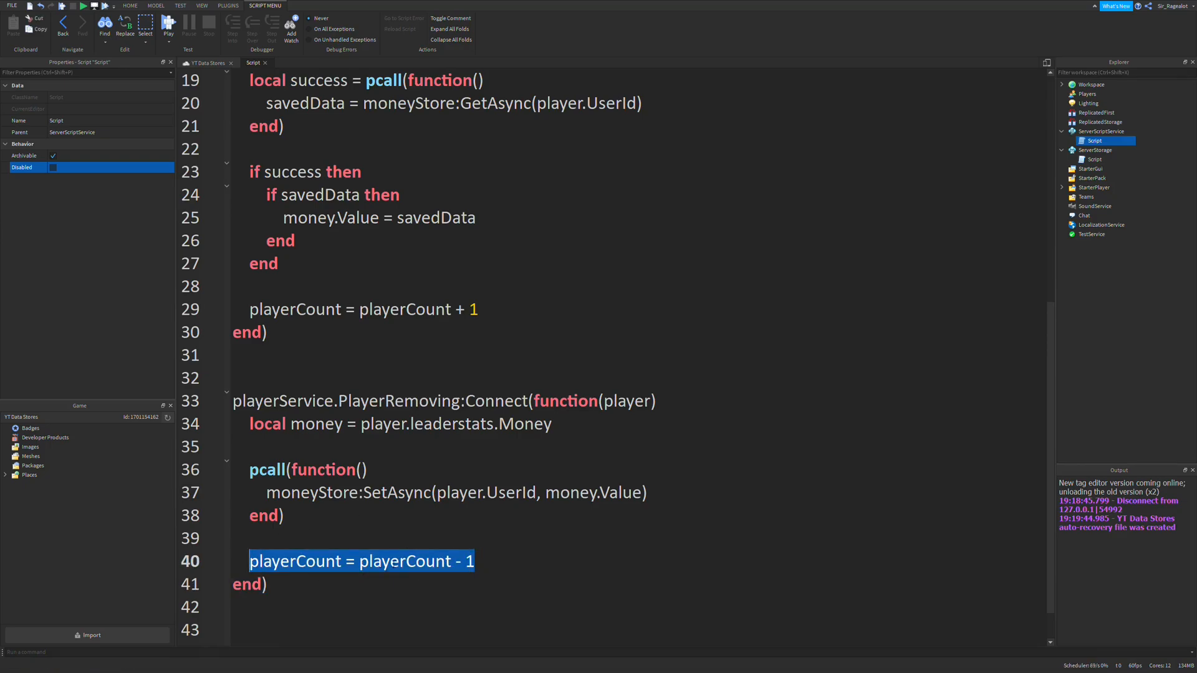
{"action": "scroll", "scroll_direction": "up", "scroll_amount": 3}
{"action": "type", "text": "local"}
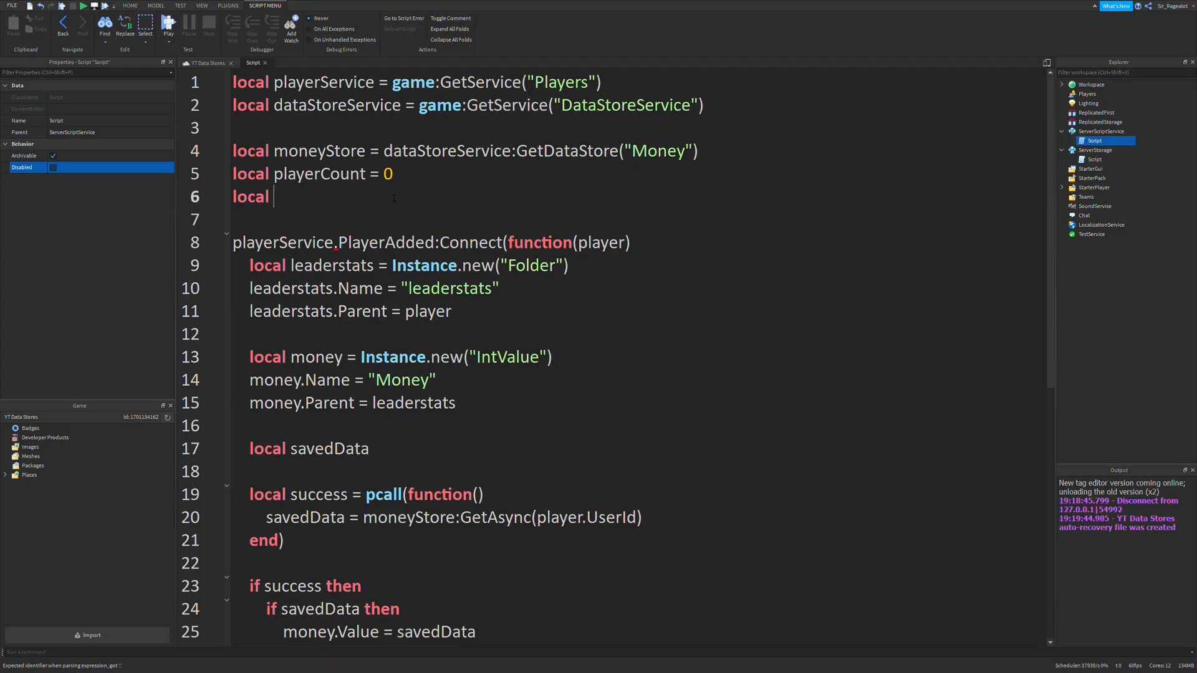
Declare local playerLeaveEvent = Instance.new("BindableEvent") on line 6.
{"action": "type", "text": "playerLeave"}
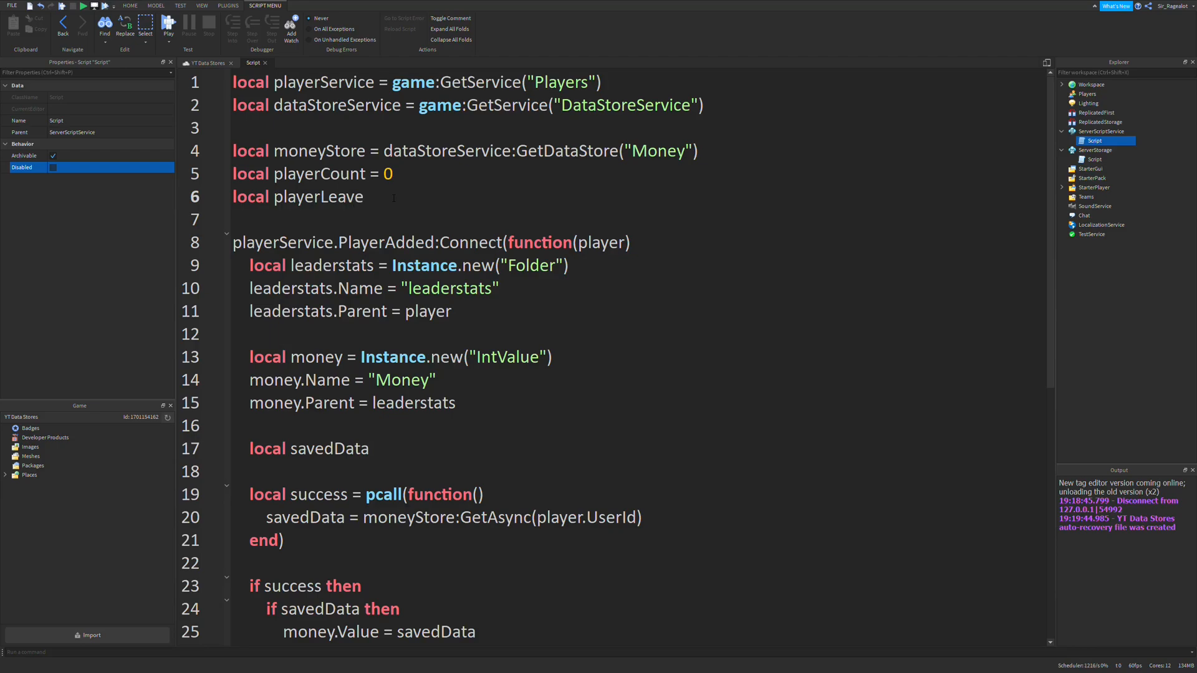
{"action": "type", "text": "Event ="}
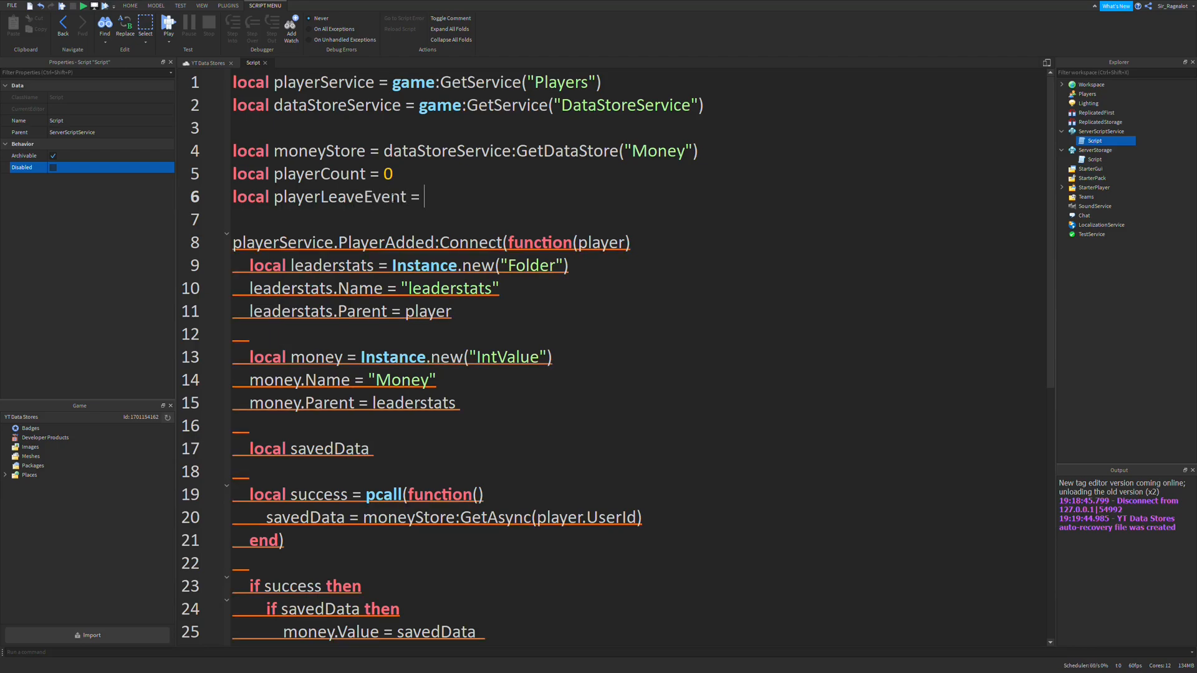
{"action": "type", "text": "Instance.new()"}
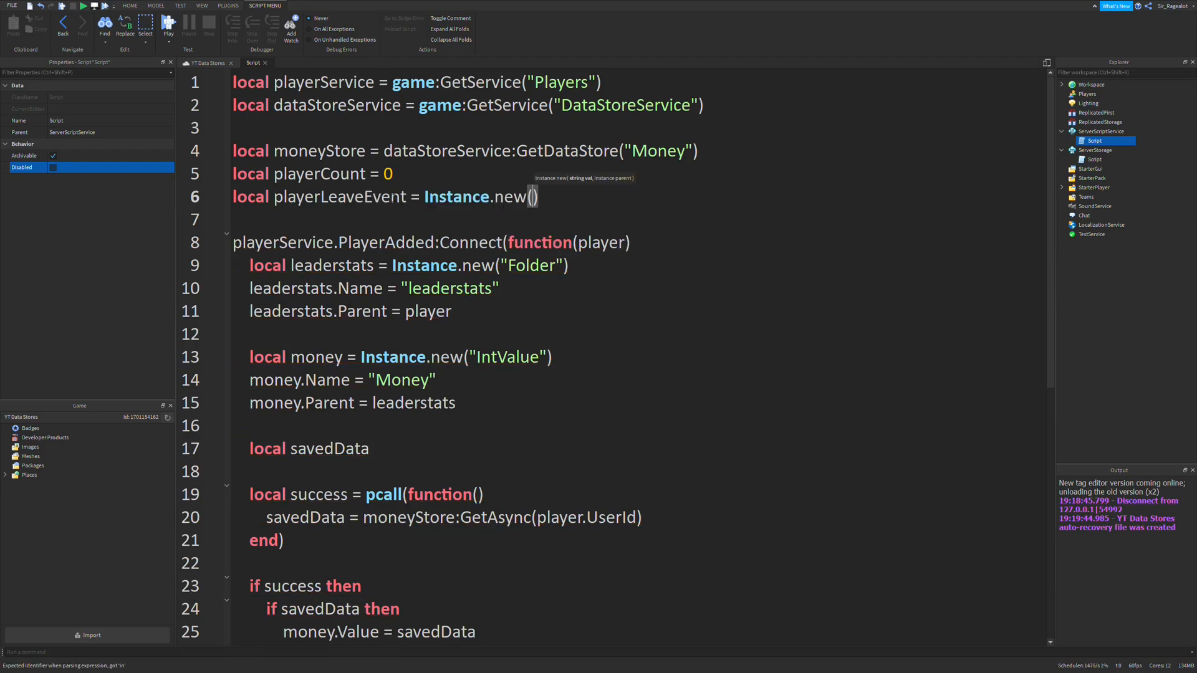
{"action": "type", "text": "\"BindableEvent\""}
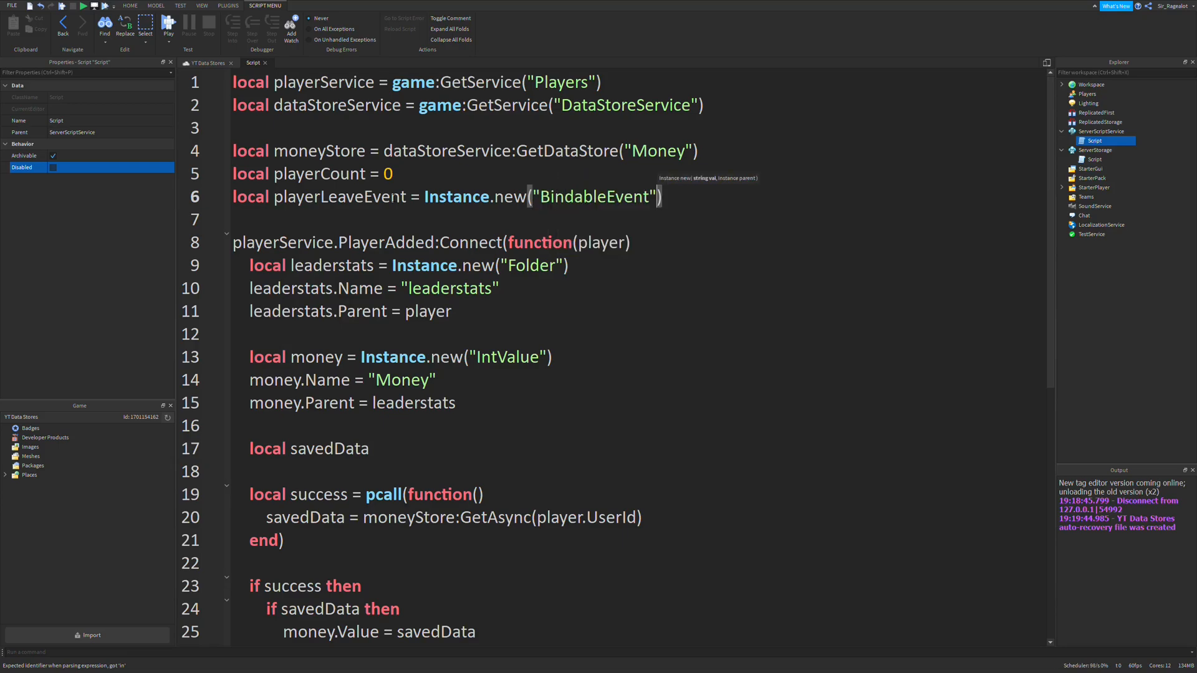
Add playerLeaveEvent:Fire() after the playerCount decrement in PlayerRemoving.
{"action": "scroll", "scroll_direction": "down", "scroll_amount": 3}
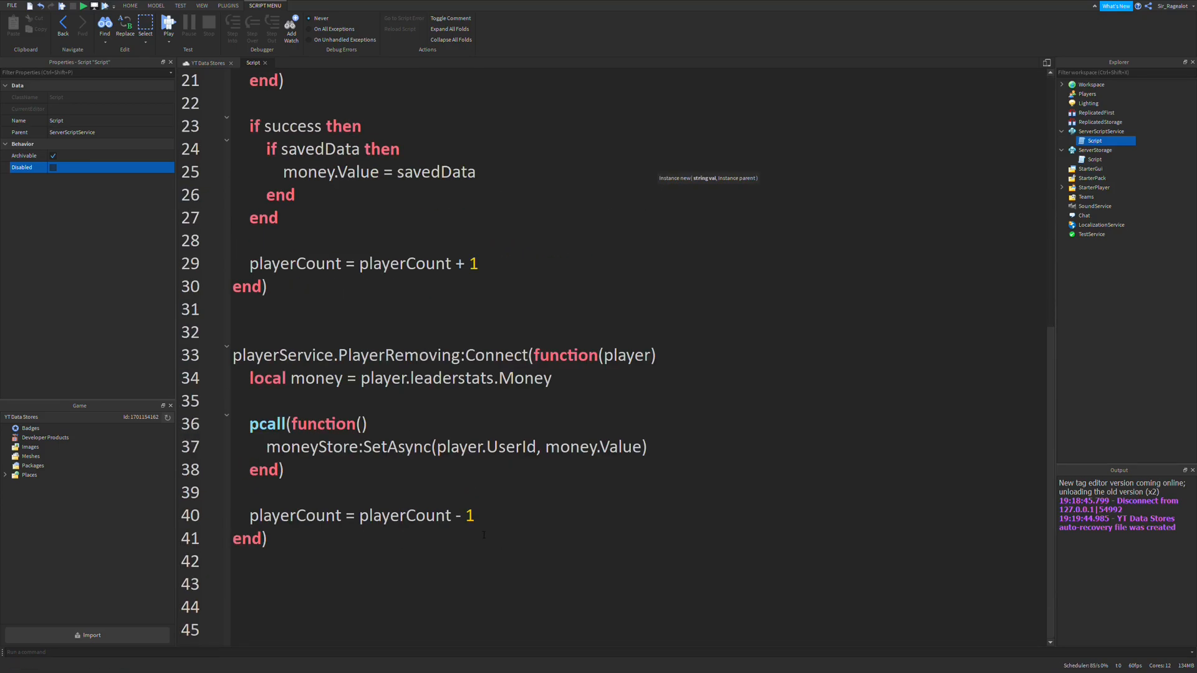
{"action": "left_click", "coordinate": [259, 401]}
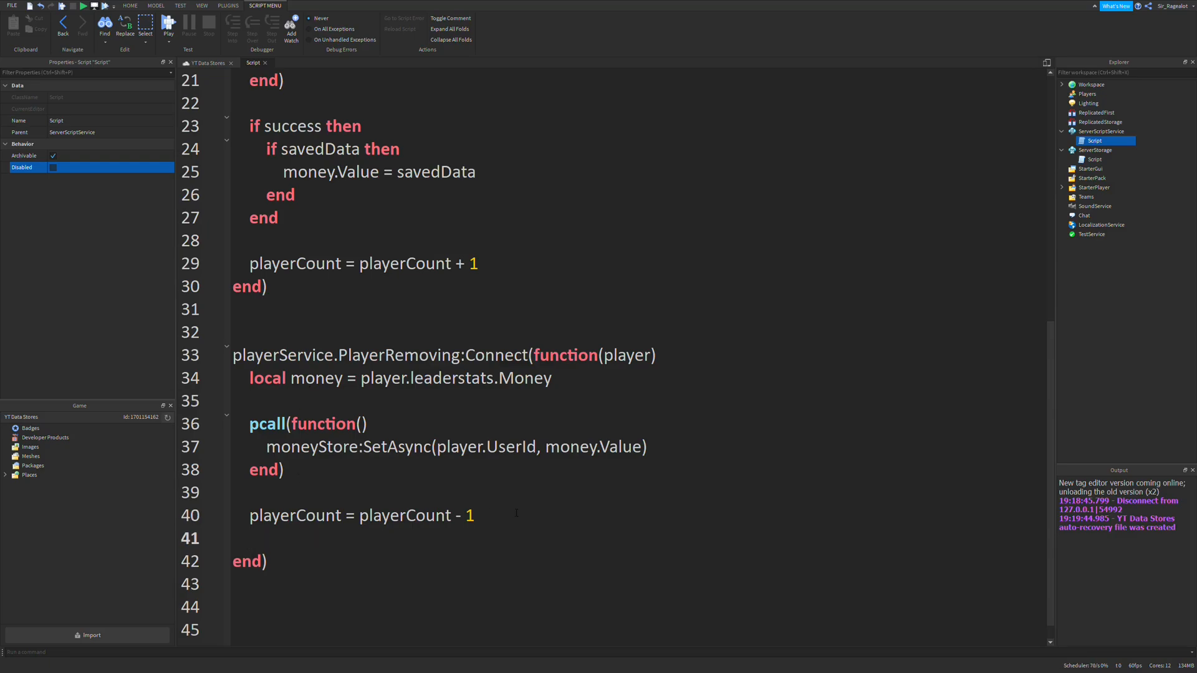
{"action": "type", "text": "player"}
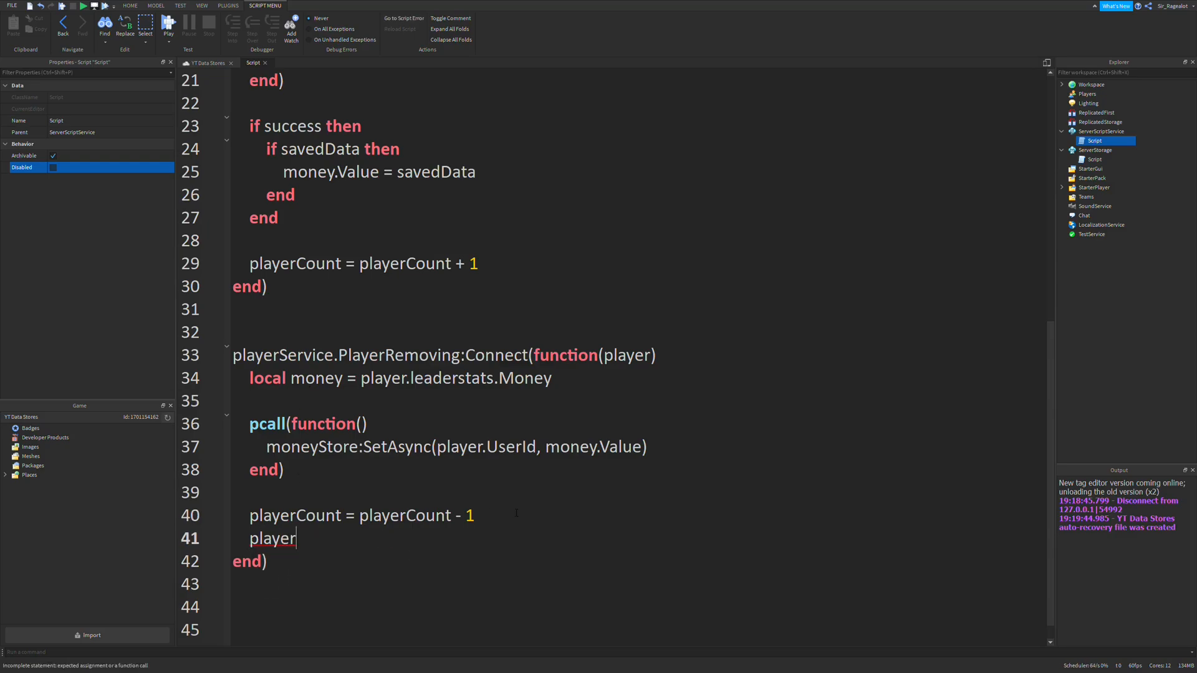
{"action": "type", "text": "LeaveEvent:Fire"}
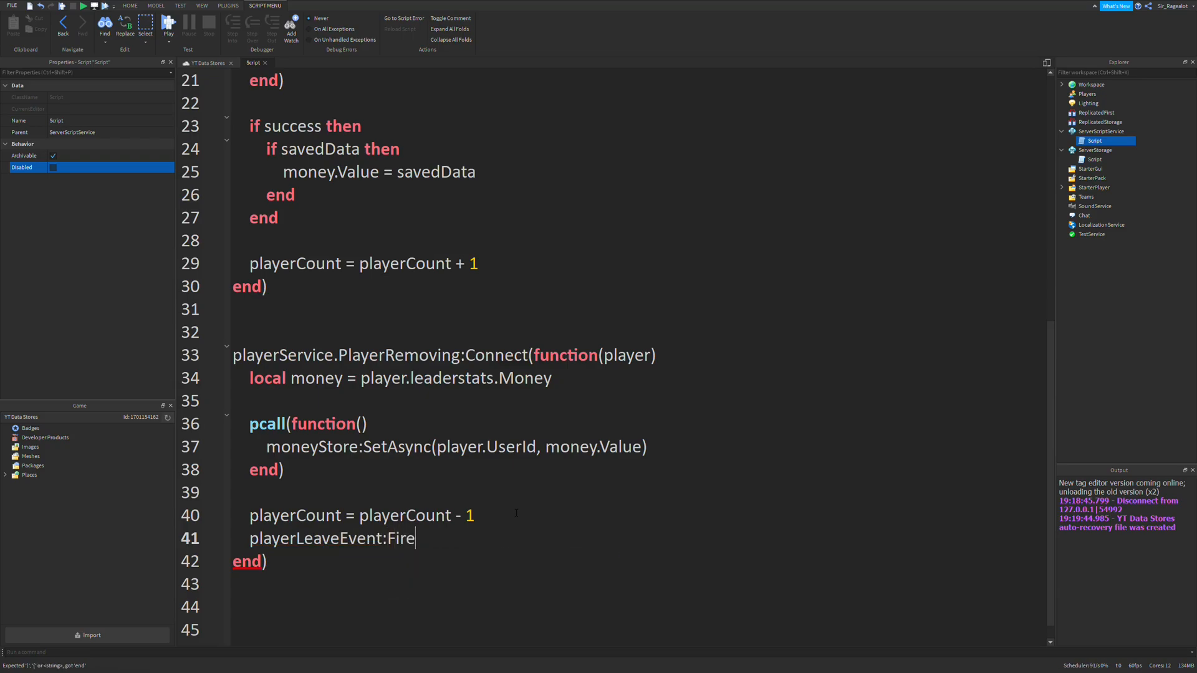
{"action": "type", "text": "()"}
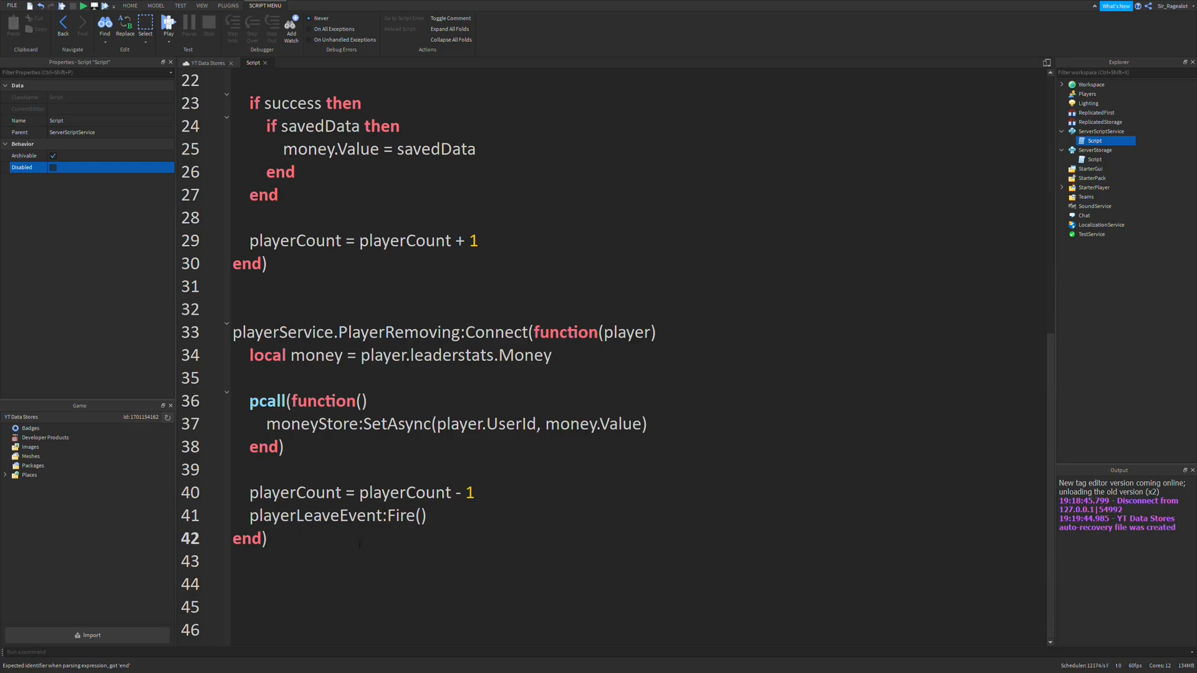
{"action": "left_click", "coordinate": [237, 561]}
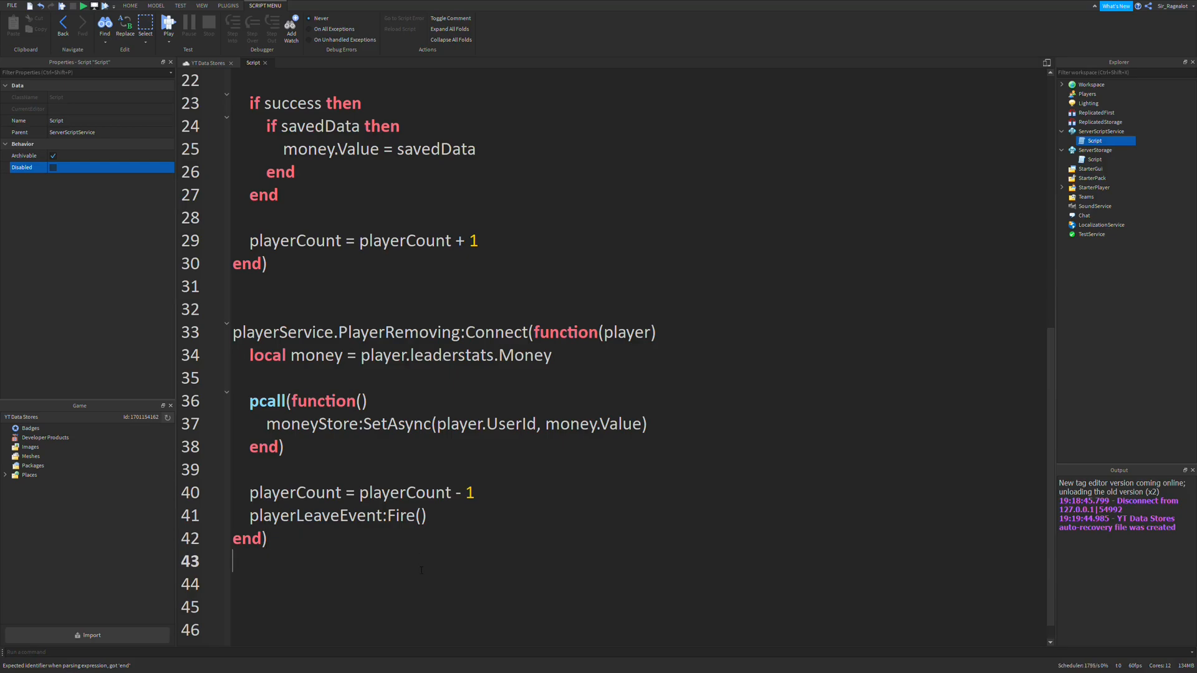
Add a game:BindToClose(function() handler below the PlayerRemoving handler.
{"action": "scroll", "scroll_direction": "down", "scroll_amount": 3}
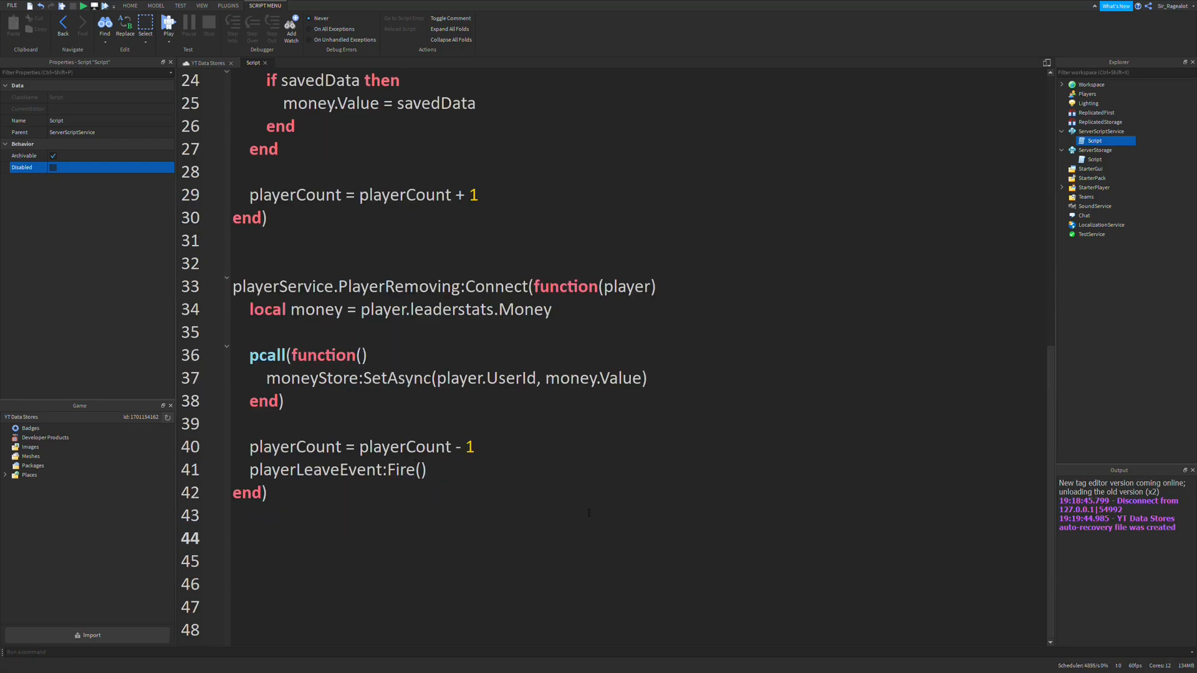
{"action": "type", "text": "game:BindToClose"}
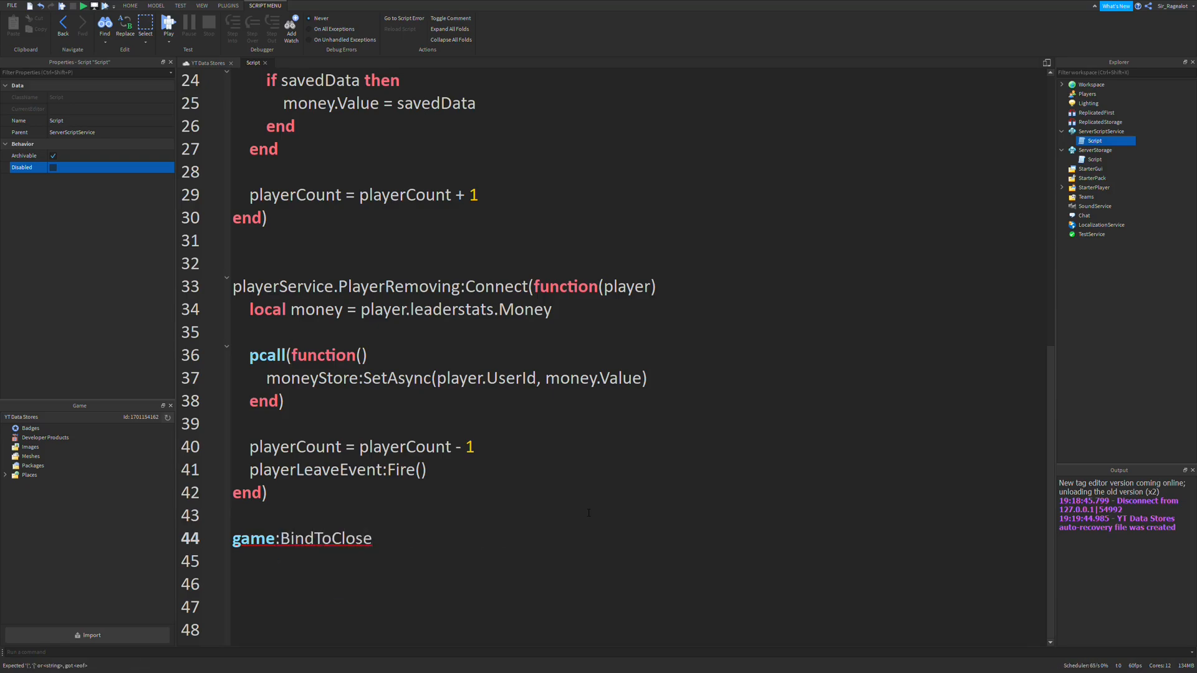
{"action": "type", "text": "()"}
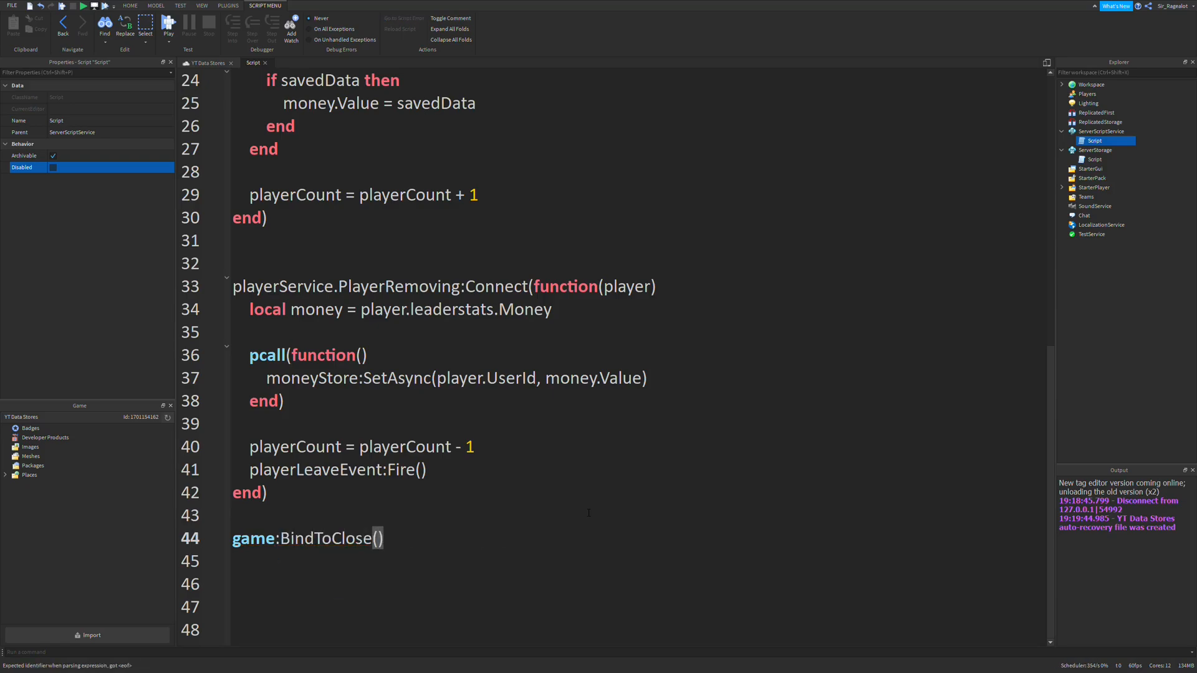
{"action": "type", "text": "function("}
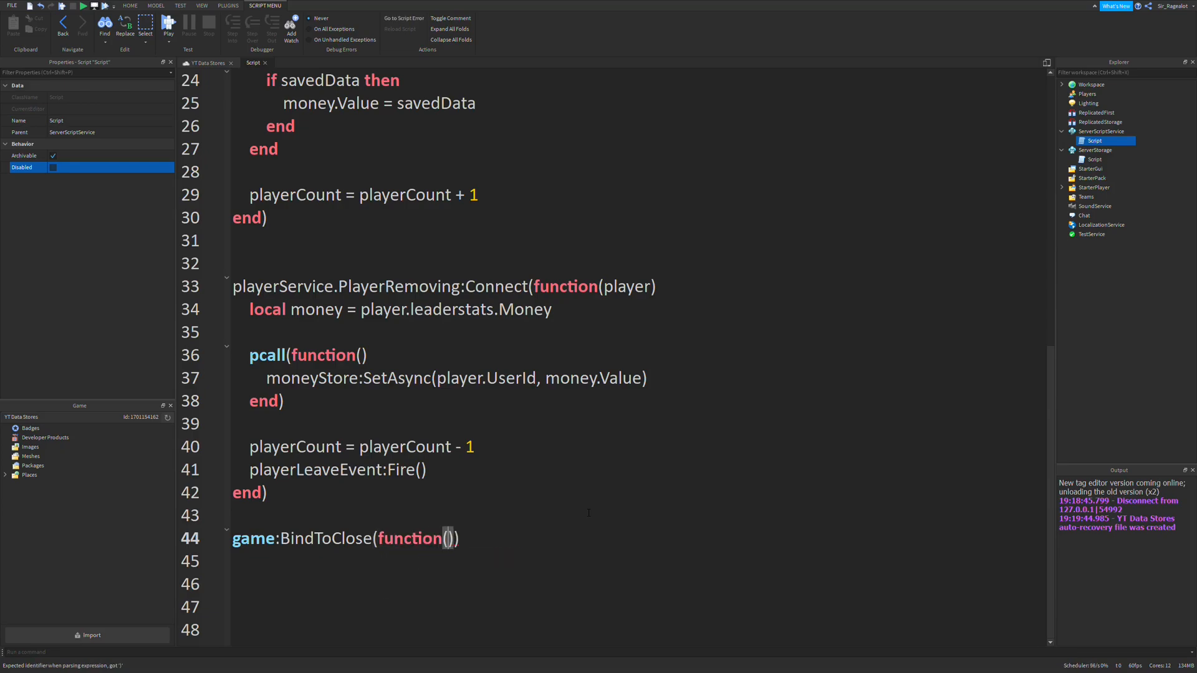
{"action": "key", "text": "enter"}
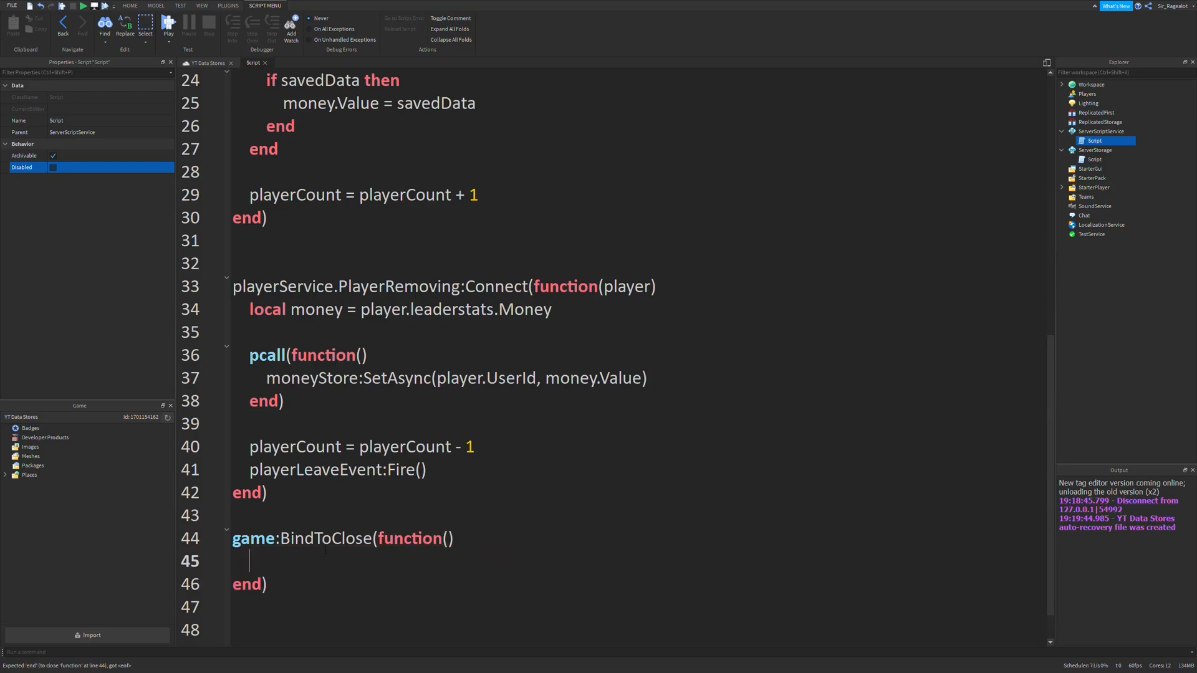
{"action": "double_click", "coordinate": [325, 537]}
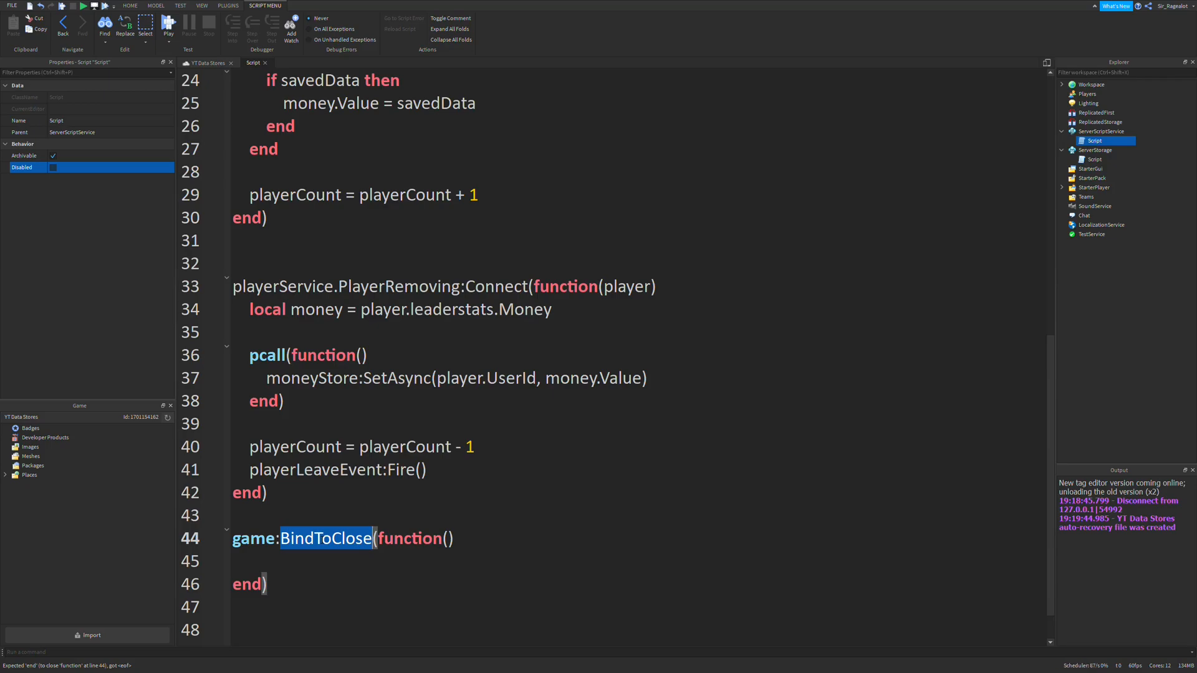
{"action": "left_click", "coordinate": [303, 567]}
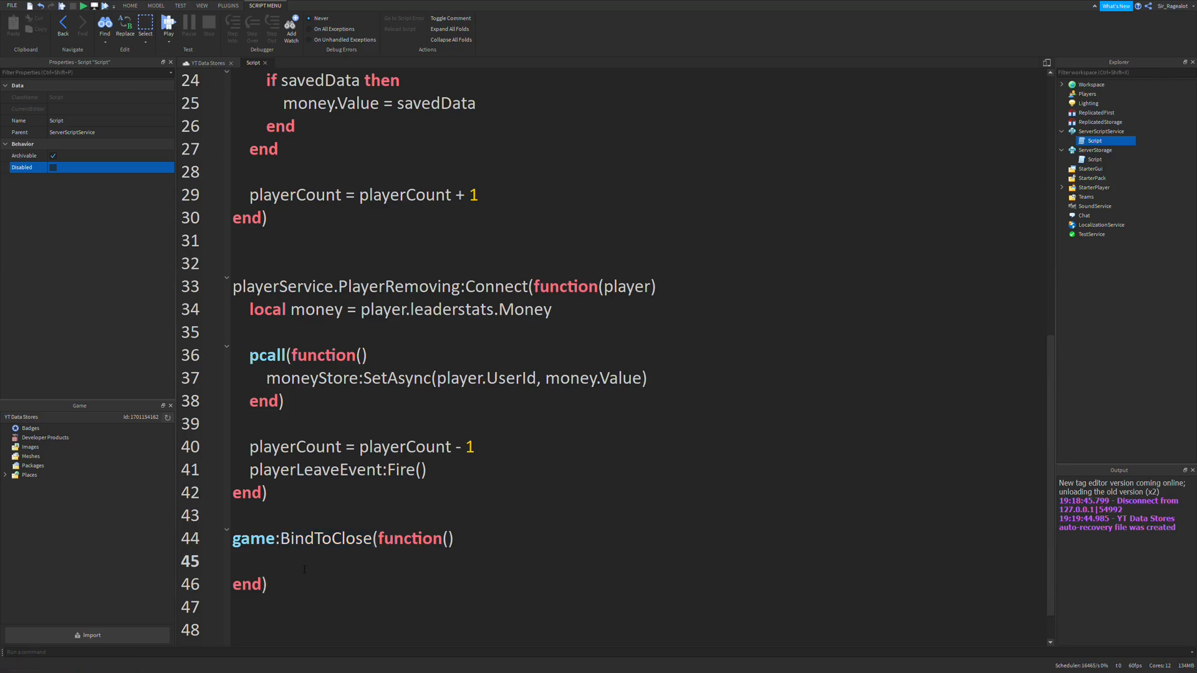
Inside it, loop while playerCount > 0 calling playerLeaveEvent.Event:Wait().
{"action": "type", "text": "w"}
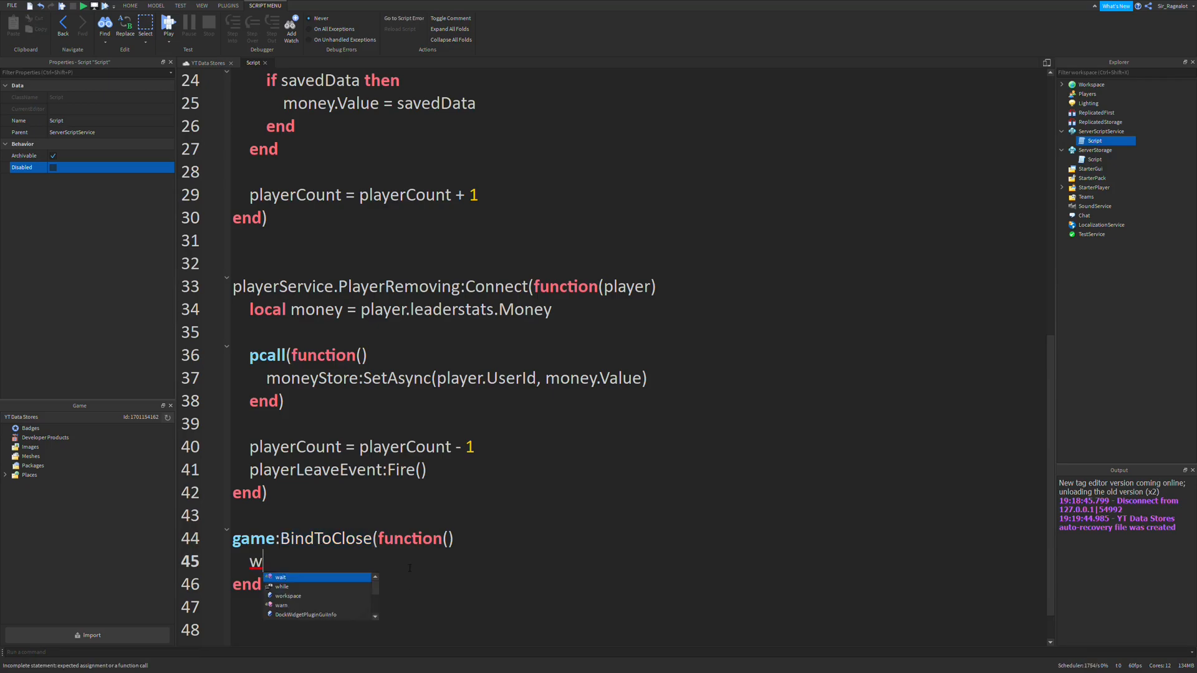
{"action": "type", "text": "hile playerCount"}
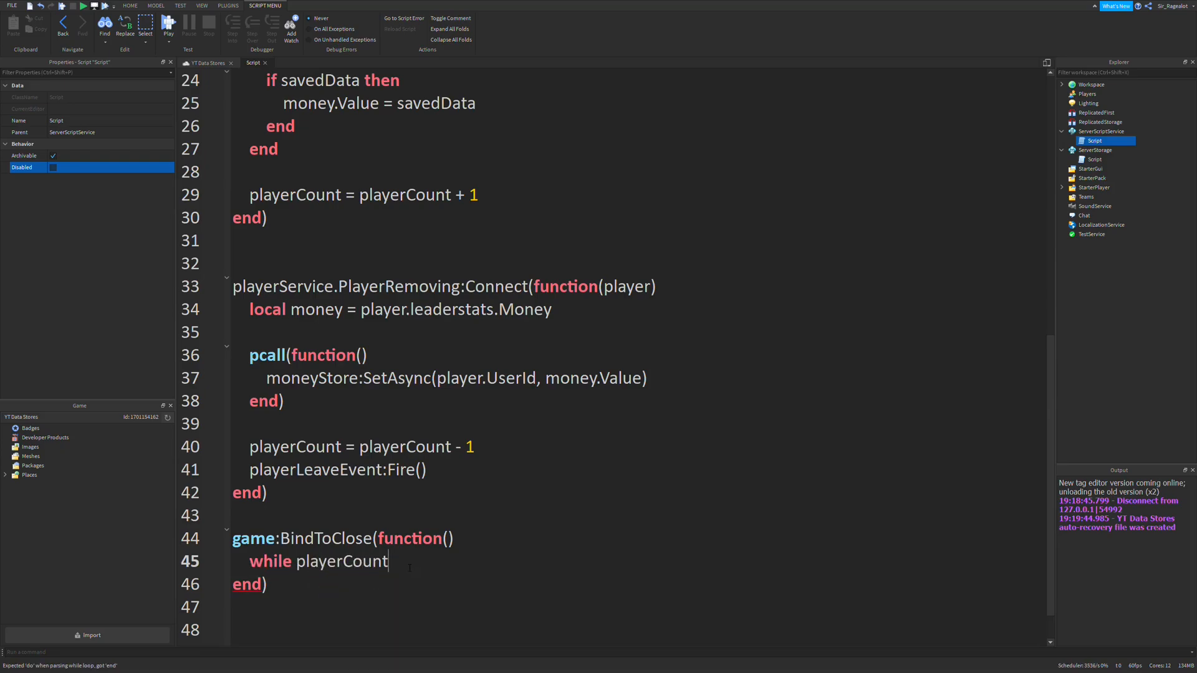
{"action": "type", "text": "> 0"}
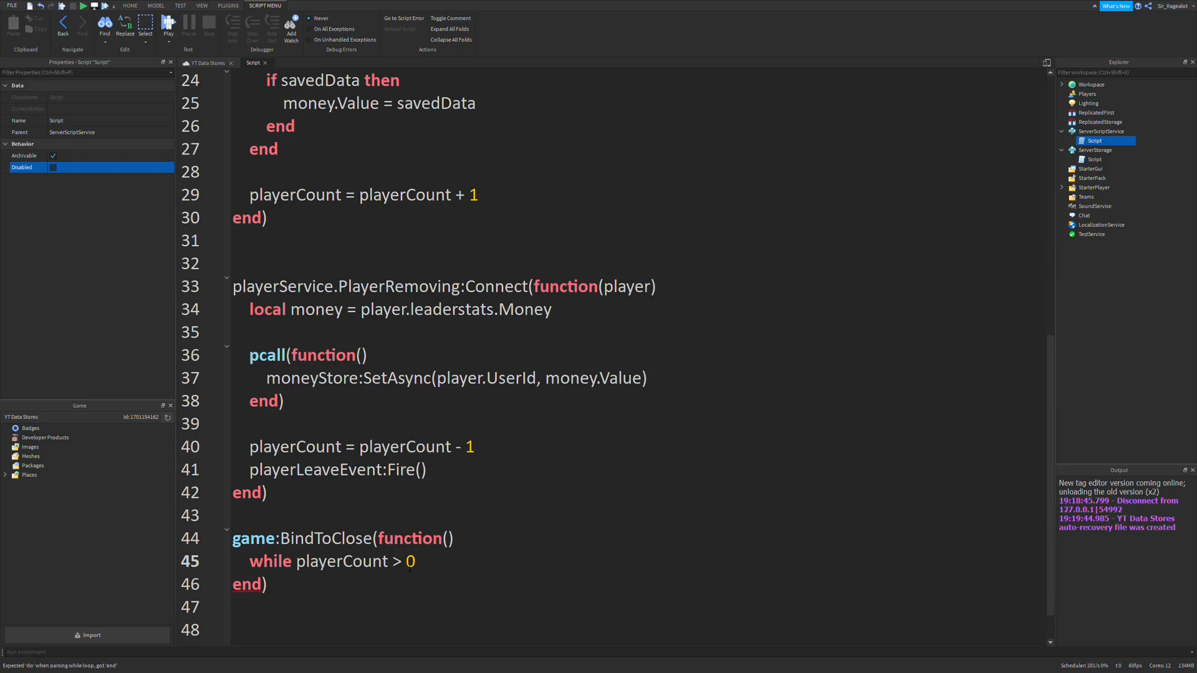
{"action": "type", "text": "then"}
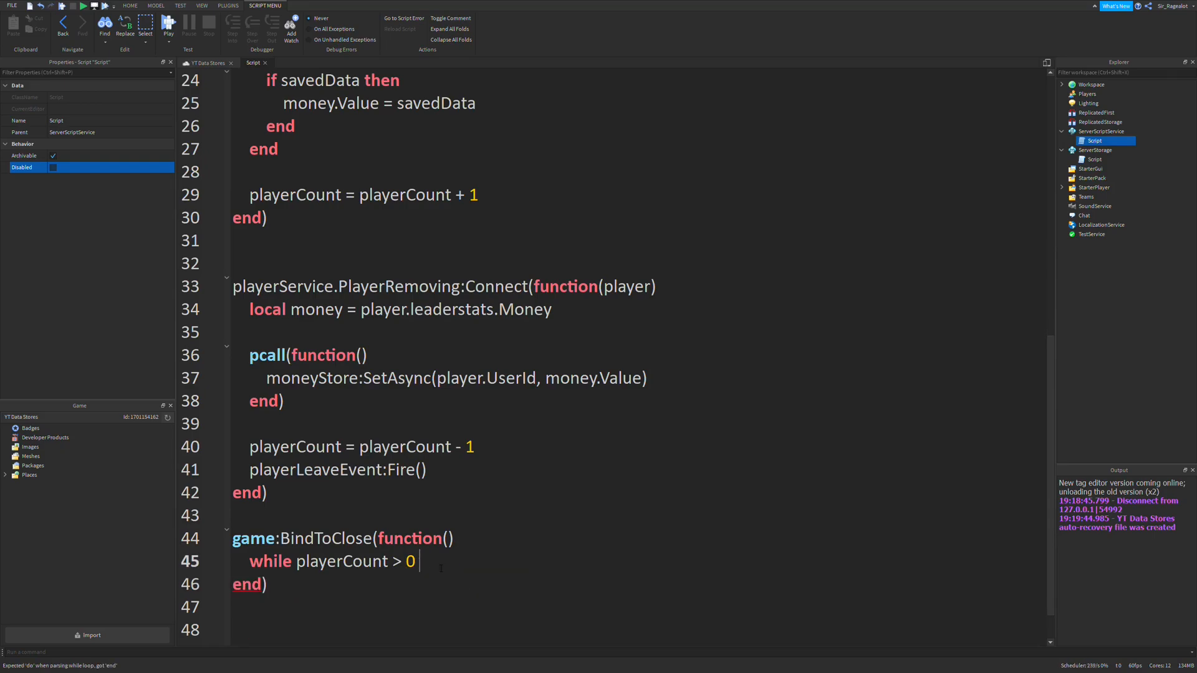
{"action": "type", "text": "do"}
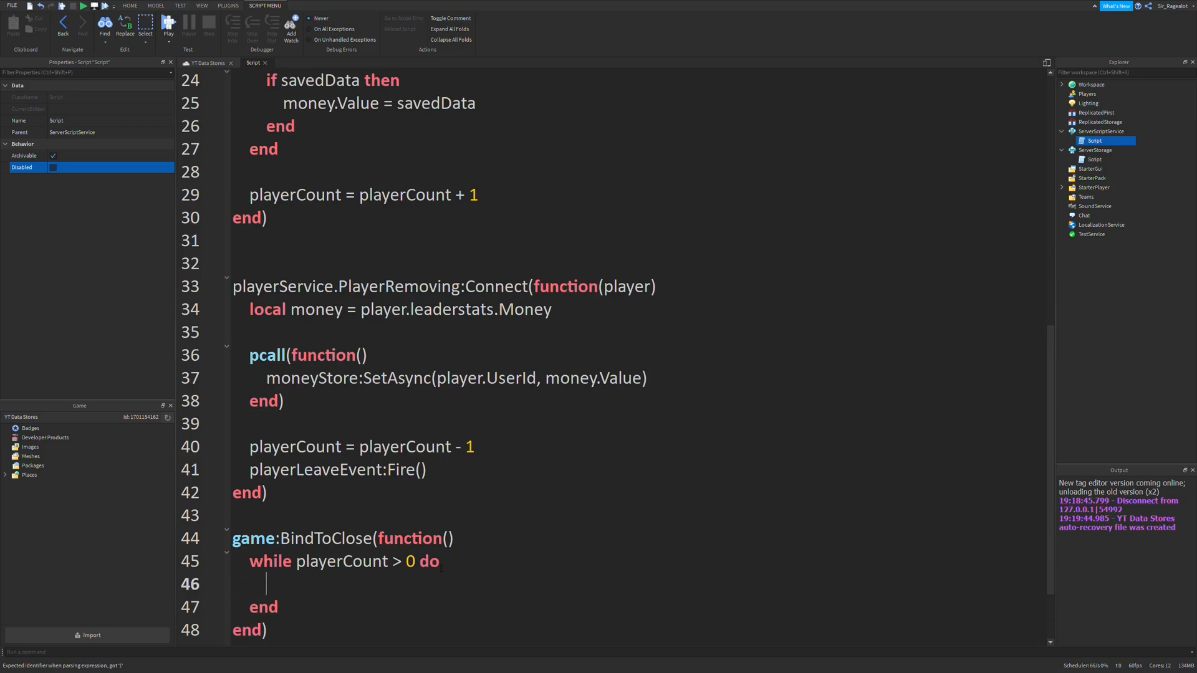
{"action": "type", "text": "player"}
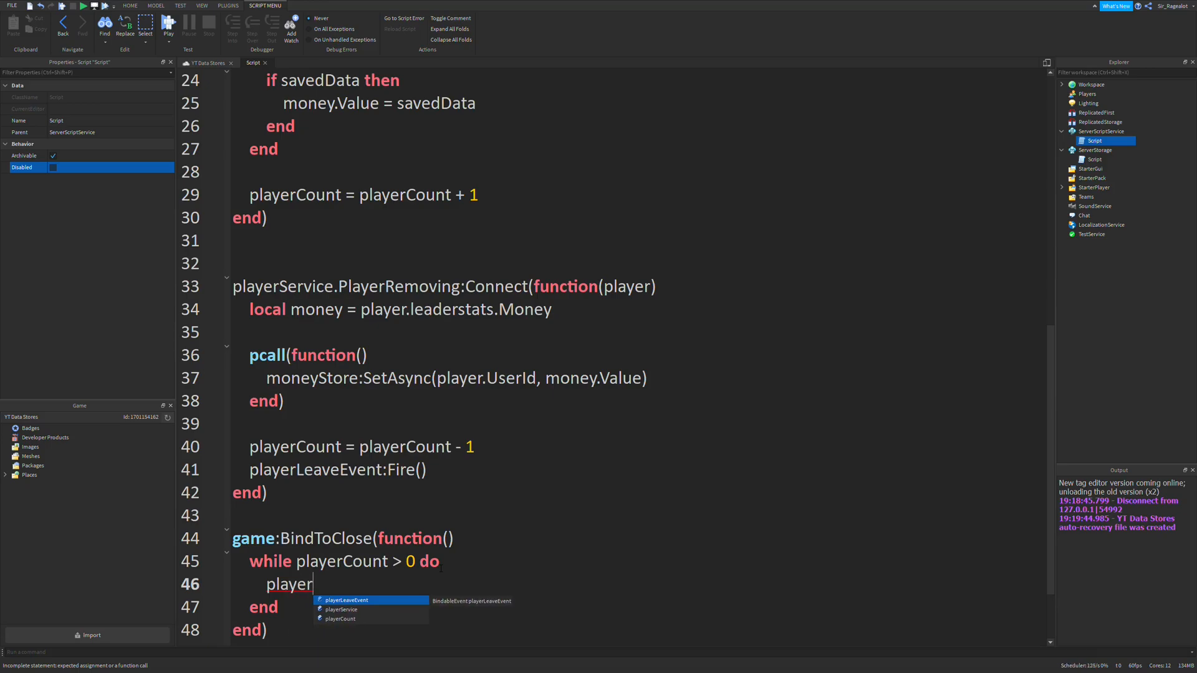
{"action": "type", "text": "LeaveEvnt."}
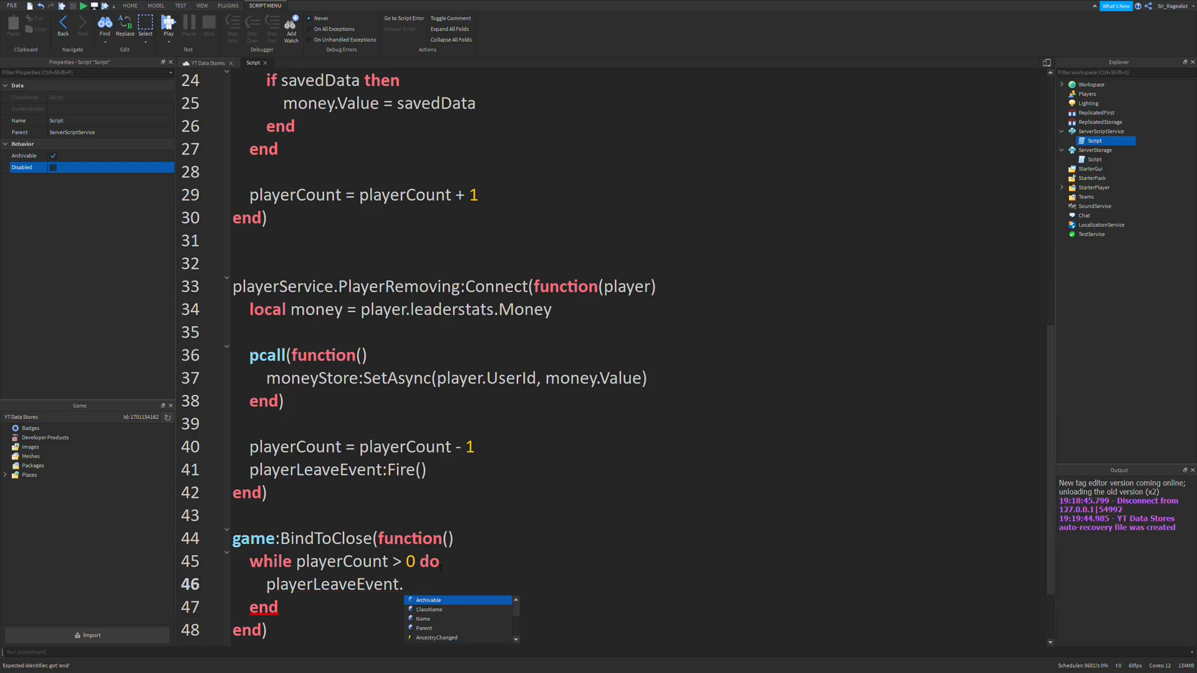
{"action": "type", "text": "Event:Wait"}
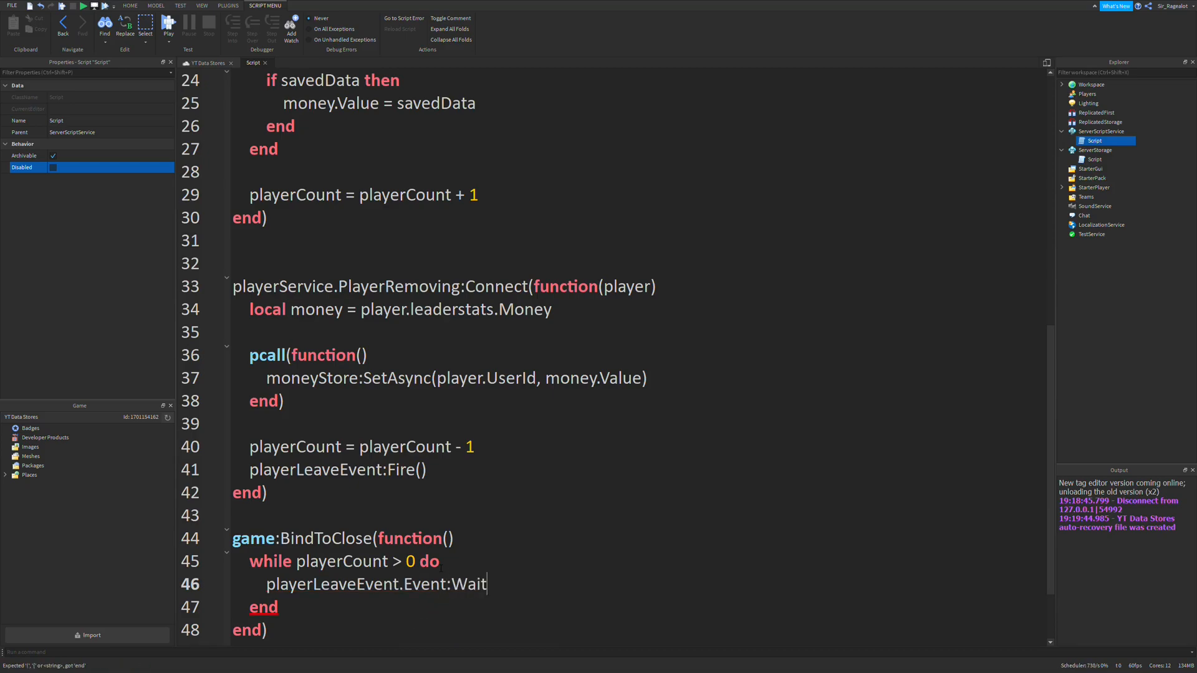
{"action": "type", "text": "()"}
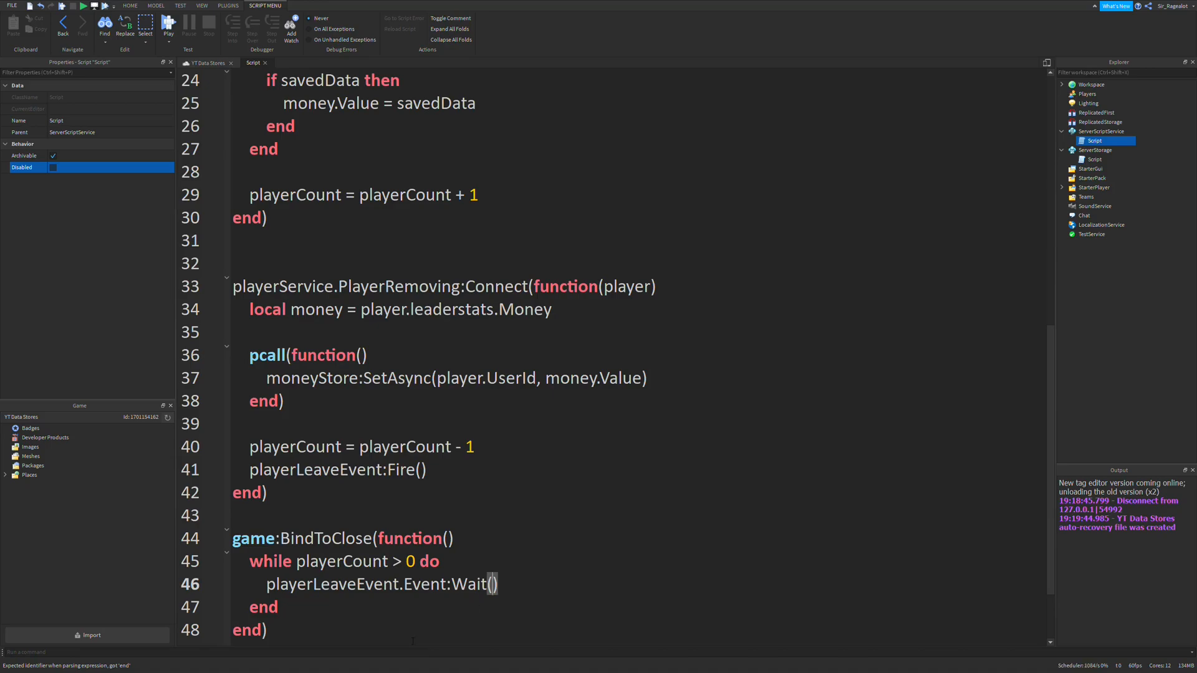
{"action": "scroll", "scroll_direction": "up", "scroll_amount": 3}
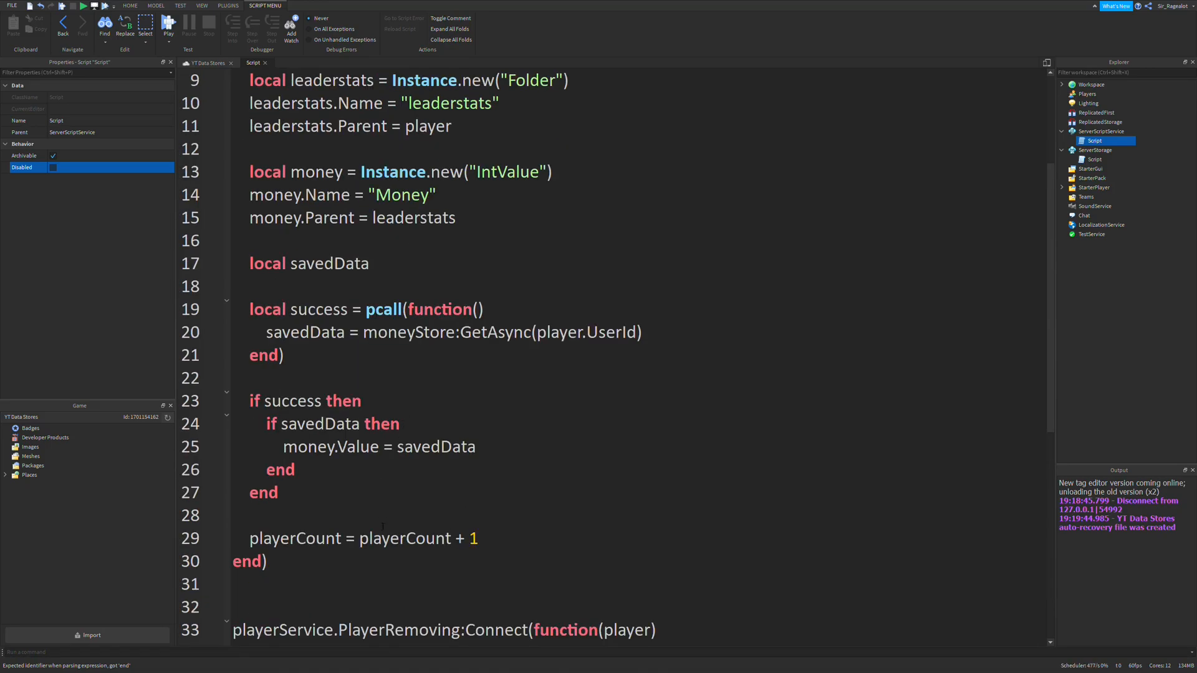
{"action": "scroll", "scroll_direction": "down", "scroll_amount": 3}
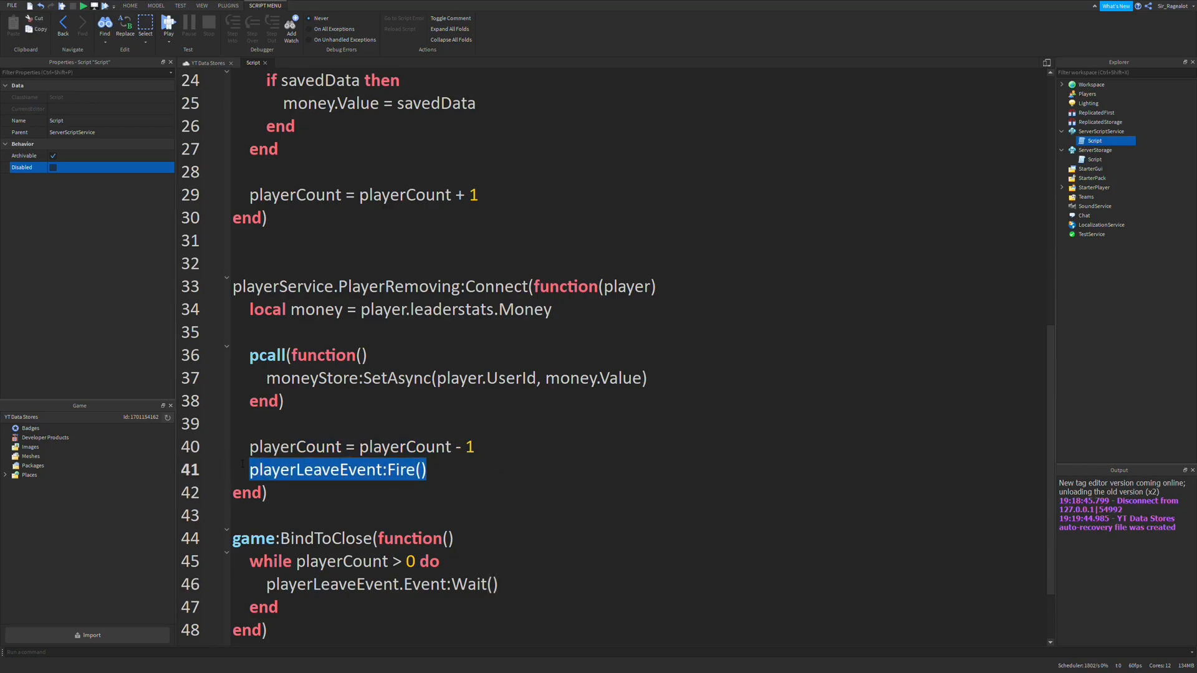
{"action": "scroll", "scroll_direction": "down", "scroll_amount": 3}
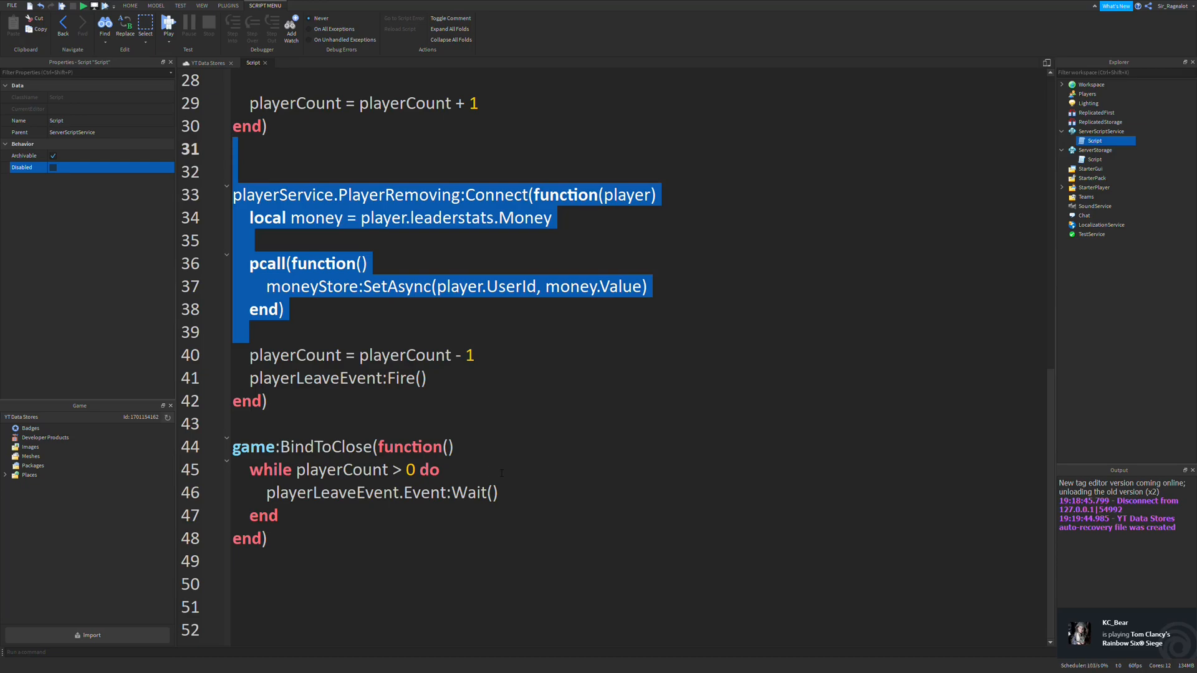
{"action": "left_click", "coordinate": [374, 492]}
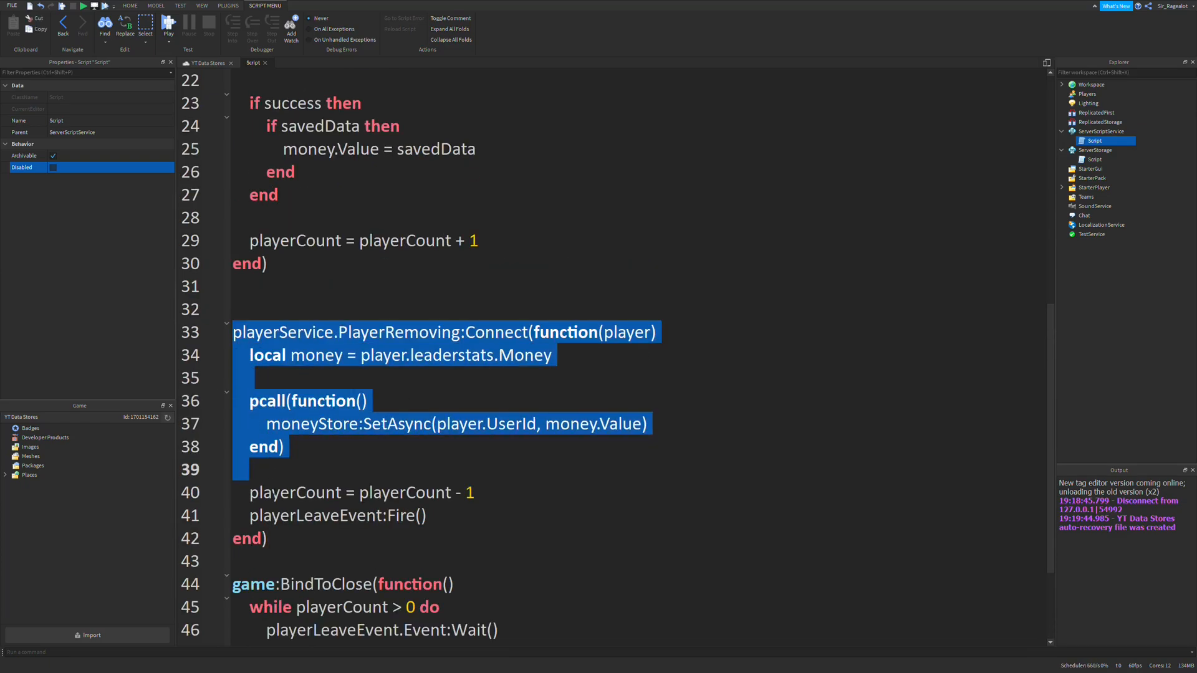
{"action": "scroll", "scroll_direction": "down", "scroll_amount": 3}
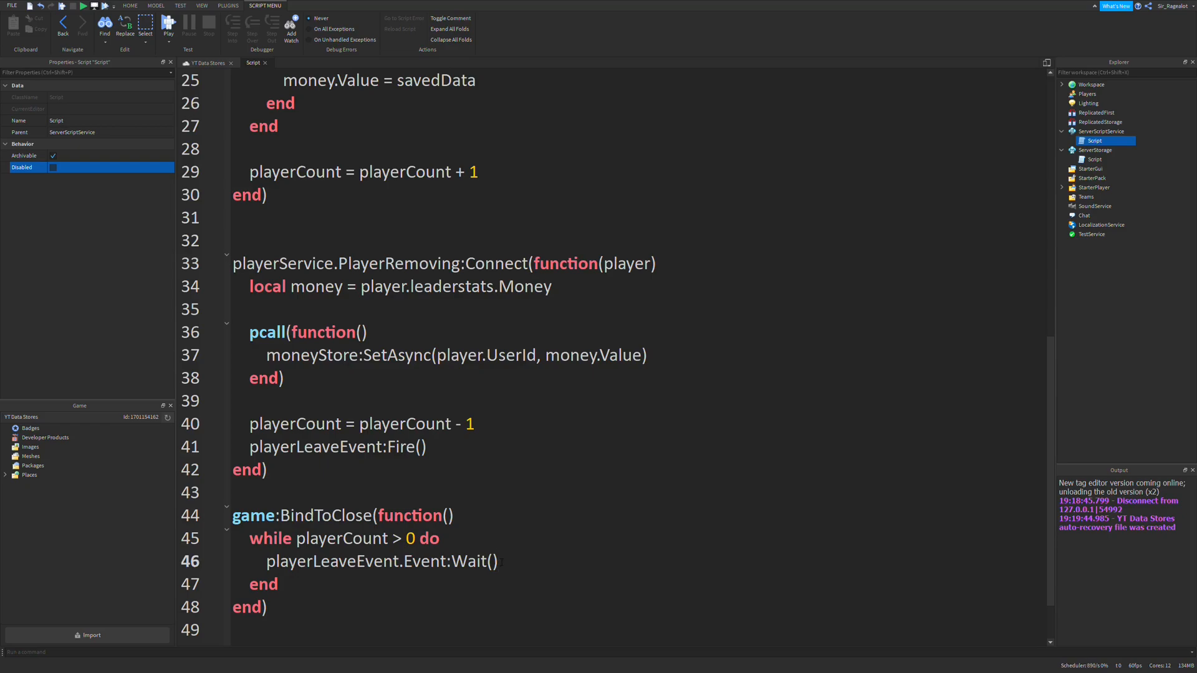
{"action": "double_click", "coordinate": [473, 561]}
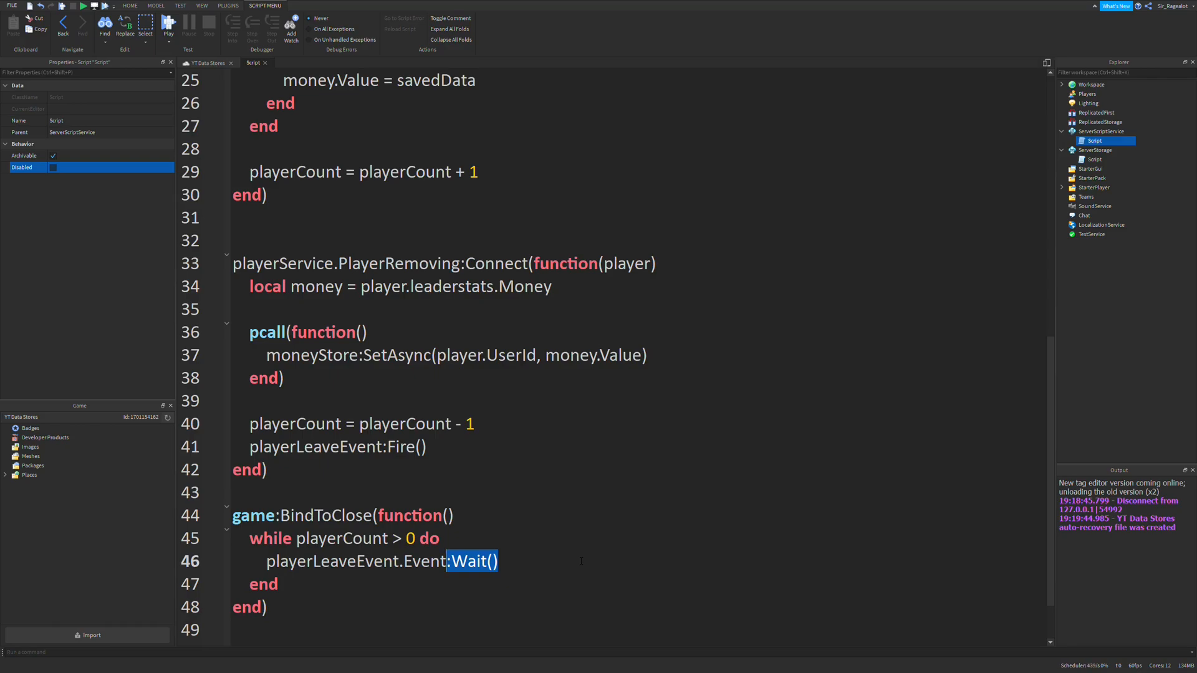
{"action": "scroll", "scroll_direction": "down", "scroll_amount": 3}
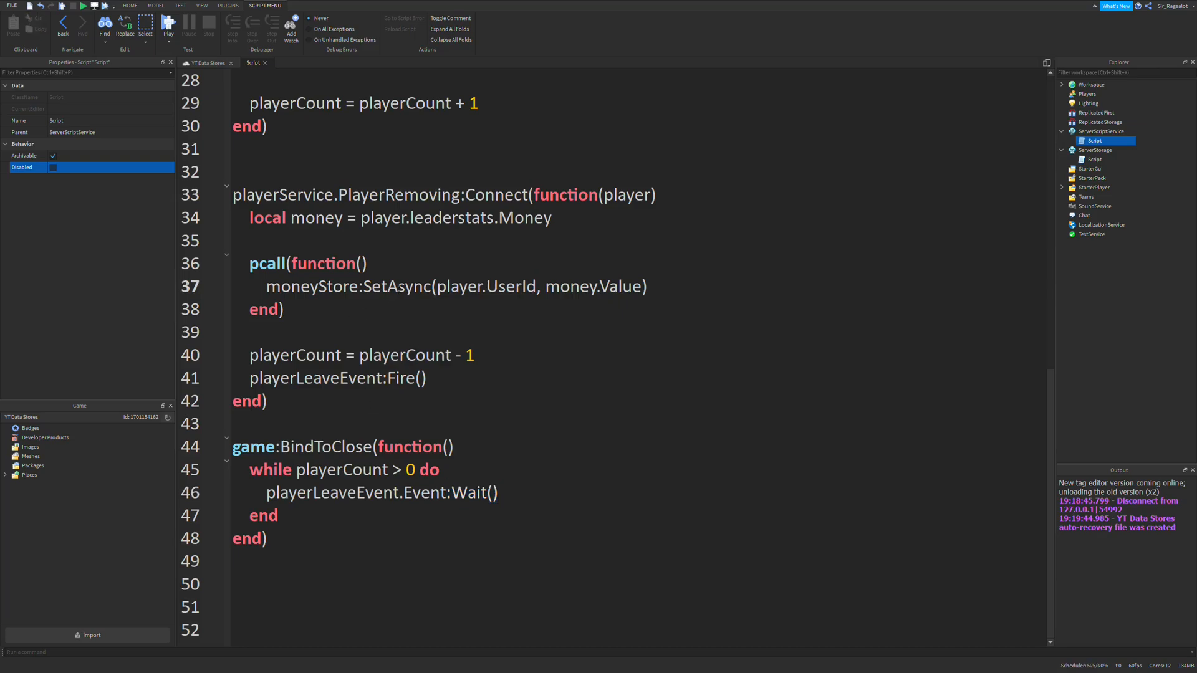
{"action": "double_click", "coordinate": [397, 286]}
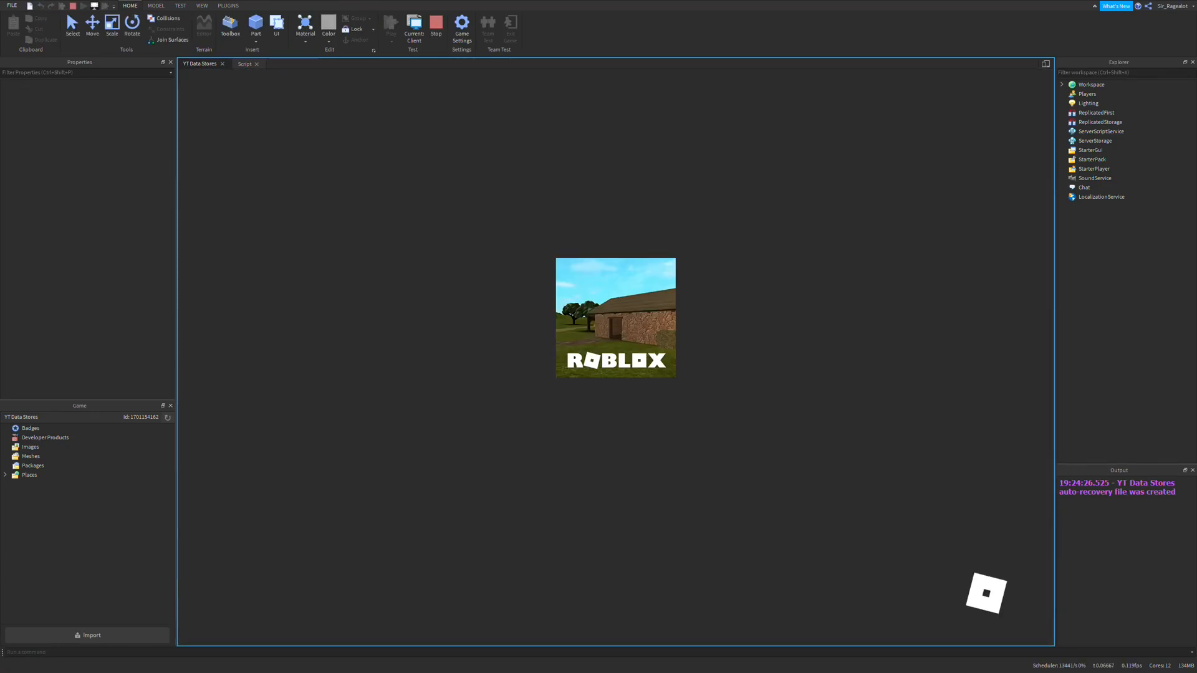
Play-test, set the player's leaderstats Money Value to 100, then stop the test.
{"action": "left_click", "coordinate": [390, 23]}
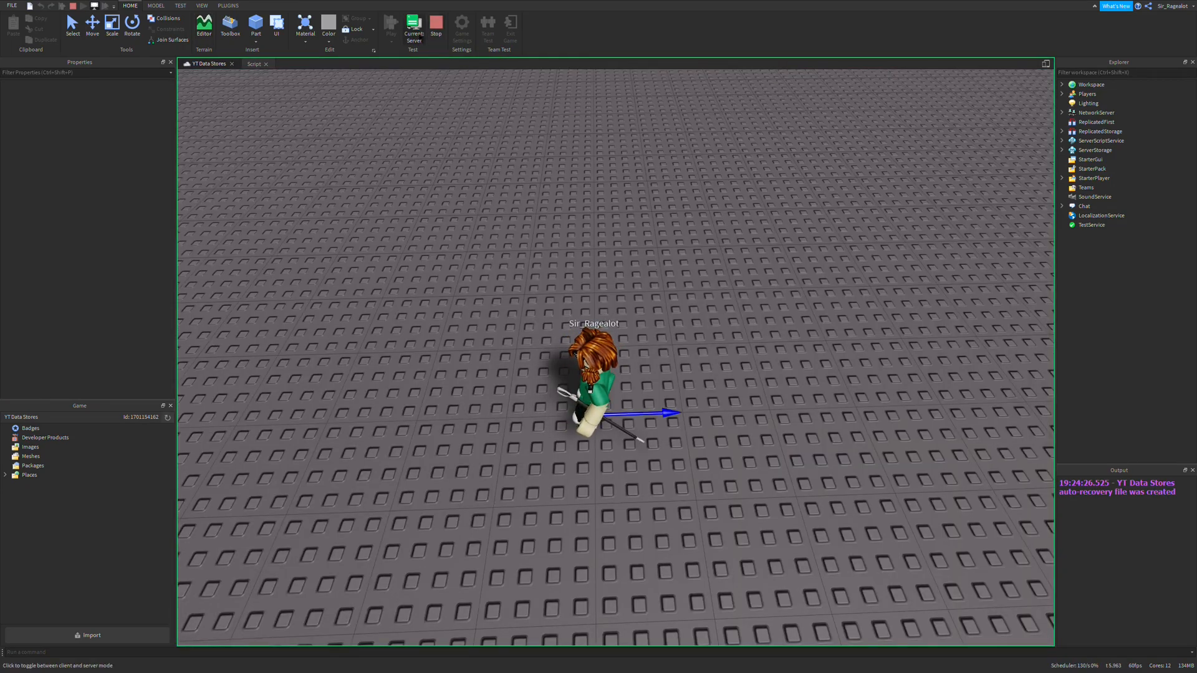
{"action": "left_click", "coordinate": [391, 23]}
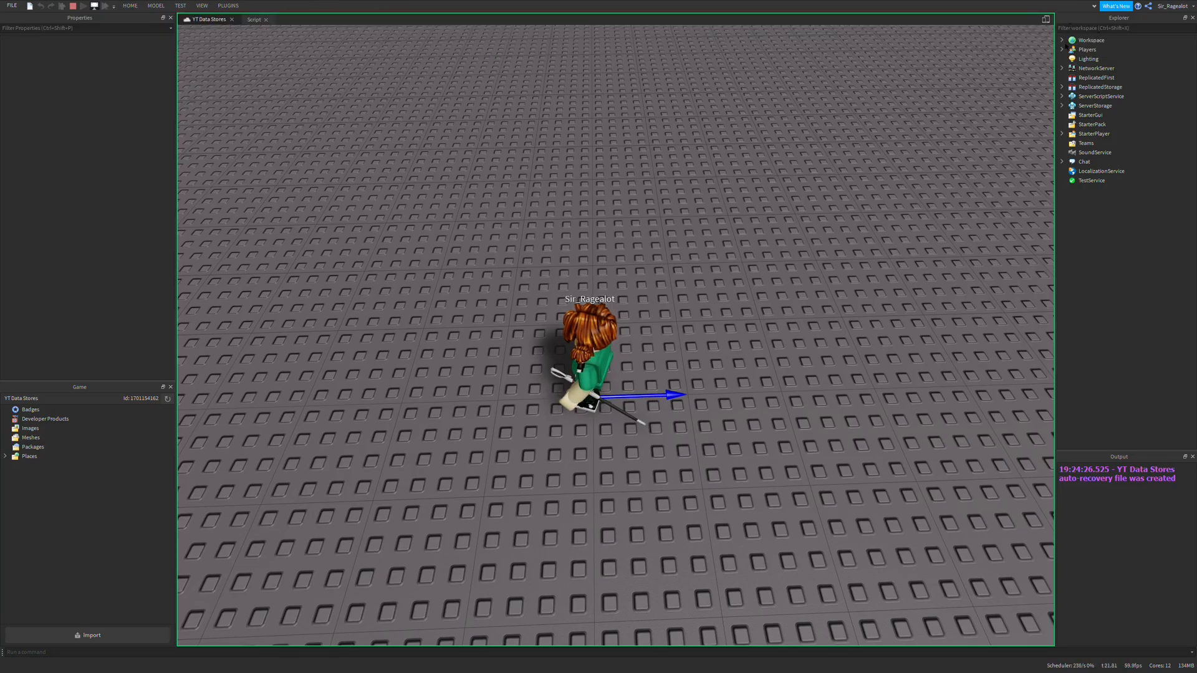
{"action": "left_click", "coordinate": [1062, 50]}
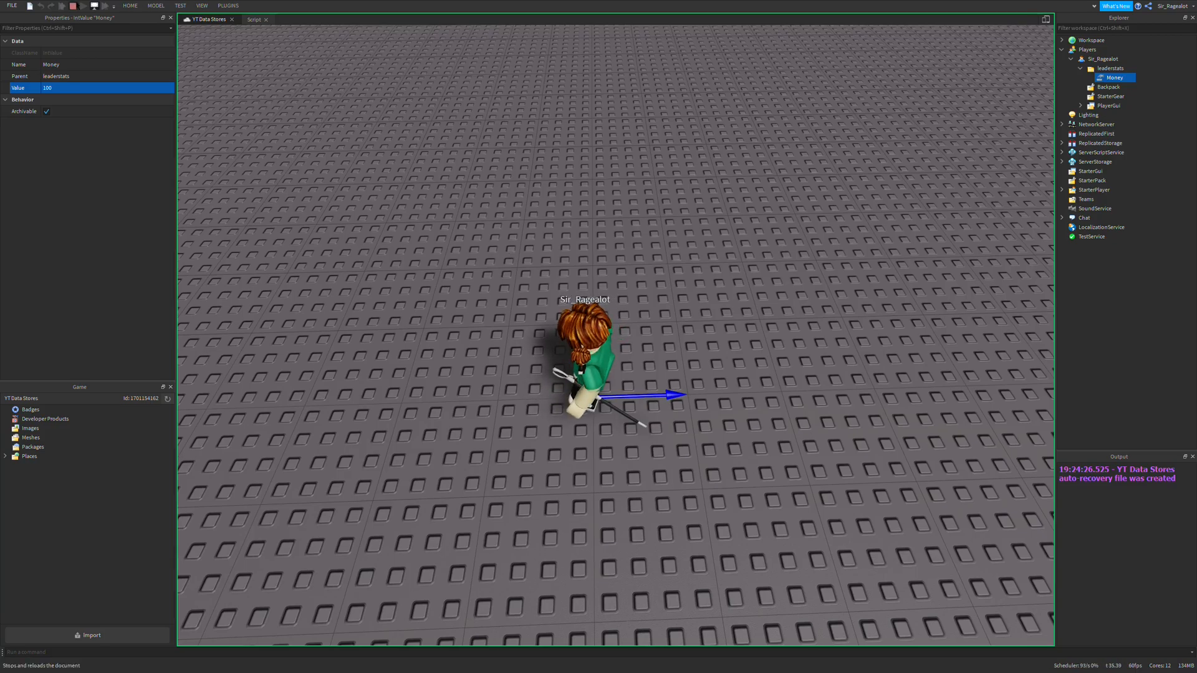
{"action": "left_click", "coordinate": [1094, 96]}
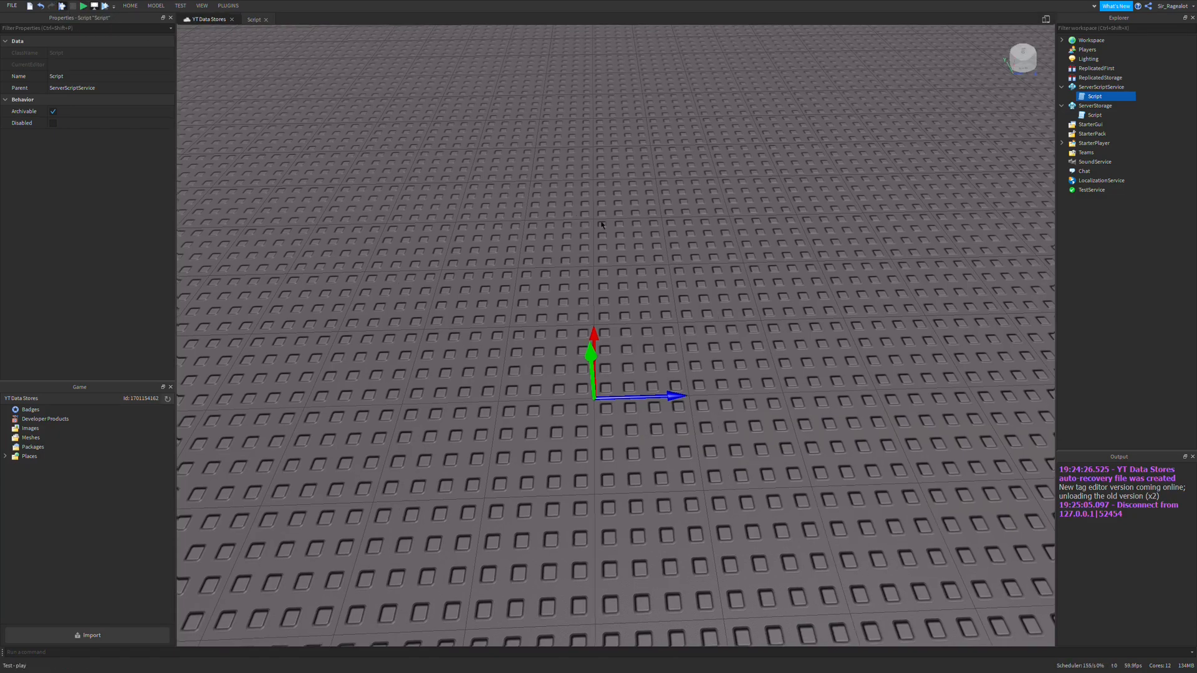
Play-test to confirm Money loads 100, set it to 0, stop, and replay to verify 0.
{"action": "left_click", "coordinate": [82, 6]}
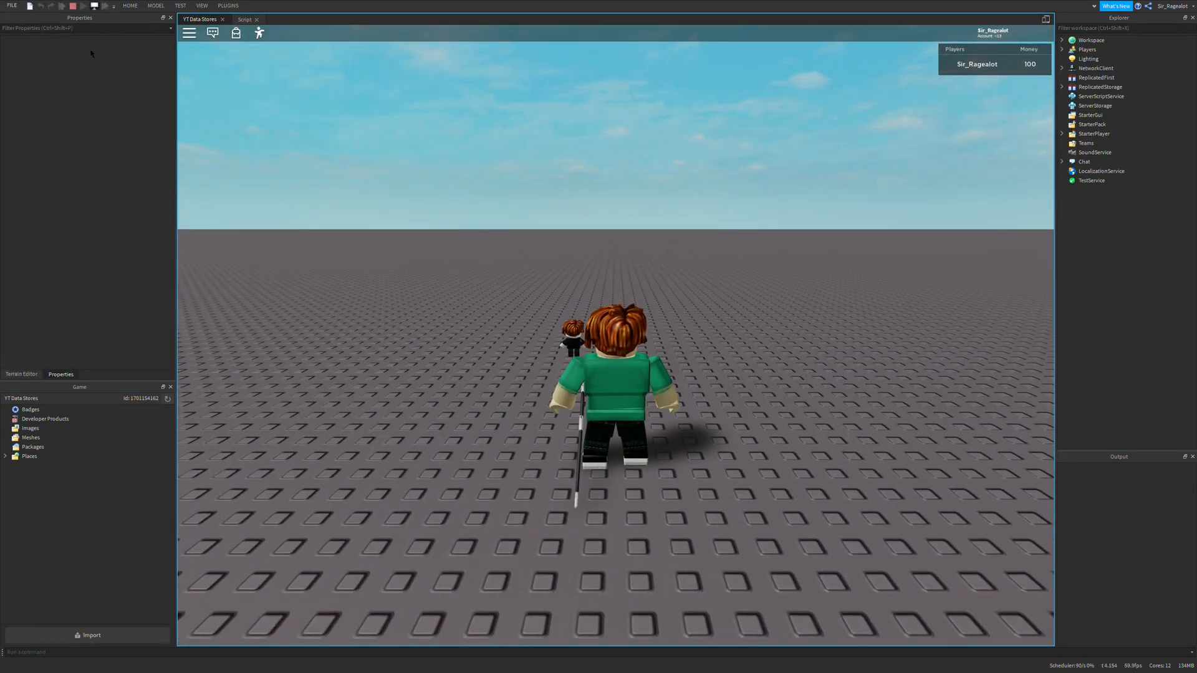
{"action": "left_click", "coordinate": [130, 6]}
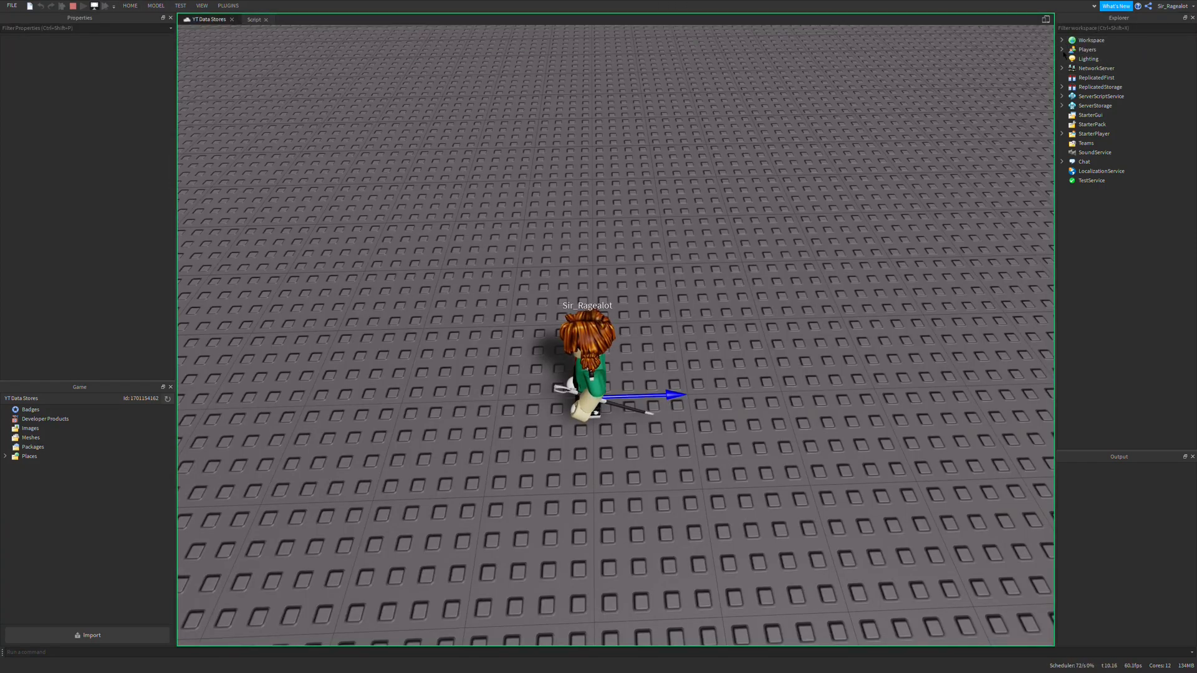
{"action": "left_click", "coordinate": [1062, 50]}
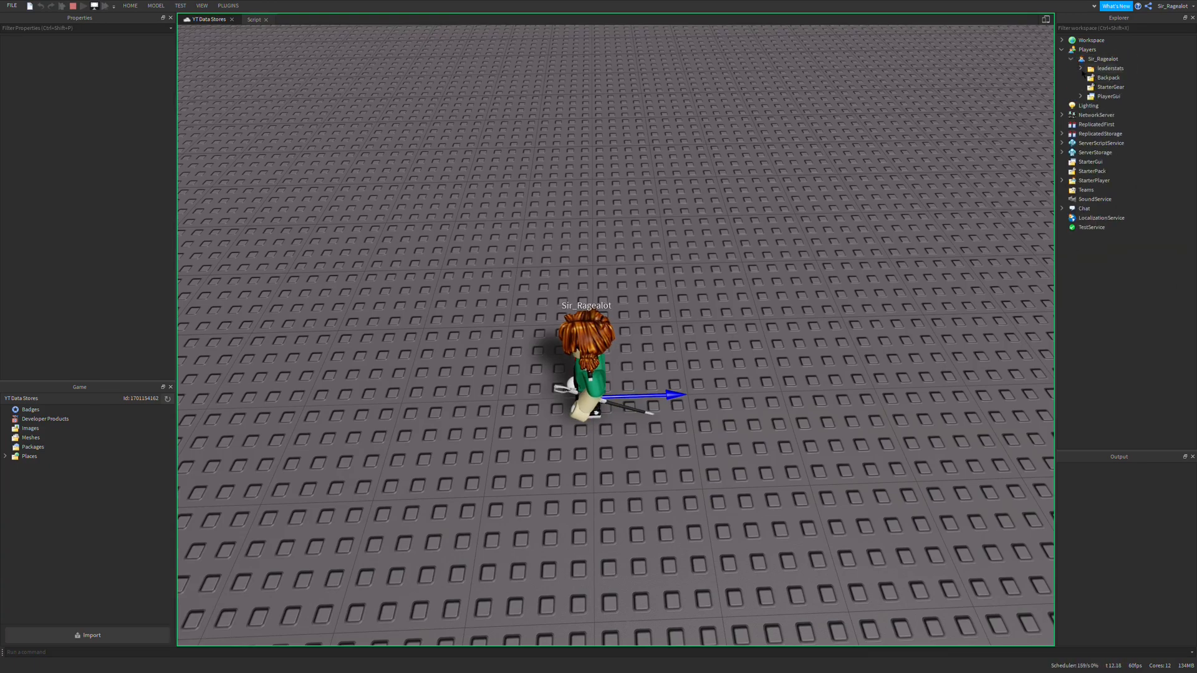
{"action": "left_click", "coordinate": [1114, 77]}
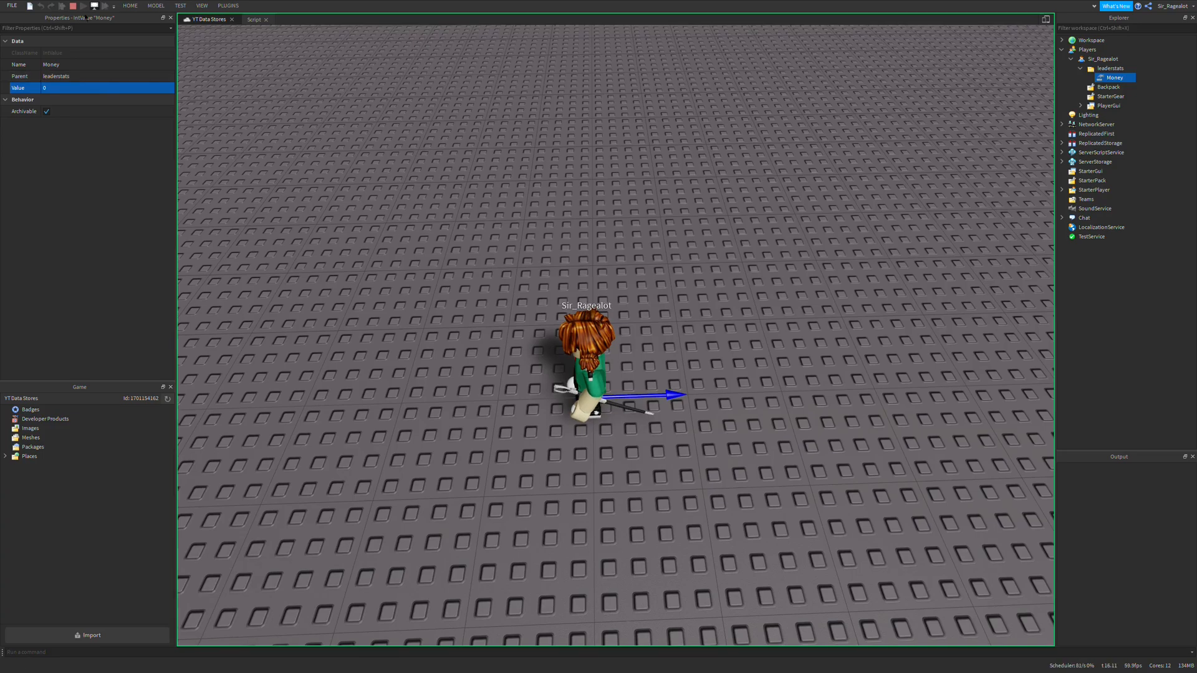
{"action": "left_click", "coordinate": [1095, 96]}
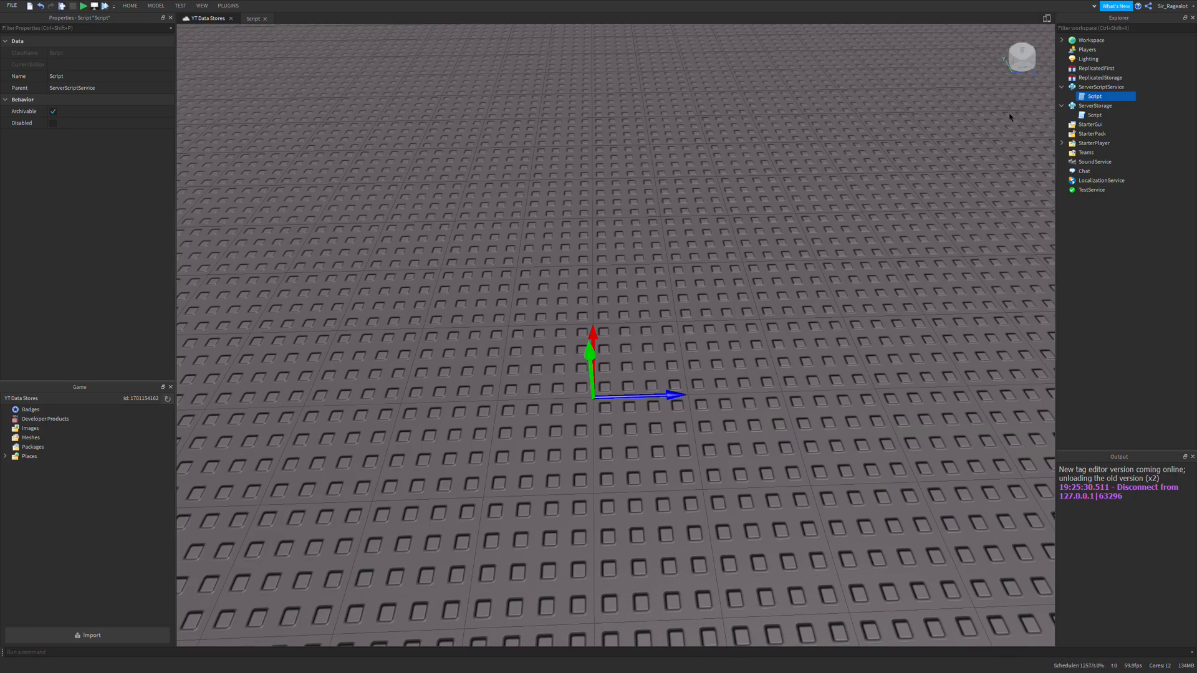
{"action": "left_click", "coordinate": [81, 6]}
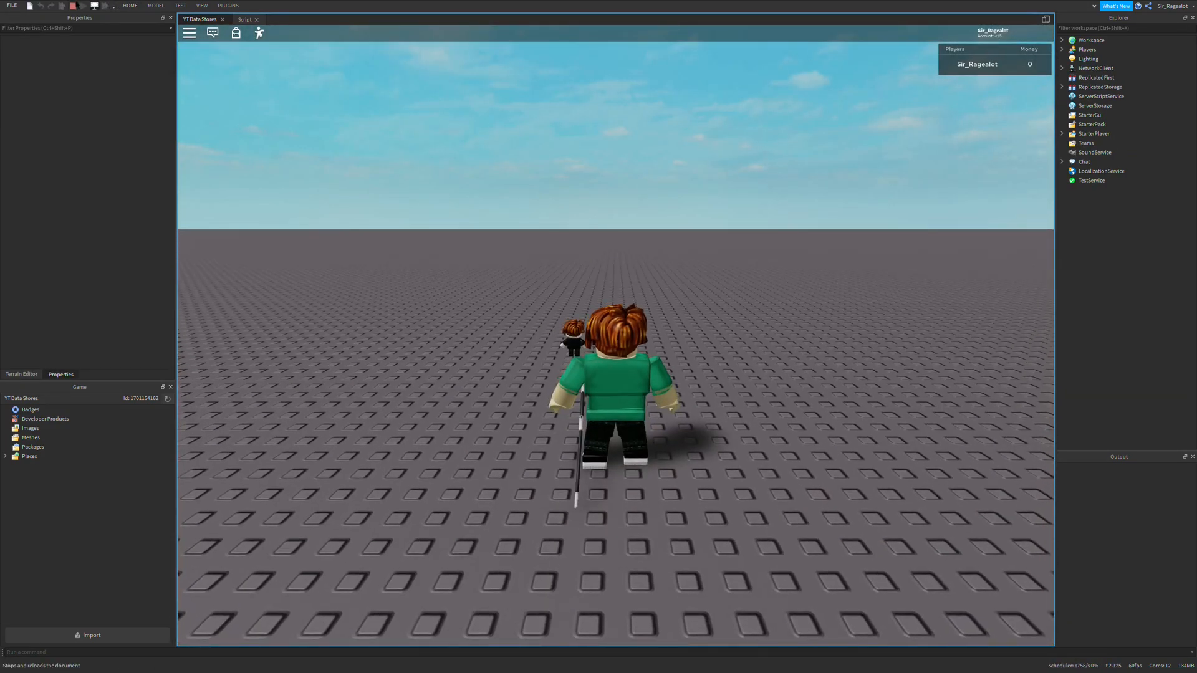
{"action": "left_click", "coordinate": [94, 6]}
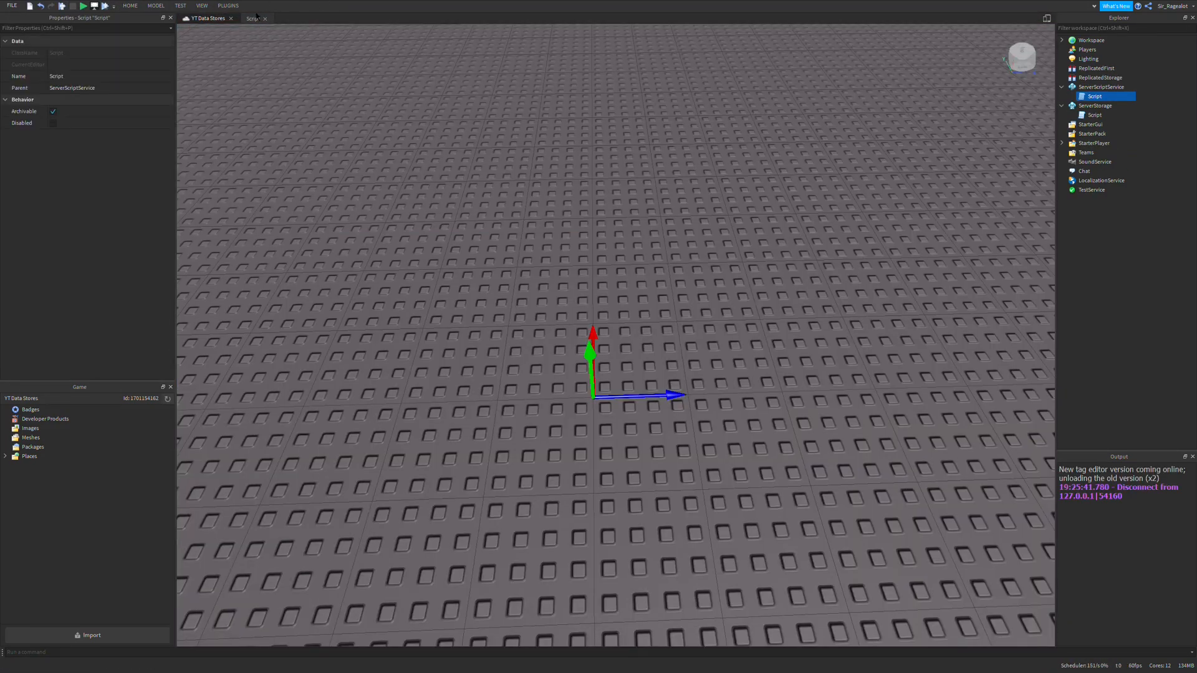
Reopen the data-store script and scroll through it, checking the decrement and Fire lines.
{"action": "left_click", "coordinate": [255, 17]}
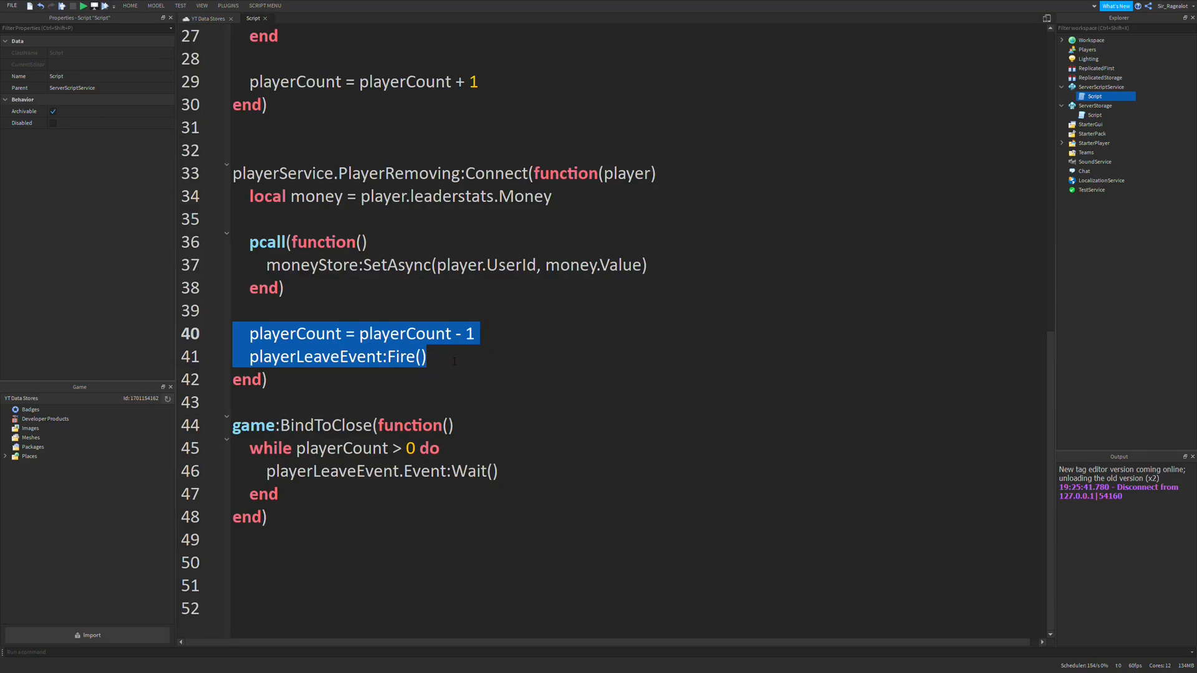
{"action": "left_click", "coordinate": [427, 357]}
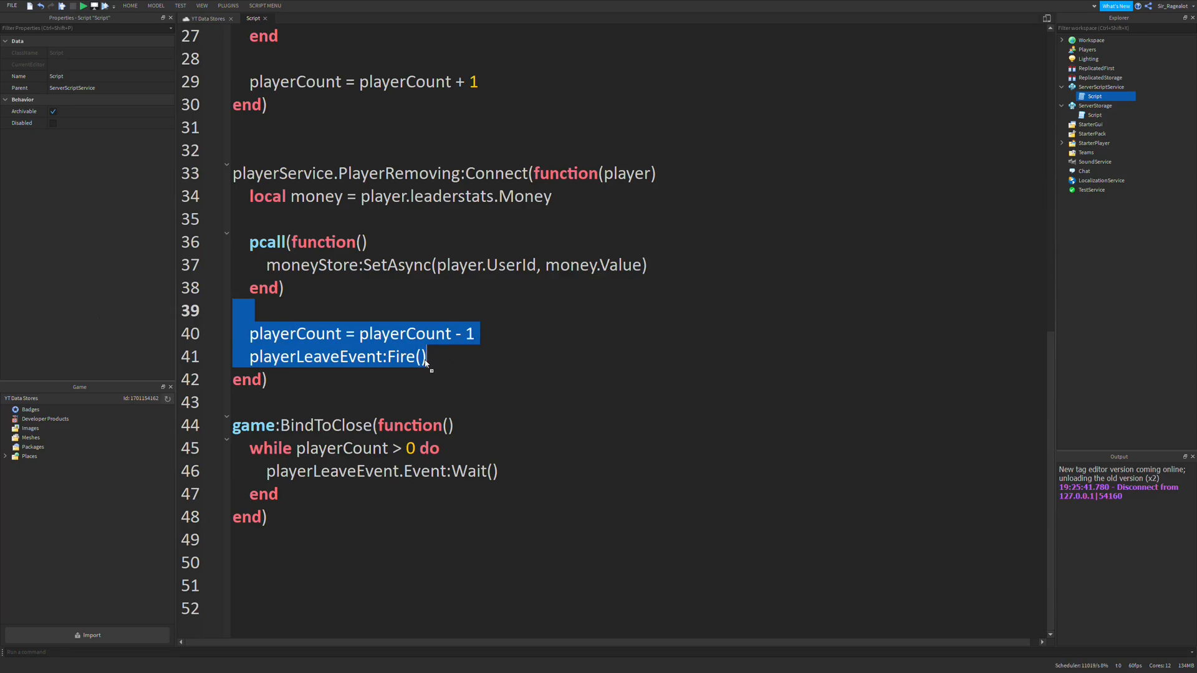
{"action": "left_click", "coordinate": [624, 351]}
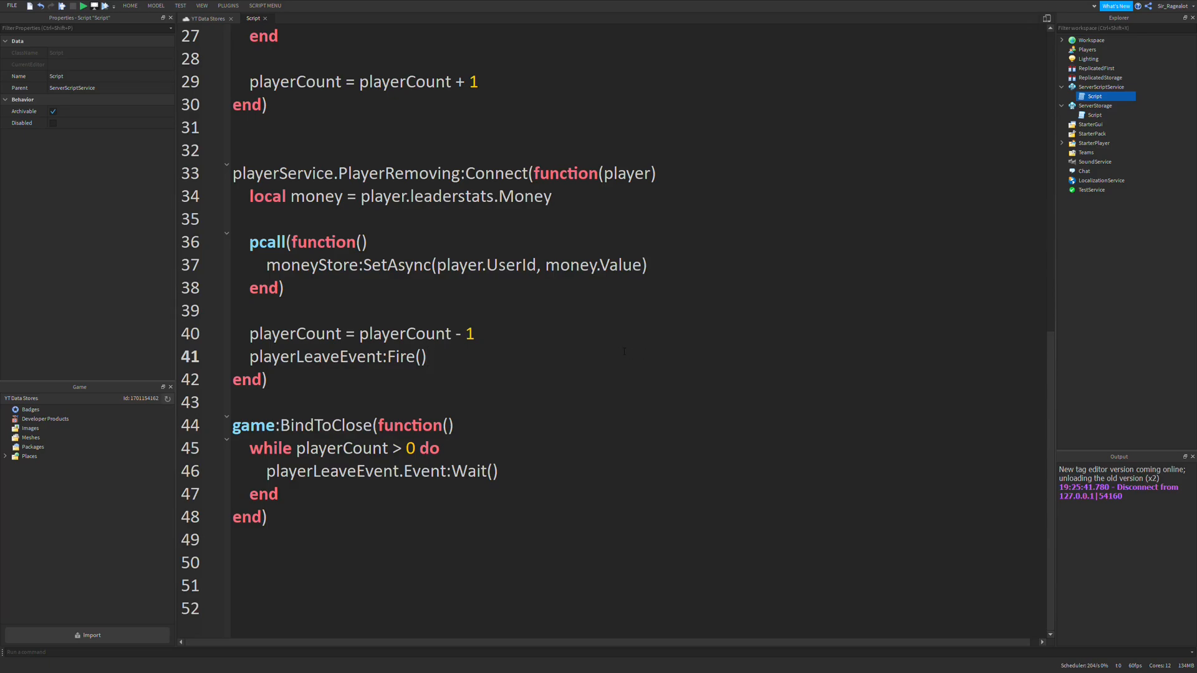
{"action": "left_click", "coordinate": [425, 357]}
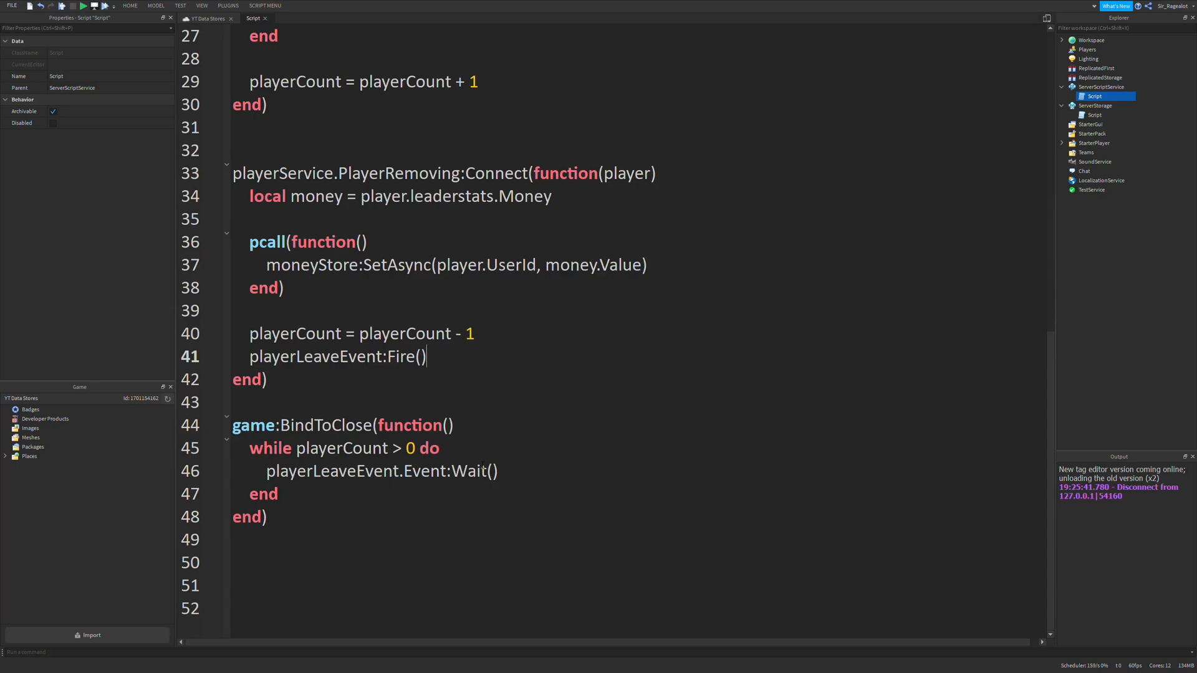
{"action": "scroll", "scroll_direction": "up", "scroll_amount": 3}
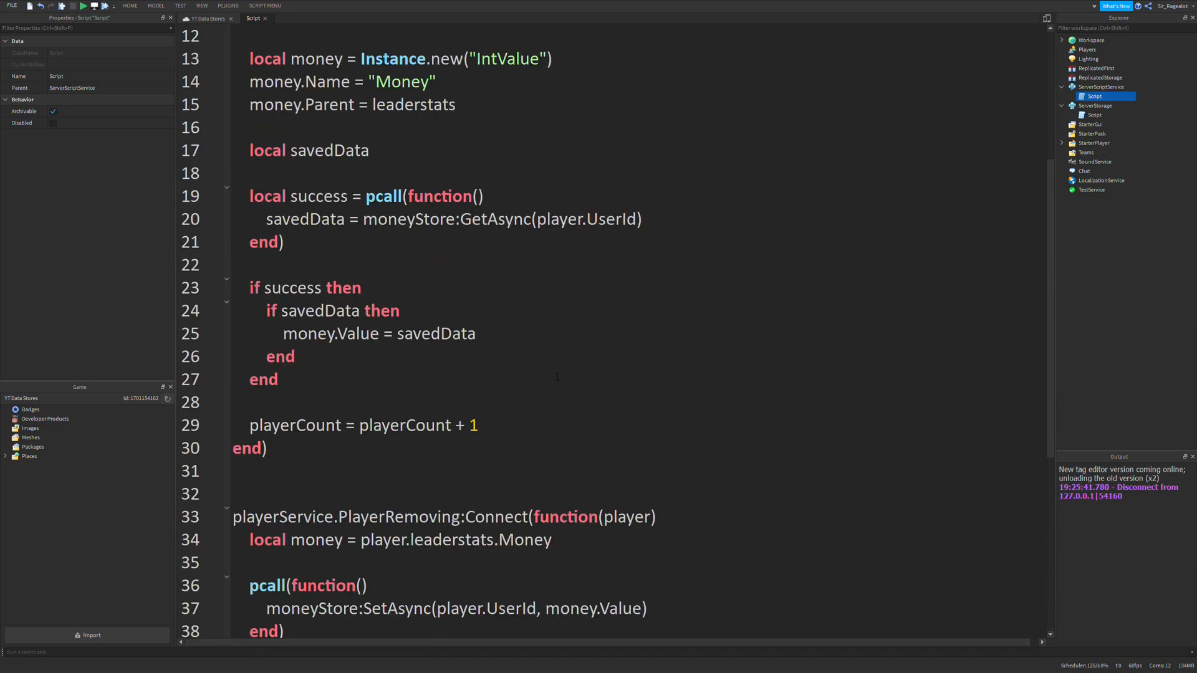
{"action": "scroll", "scroll_direction": "up", "scroll_amount": 3}
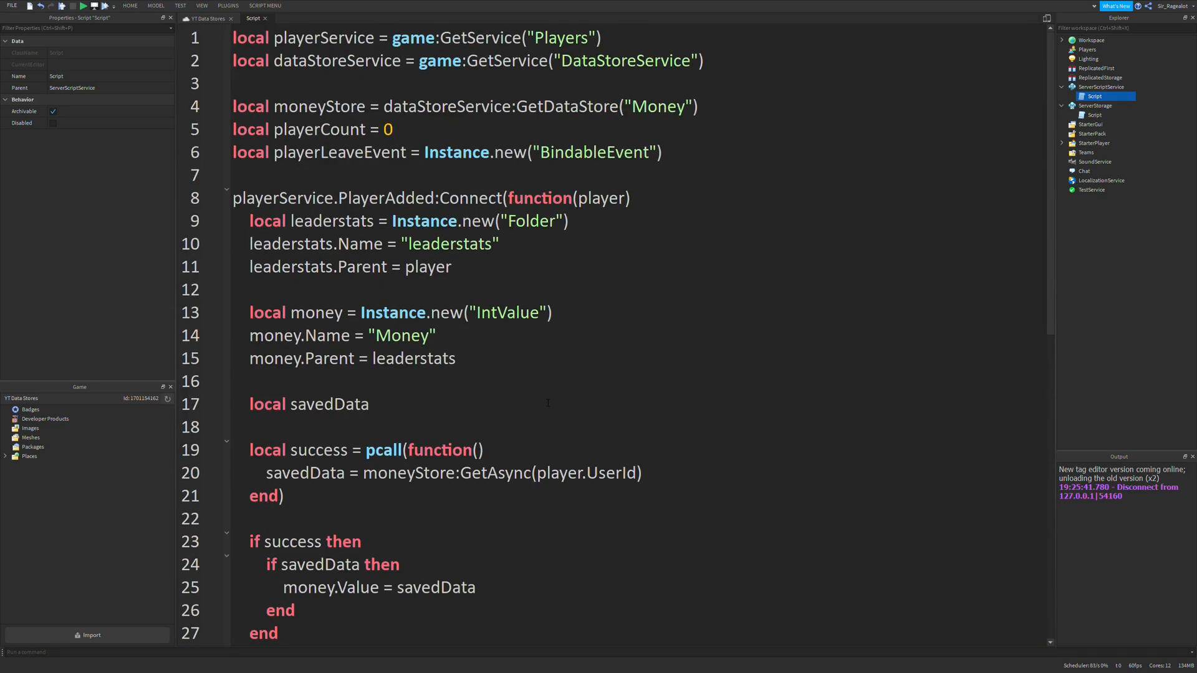
{"action": "scroll", "scroll_direction": "down", "scroll_amount": 3}
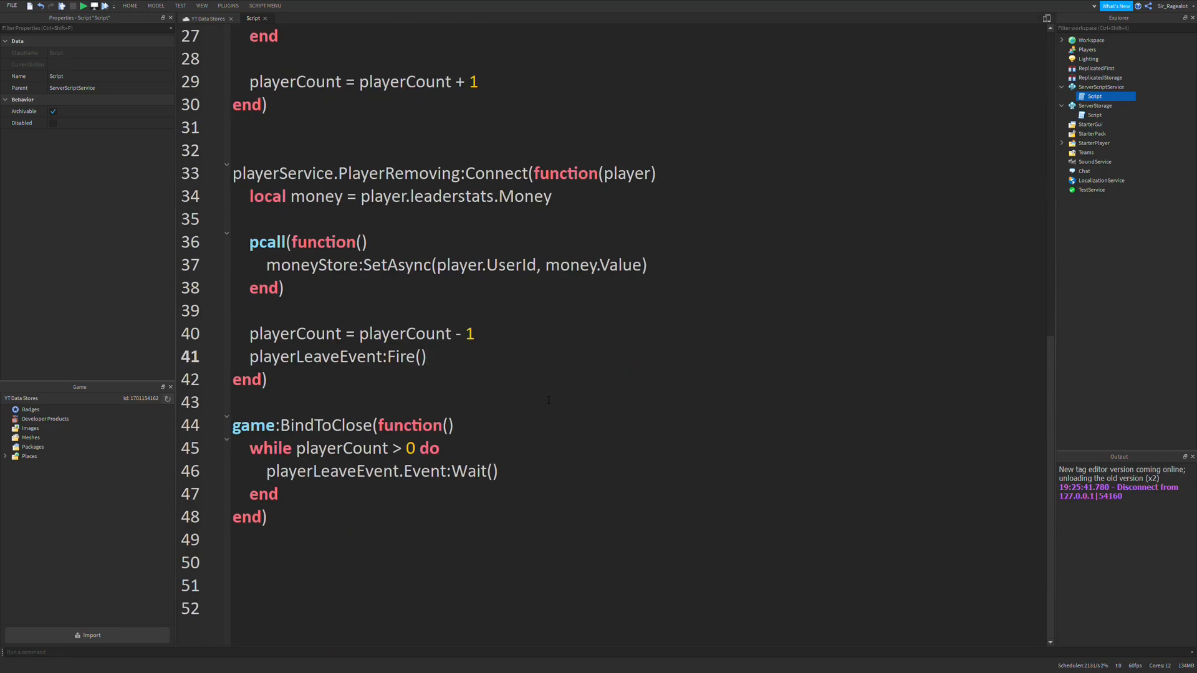